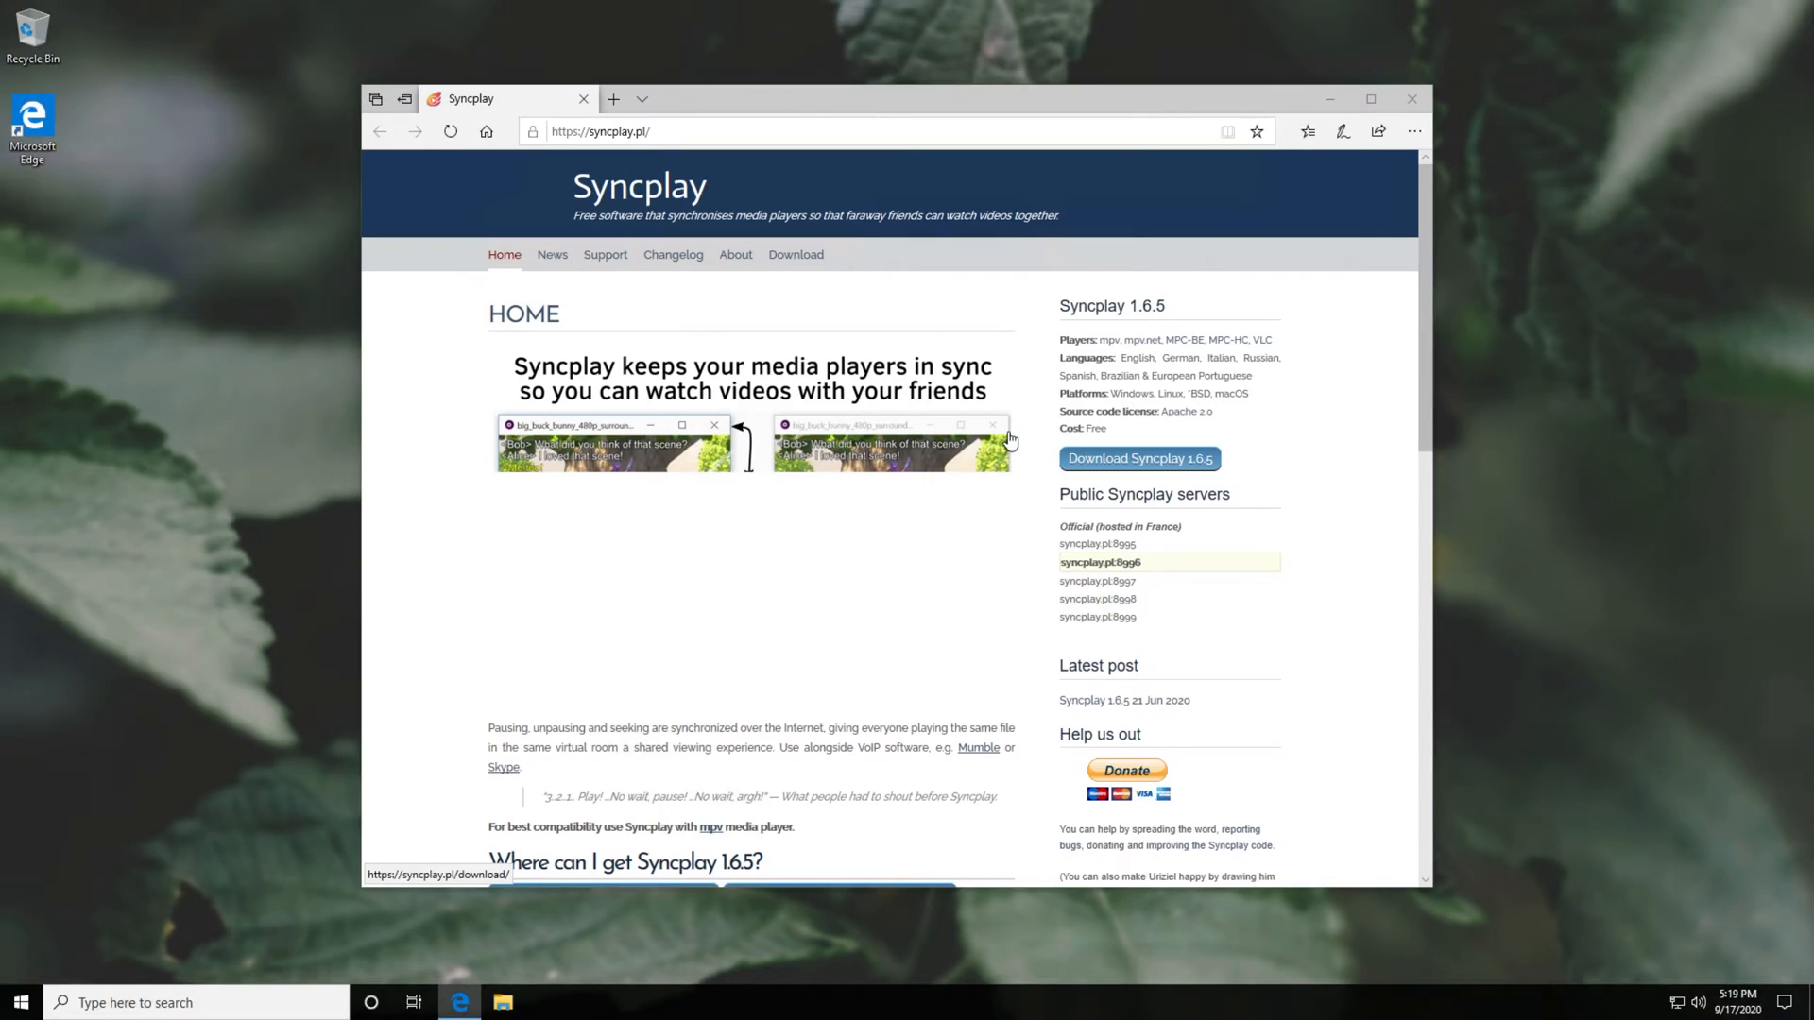
Download the Syncplay 1.6.5 Windows installer and set it to run when finished.
{"action": "scroll", "scroll_direction": "down", "scroll_amount": 3}
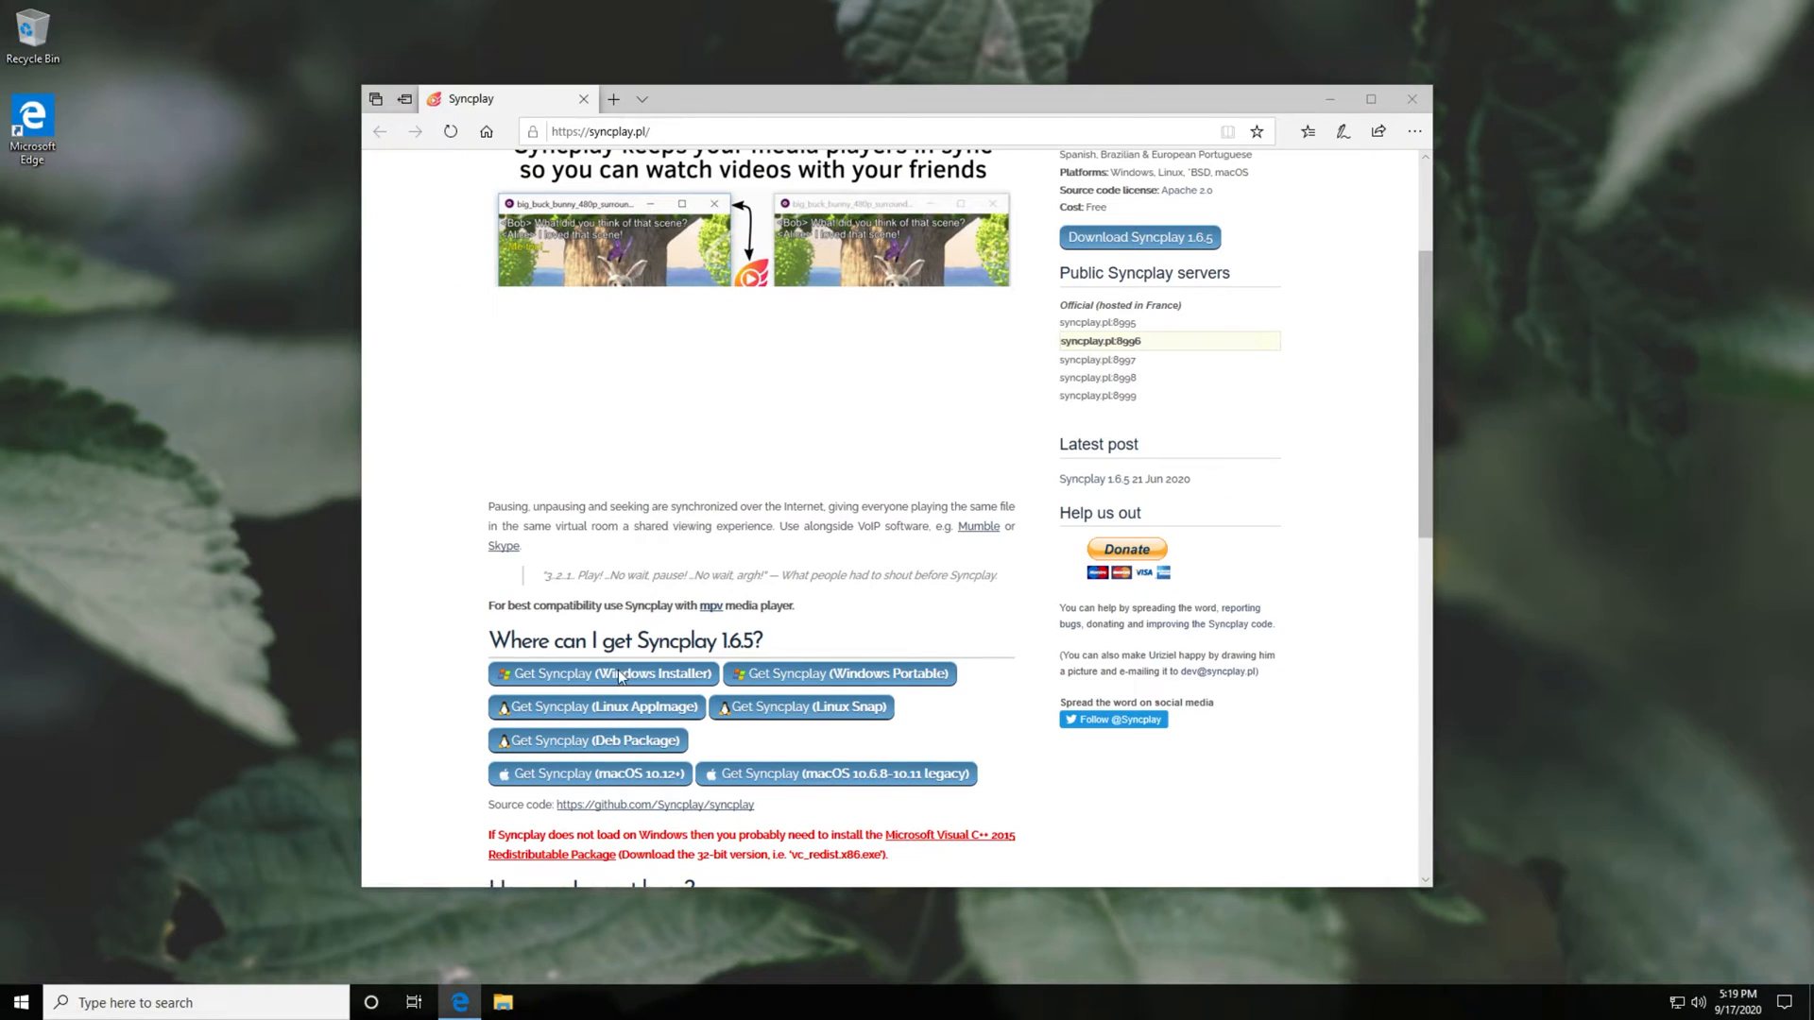
{"action": "left_click", "coordinate": [601, 672]}
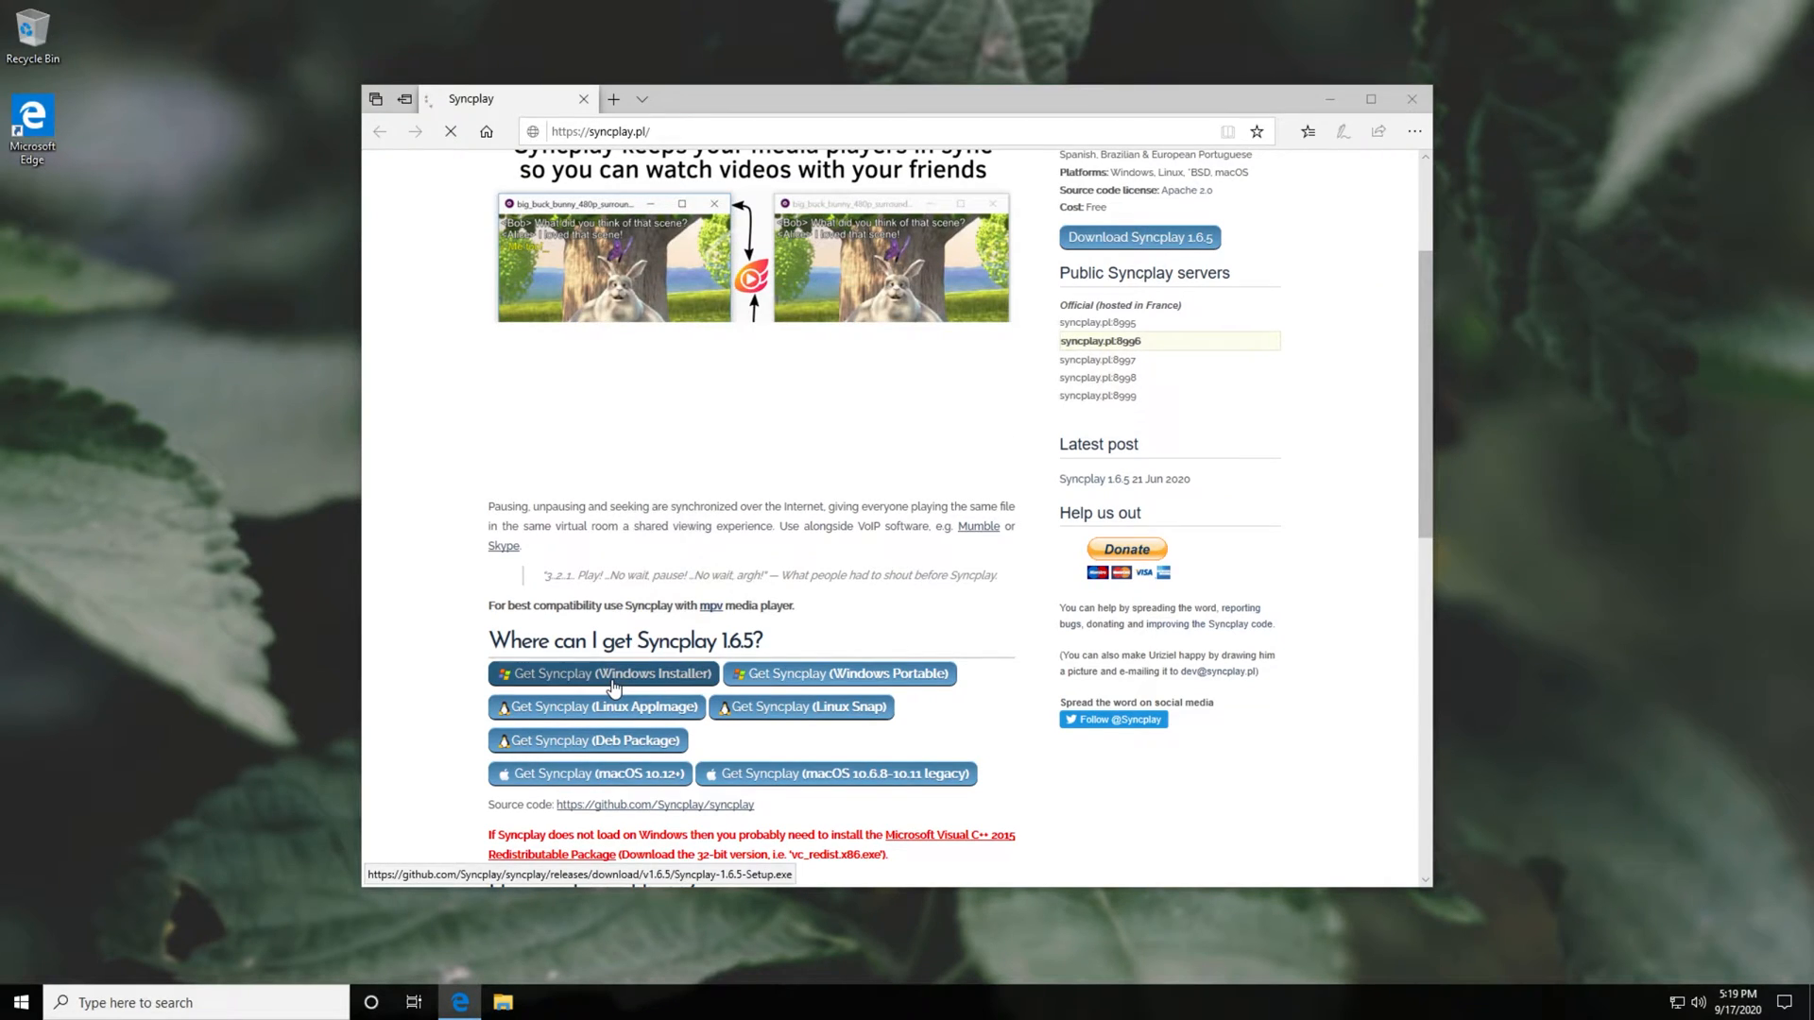
{"action": "left_click", "coordinate": [602, 673]}
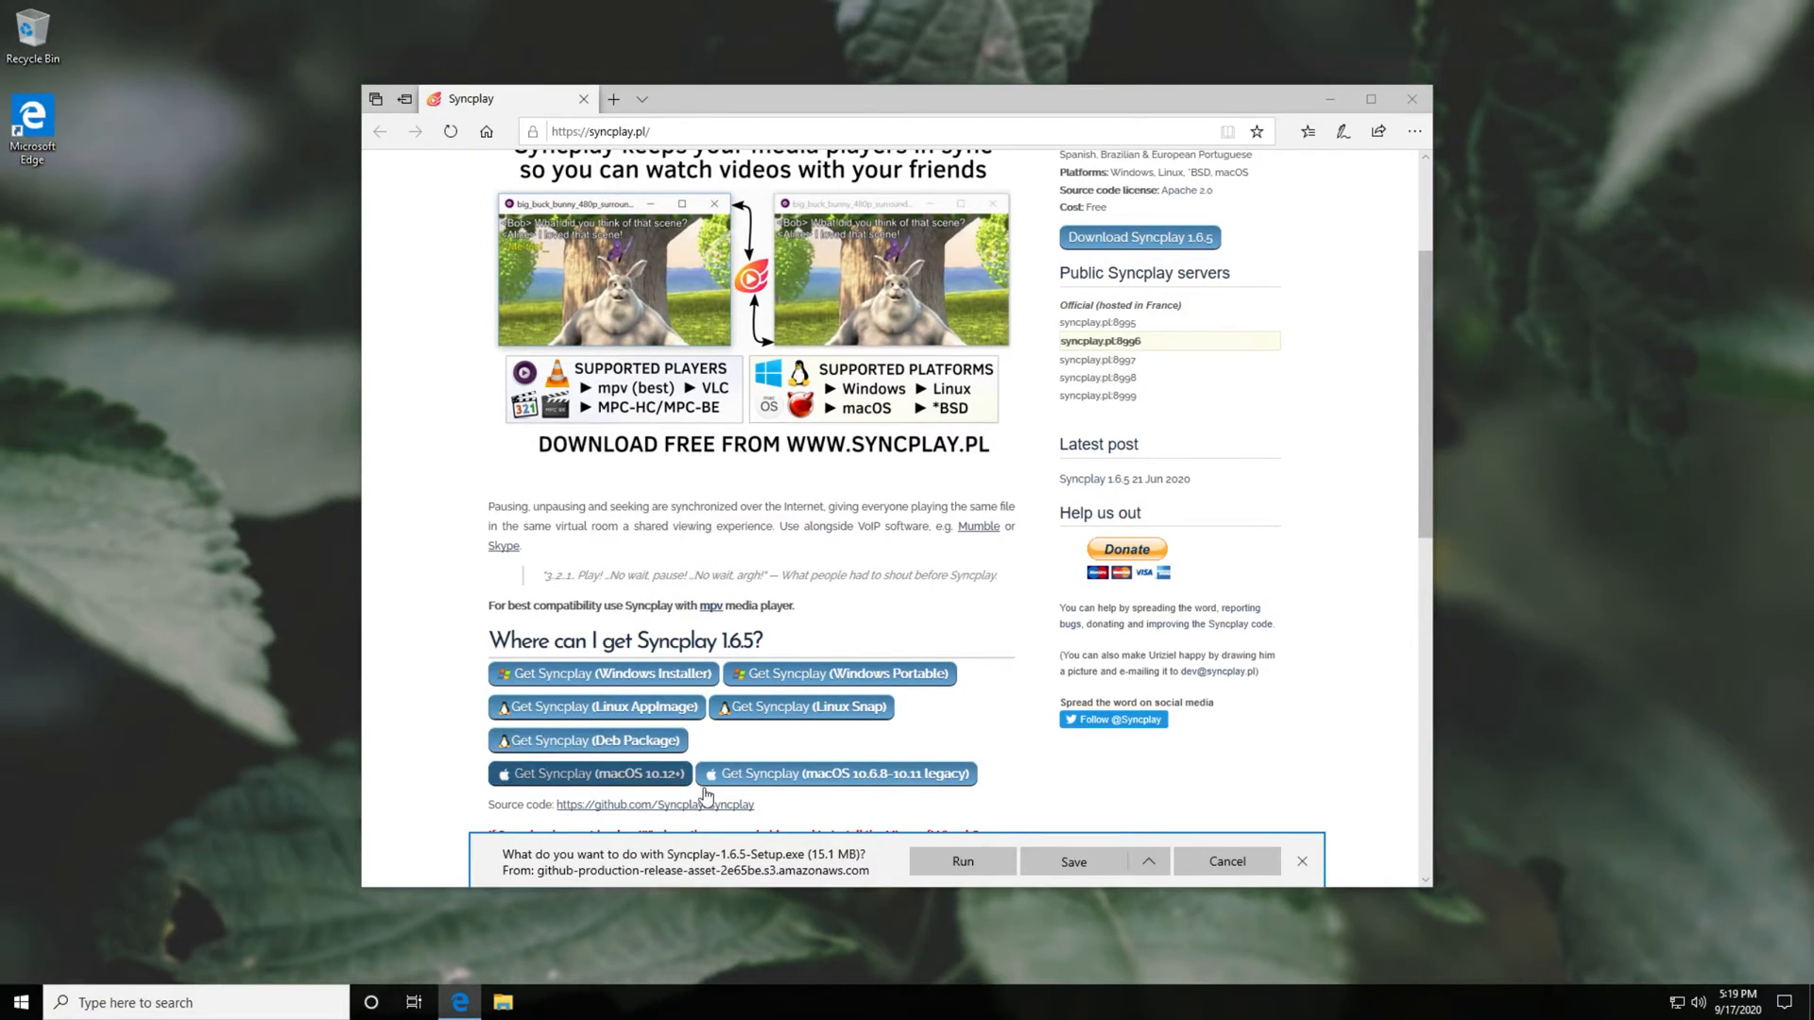
{"action": "left_click", "coordinate": [1073, 862]}
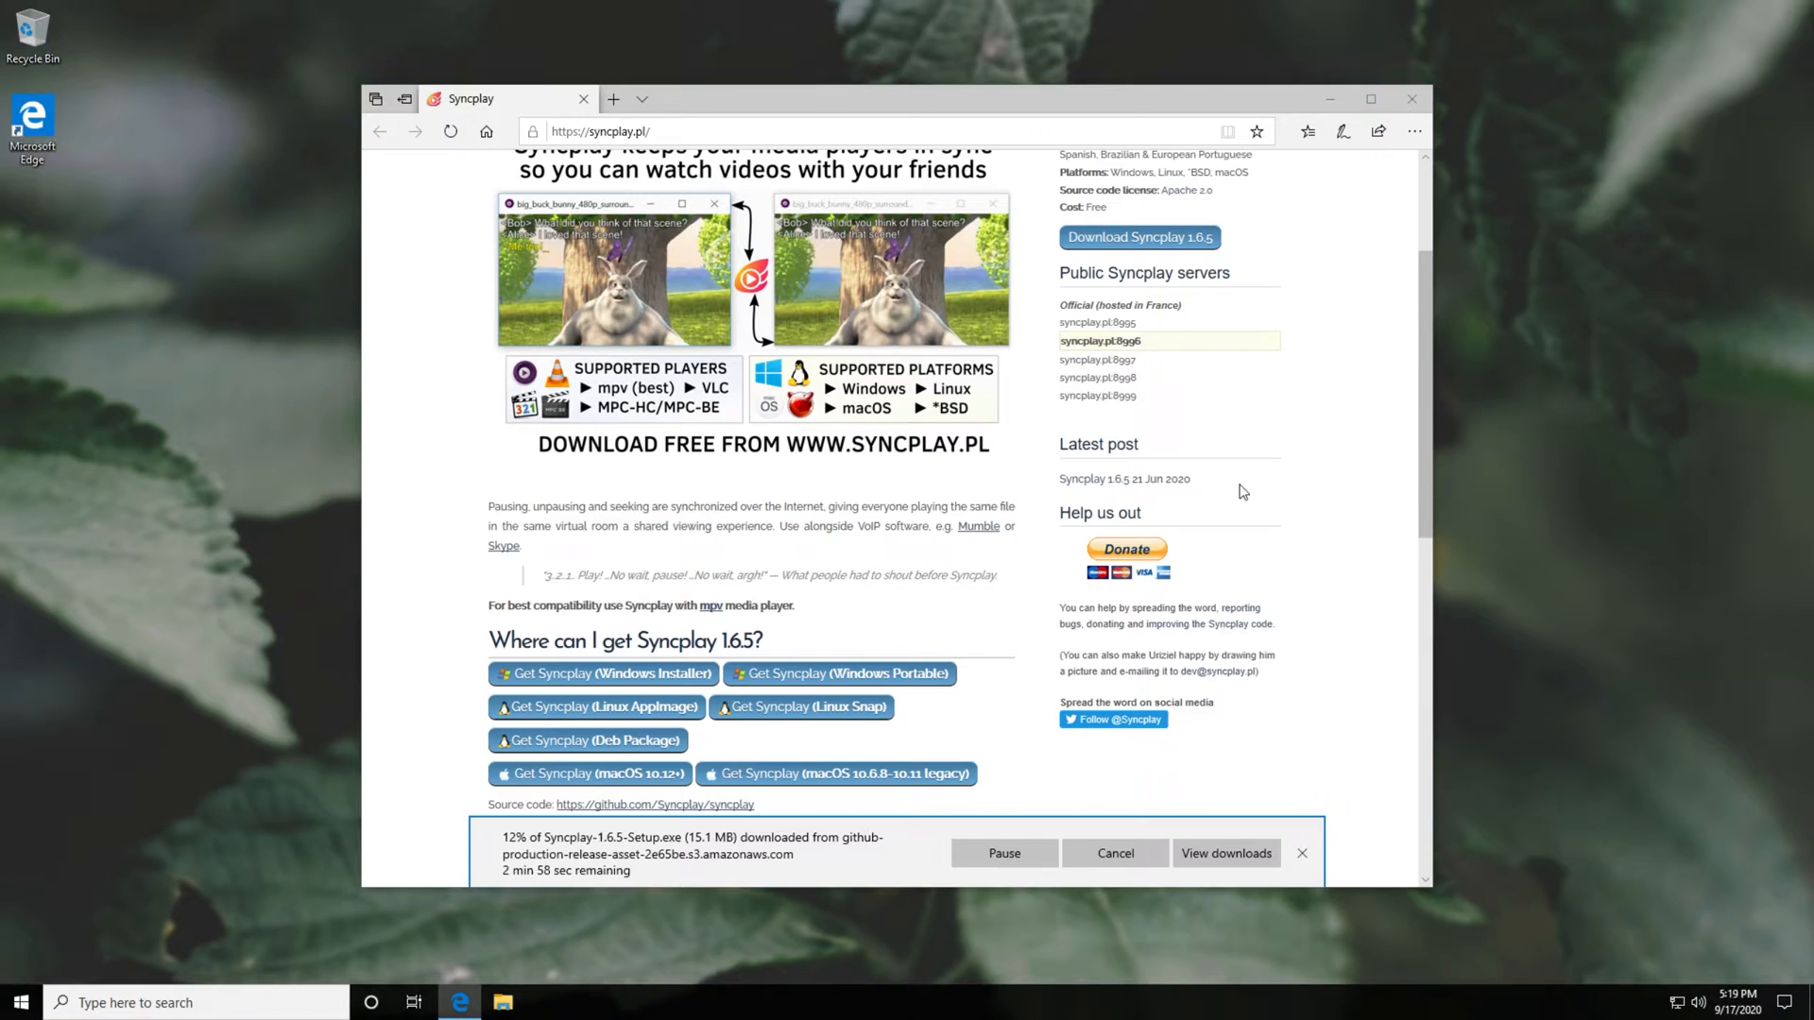
{"action": "scroll", "scroll_direction": "up", "scroll_amount": 3}
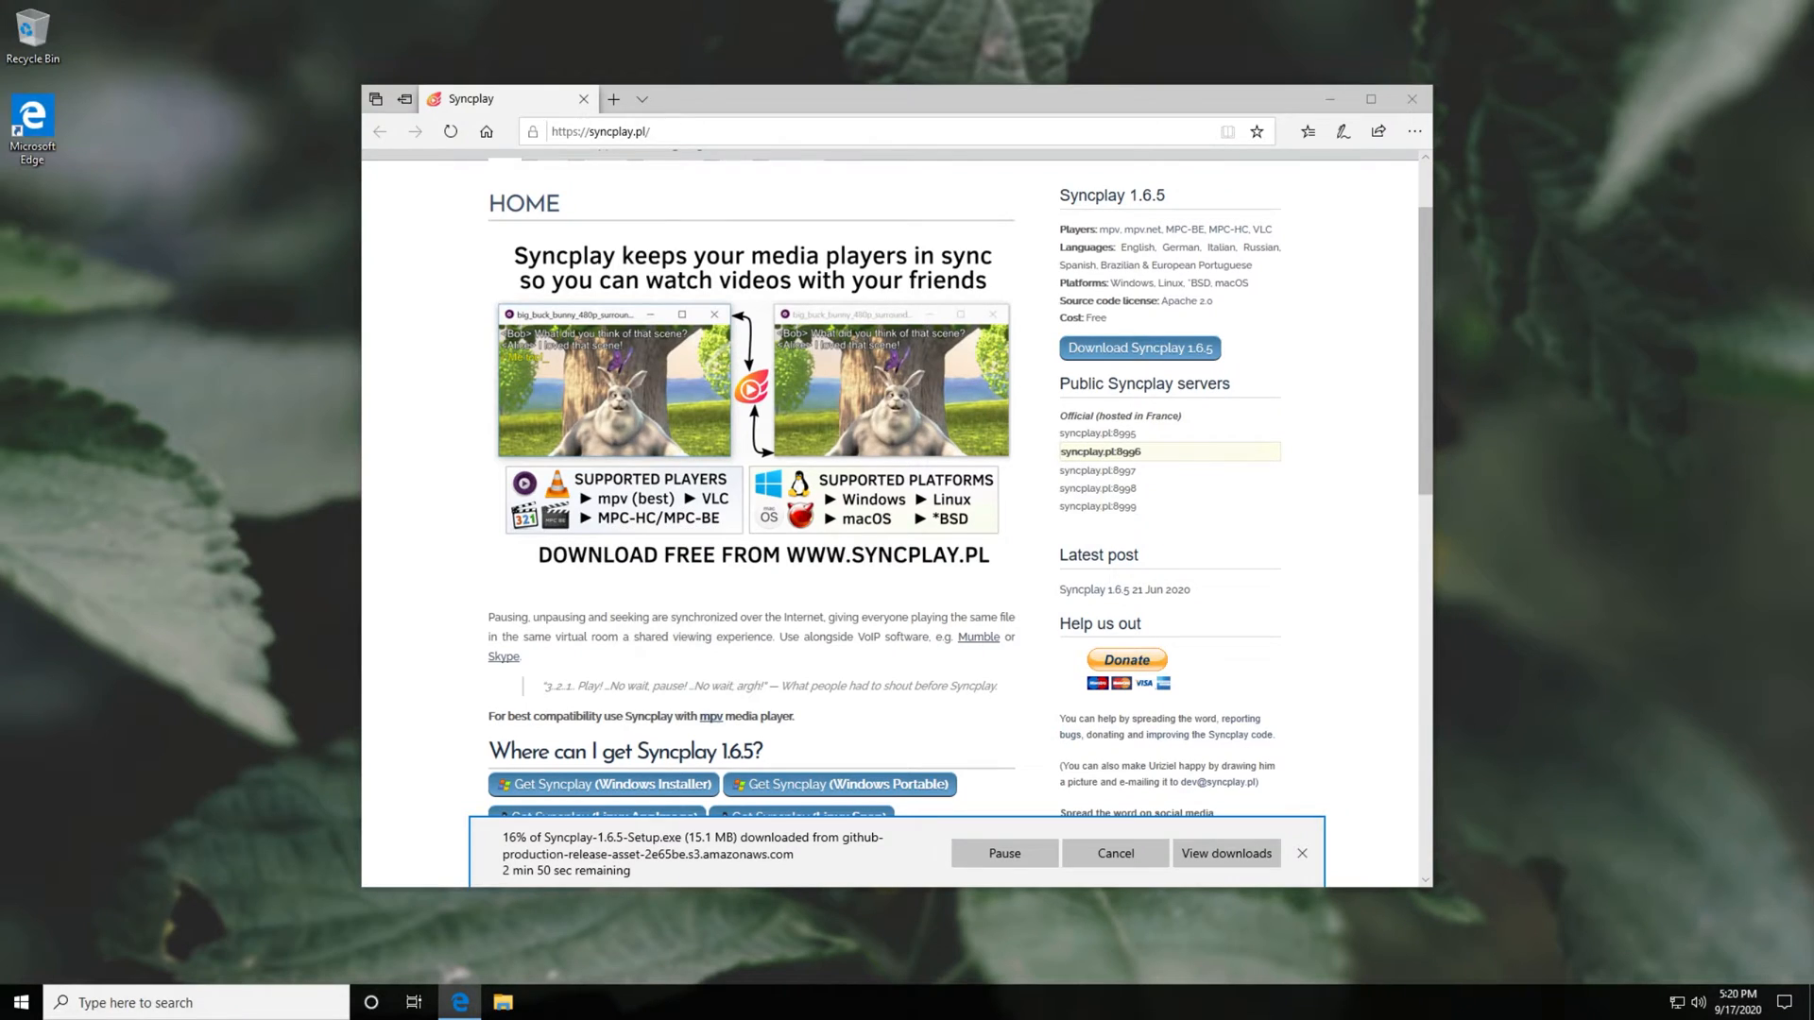
{"action": "mouse_move", "coordinate": [745, 338]}
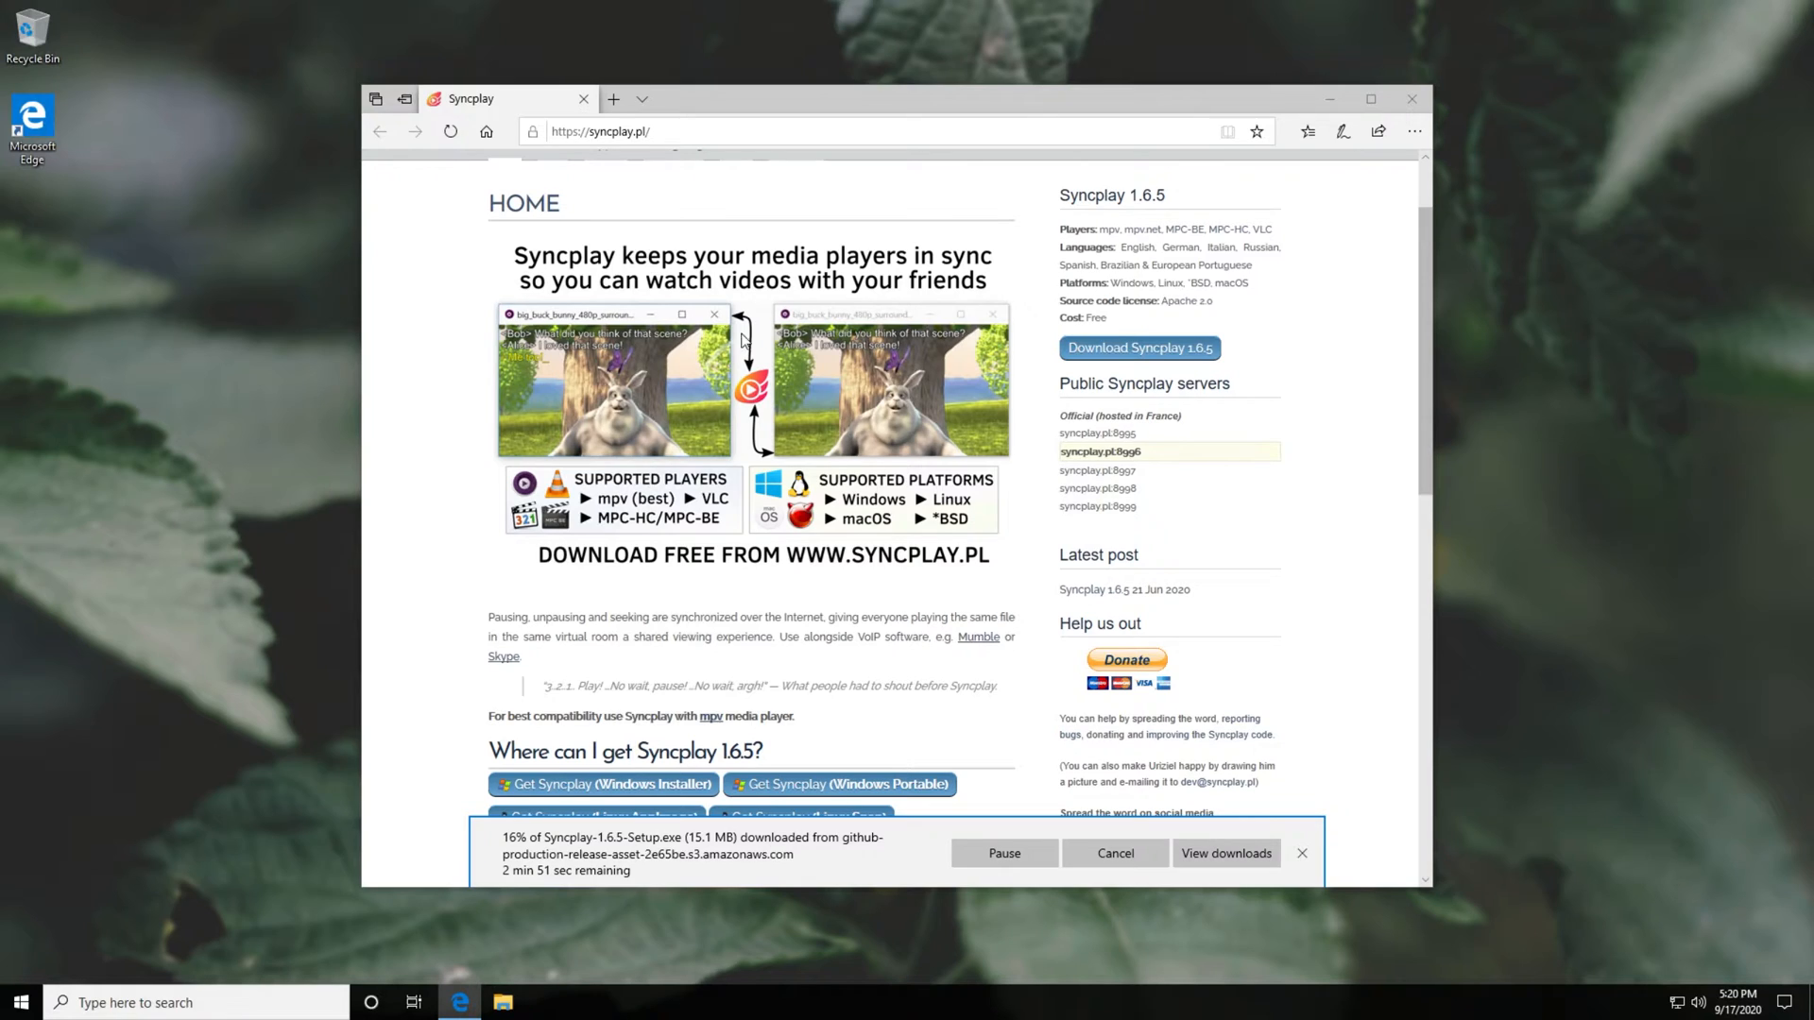
Download the VLC 3.0.11 64-bit installer from videolan.org and view both downloads' progress.
{"action": "left_click", "coordinate": [614, 98]}
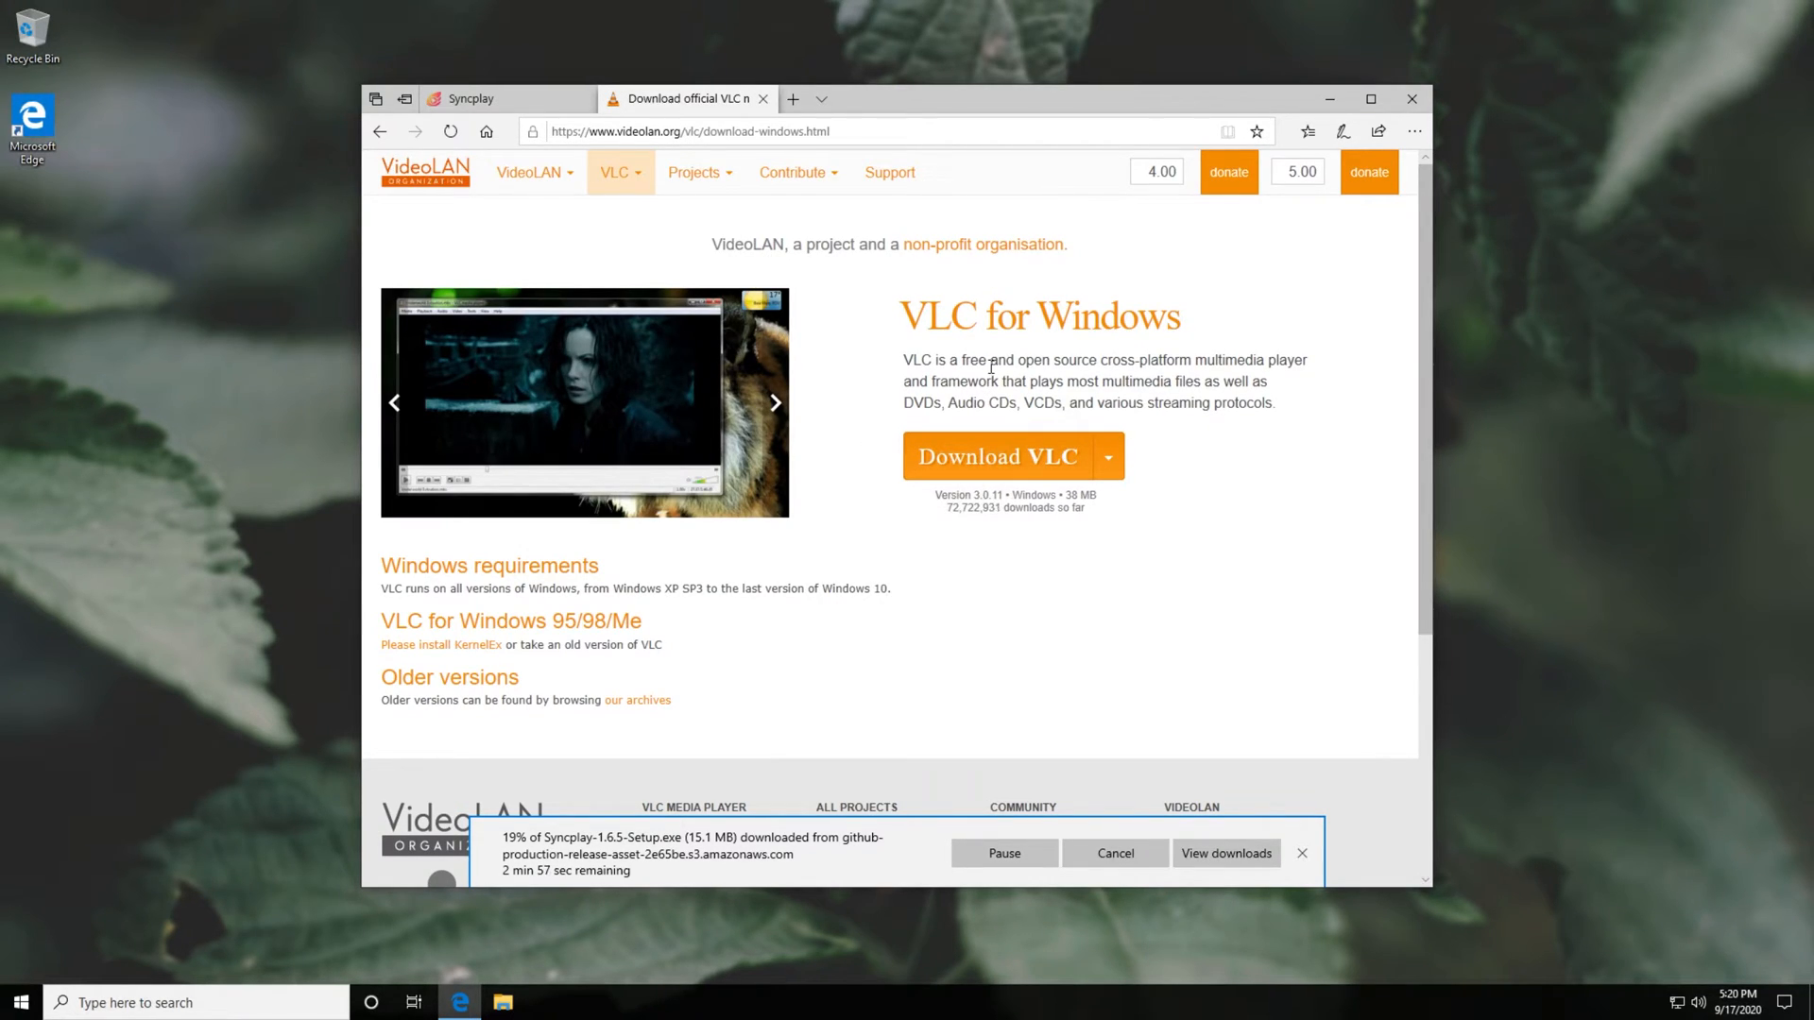
{"action": "mouse_move", "coordinate": [998, 456]}
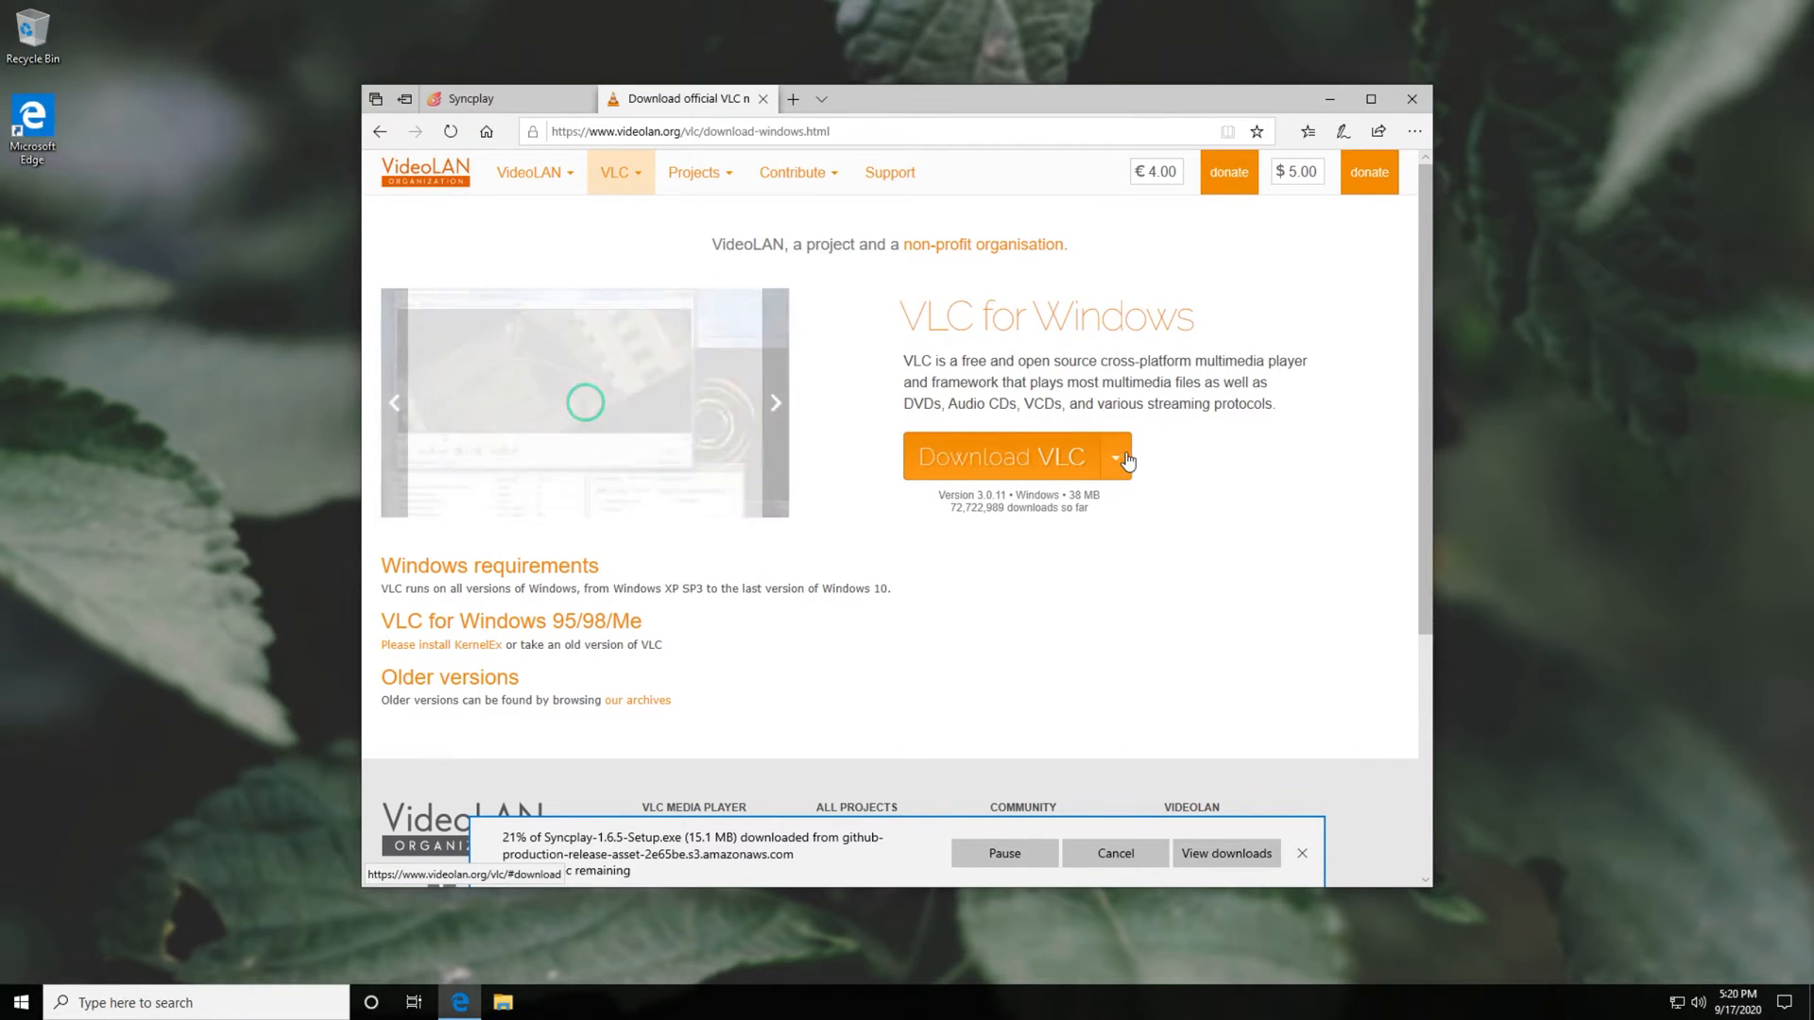
{"action": "left_click", "coordinate": [1111, 455]}
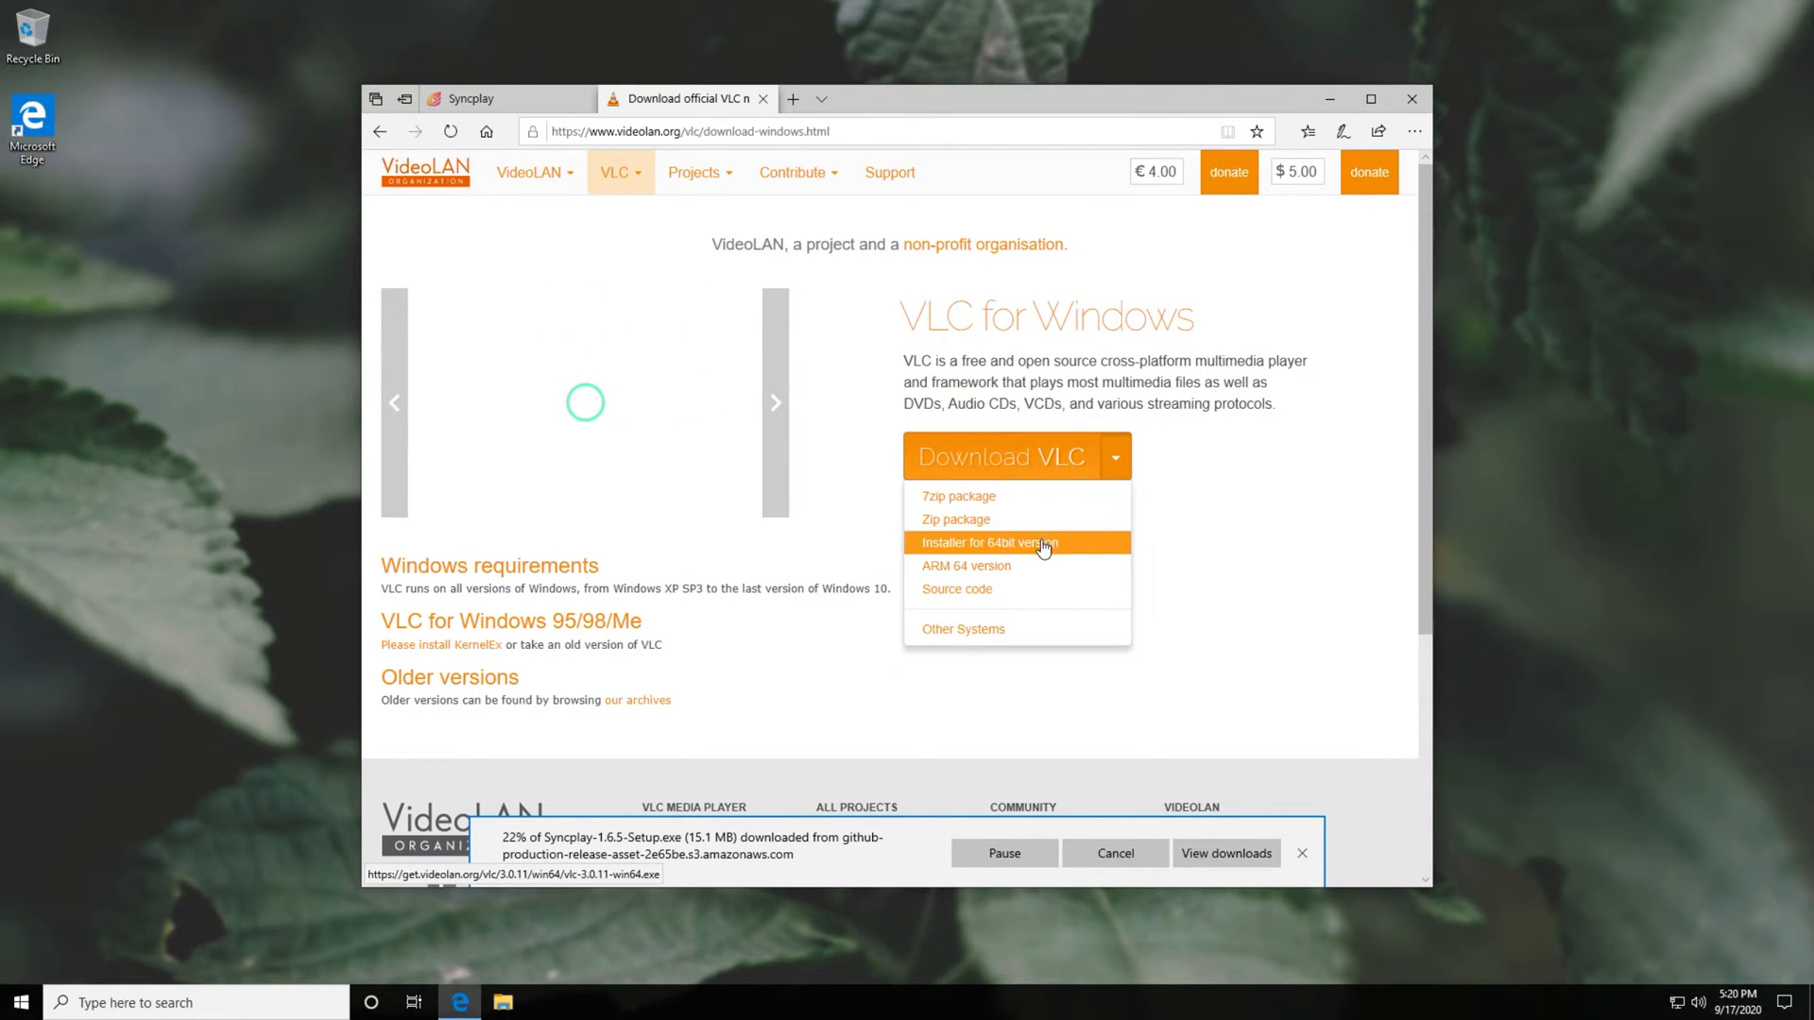
{"action": "left_click", "coordinate": [988, 543]}
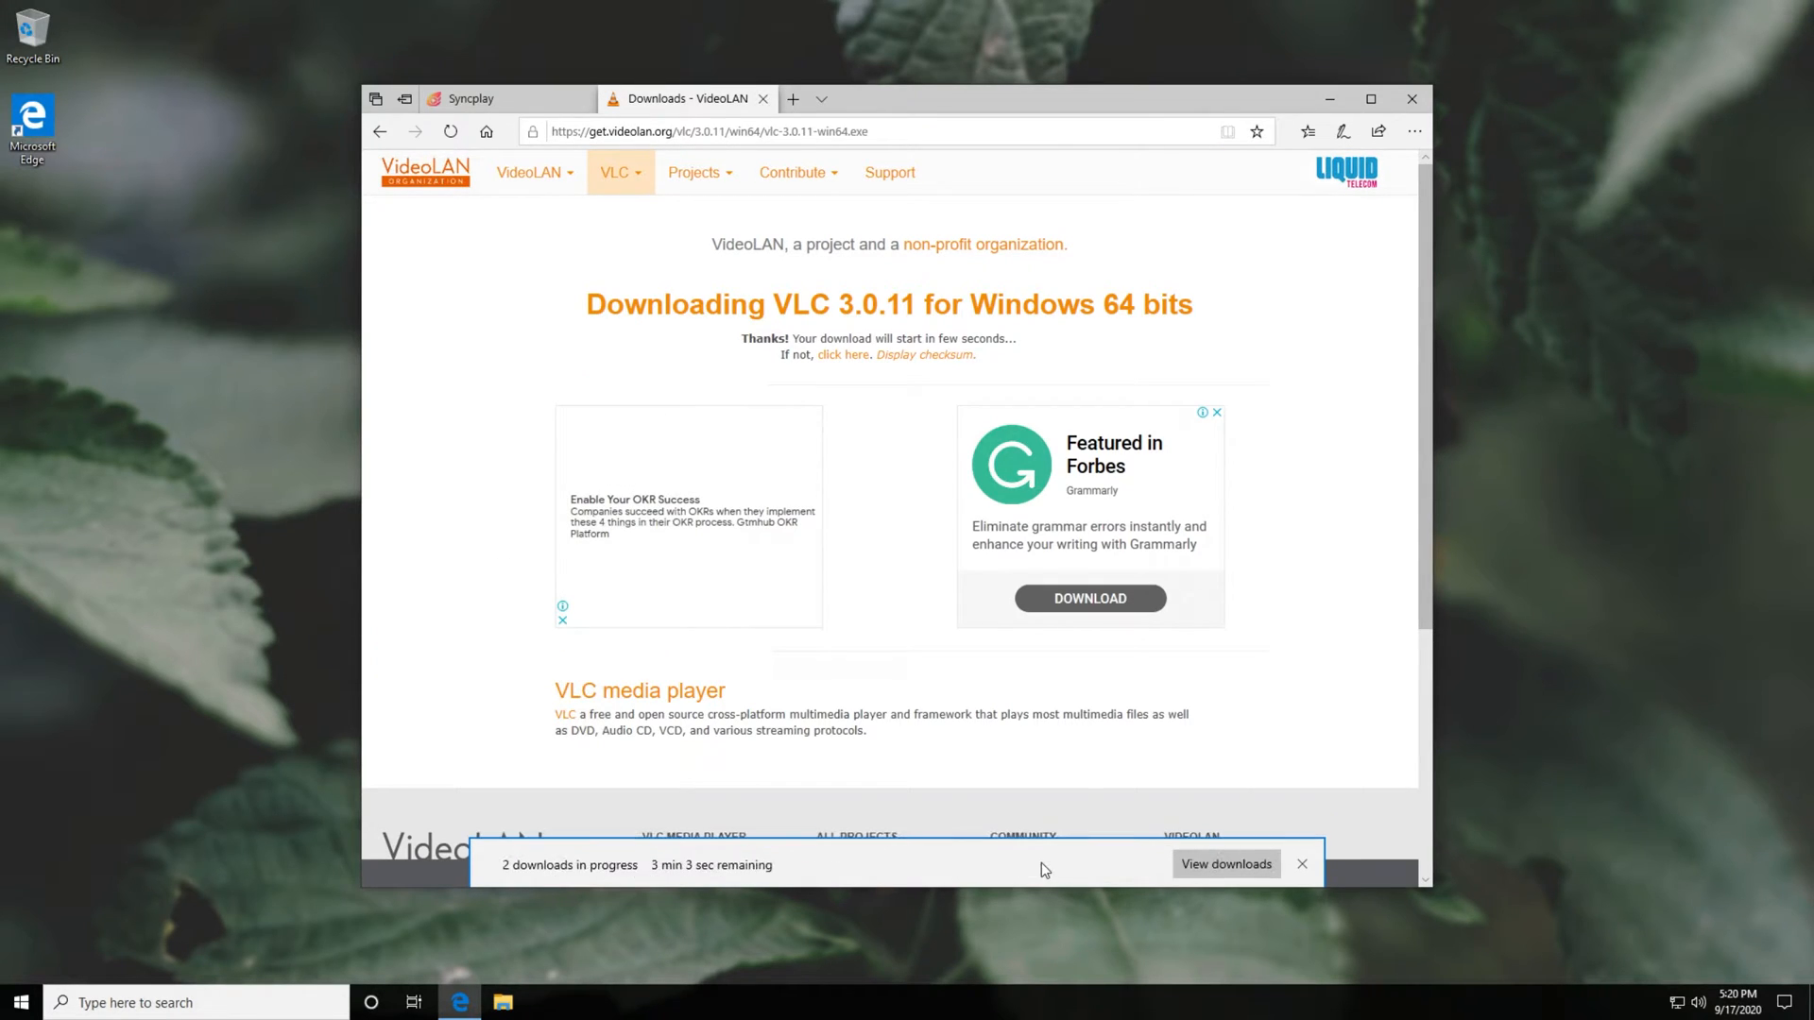
{"action": "left_click", "coordinate": [1225, 864]}
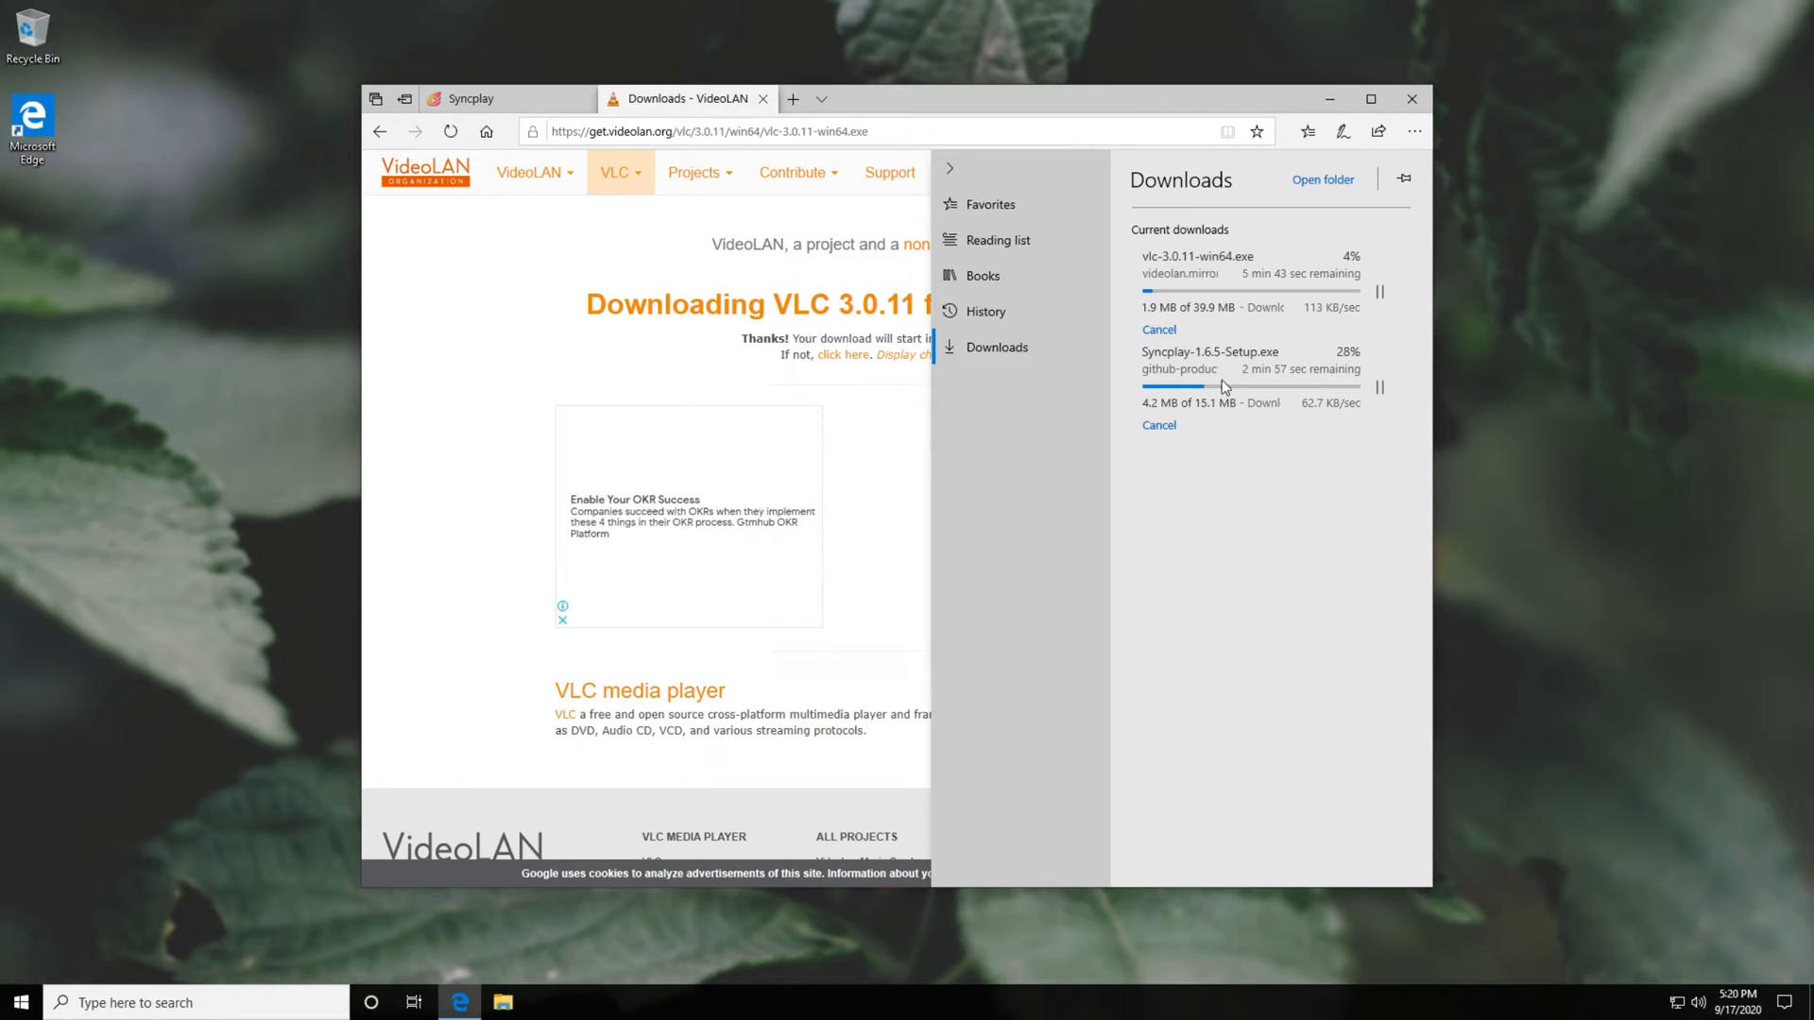
{"action": "mouse_move", "coordinate": [1292, 455]}
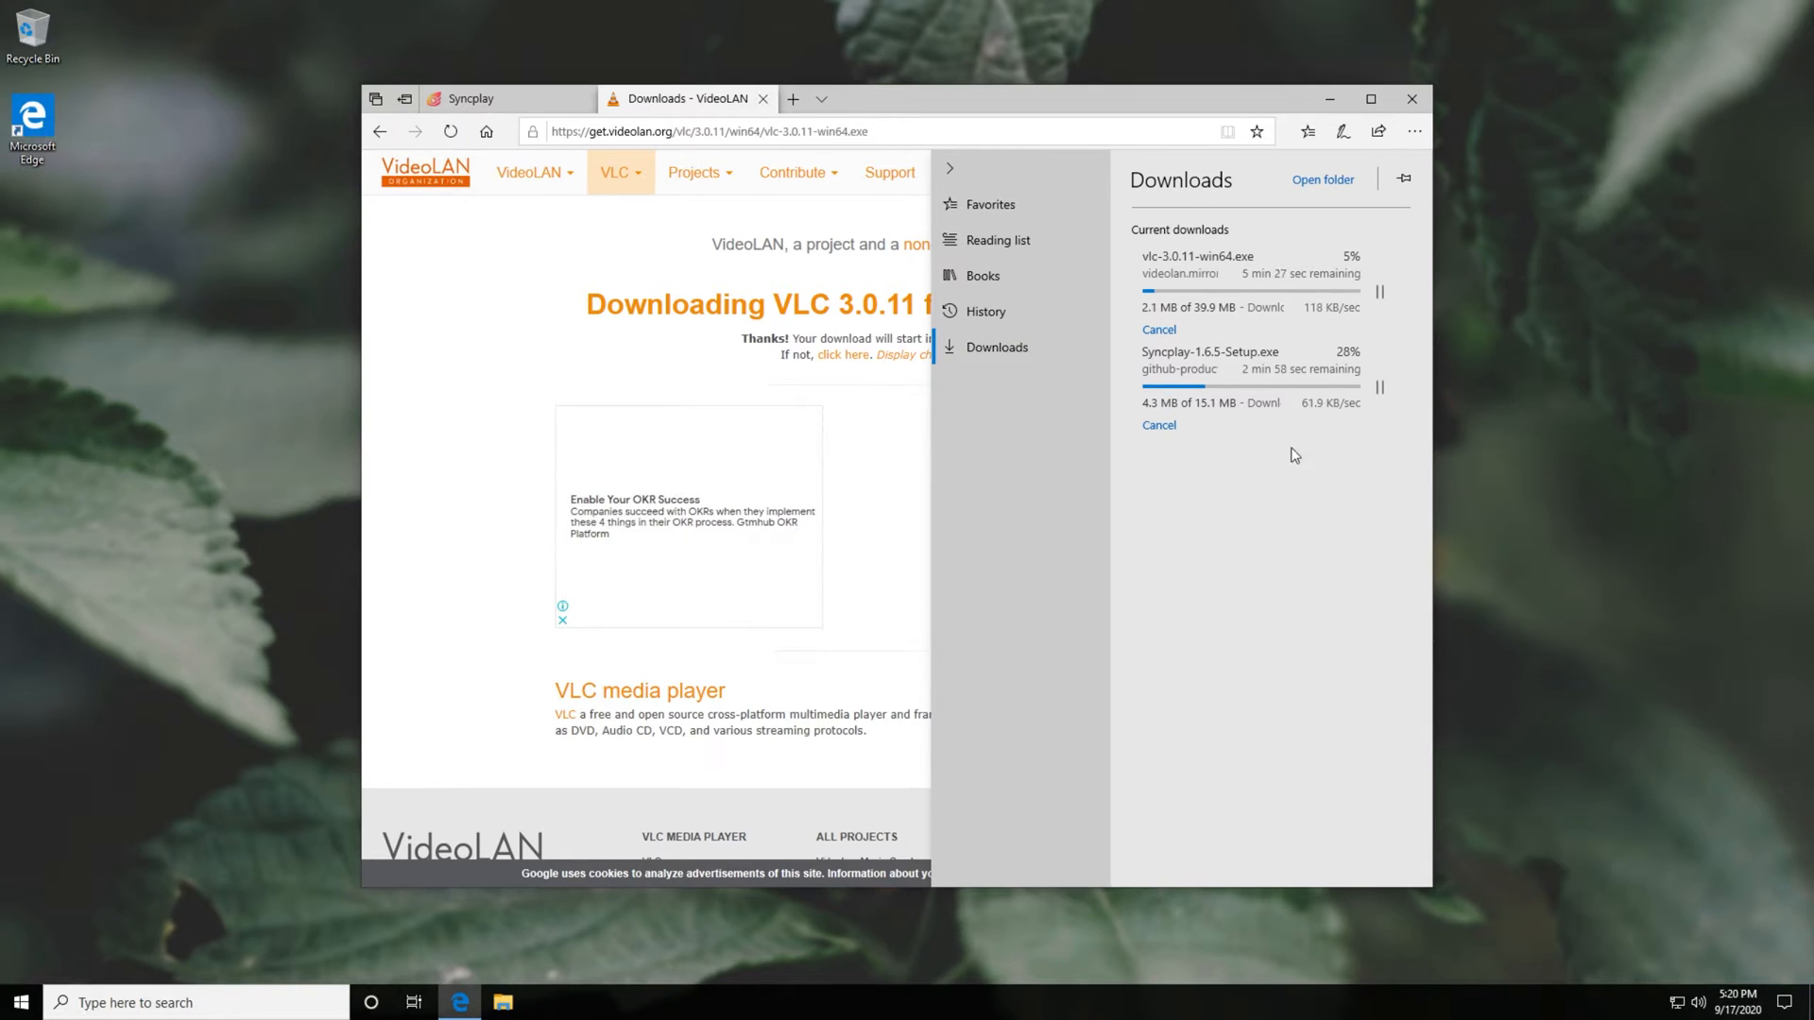
{"action": "mouse_move", "coordinate": [1235, 514]}
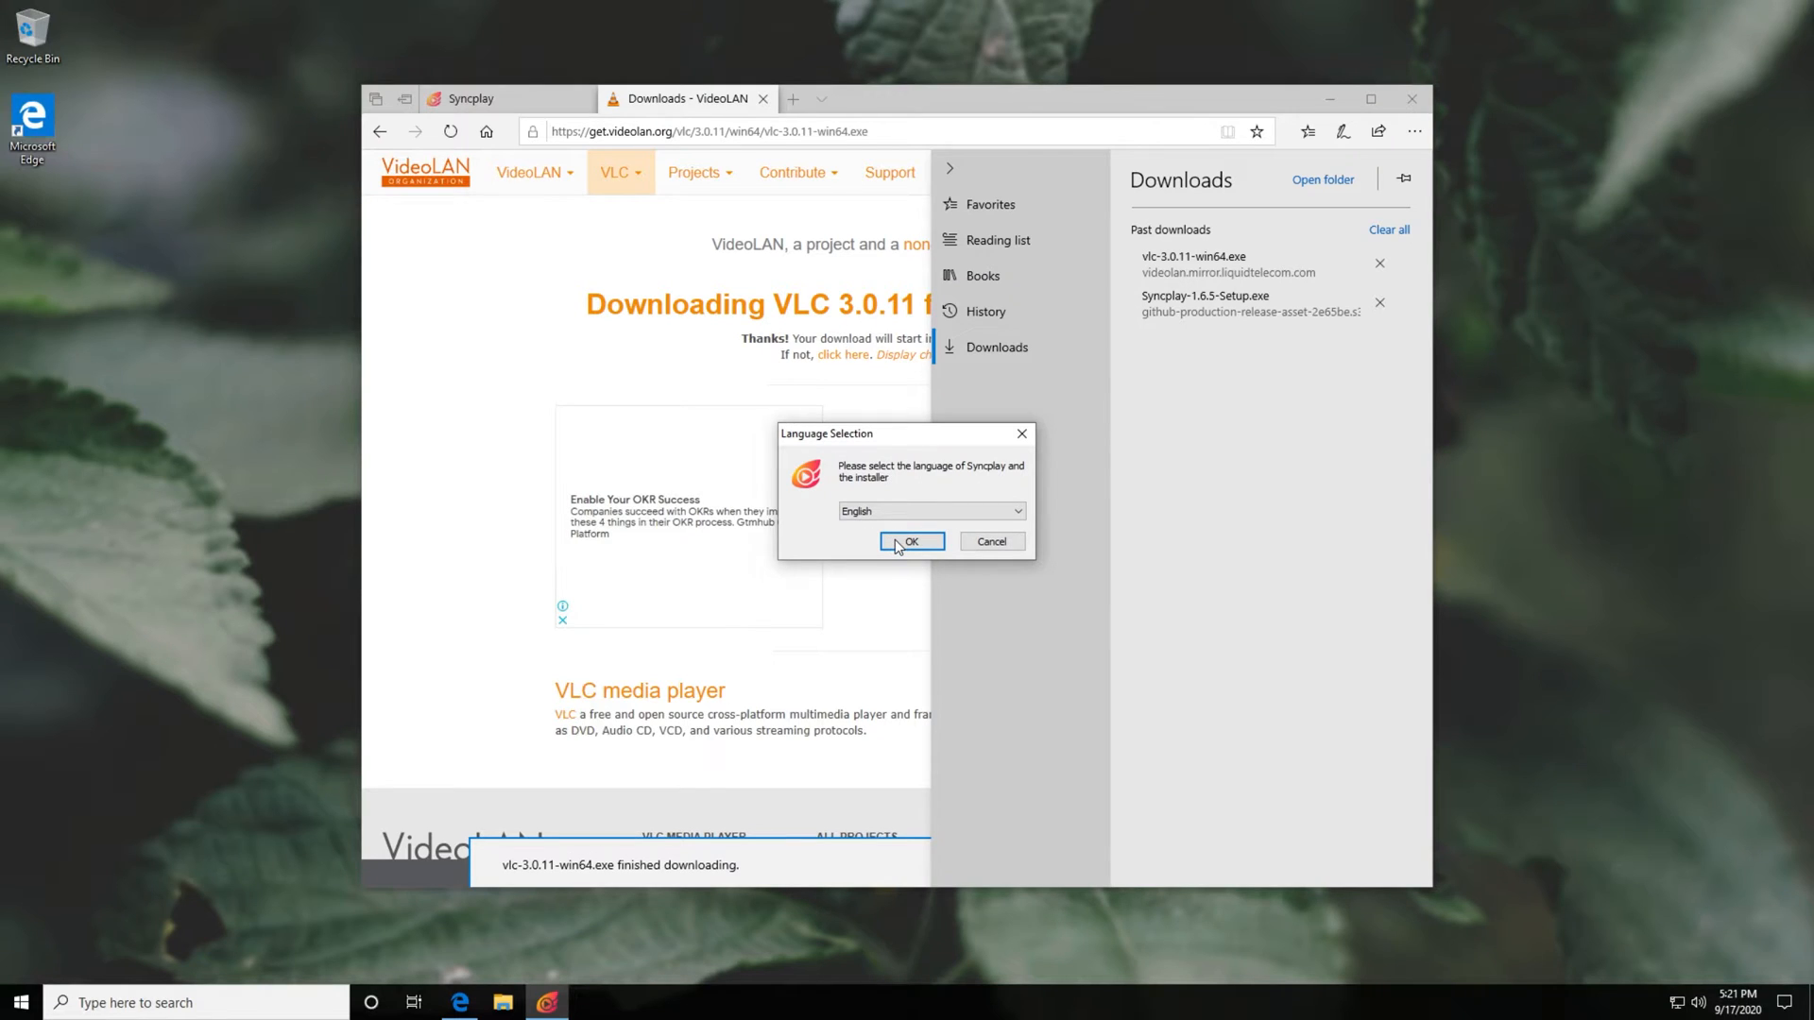
Install Syncplay 1.6.5 in English, accepting the Apache licence and adding a desktop shortcut.
{"action": "left_click", "coordinate": [910, 543]}
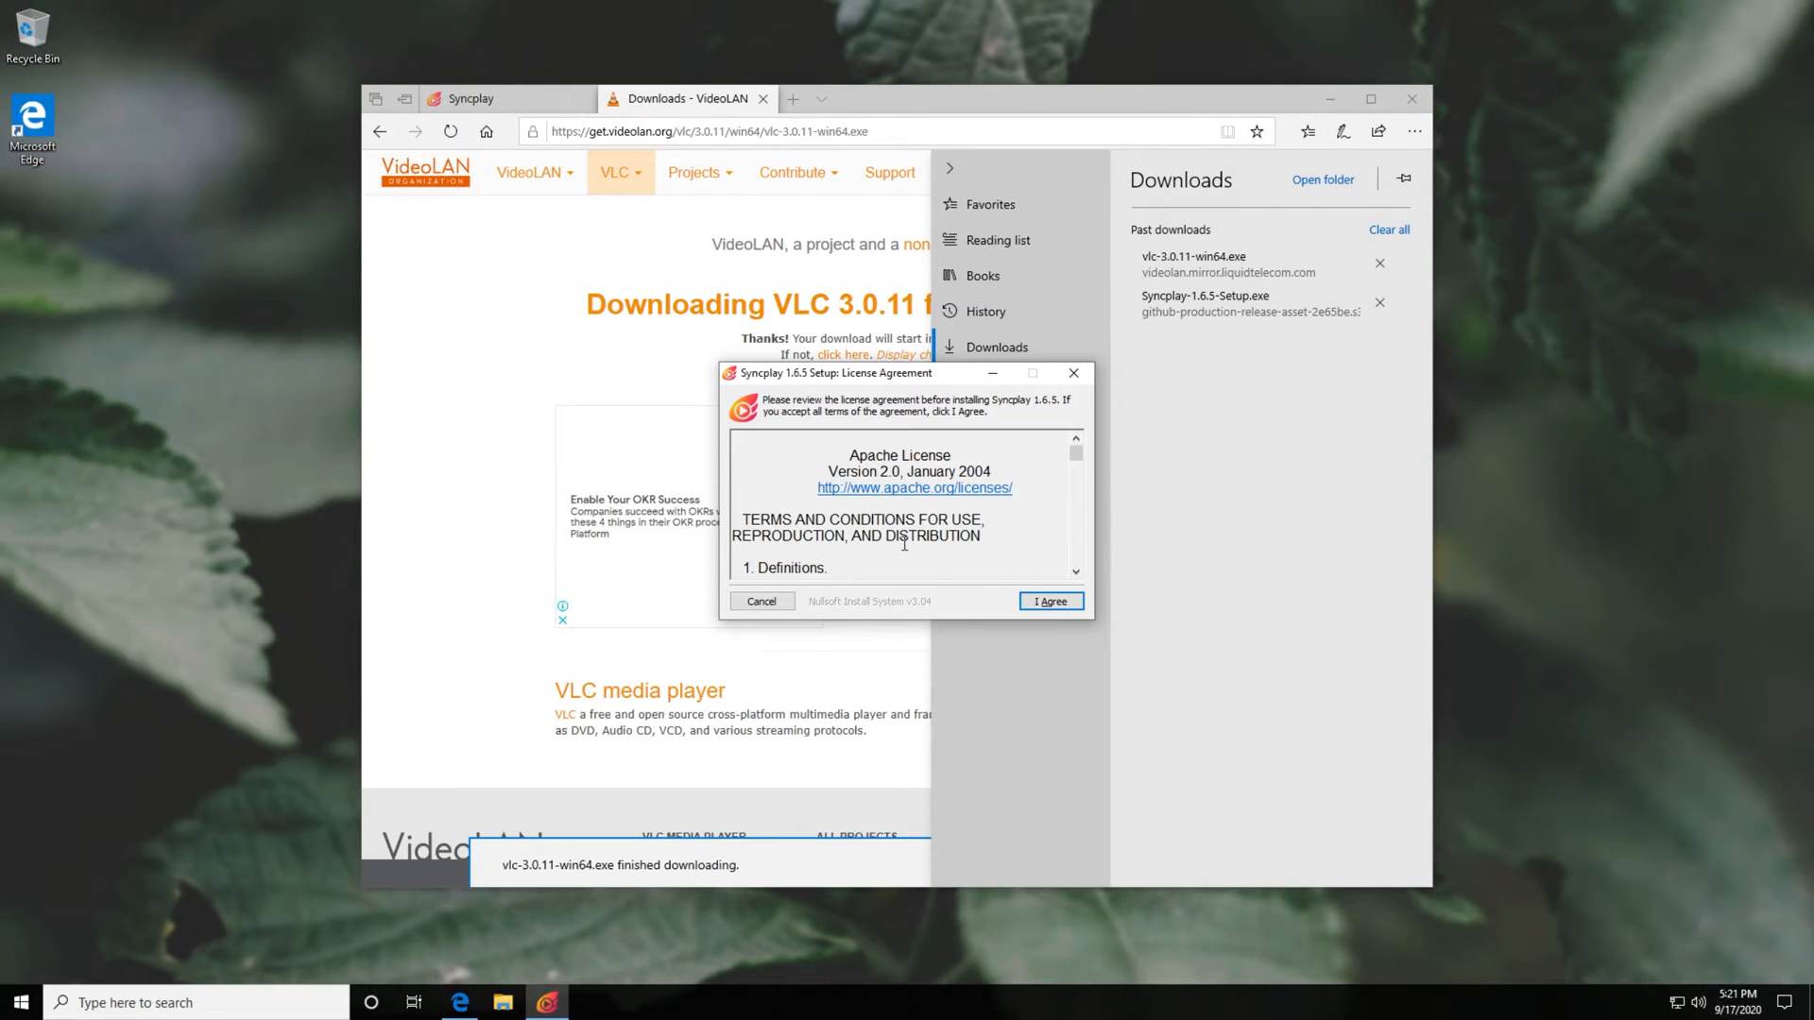
{"action": "scroll", "scroll_direction": "down", "scroll_amount": 3}
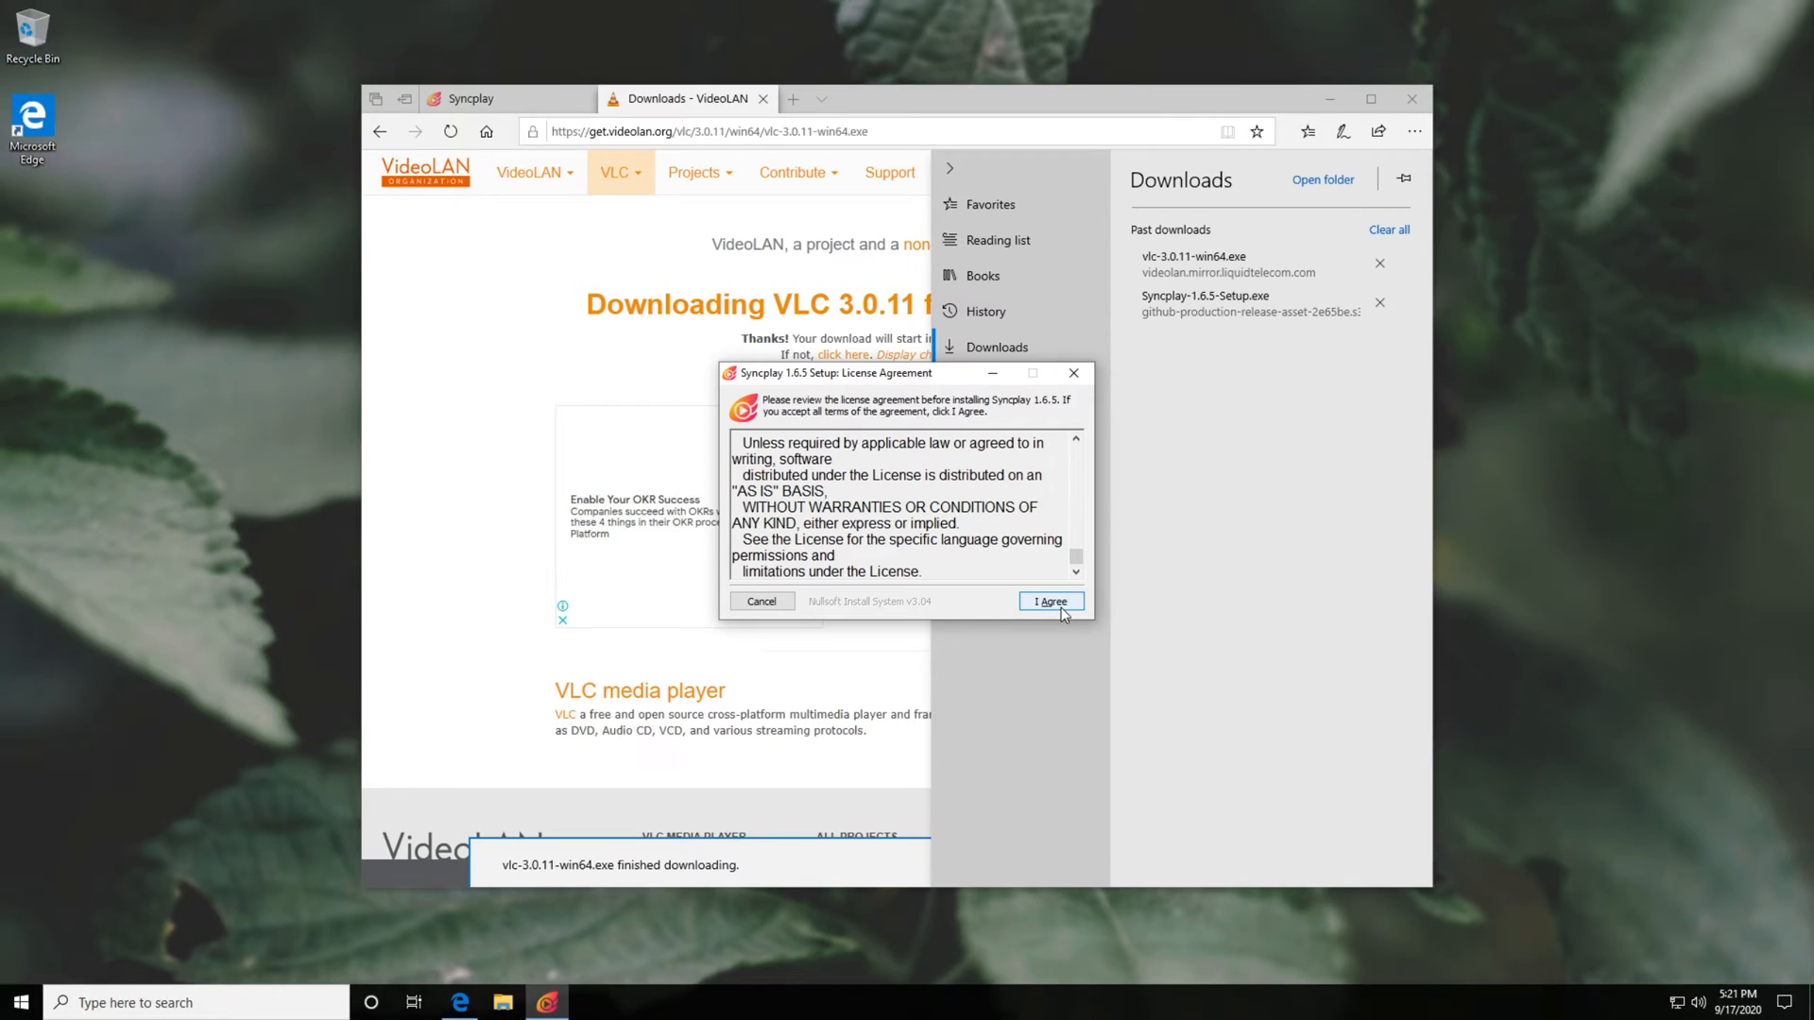
{"action": "left_click", "coordinate": [1048, 601]}
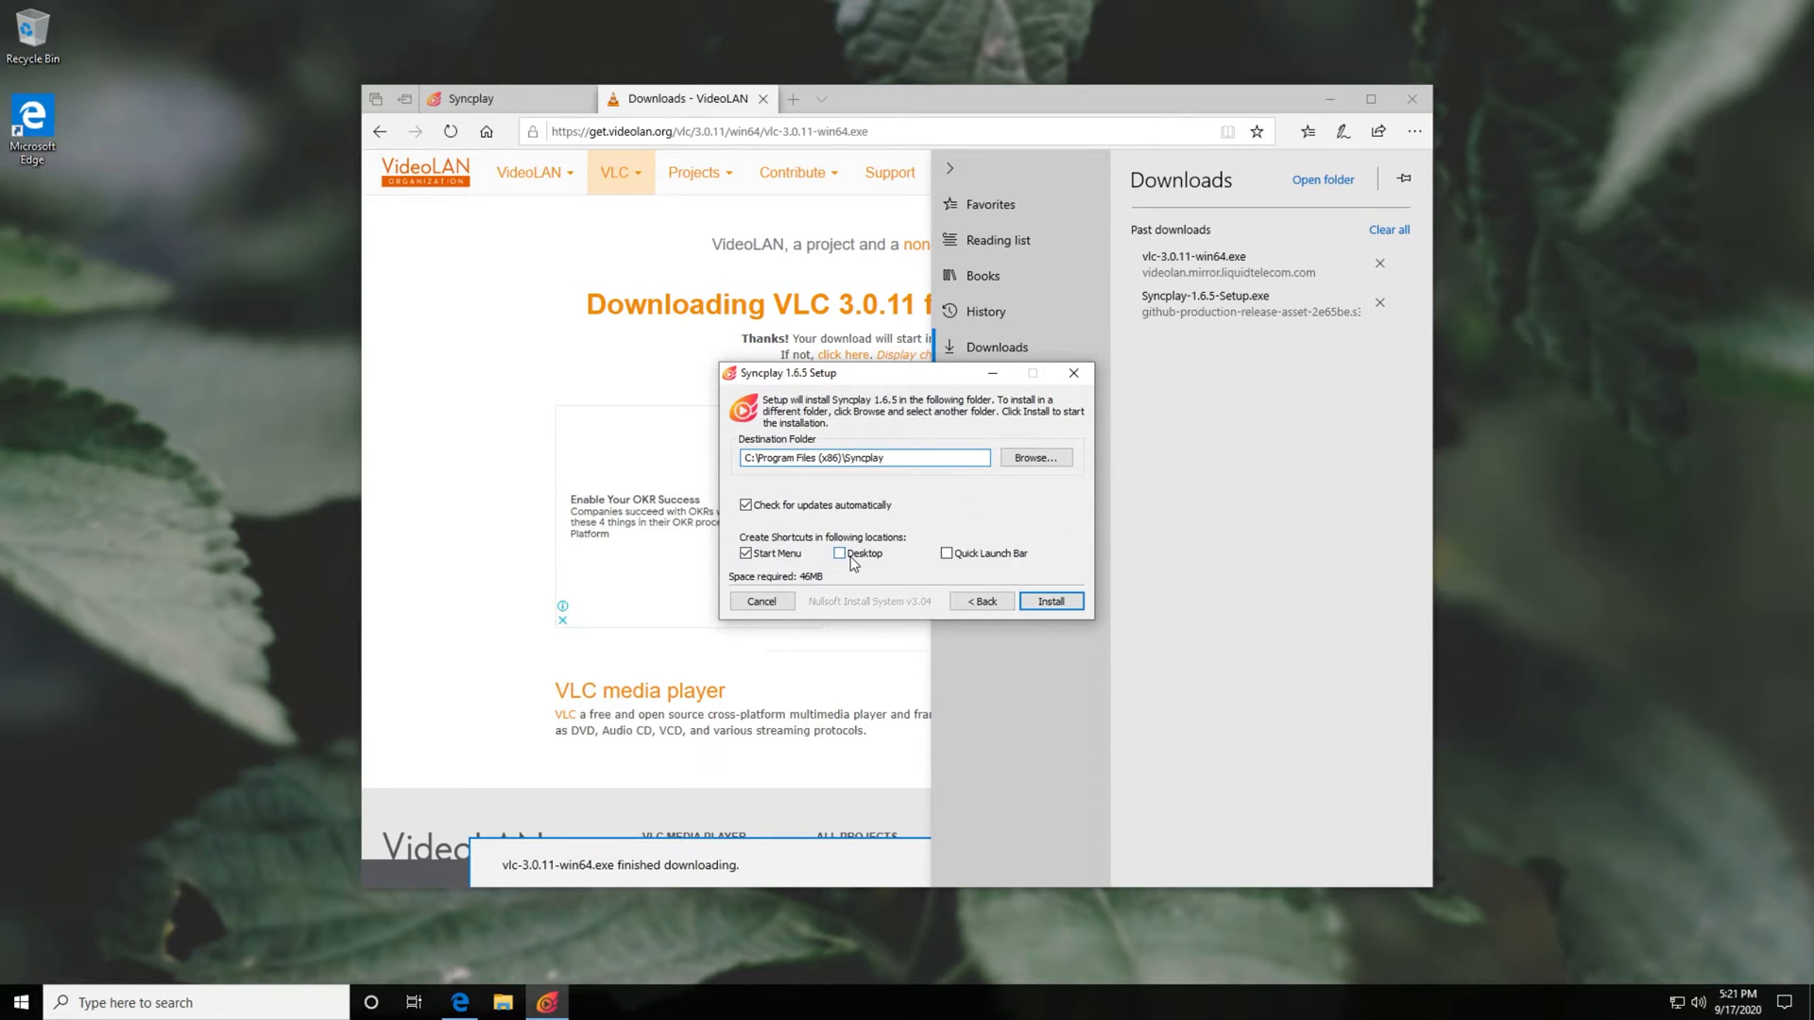
{"action": "left_click", "coordinate": [838, 554]}
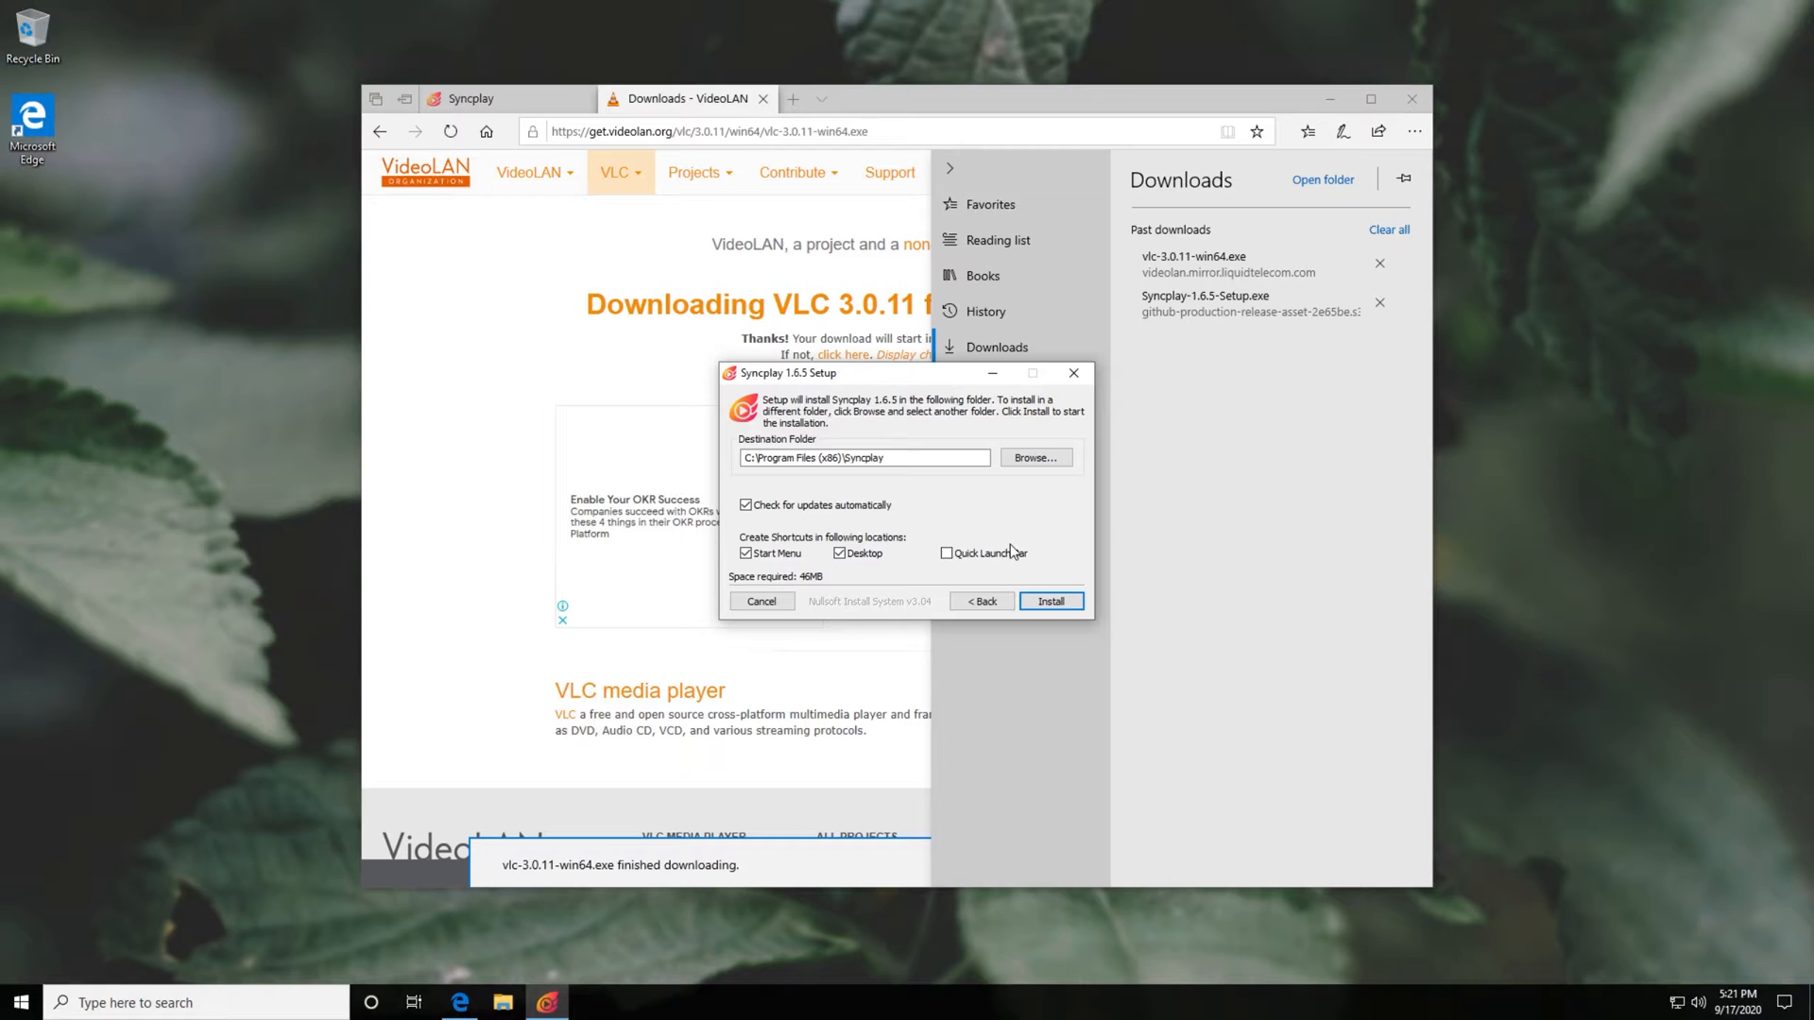
{"action": "left_click", "coordinate": [1049, 600]}
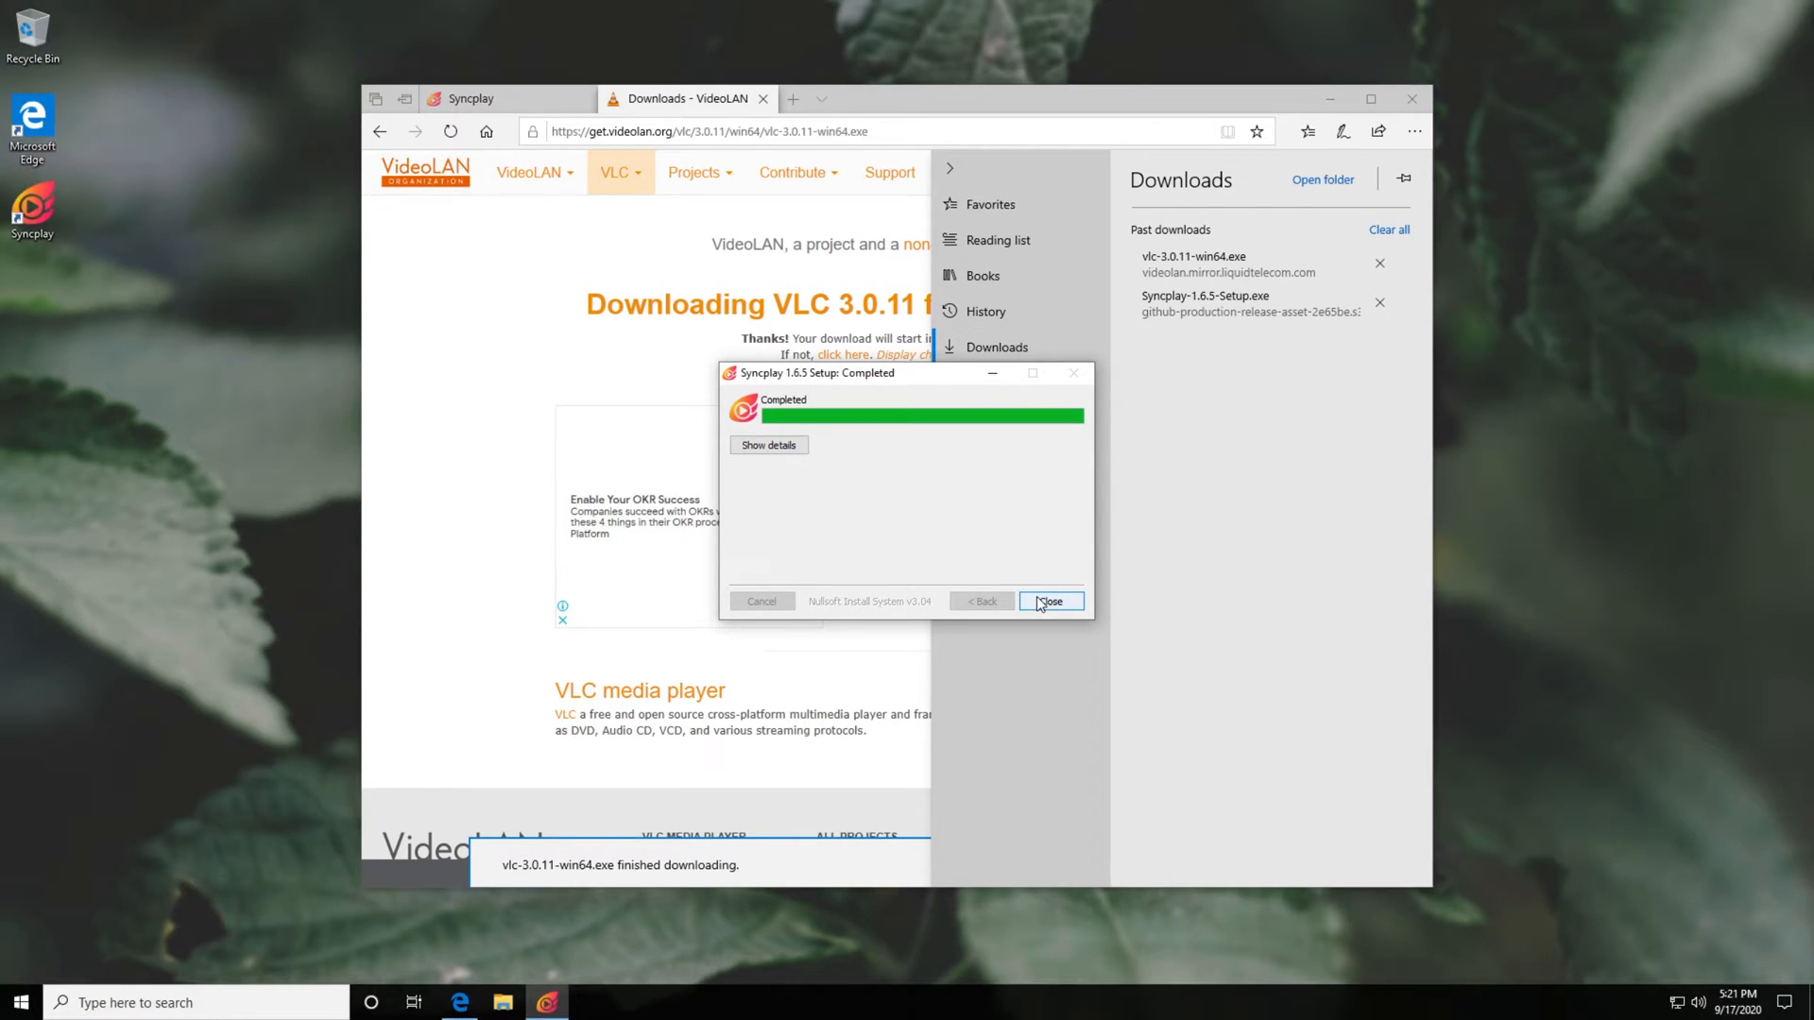
{"action": "left_click", "coordinate": [1048, 601]}
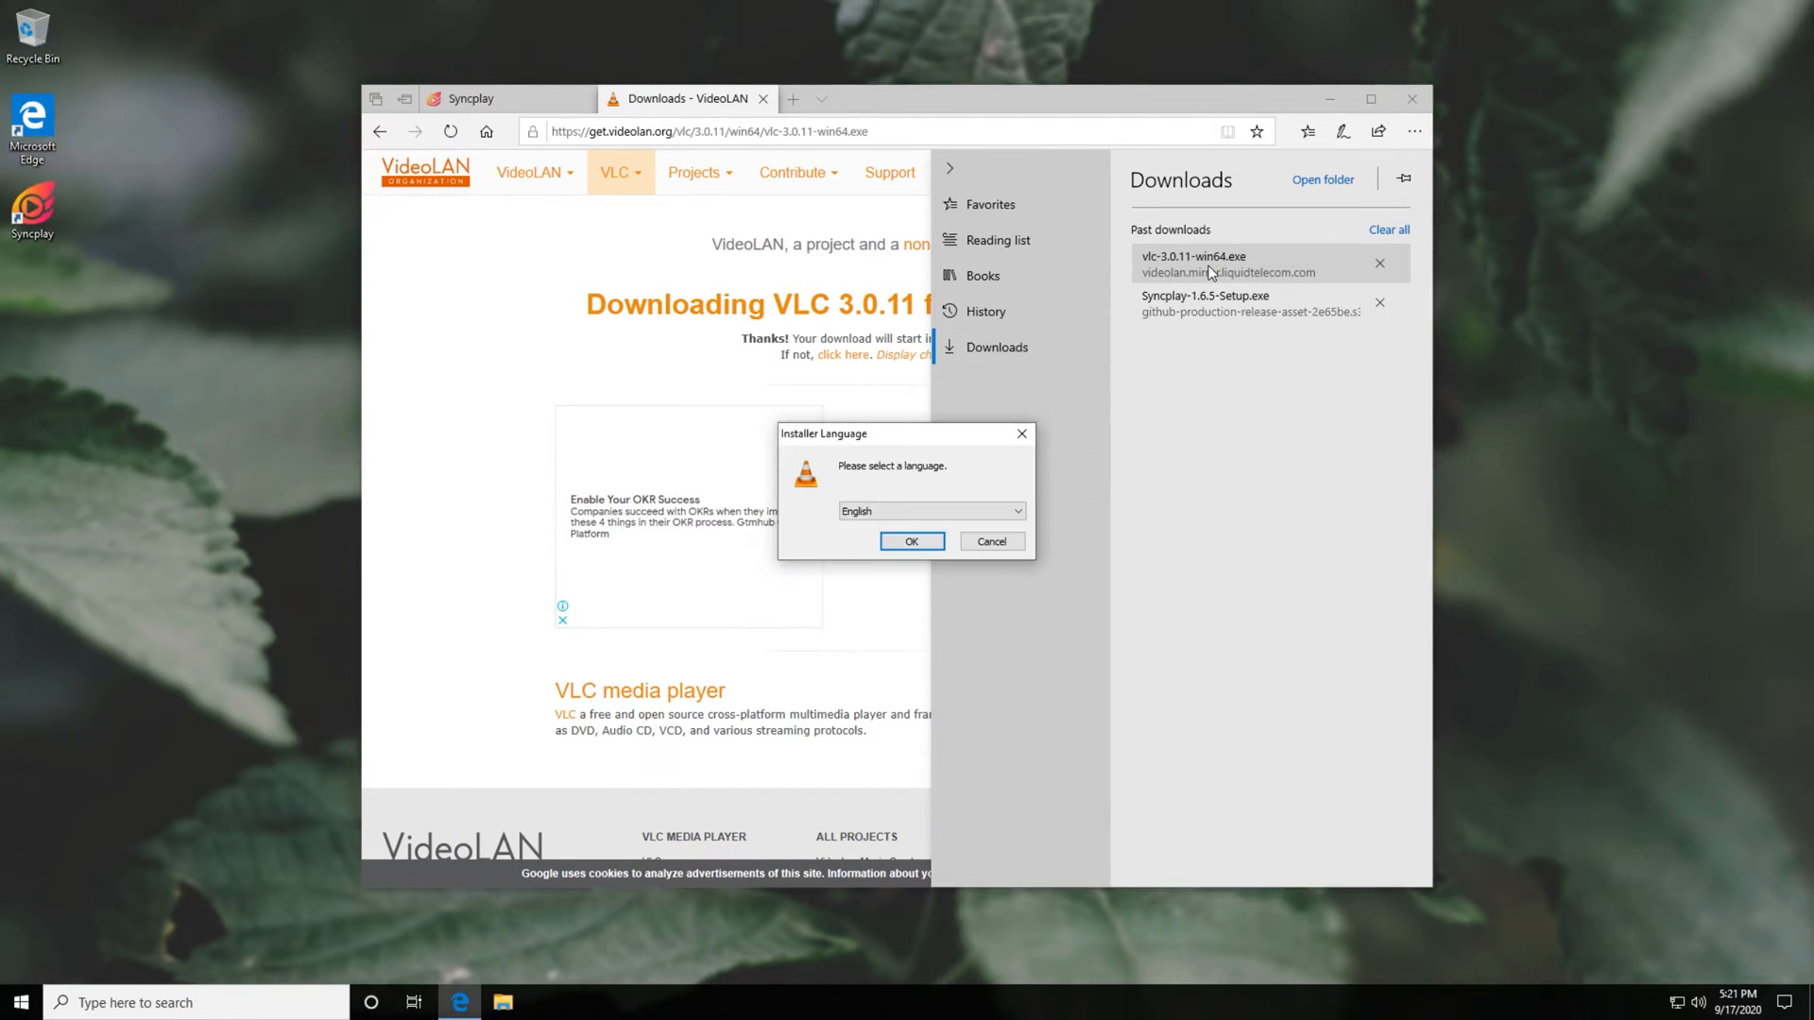
Install VLC in English to the default VideoLAN folder and finish with VLC launching.
{"action": "left_click", "coordinate": [910, 541]}
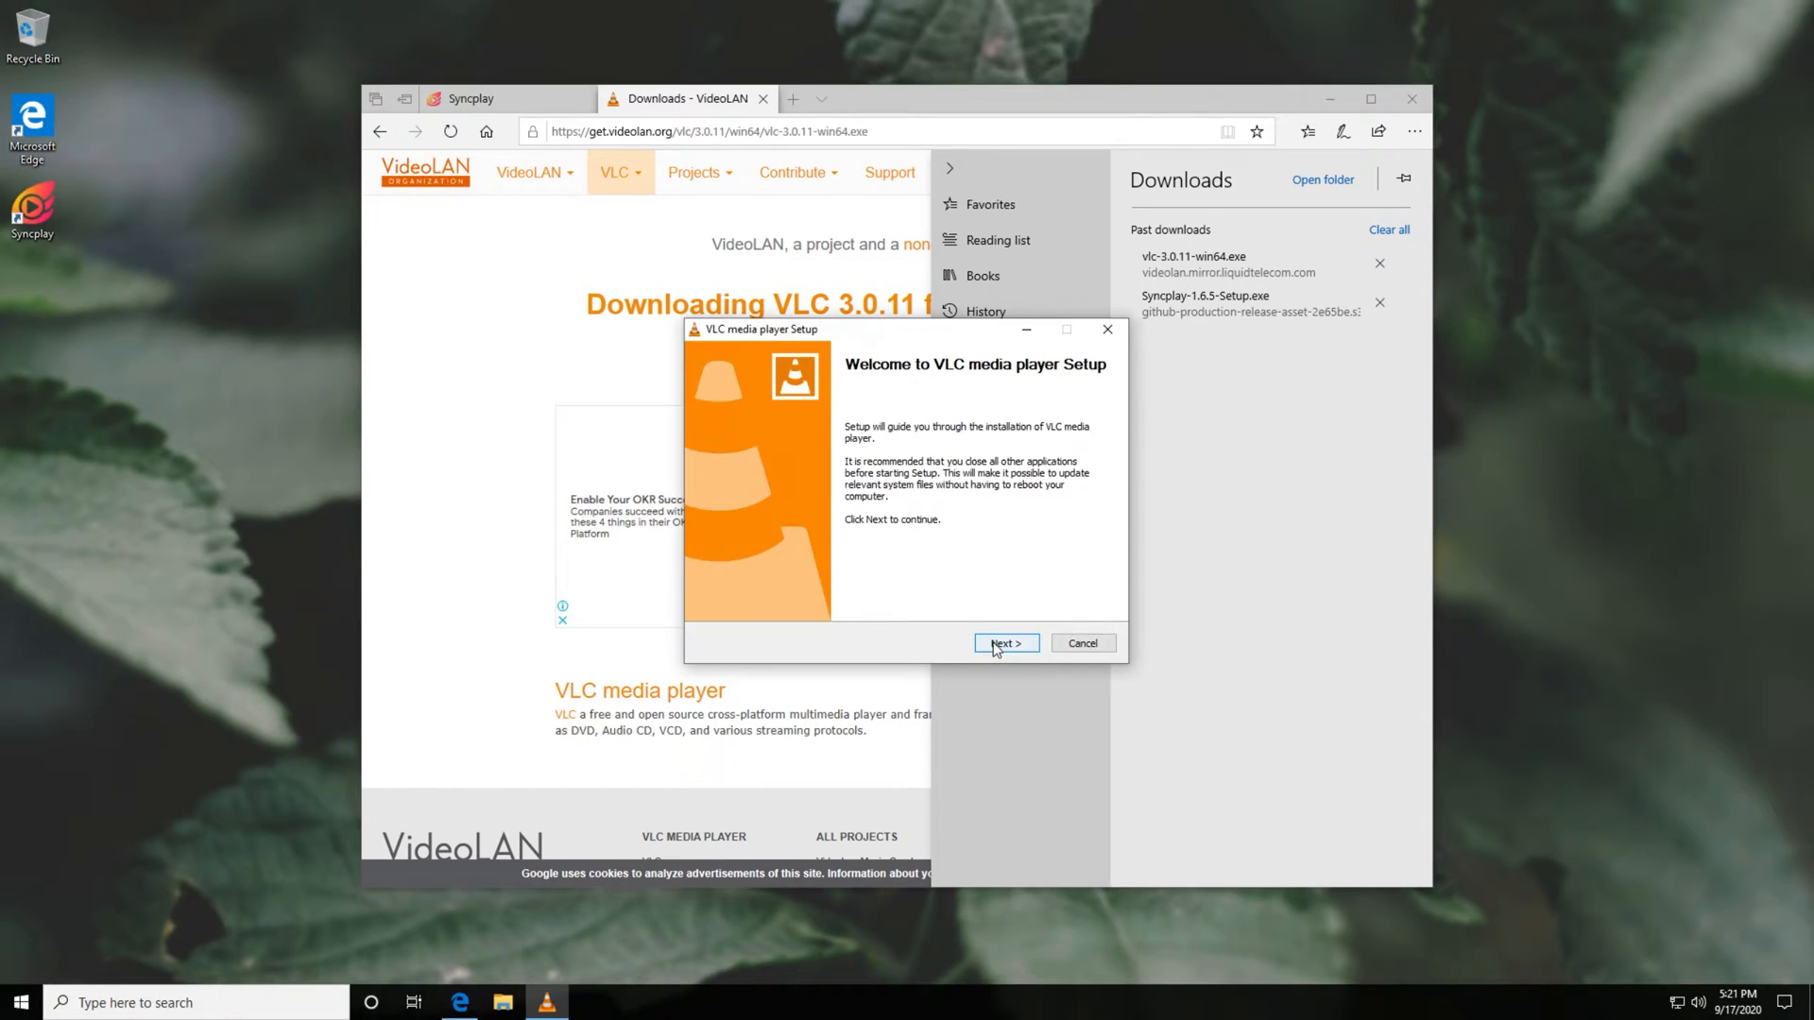
{"action": "left_click", "coordinate": [1003, 643]}
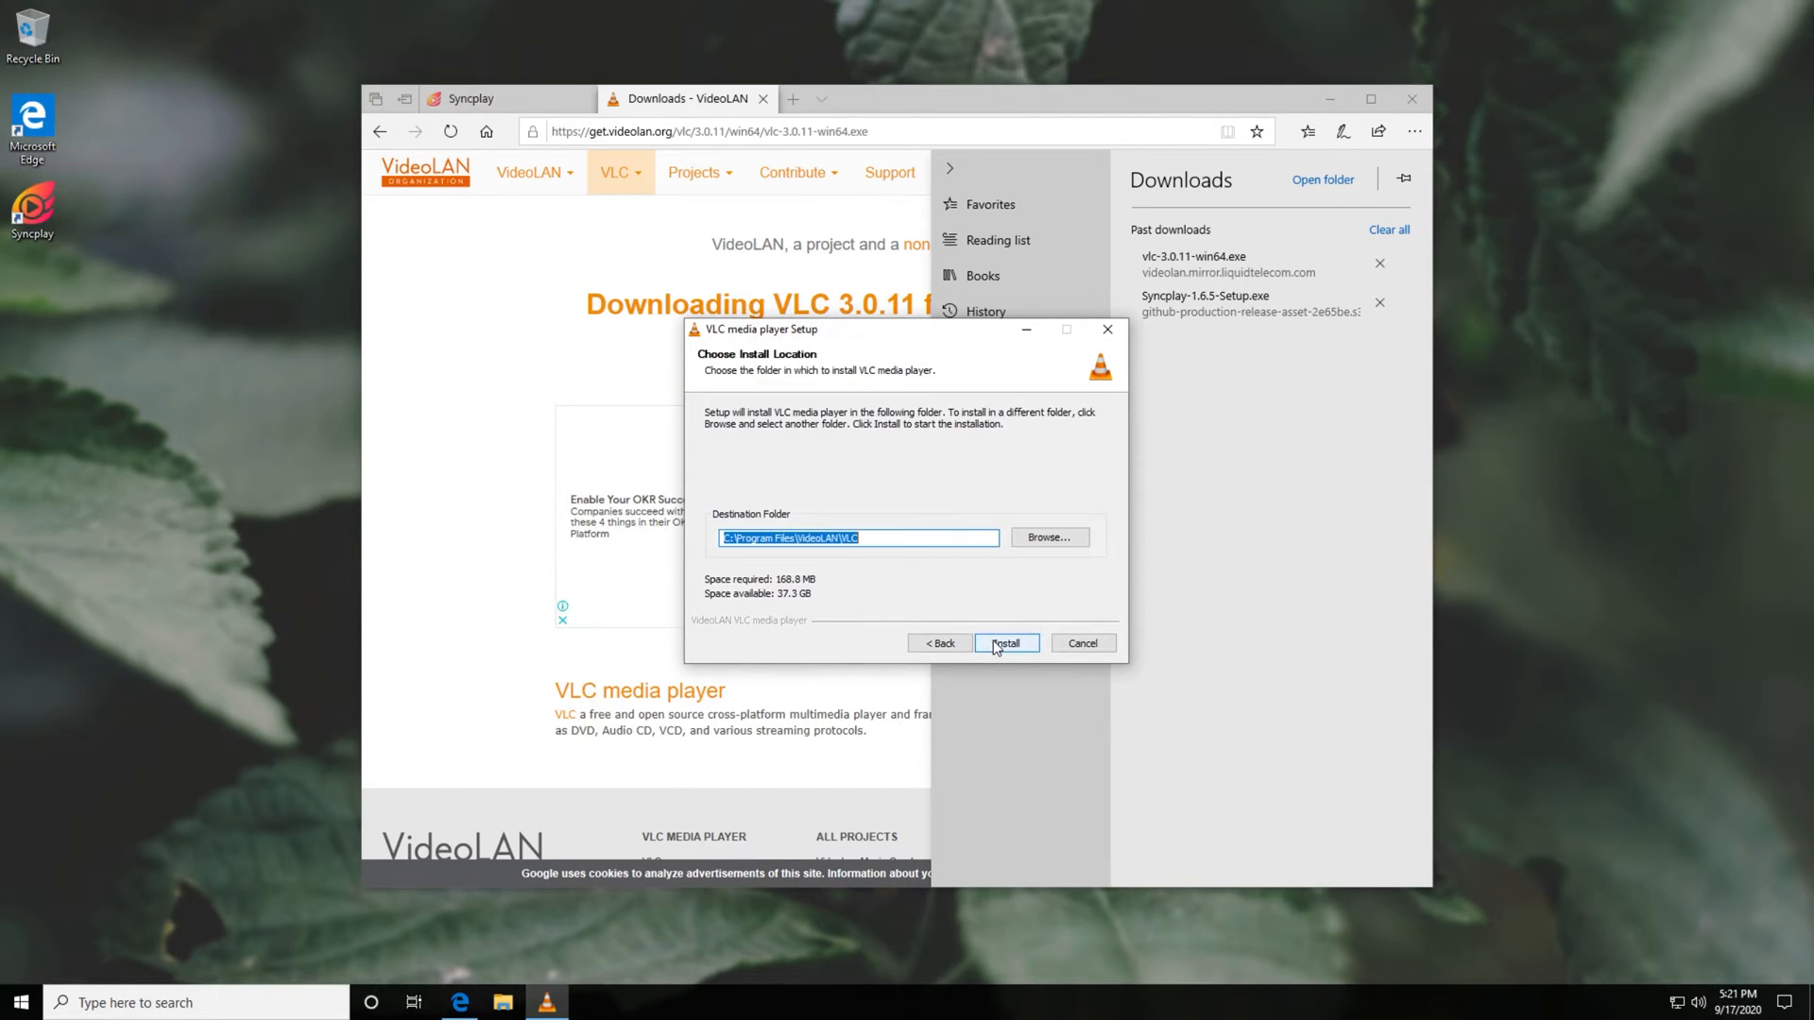
{"action": "left_click", "coordinate": [1003, 642]}
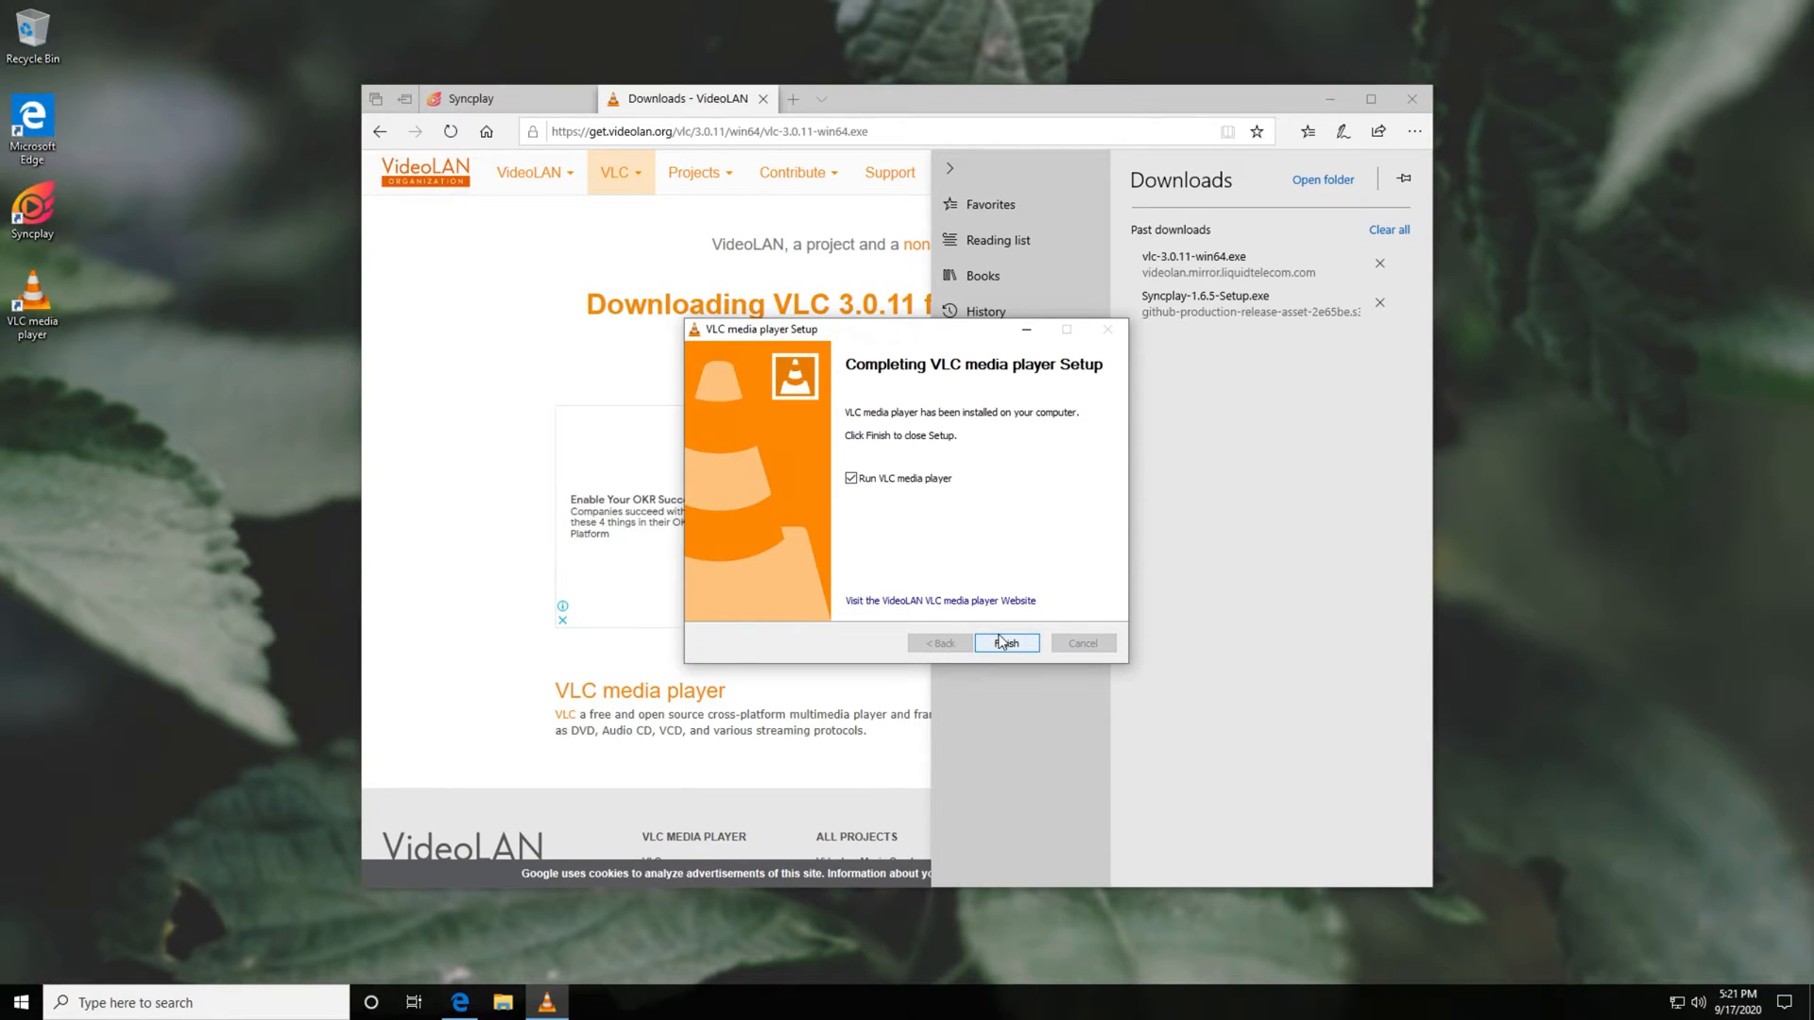
{"action": "left_click", "coordinate": [1003, 642]}
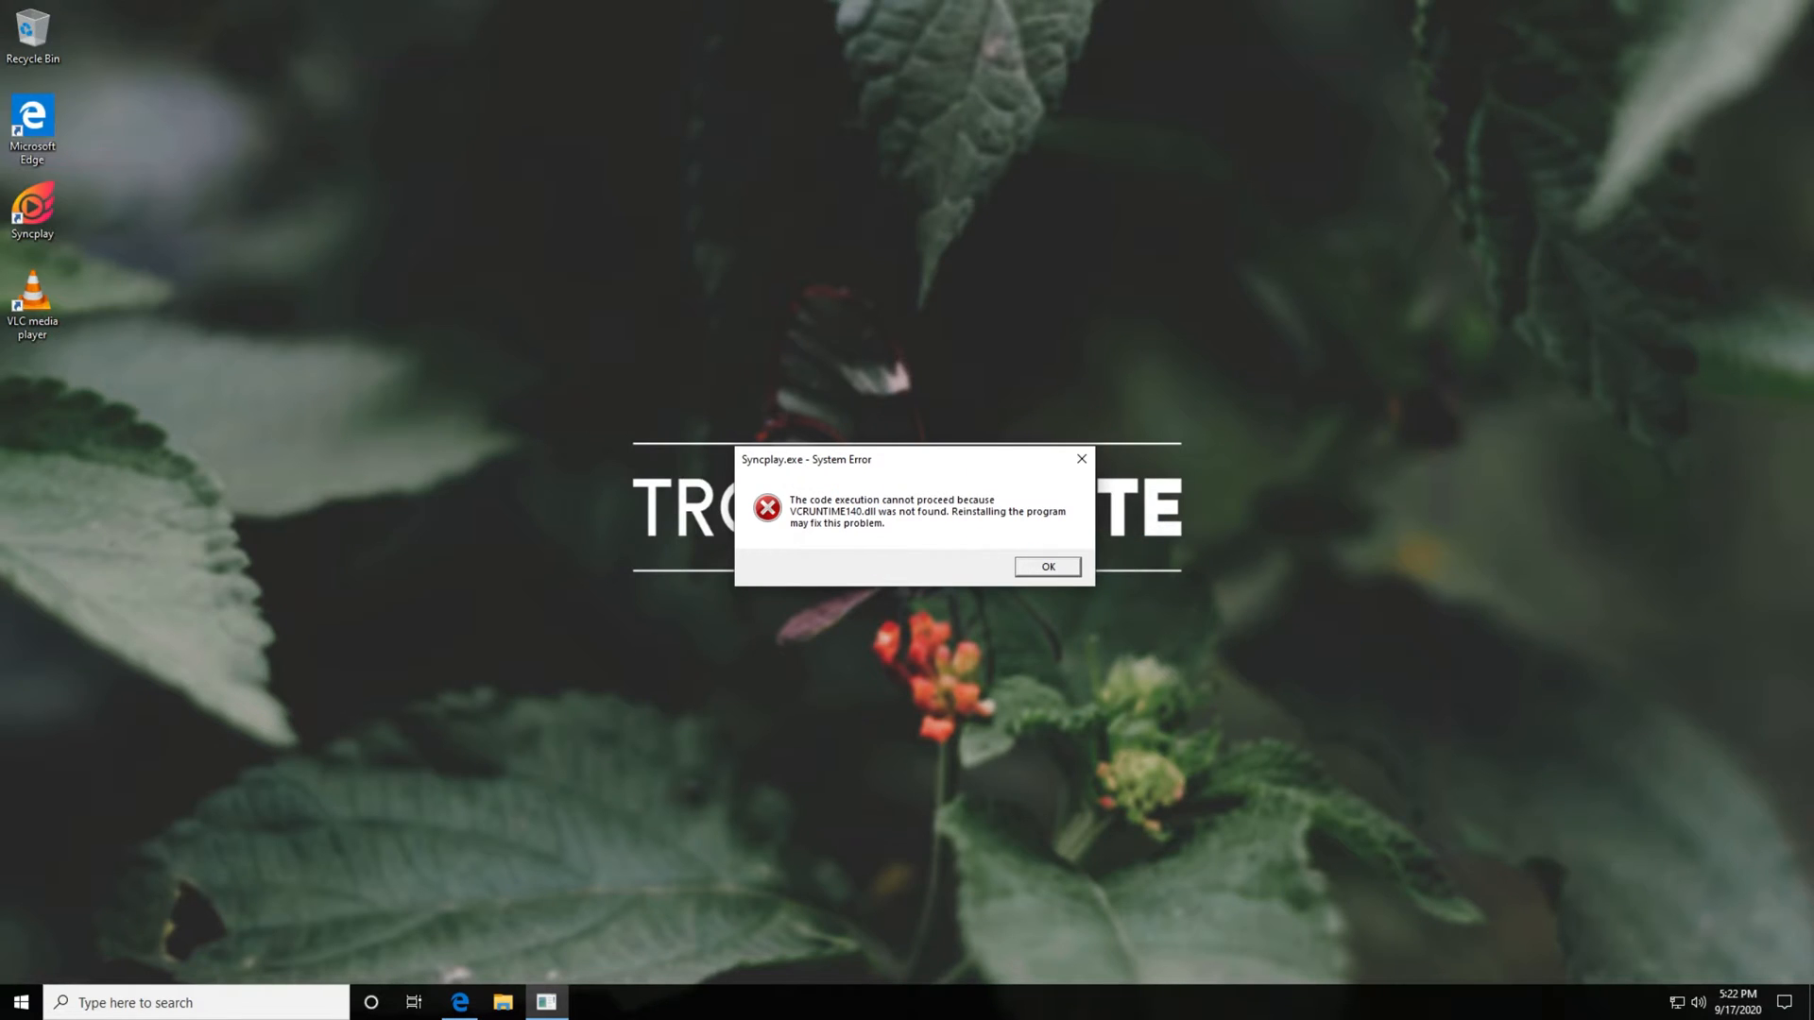
{"action": "mouse_move", "coordinate": [1245, 485]}
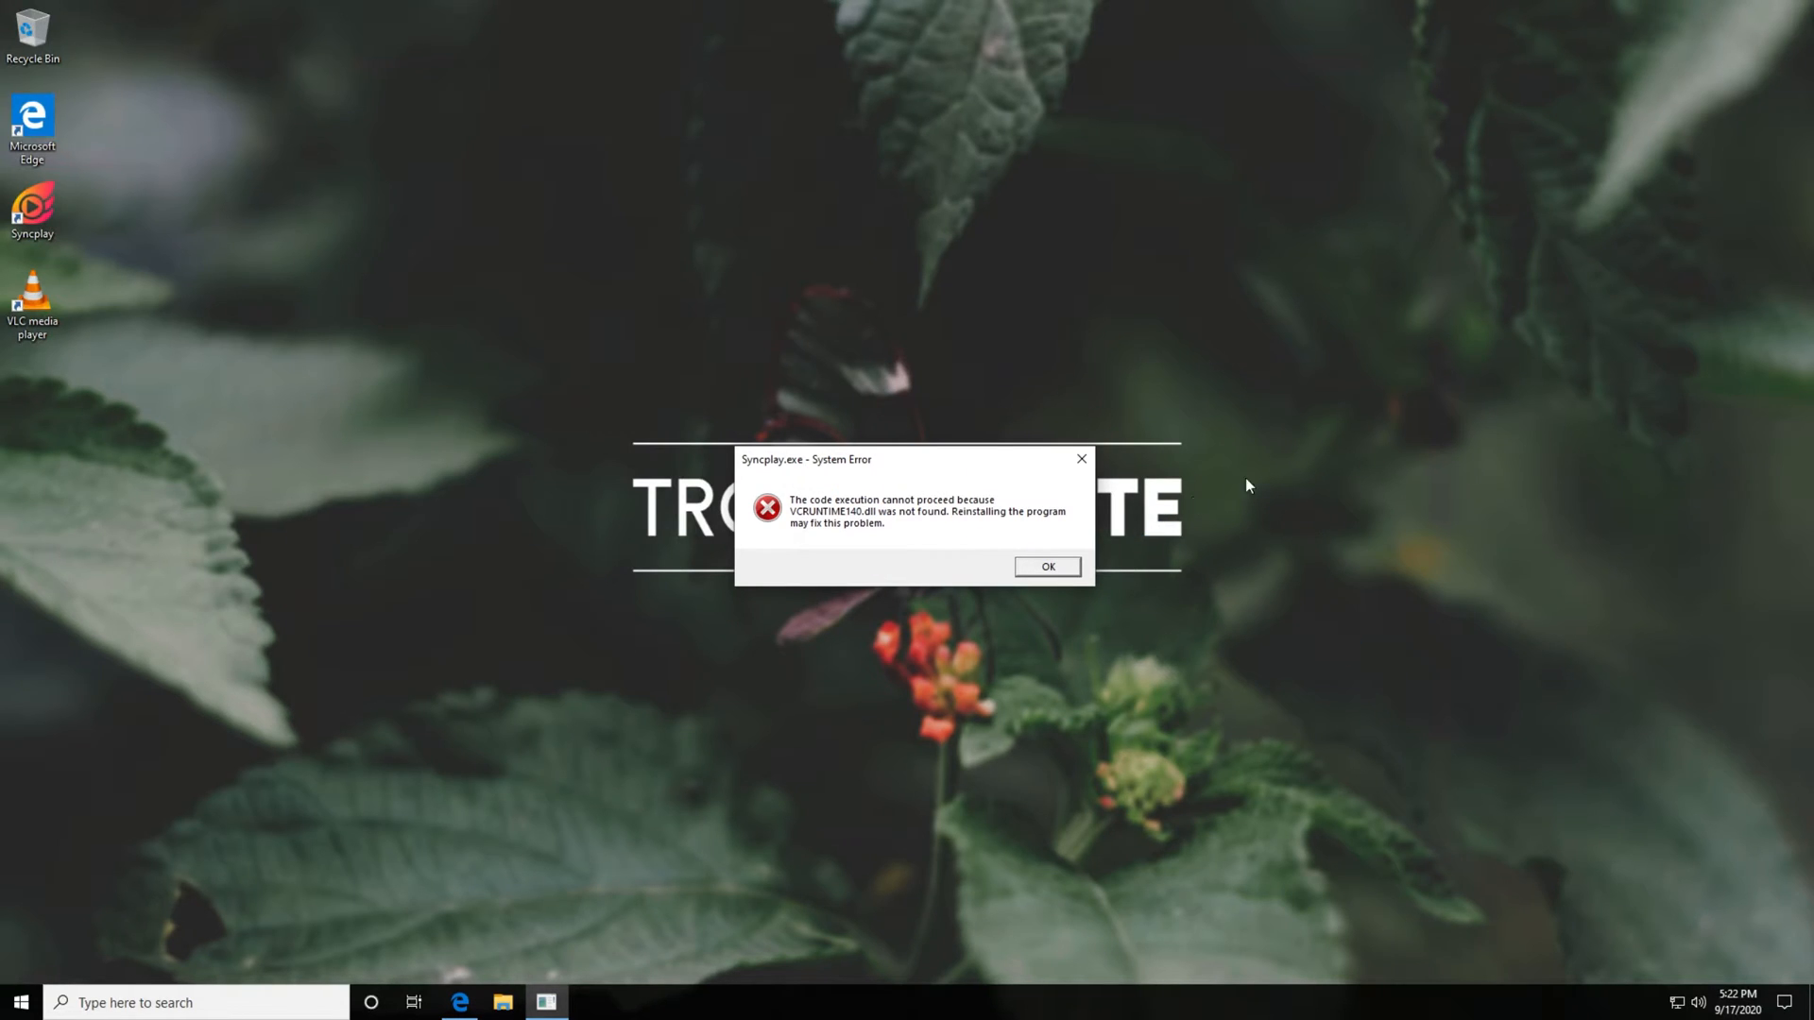
{"action": "mouse_move", "coordinate": [982, 546]}
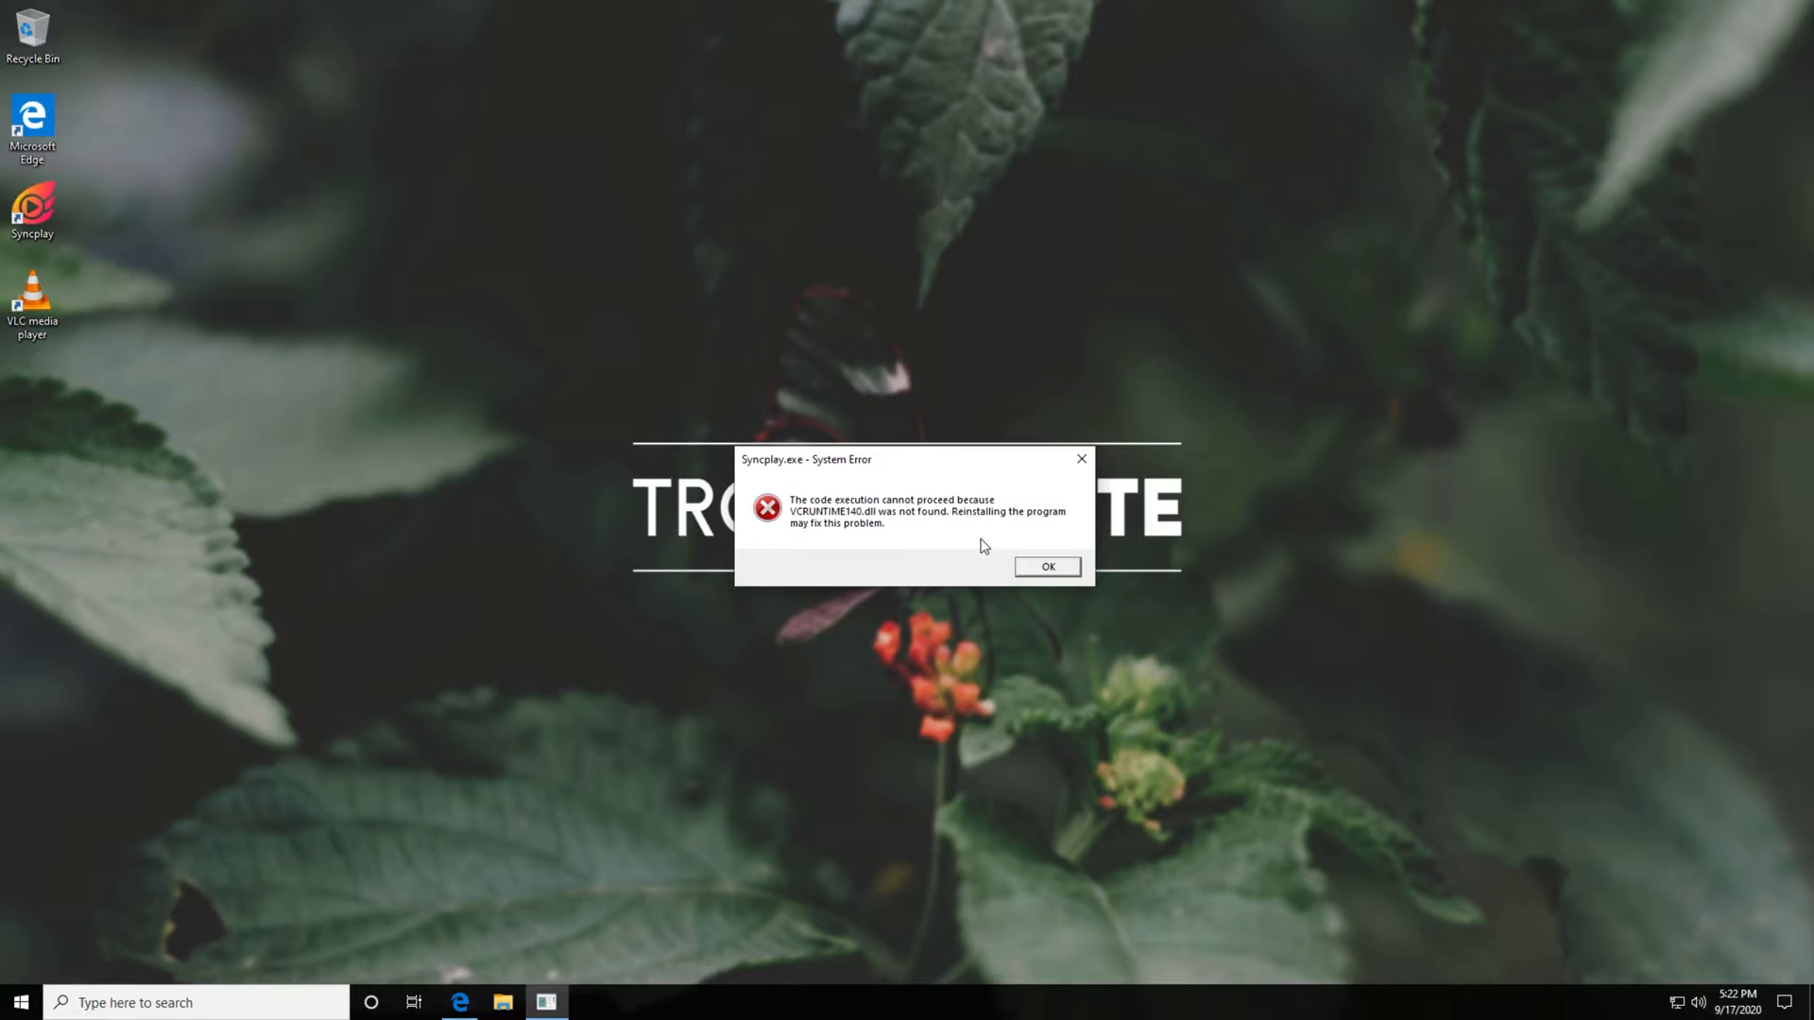
{"action": "mouse_move", "coordinate": [1043, 559]}
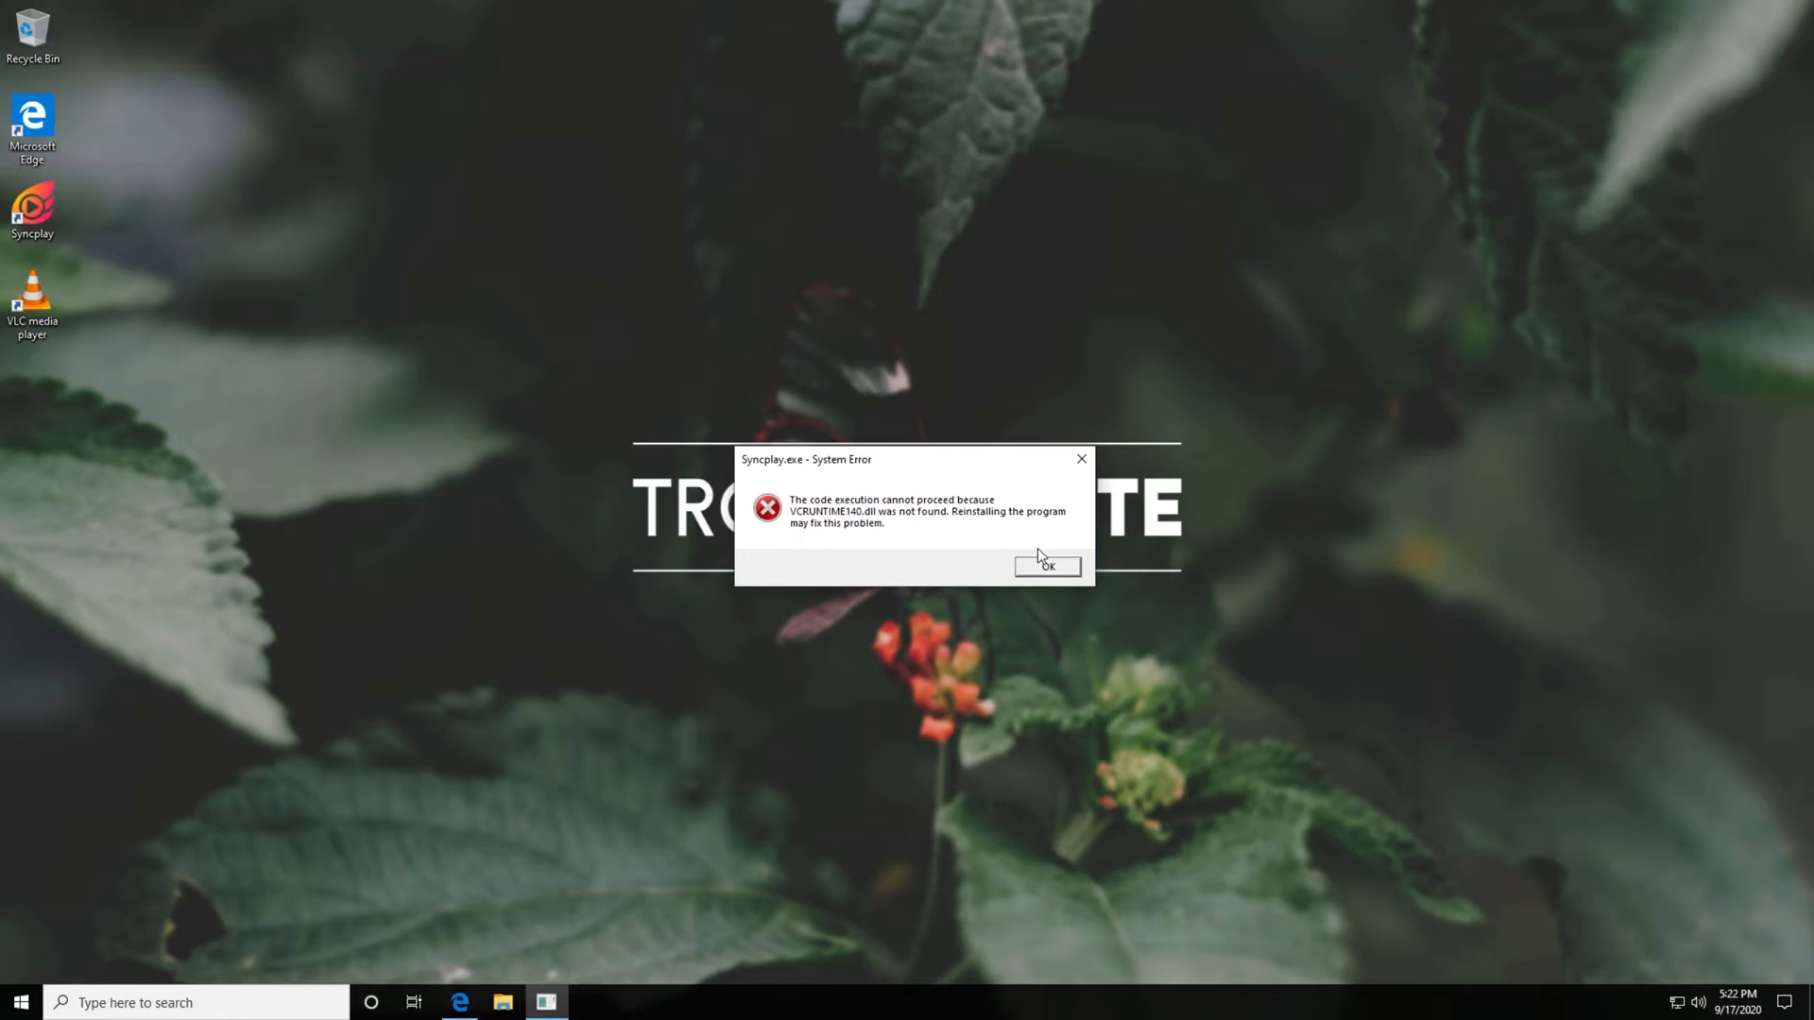
Dismiss the Syncplay.exe missing VCRUNTIME140.dll error.
{"action": "left_click", "coordinate": [1047, 565]}
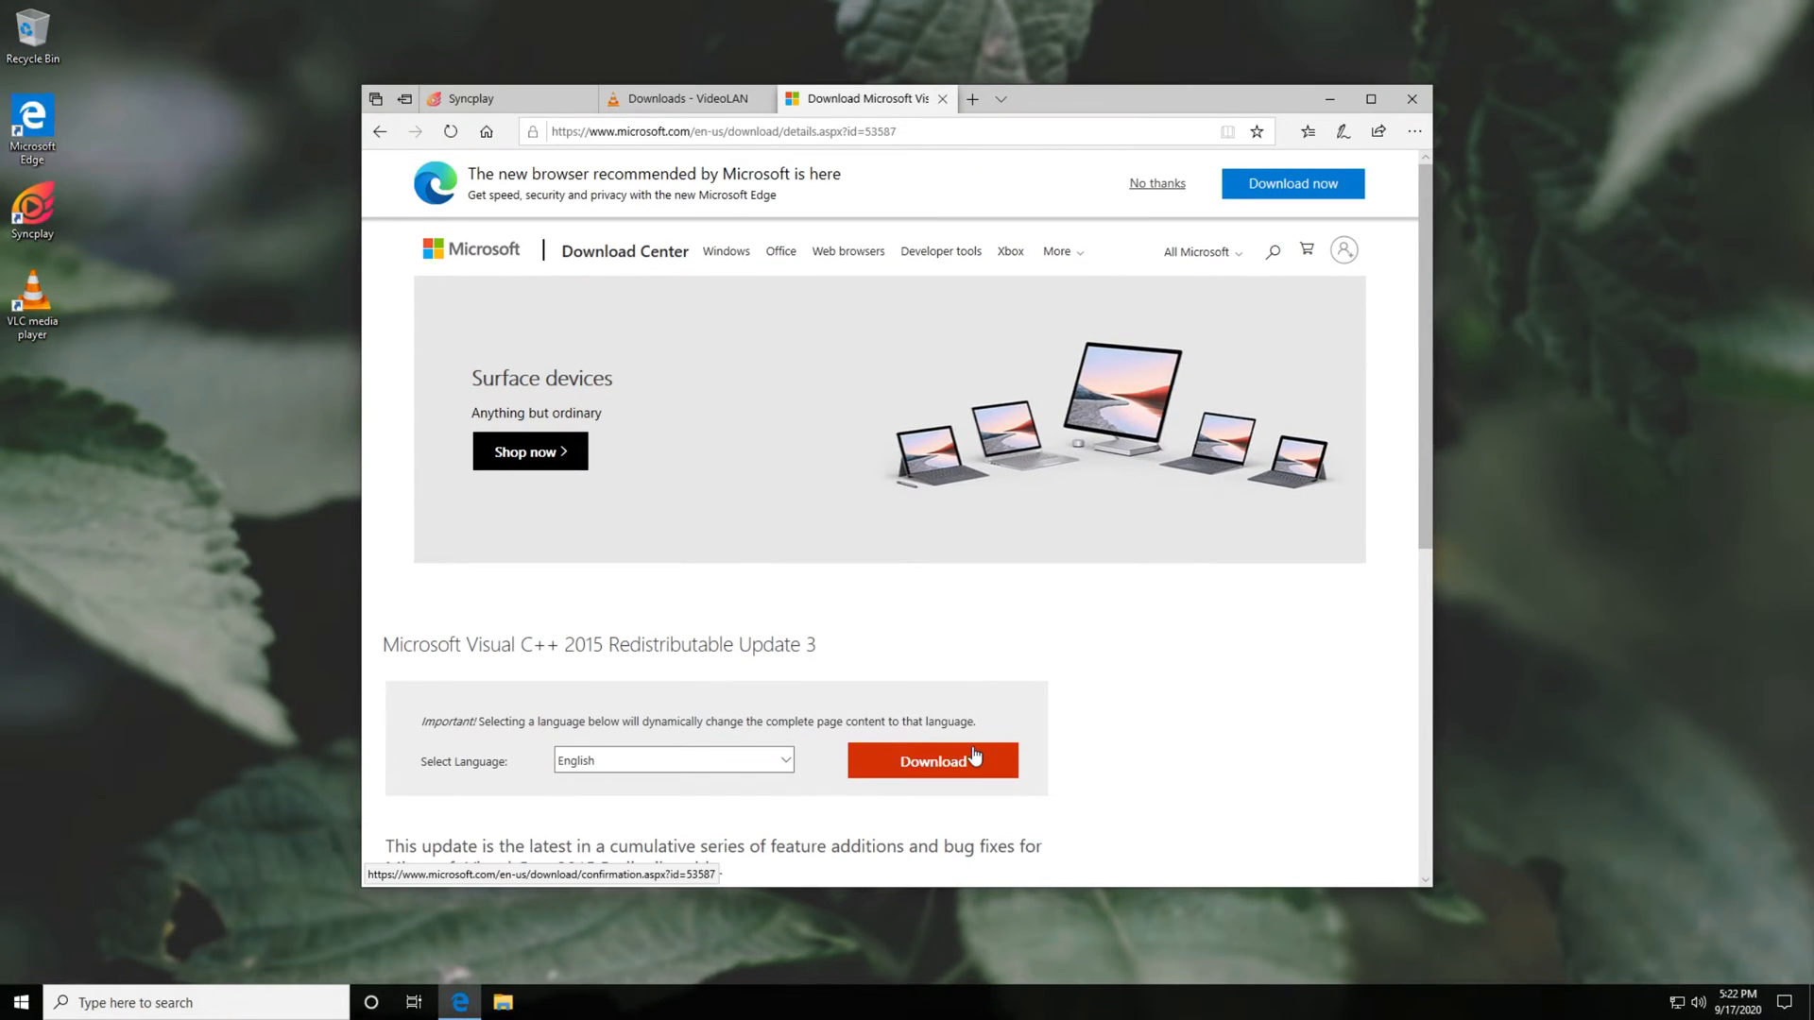
Download vc_redist.x86.exe and complete the Visual C++ 2015 Redistributable setup.
{"action": "left_click", "coordinate": [931, 759]}
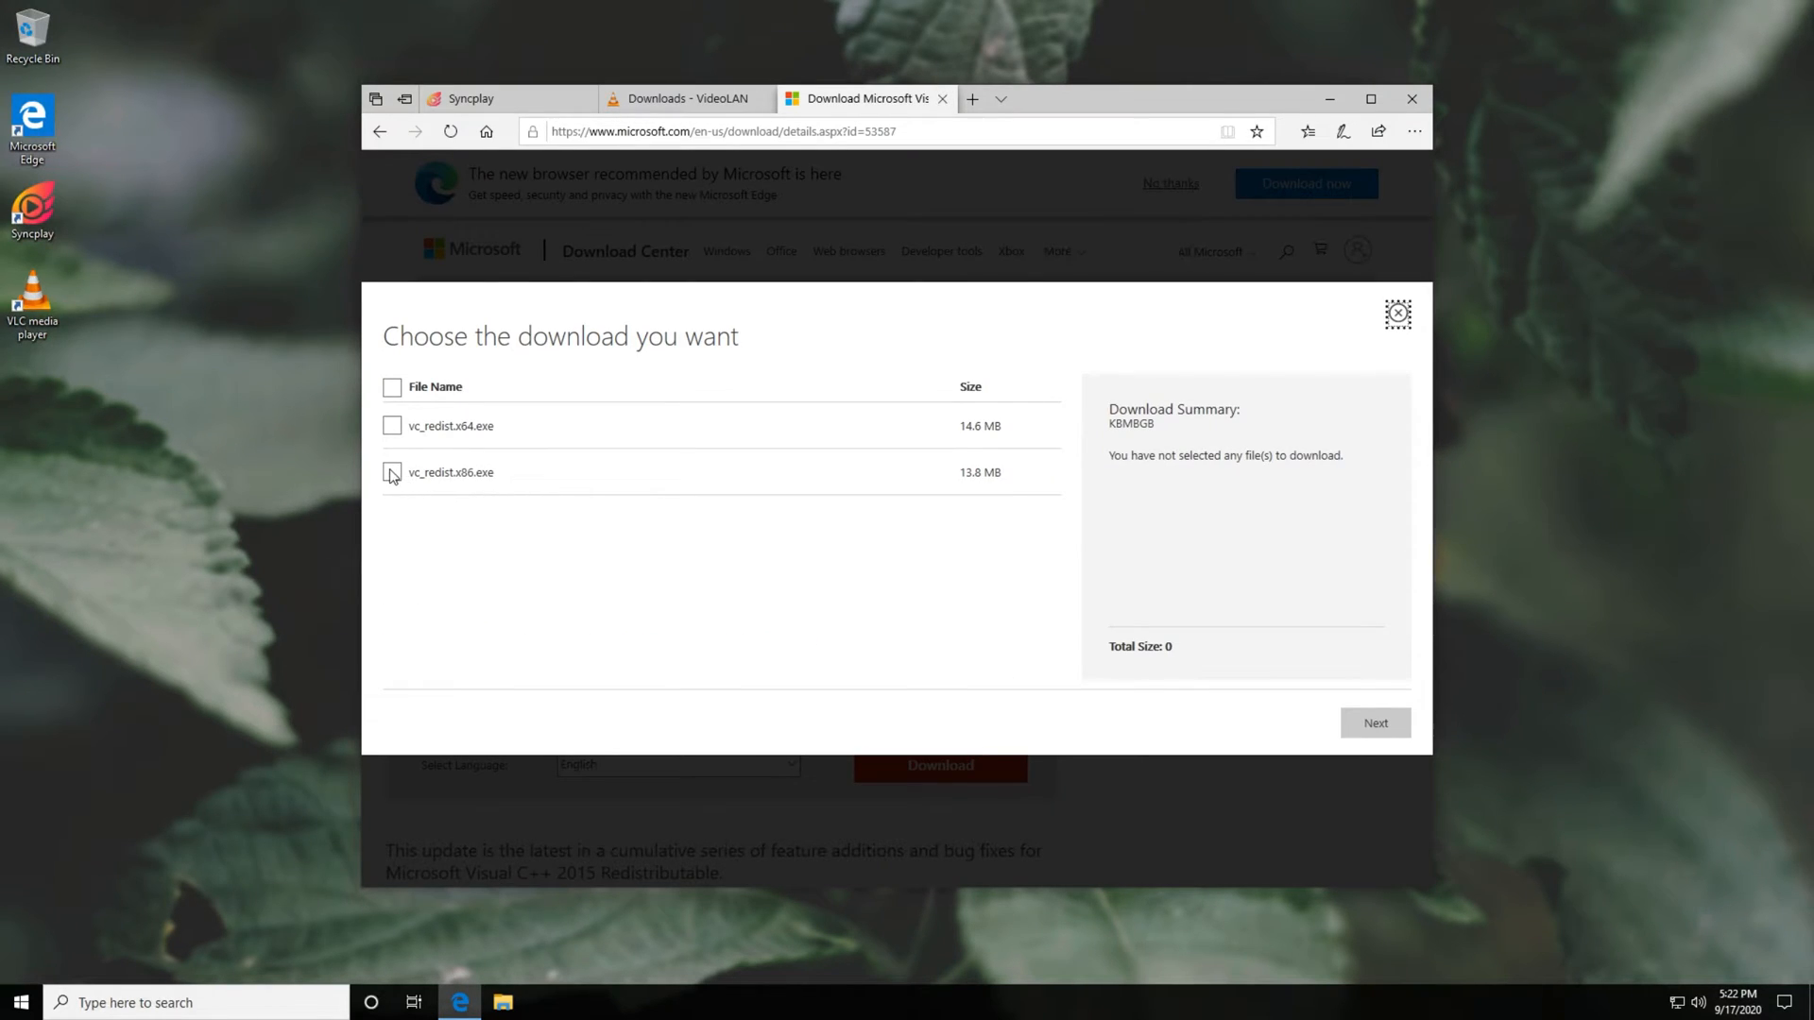
{"action": "left_click", "coordinate": [393, 472]}
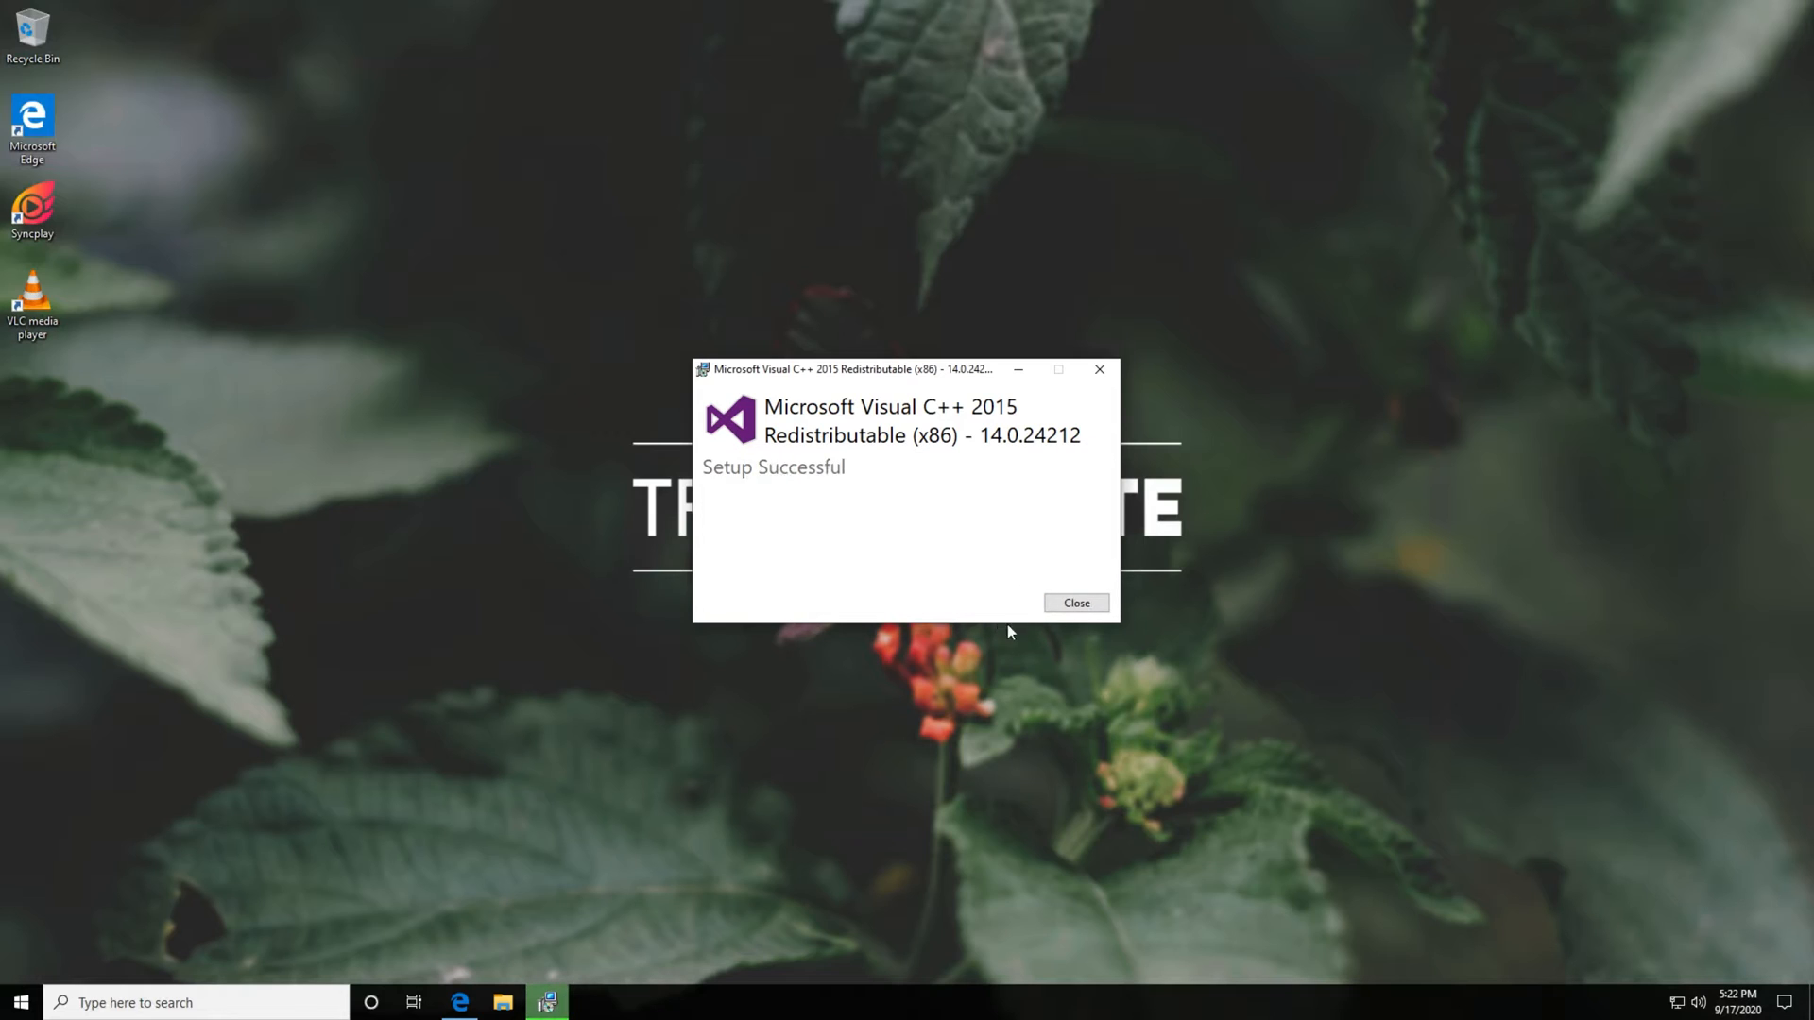
{"action": "left_click", "coordinate": [1075, 602]}
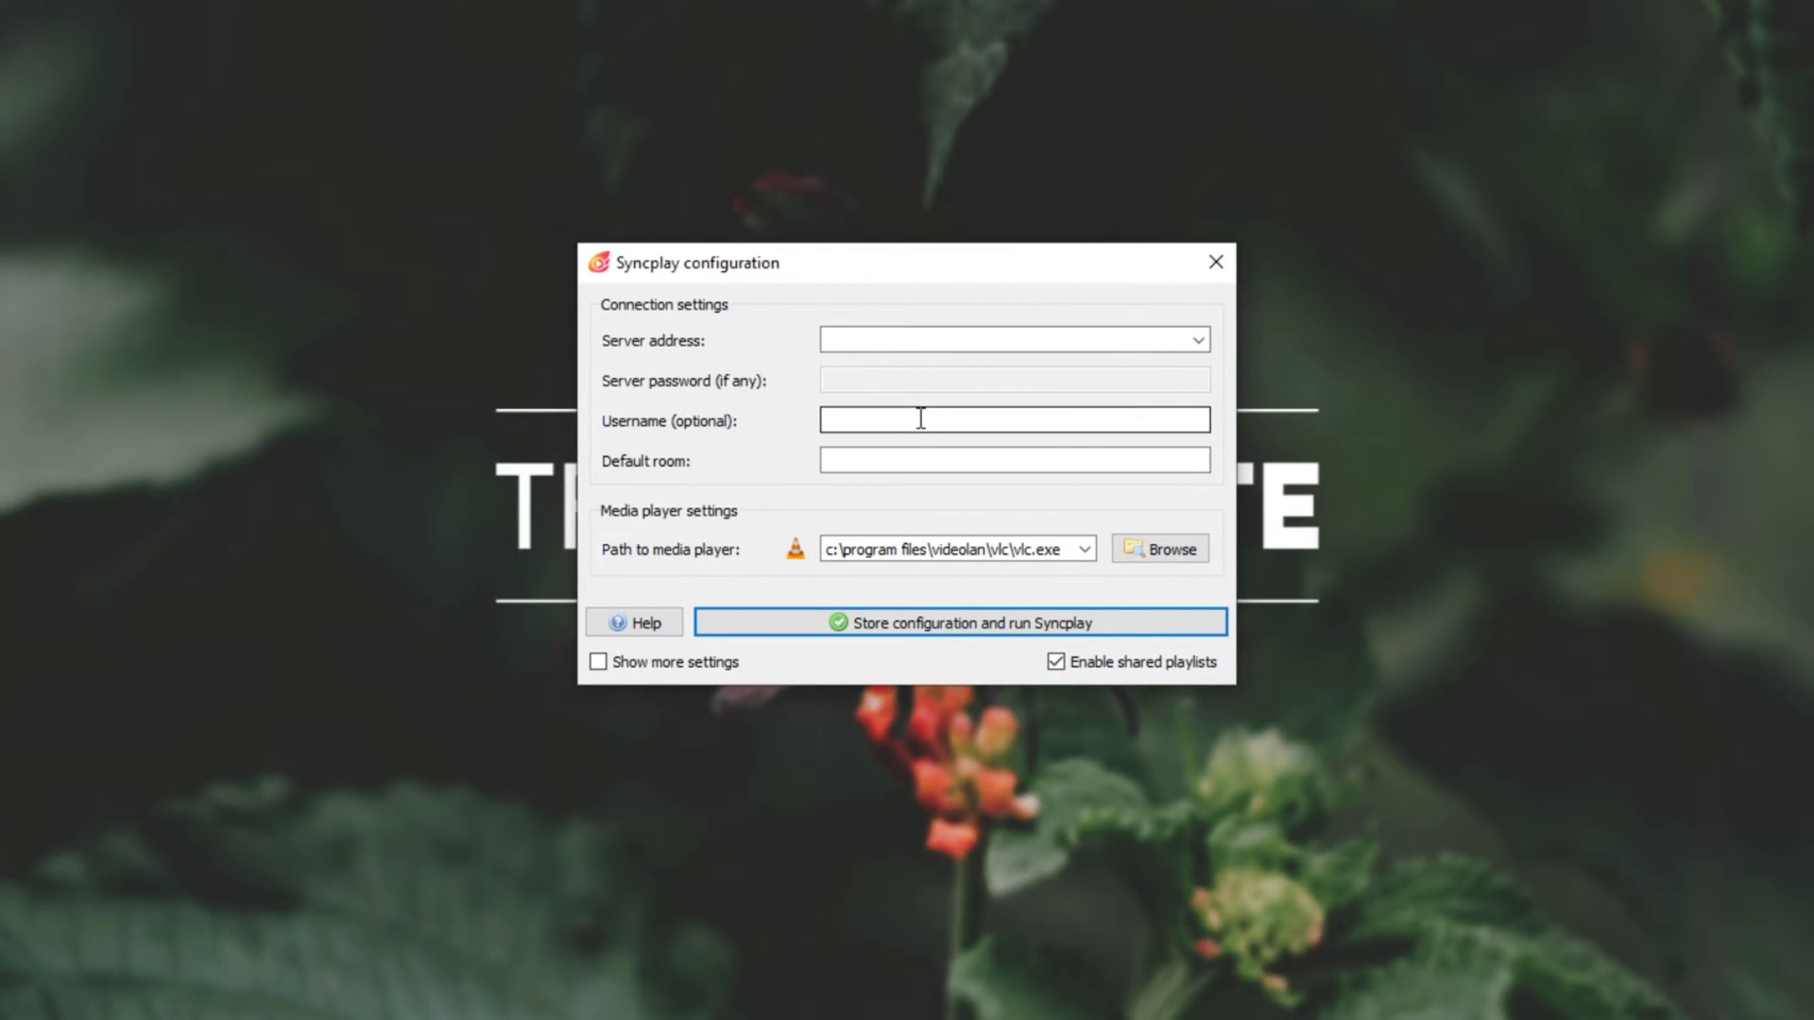
{"action": "mouse_move", "coordinate": [837, 567]}
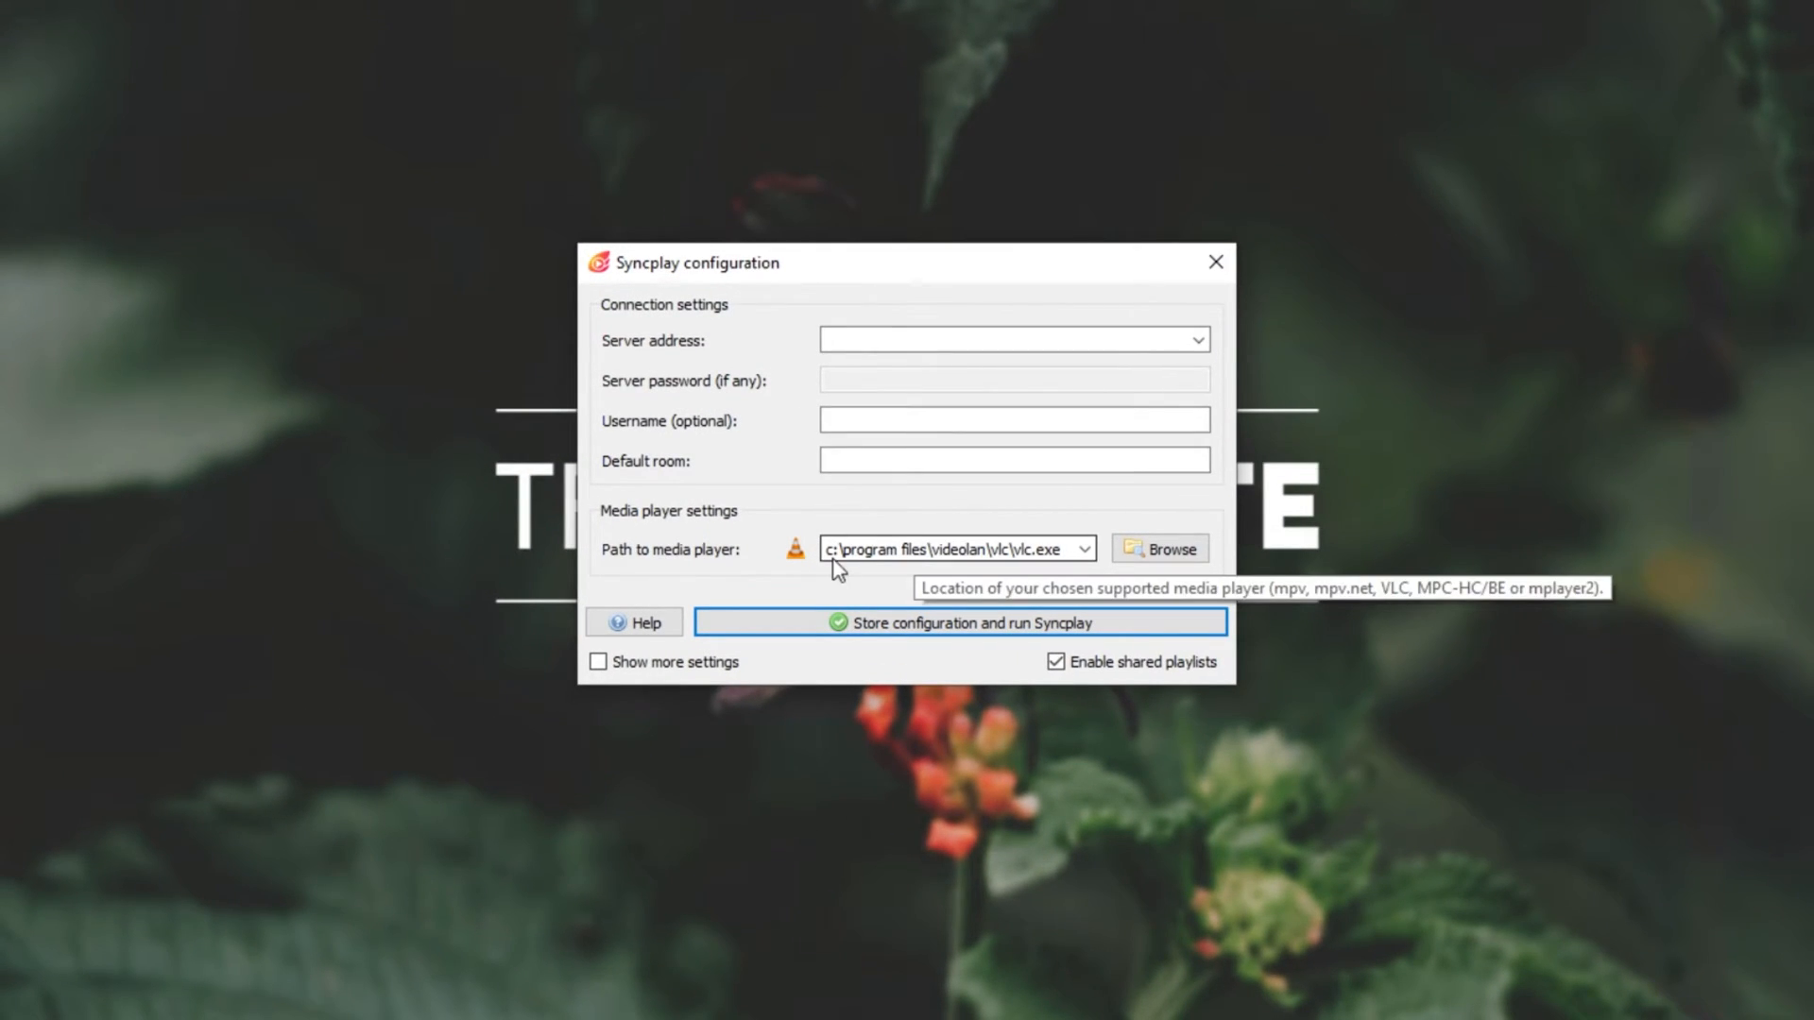
Verify the VLC player path and choose syncplay.pl:8995 as the server address.
{"action": "left_click", "coordinate": [949, 547]}
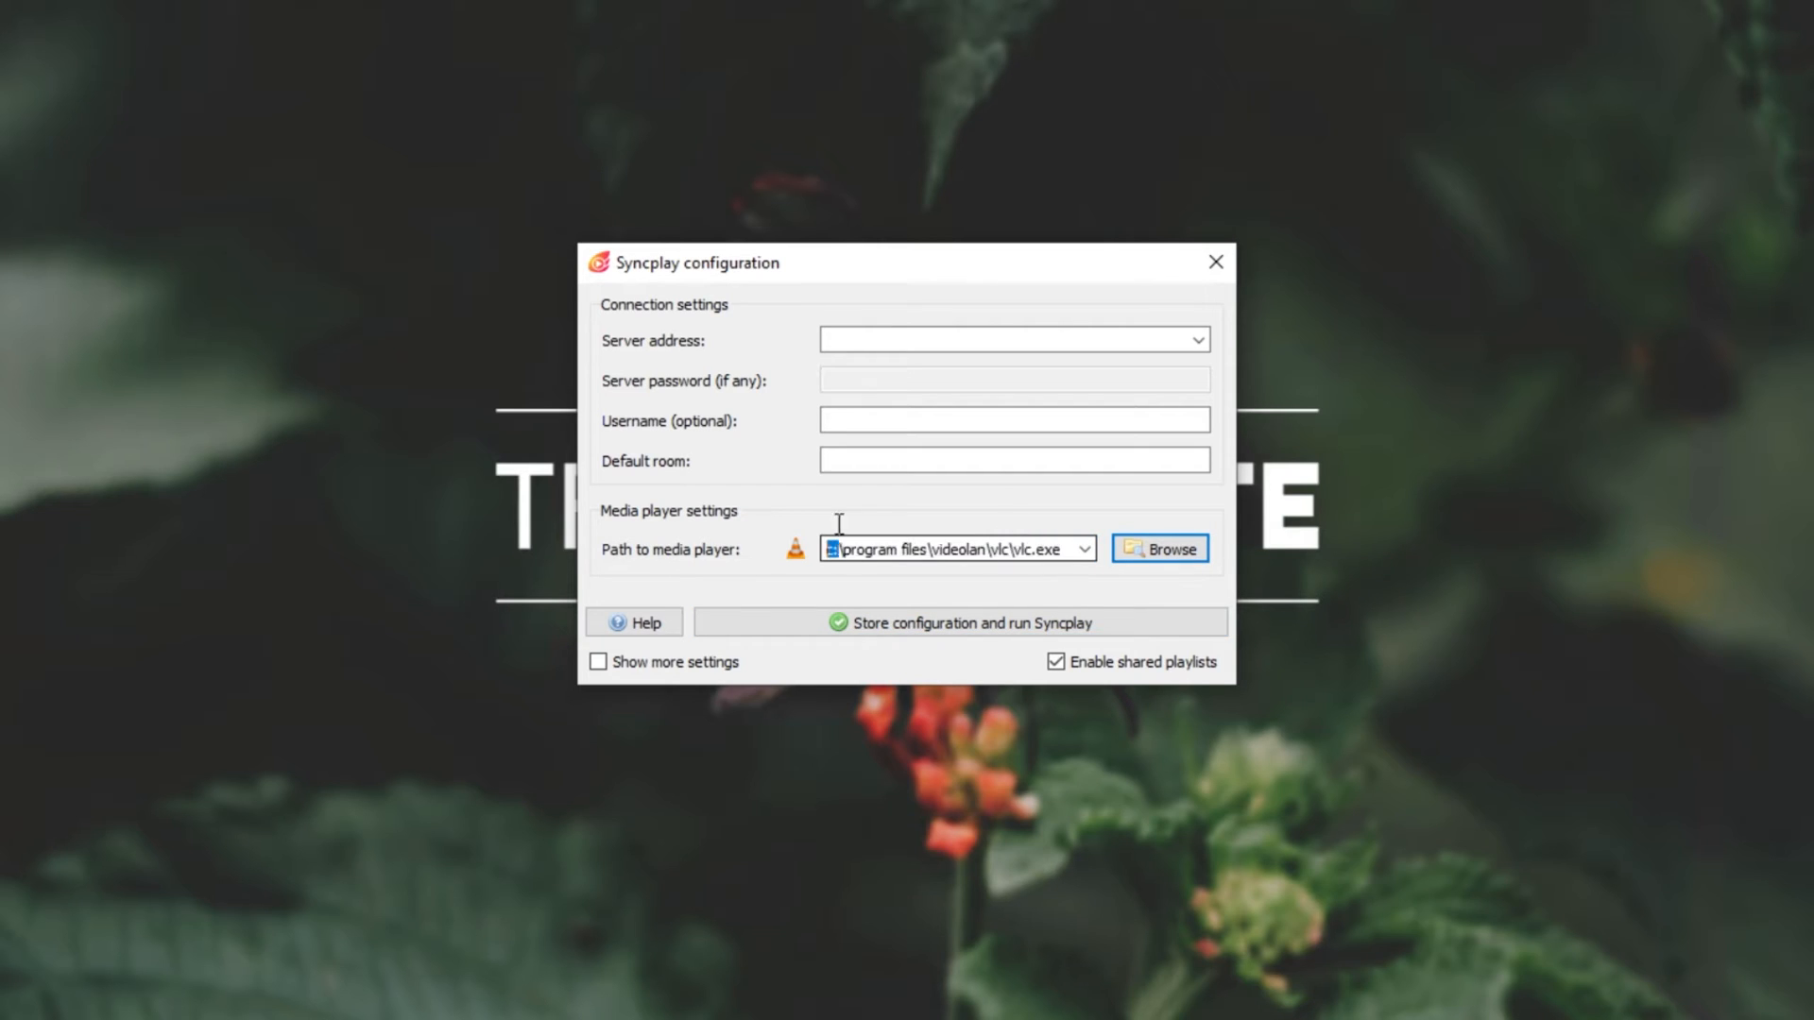
{"action": "left_click", "coordinate": [989, 548]}
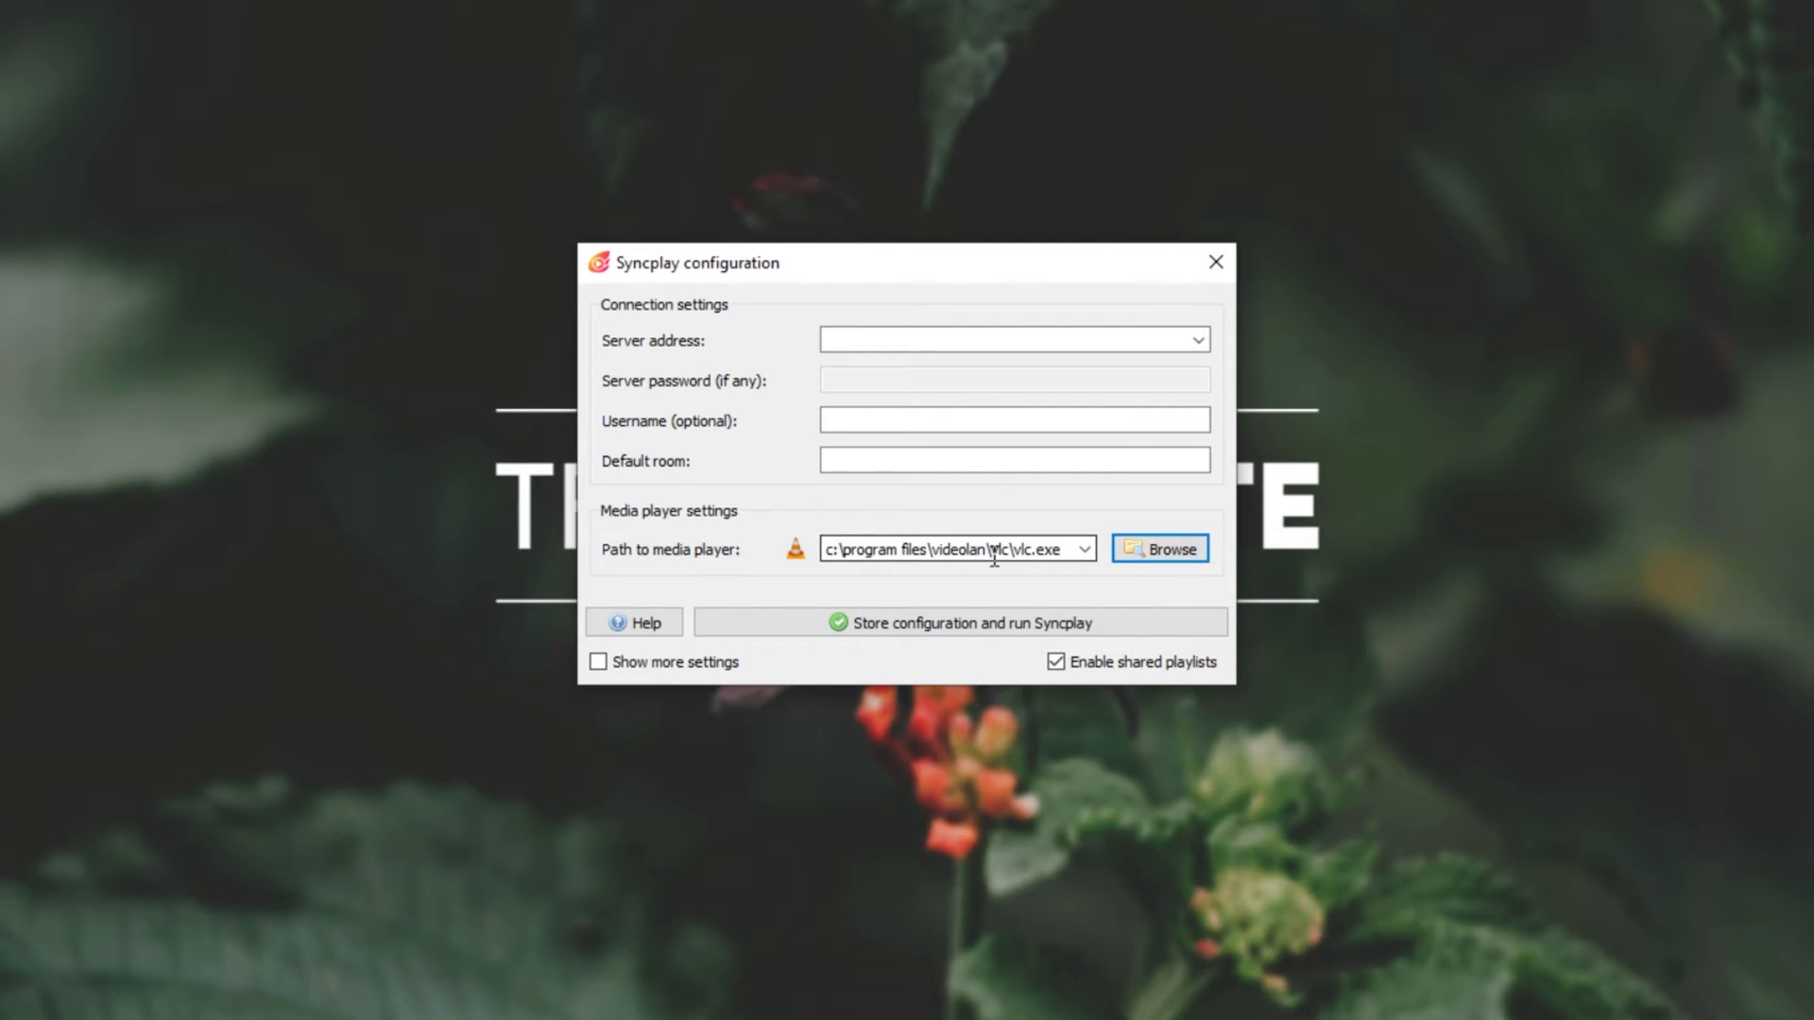
{"action": "mouse_move", "coordinate": [992, 539]}
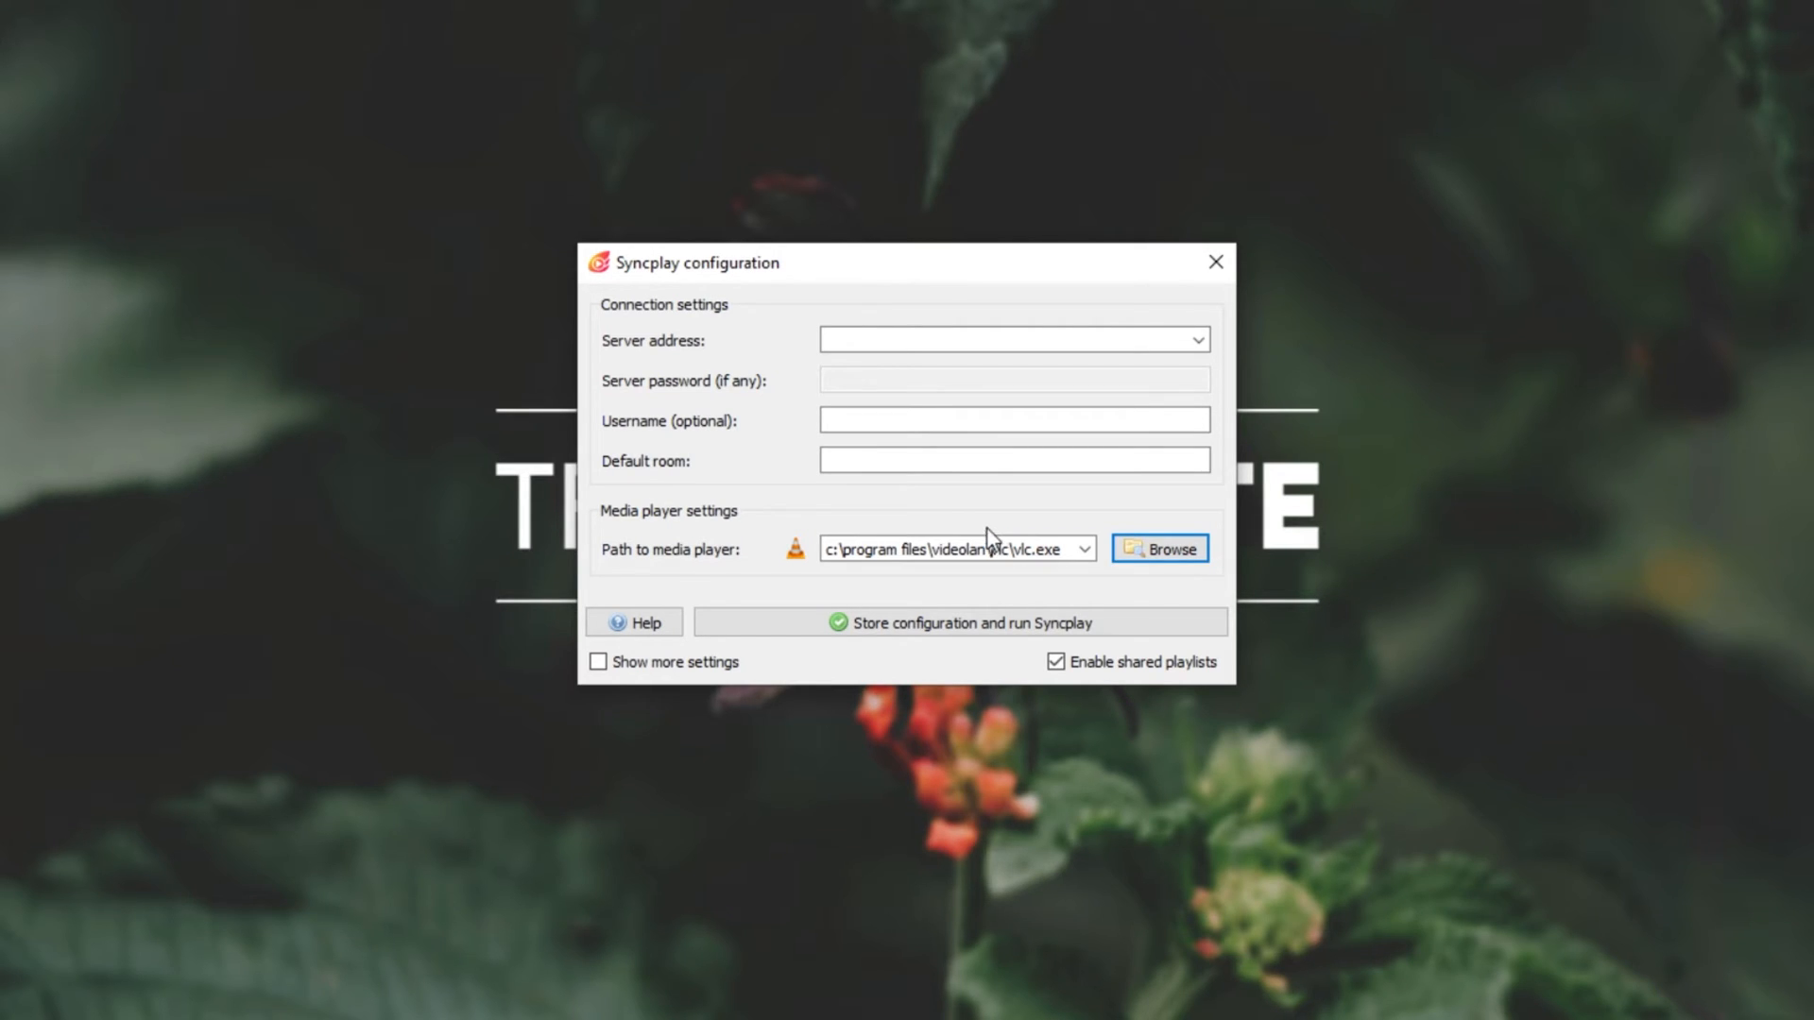
{"action": "mouse_move", "coordinate": [798, 467]}
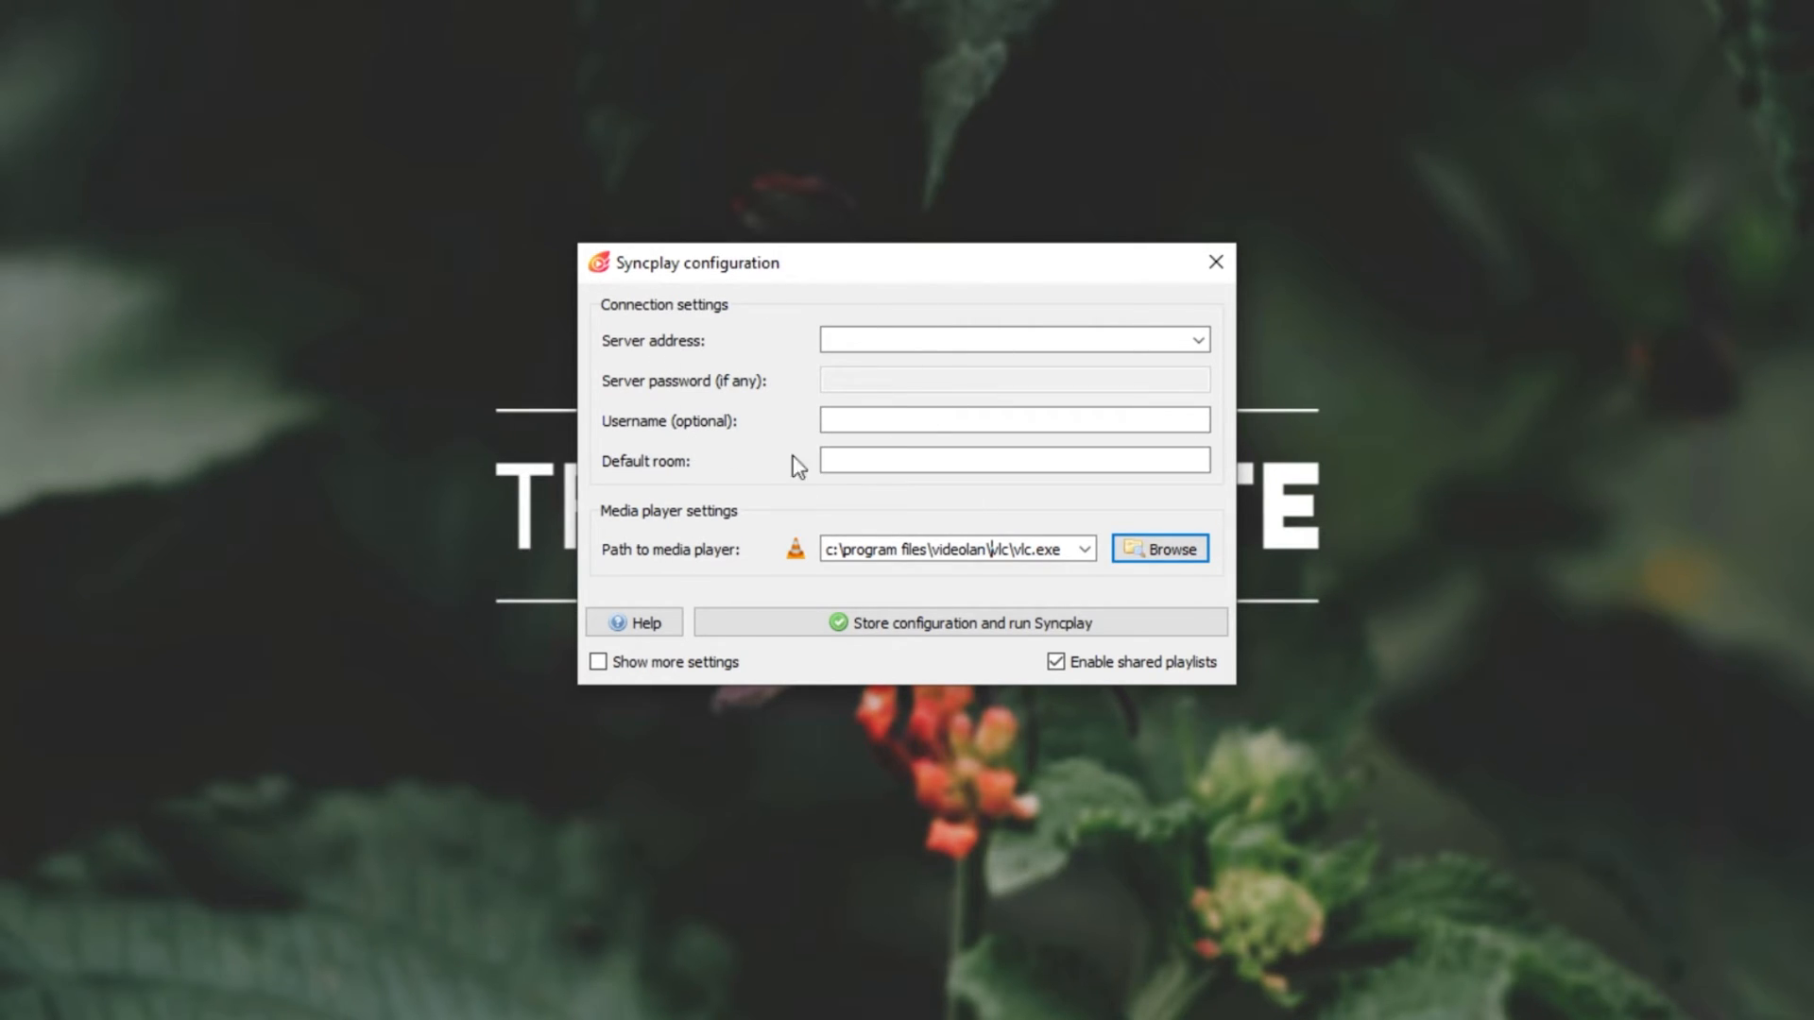
{"action": "mouse_move", "coordinate": [865, 344]}
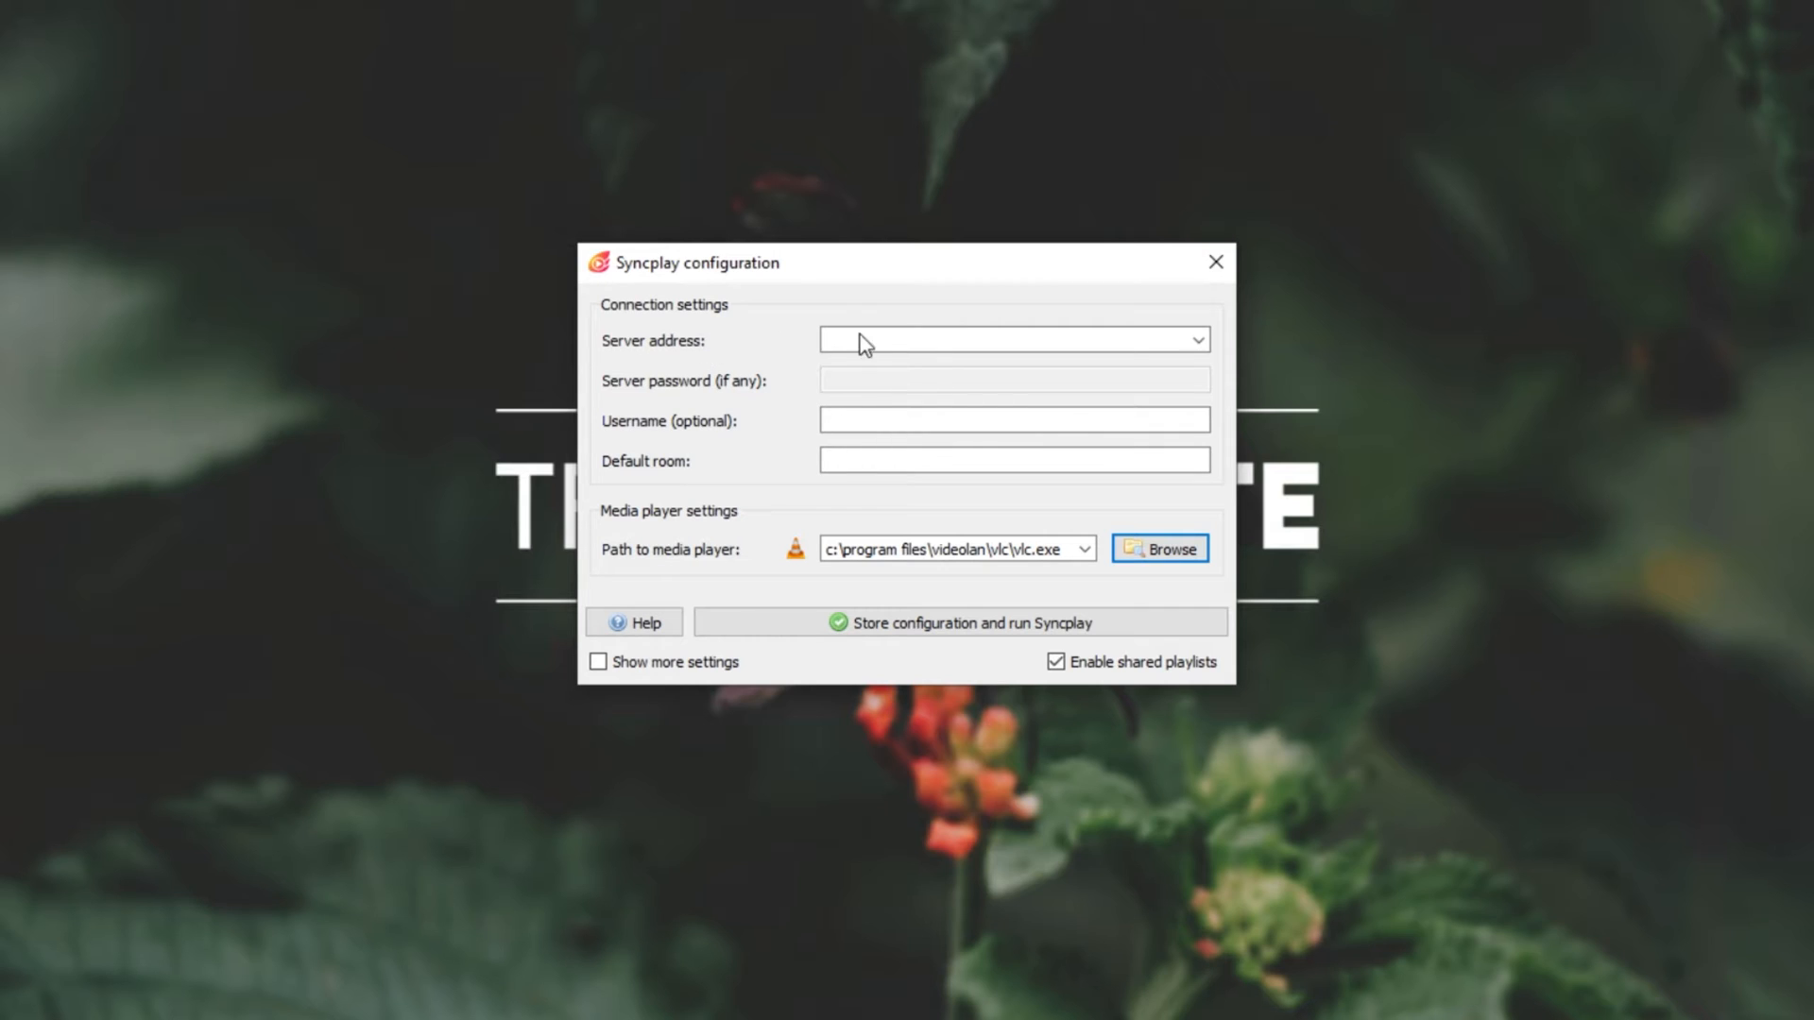
{"action": "left_click", "coordinate": [1198, 338]}
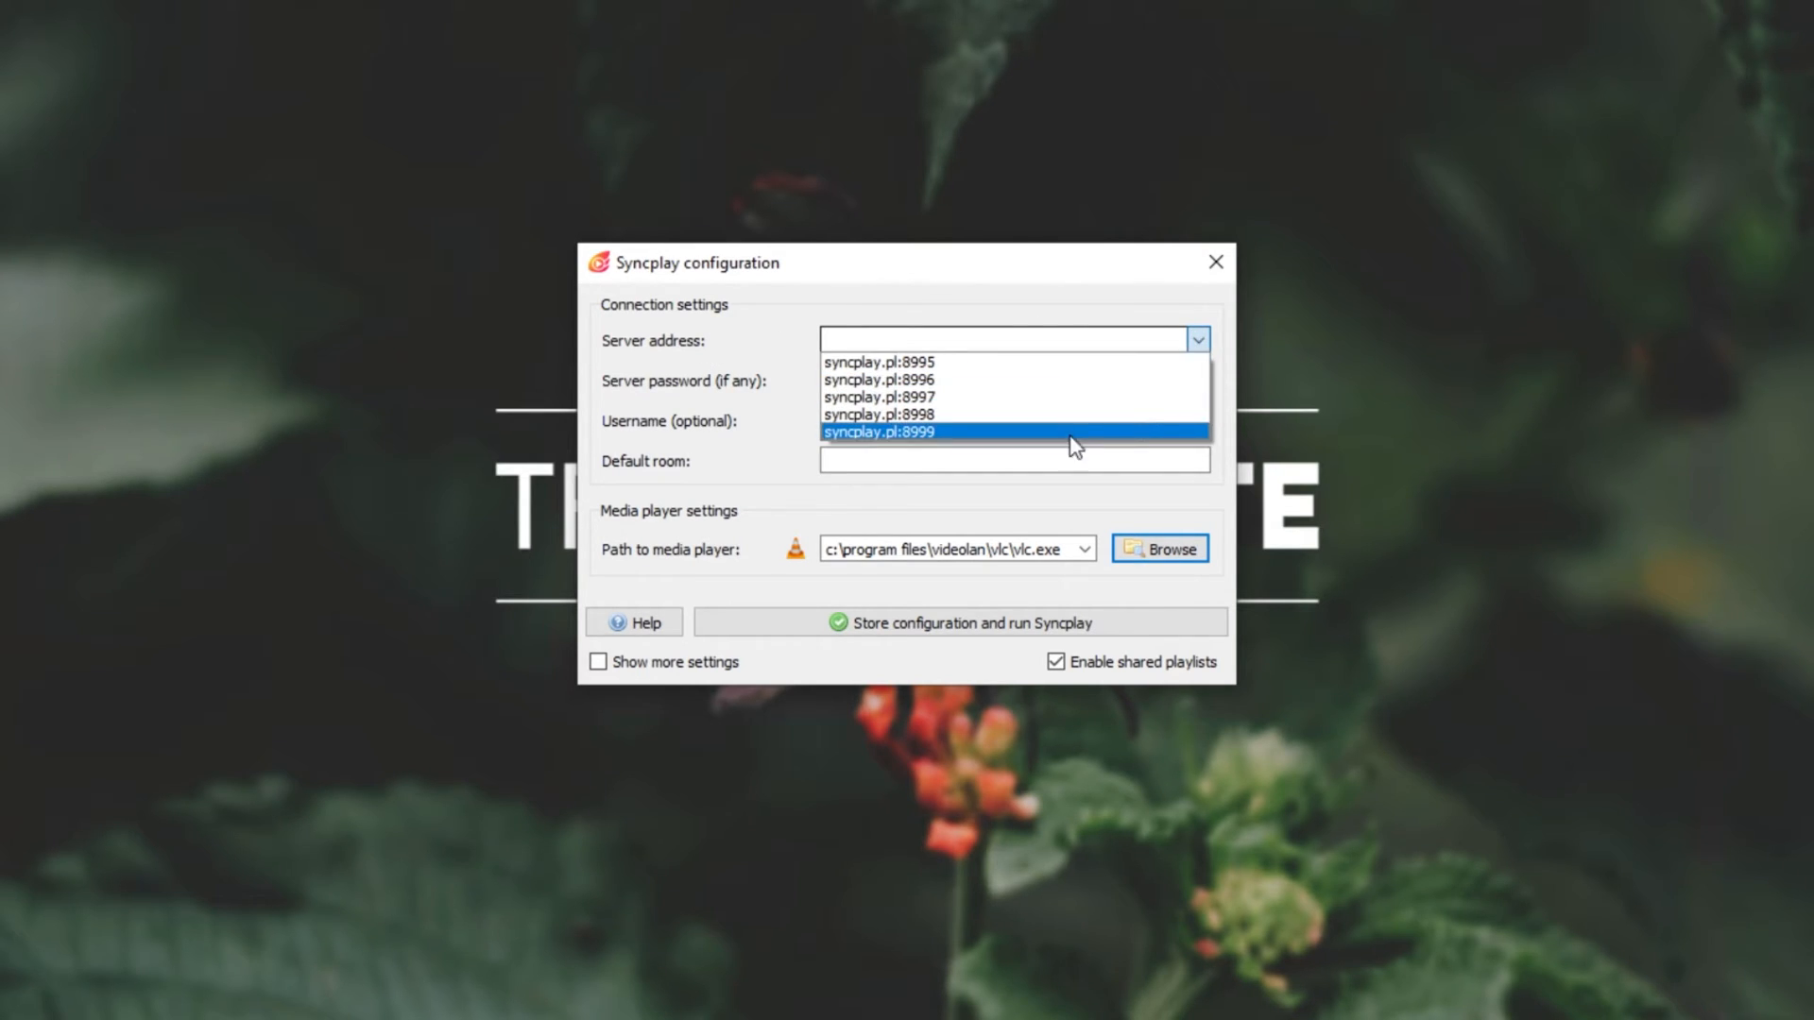
{"action": "mouse_move", "coordinate": [1100, 425]}
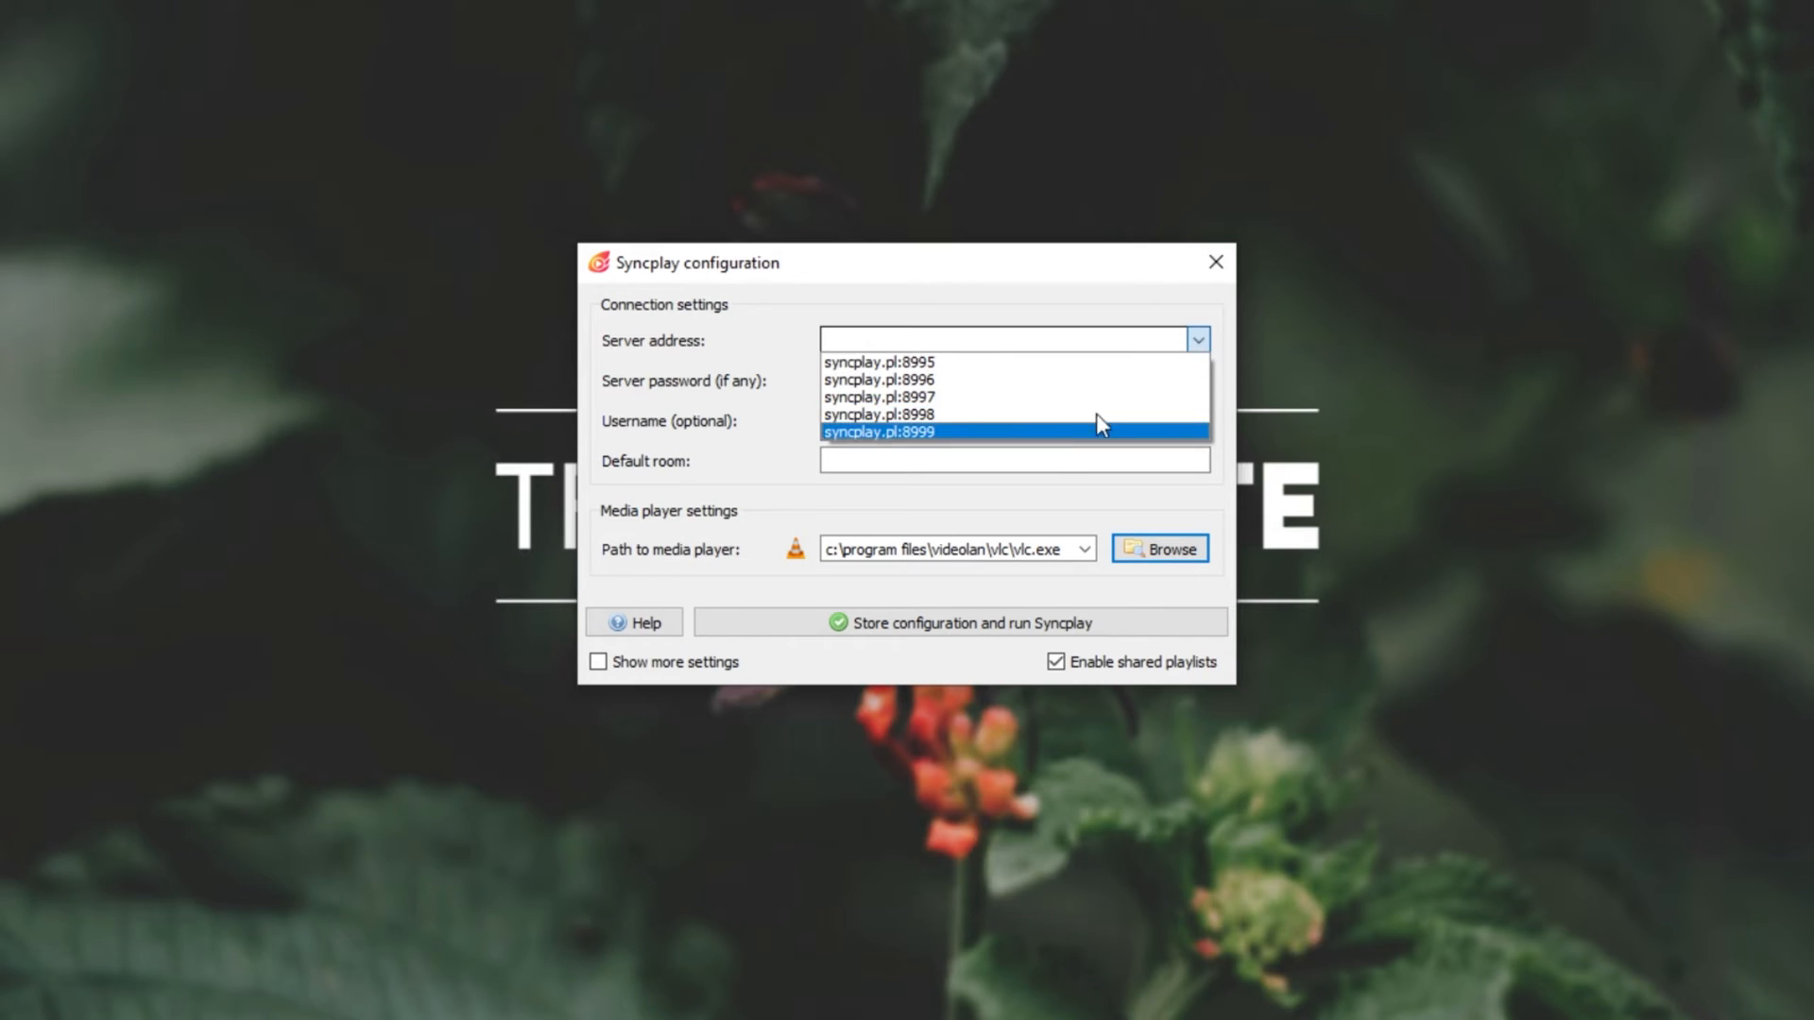
{"action": "mouse_move", "coordinate": [1047, 440]}
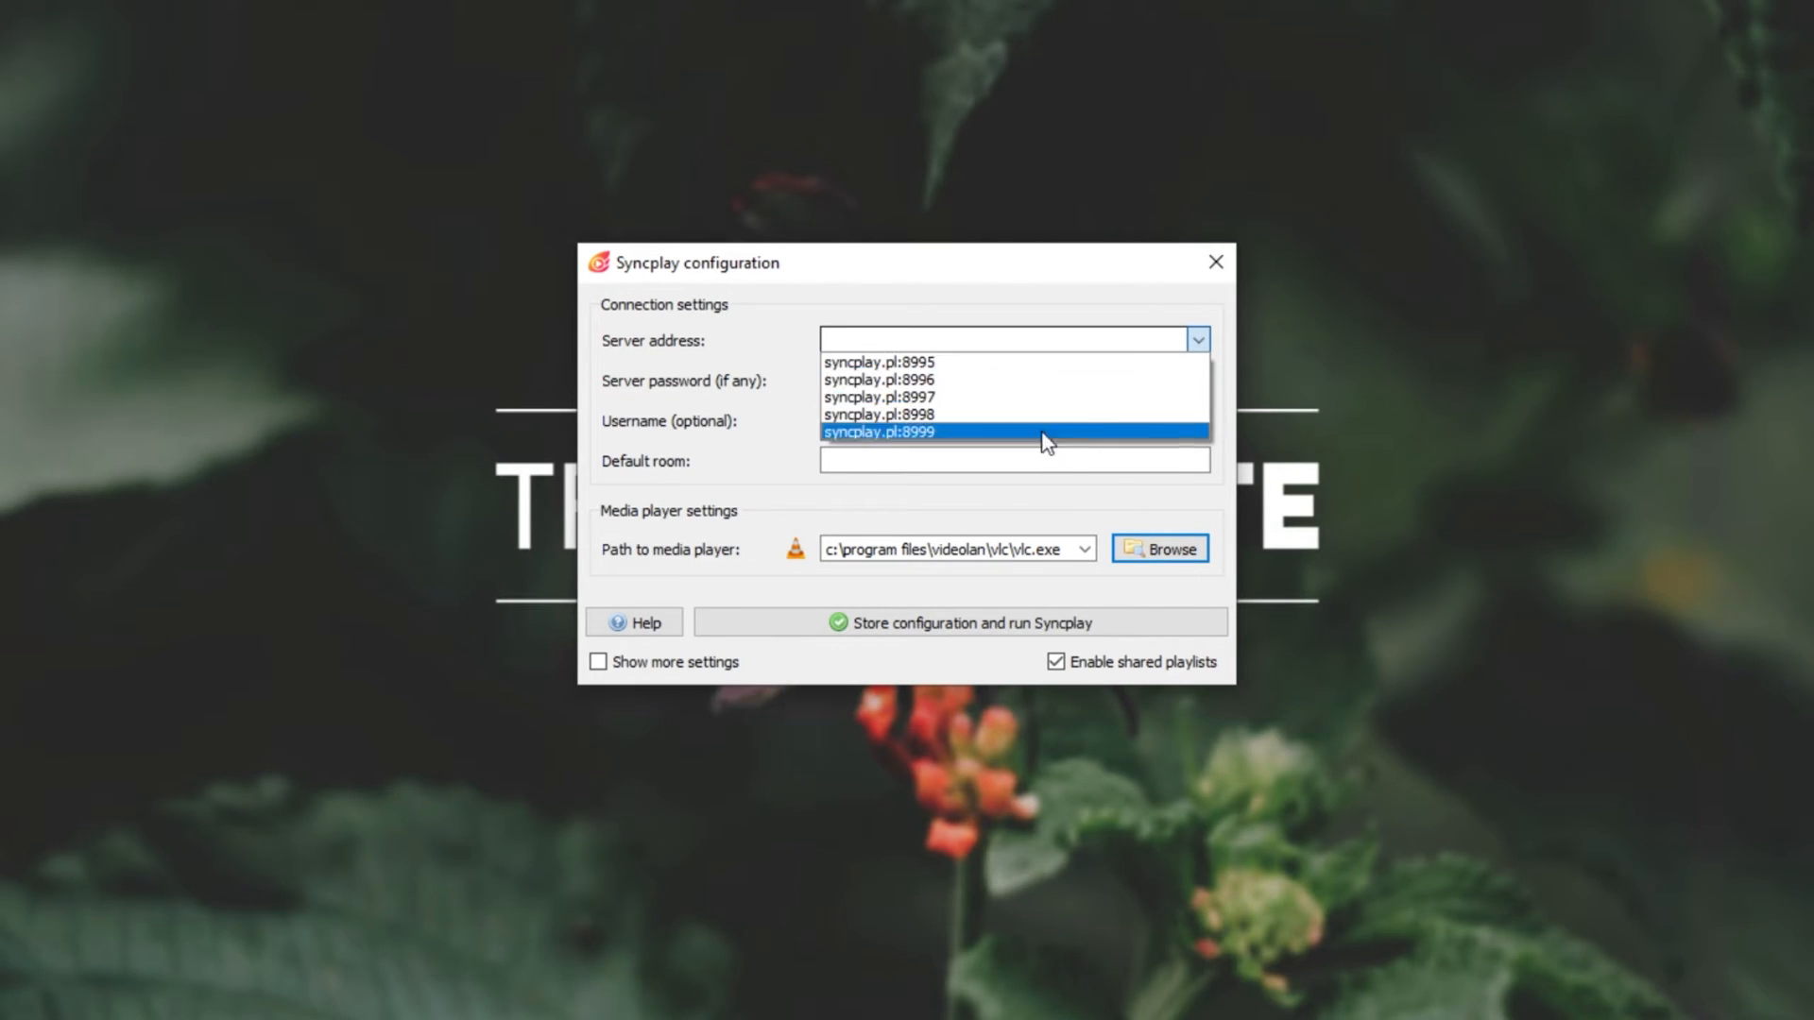
{"action": "mouse_move", "coordinate": [941, 368]}
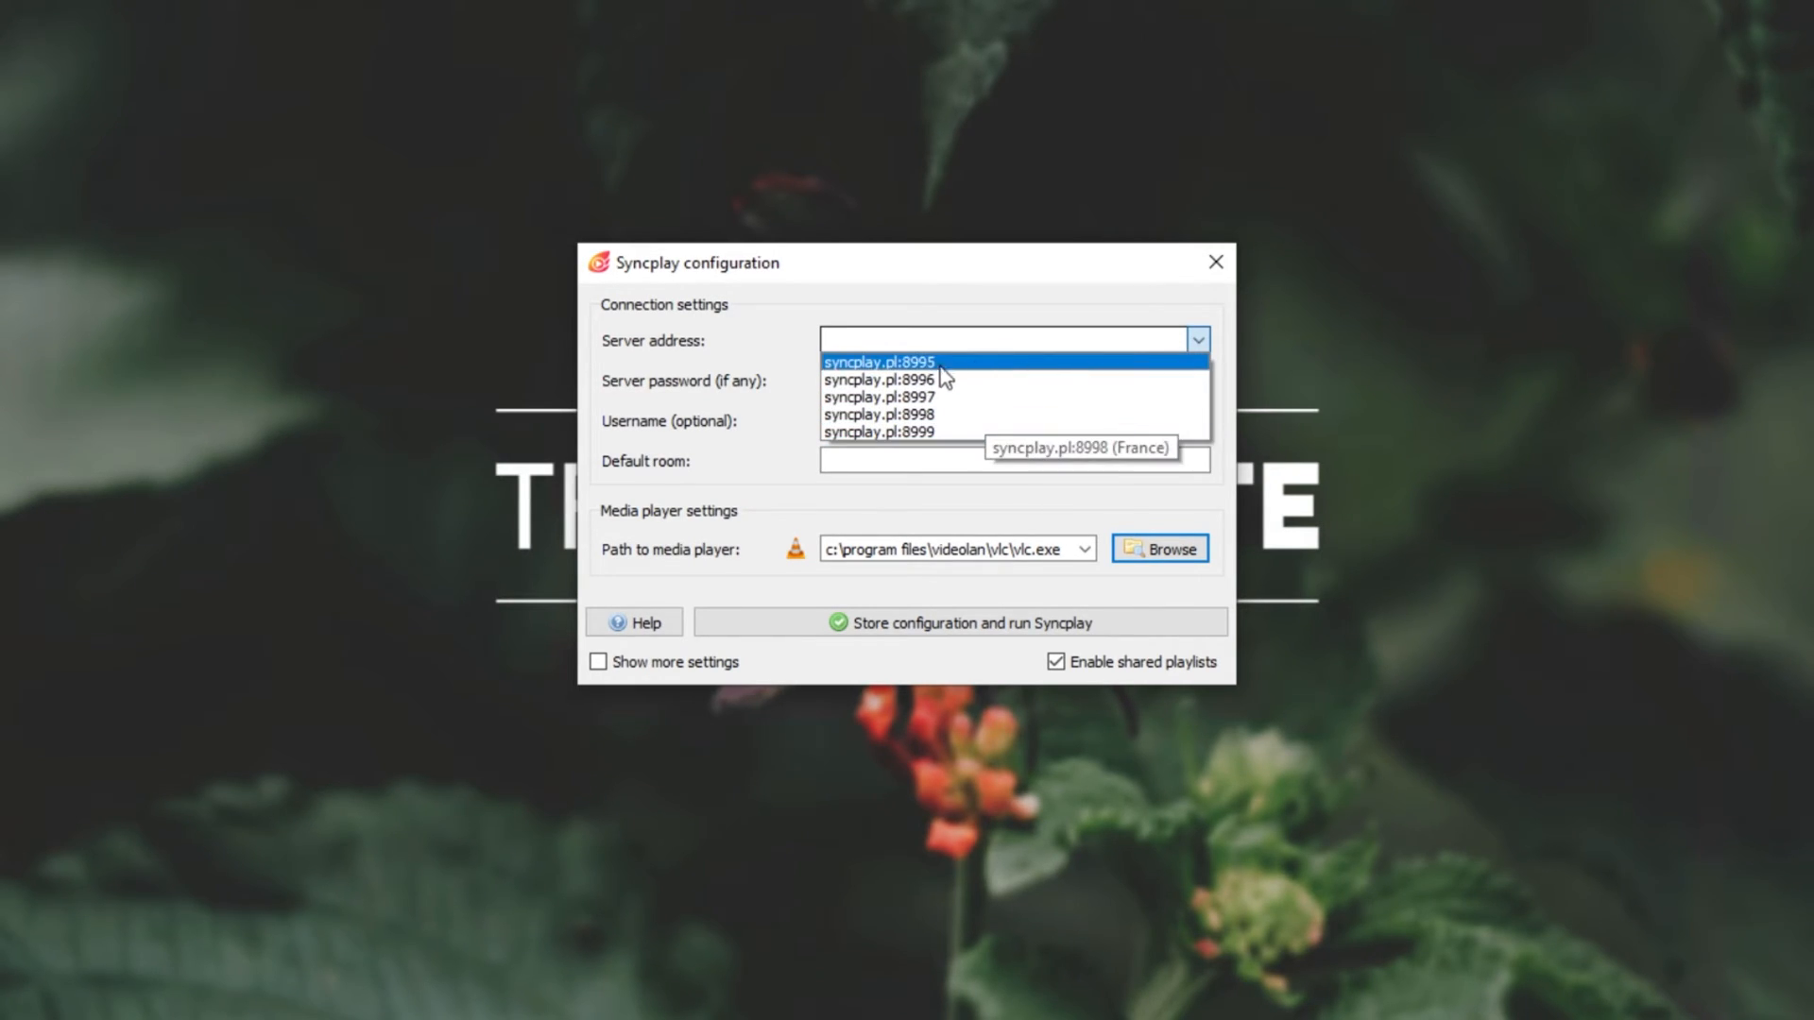
{"action": "mouse_move", "coordinate": [884, 363]}
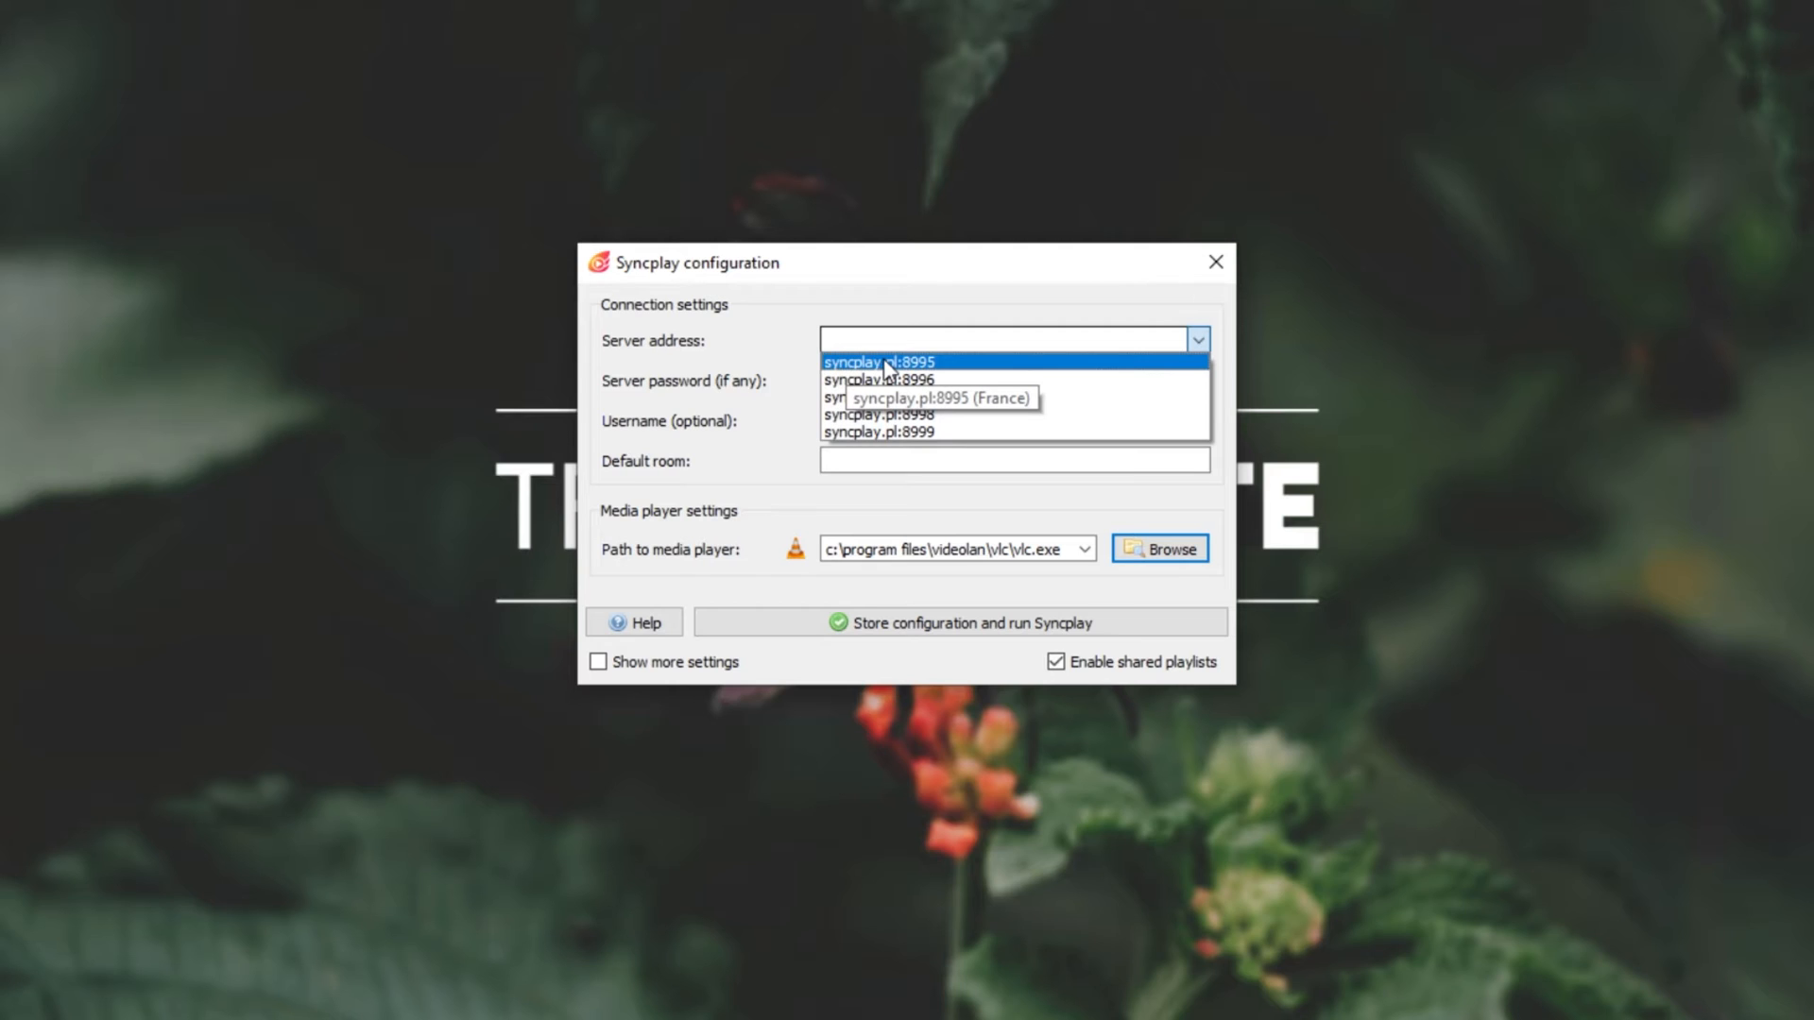
{"action": "mouse_move", "coordinate": [901, 414]}
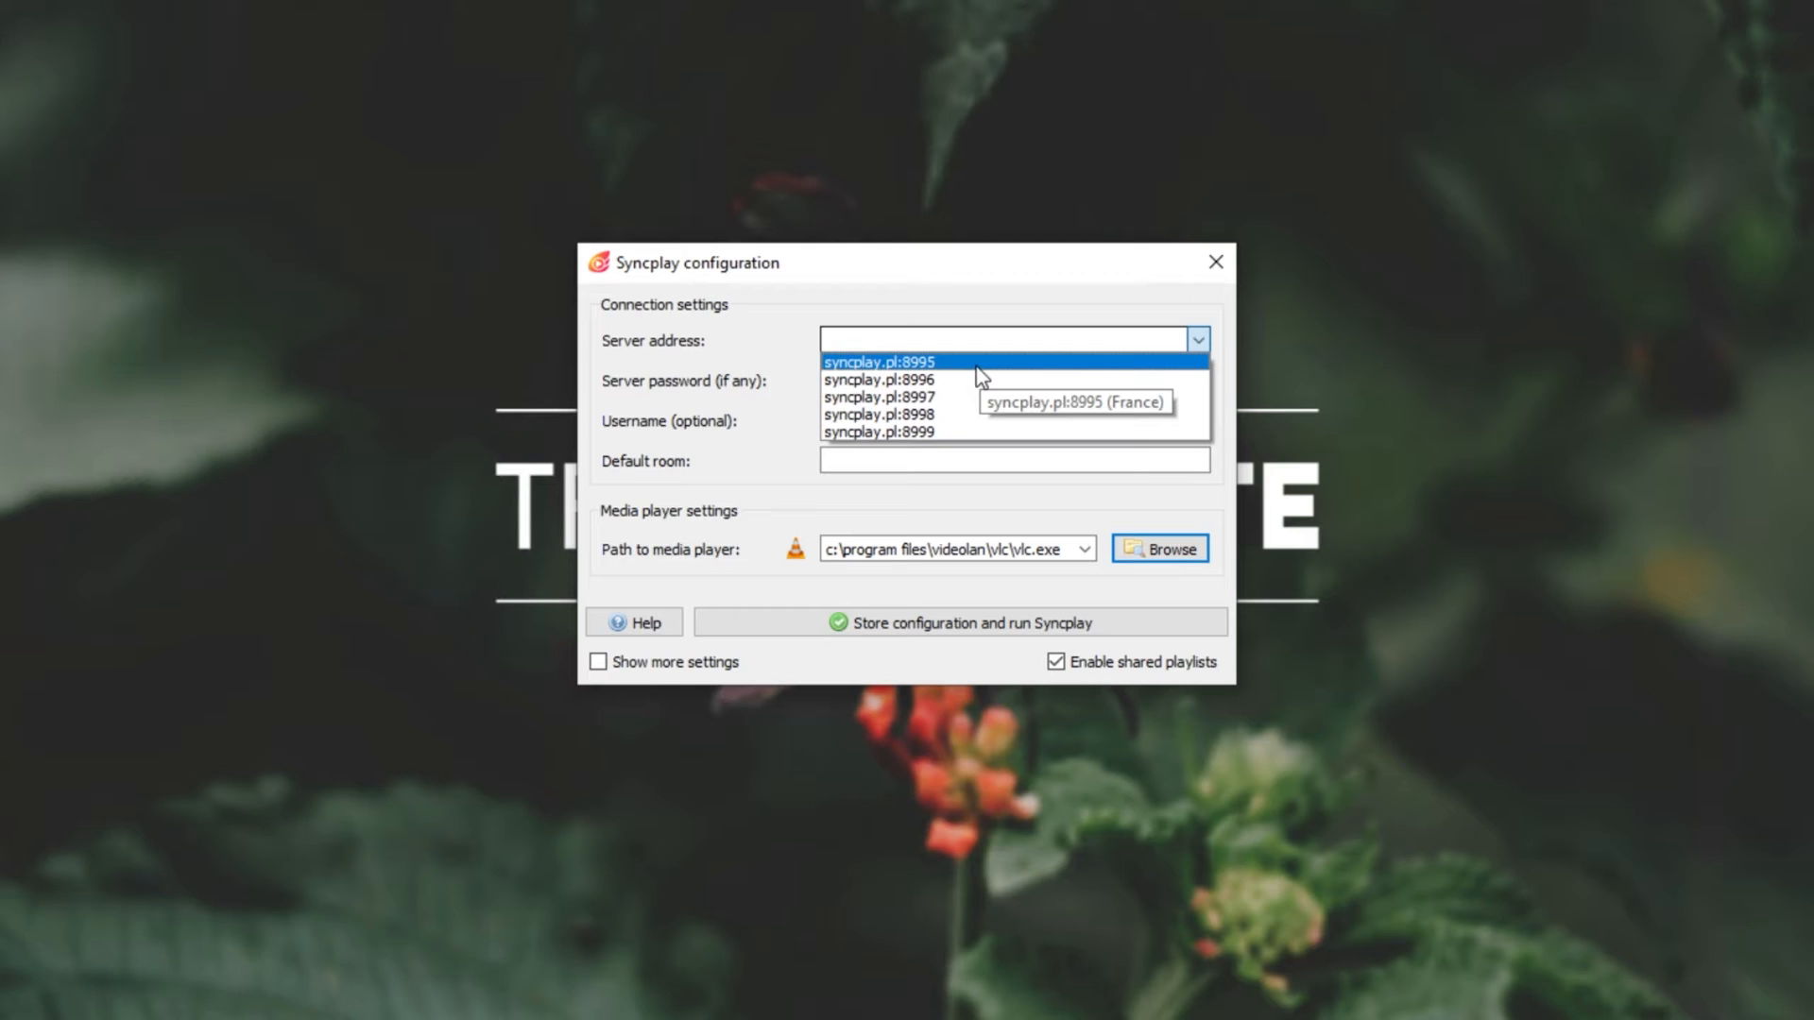
{"action": "left_click", "coordinate": [883, 361]}
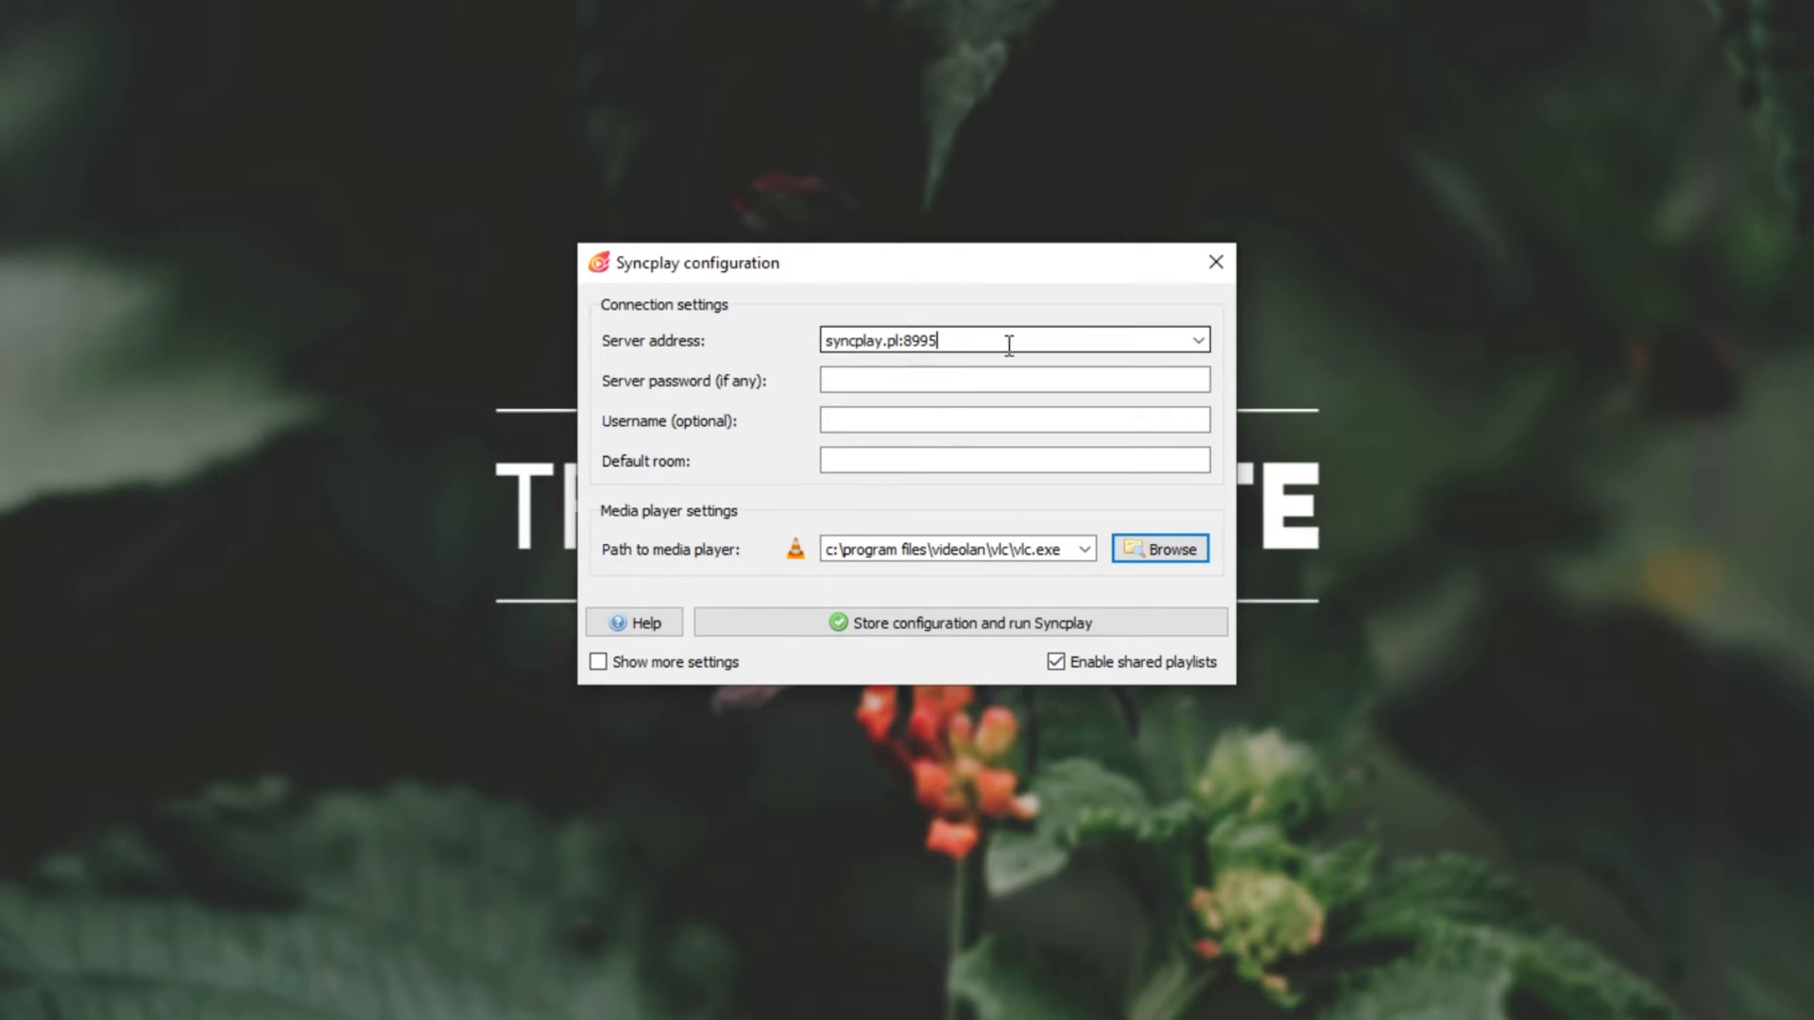
Enter username TroubleChute and room TC, then store the configuration and run Syncplay.
{"action": "triple_click", "coordinate": [1013, 338]}
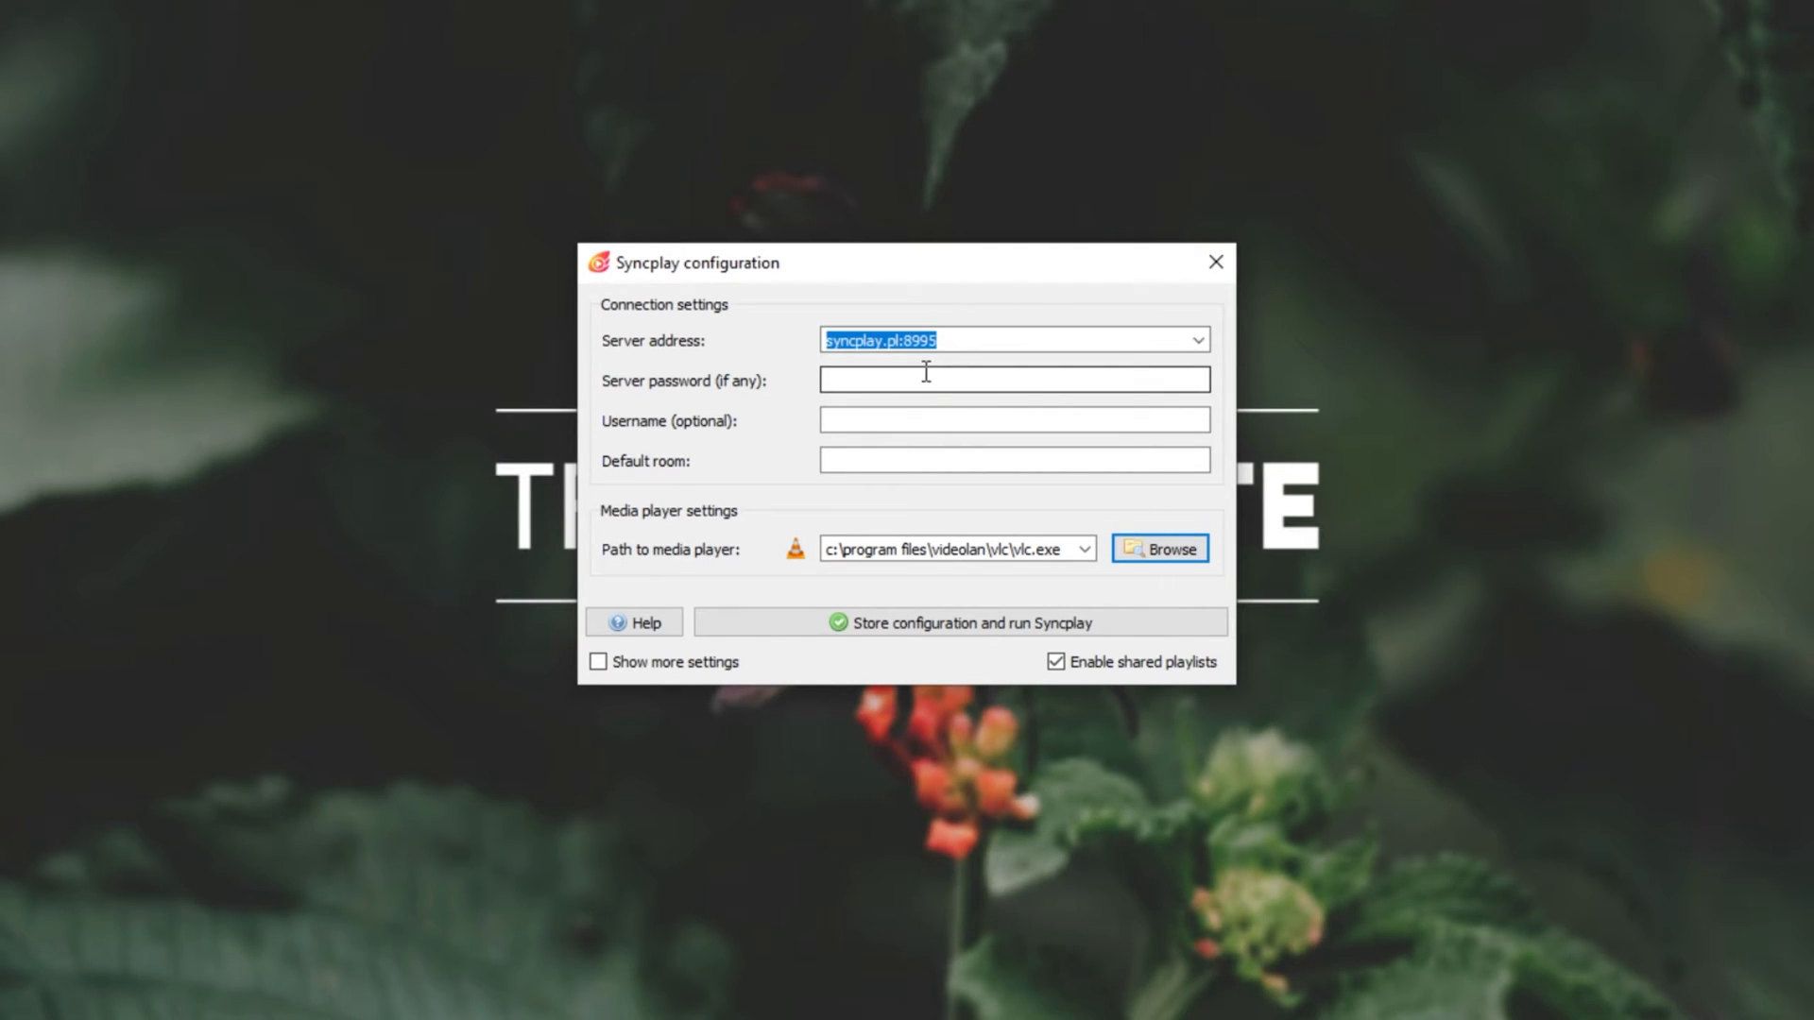
{"action": "mouse_move", "coordinate": [970, 368]}
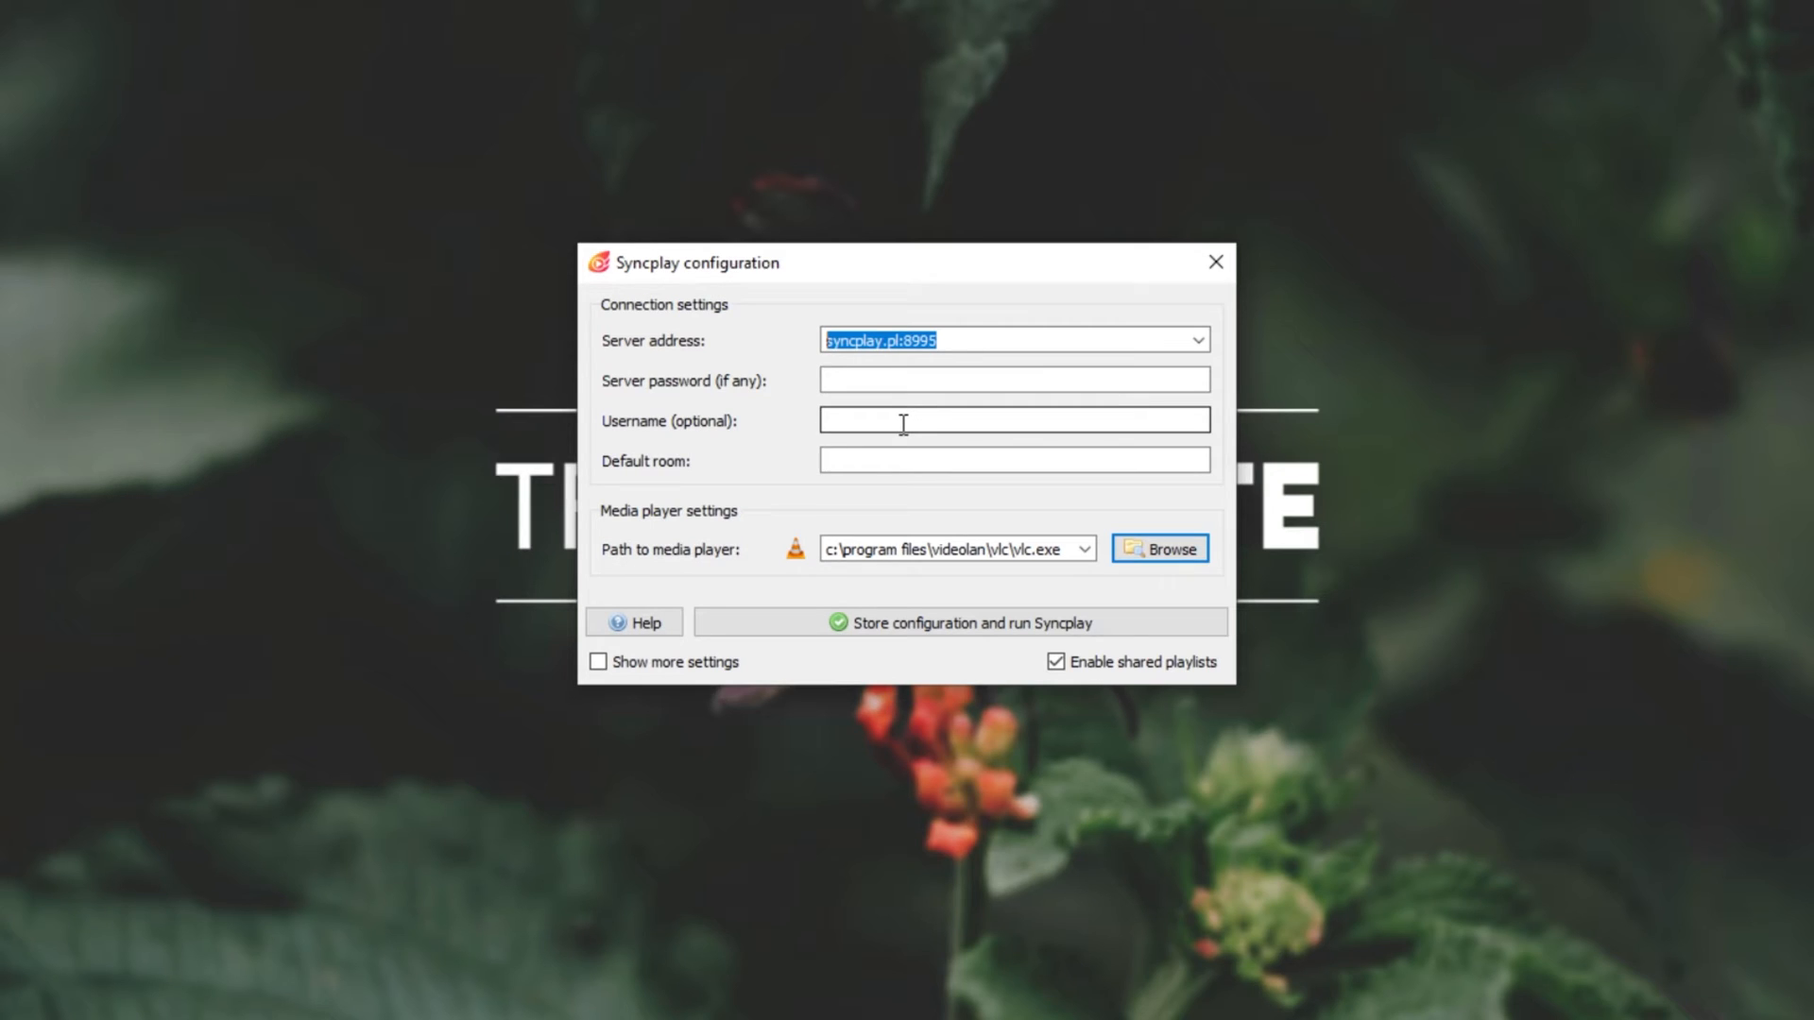
{"action": "left_click", "coordinate": [1013, 420]}
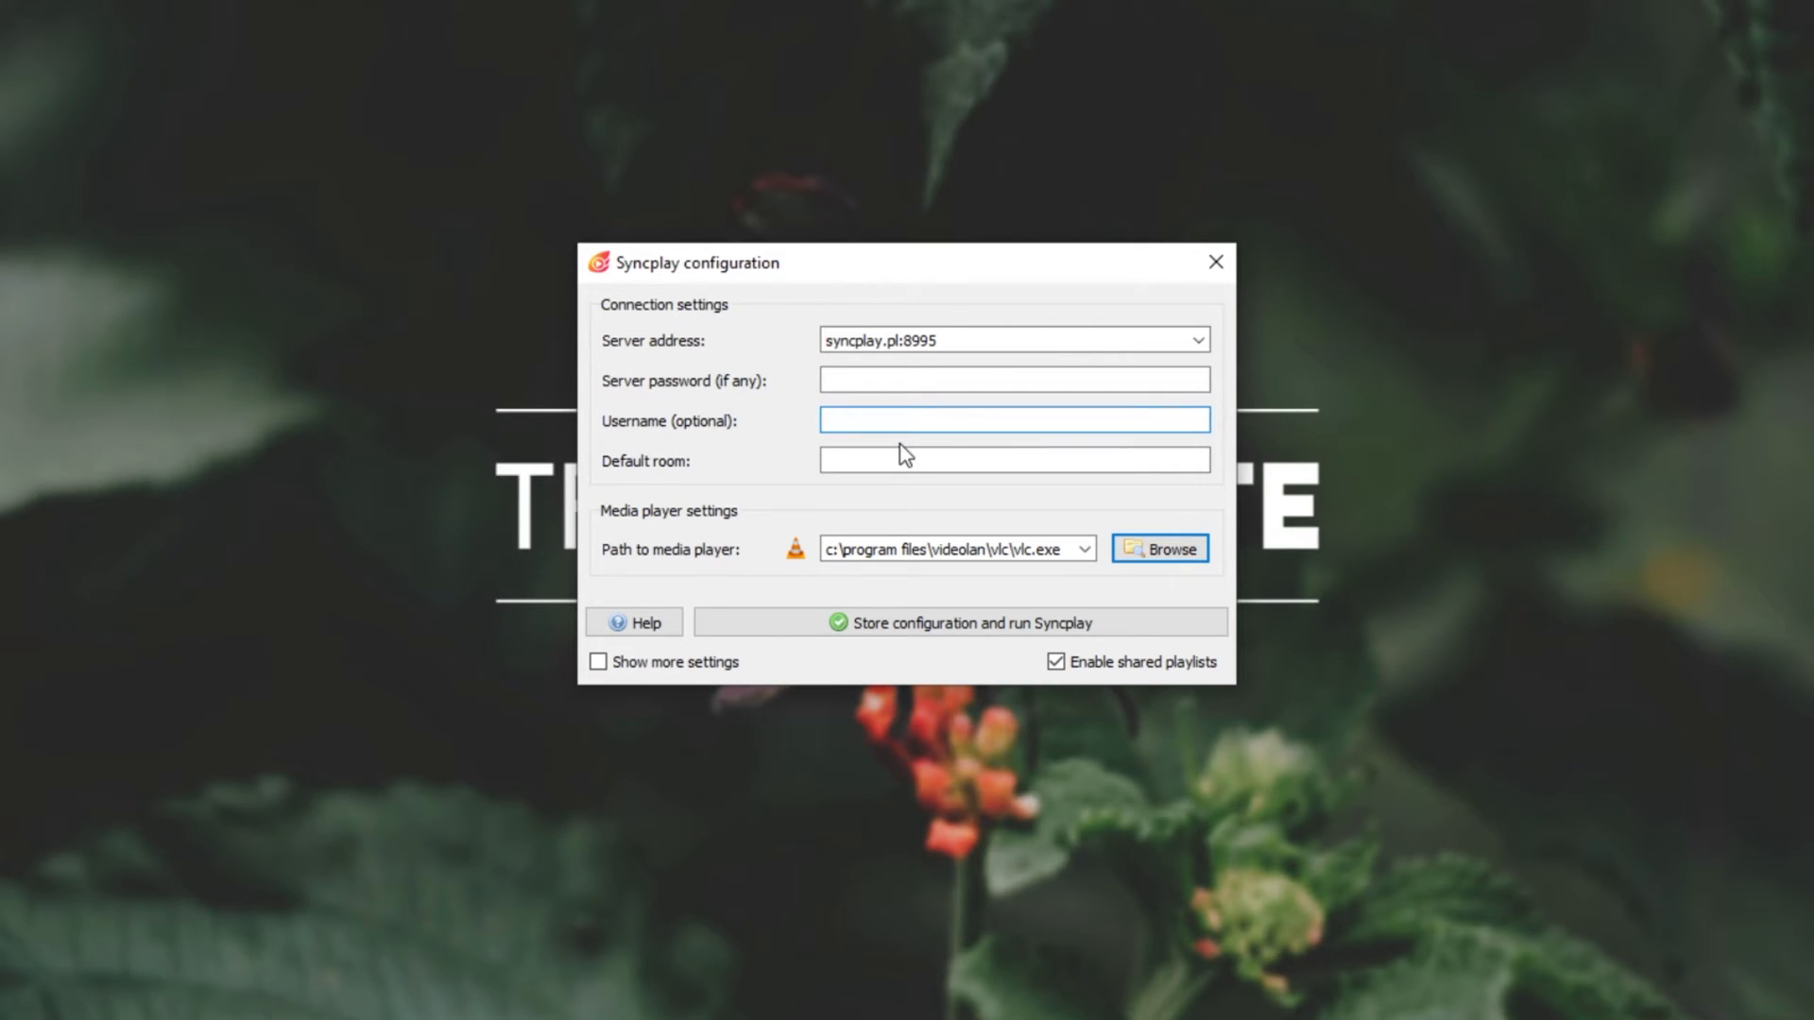
{"action": "type", "text": "TroubleChute"}
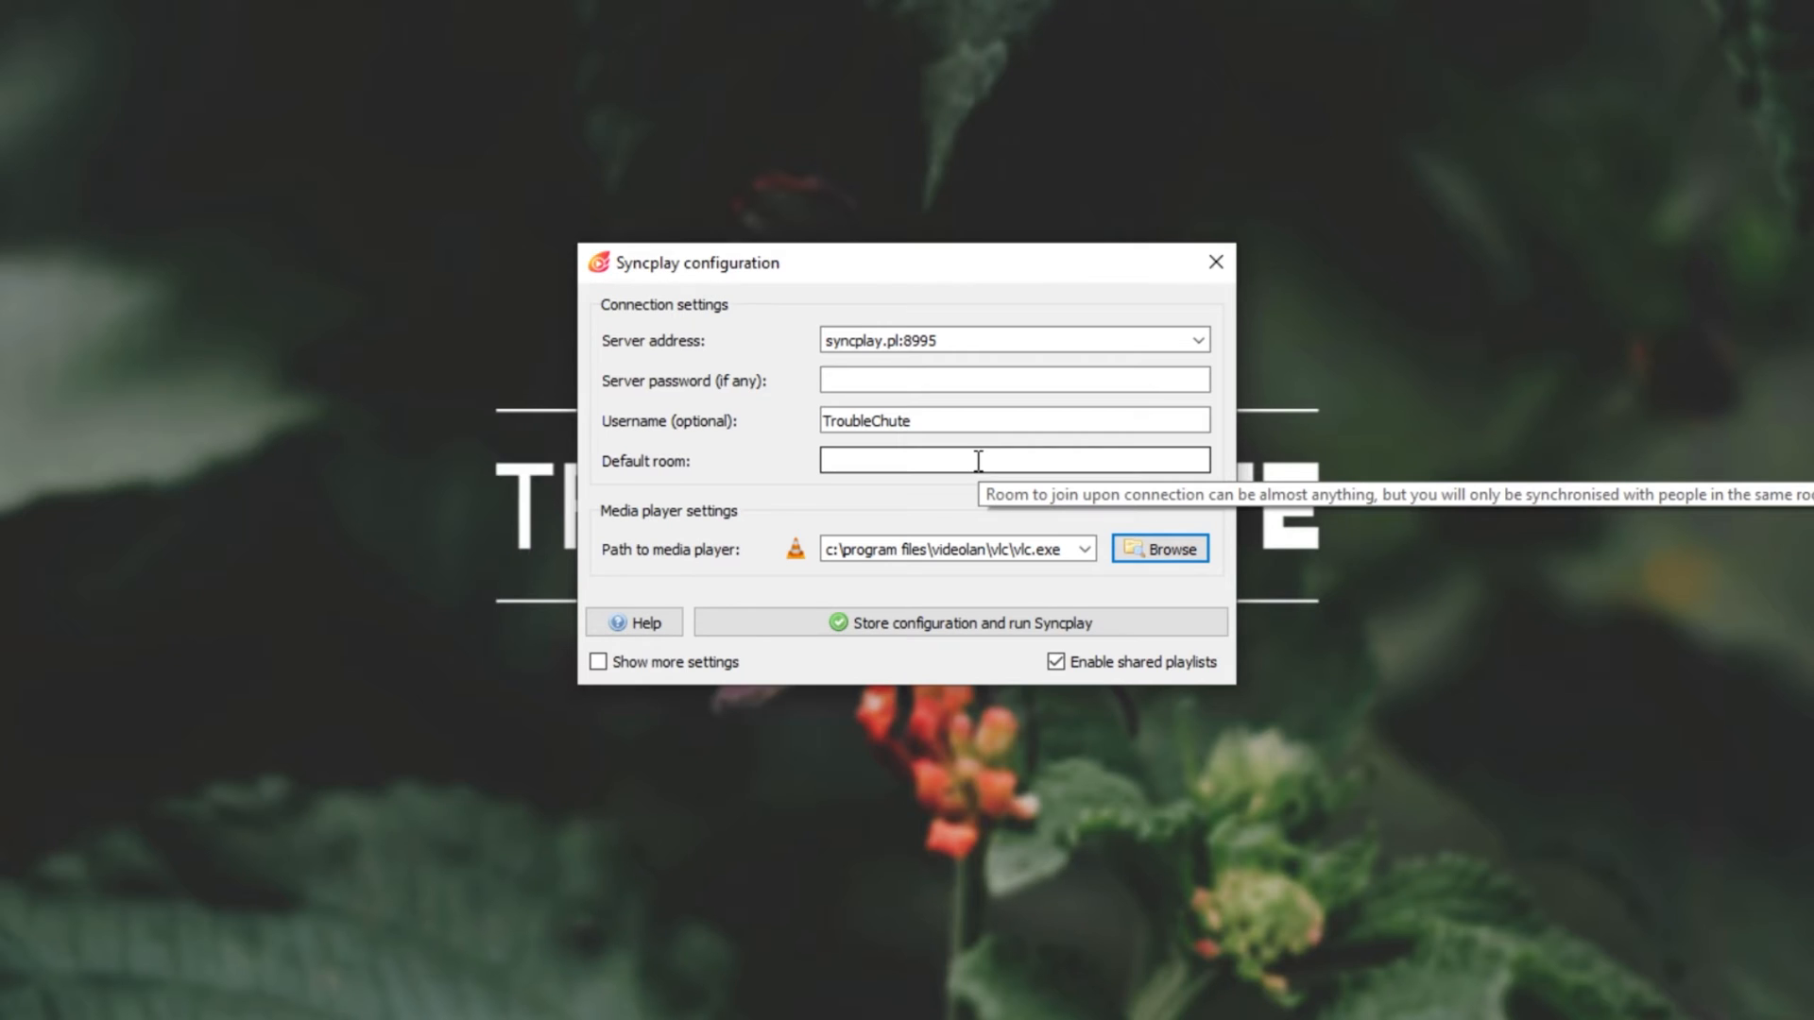
{"action": "type", "text": "TC"}
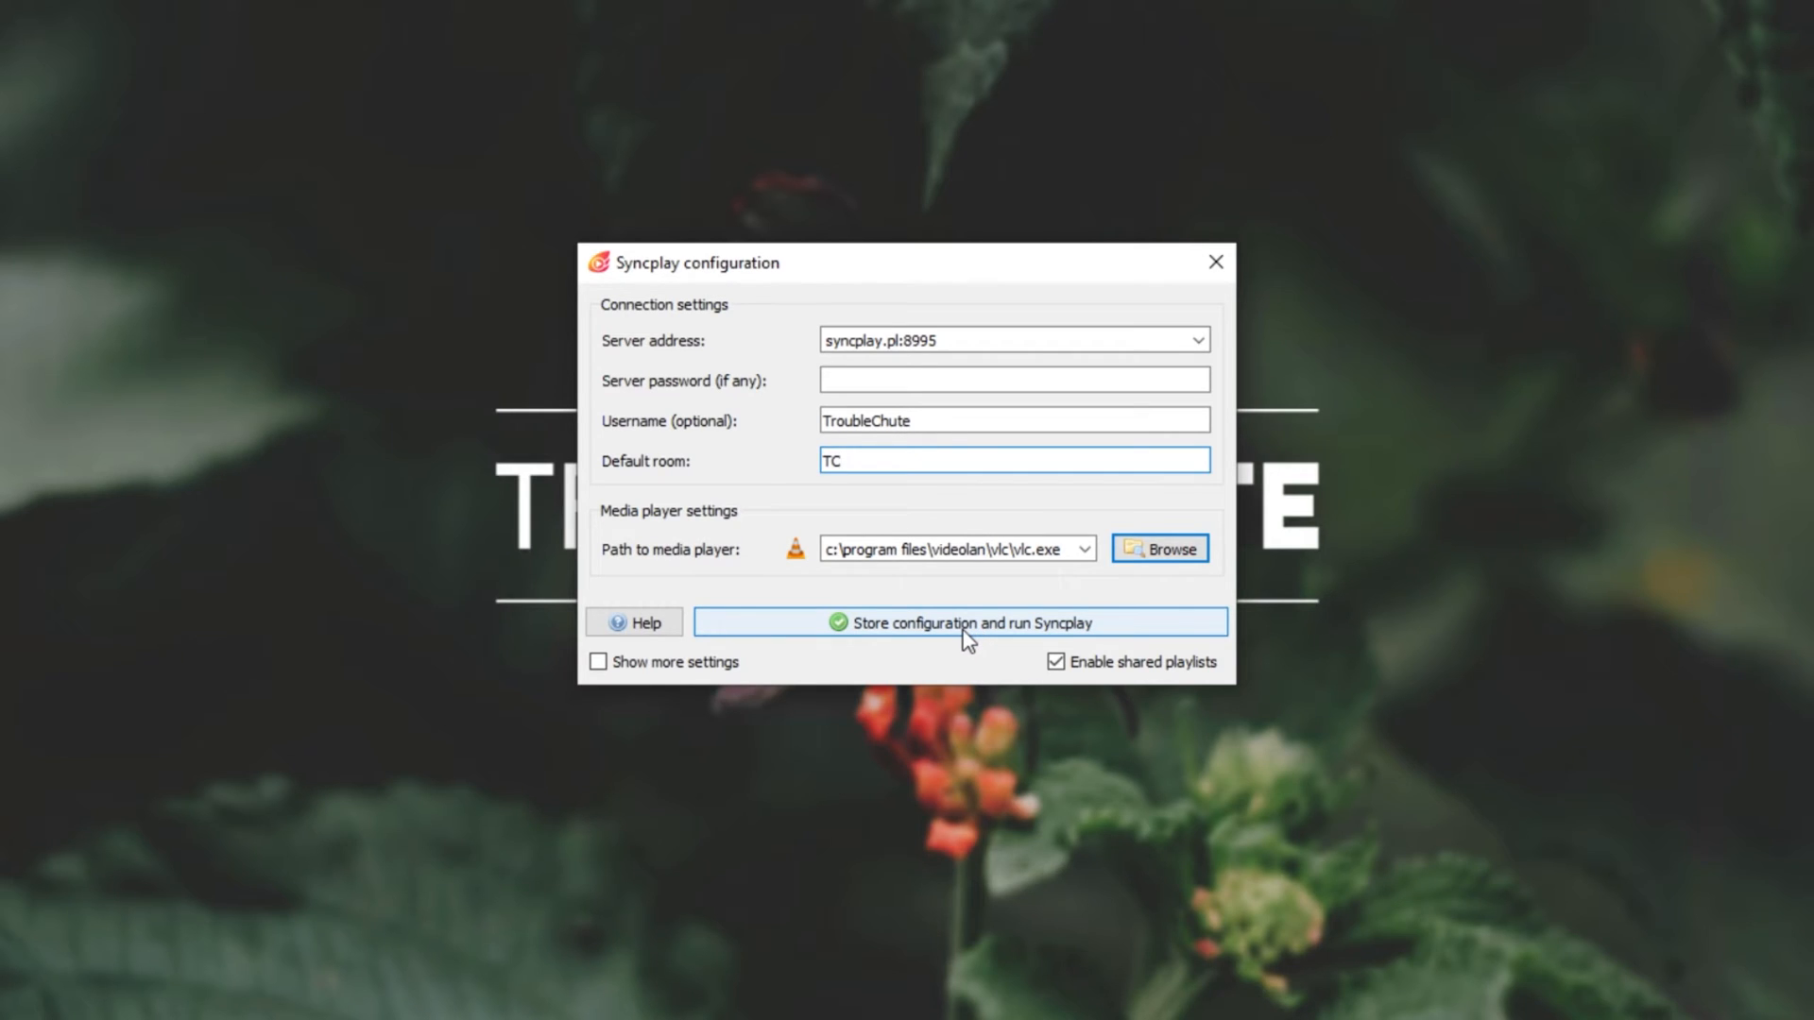
{"action": "left_click", "coordinate": [963, 622]}
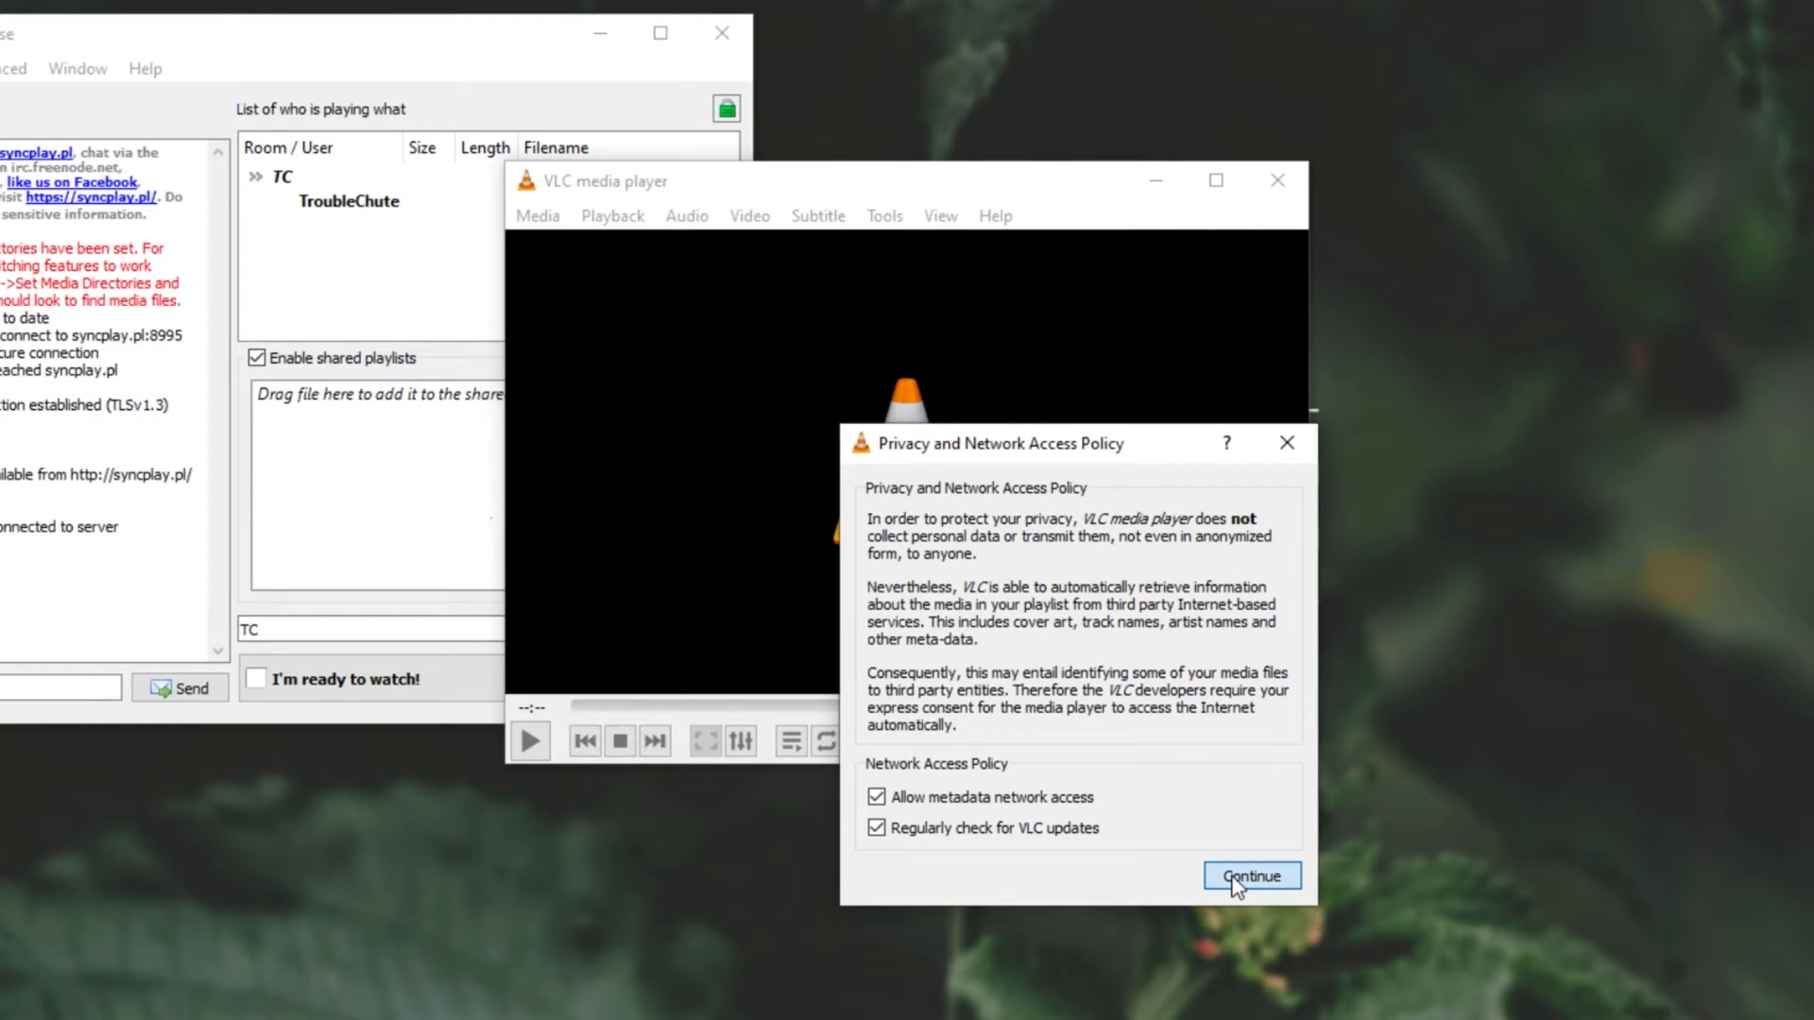
Accept VLC's privacy policy and bring up Syncplay's File menu.
{"action": "left_click", "coordinate": [1251, 874]}
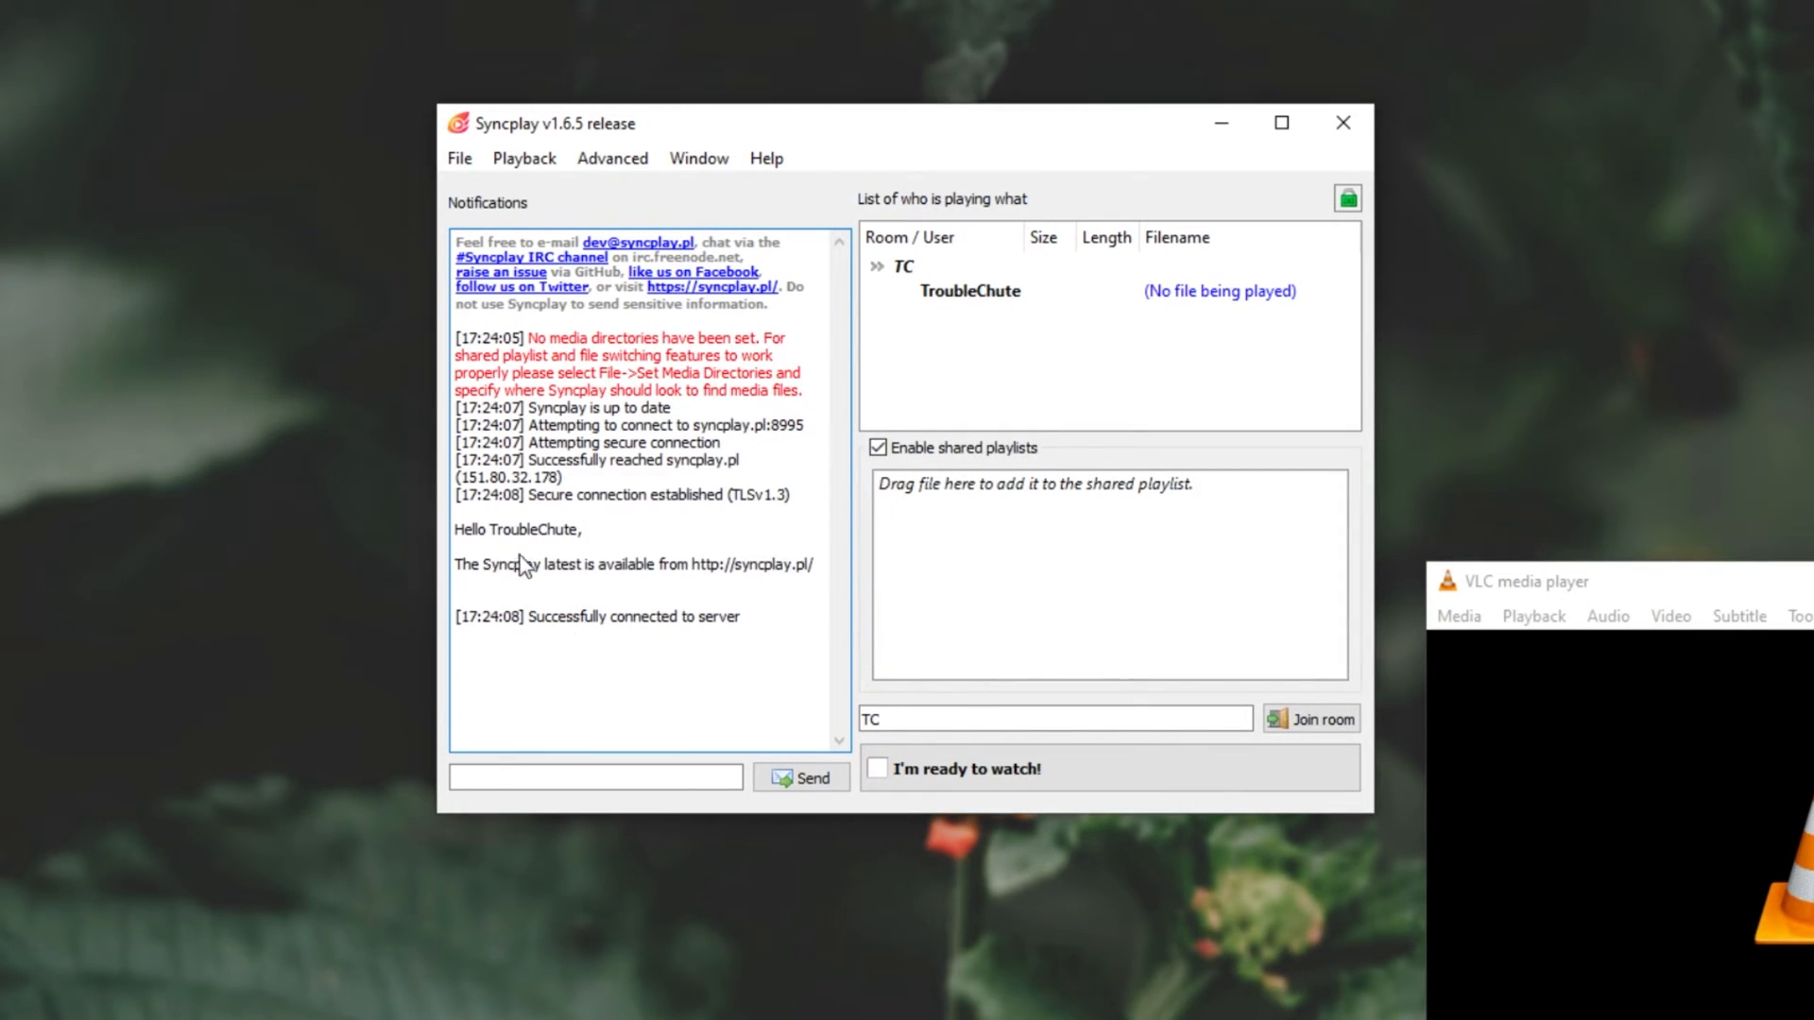
{"action": "double_click", "coordinate": [547, 339]}
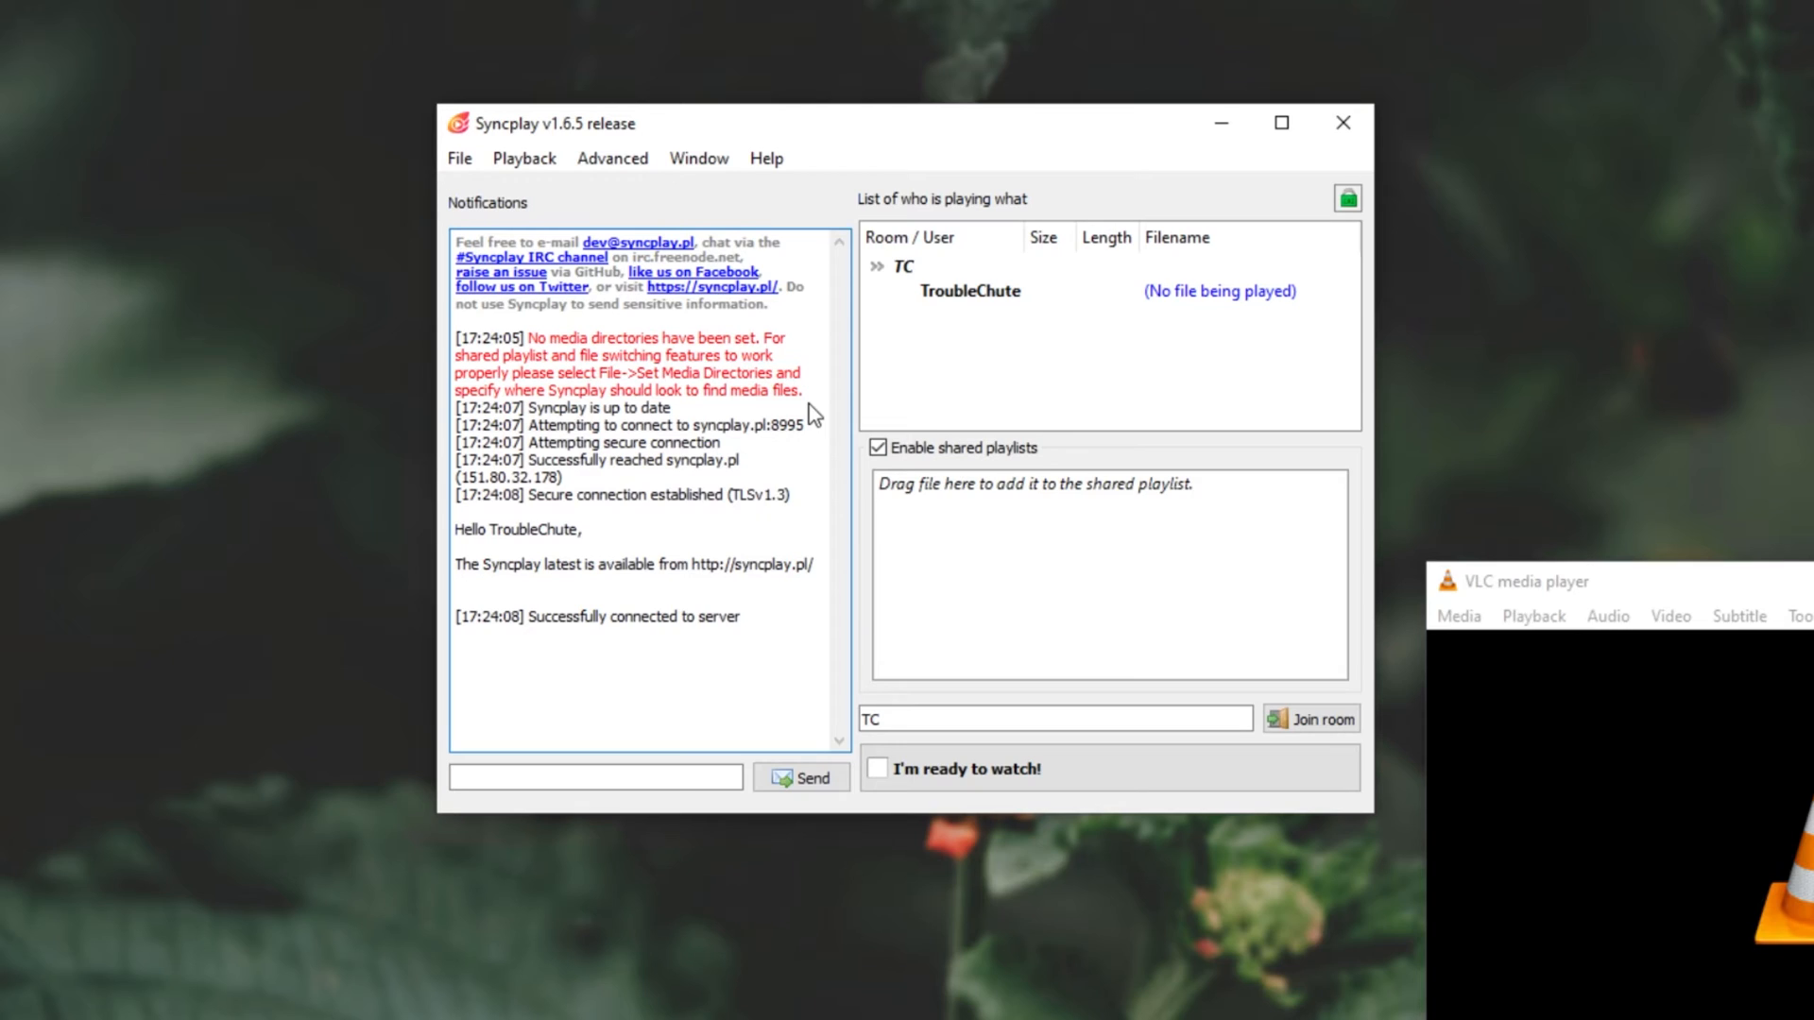
{"action": "left_click", "coordinate": [459, 159]}
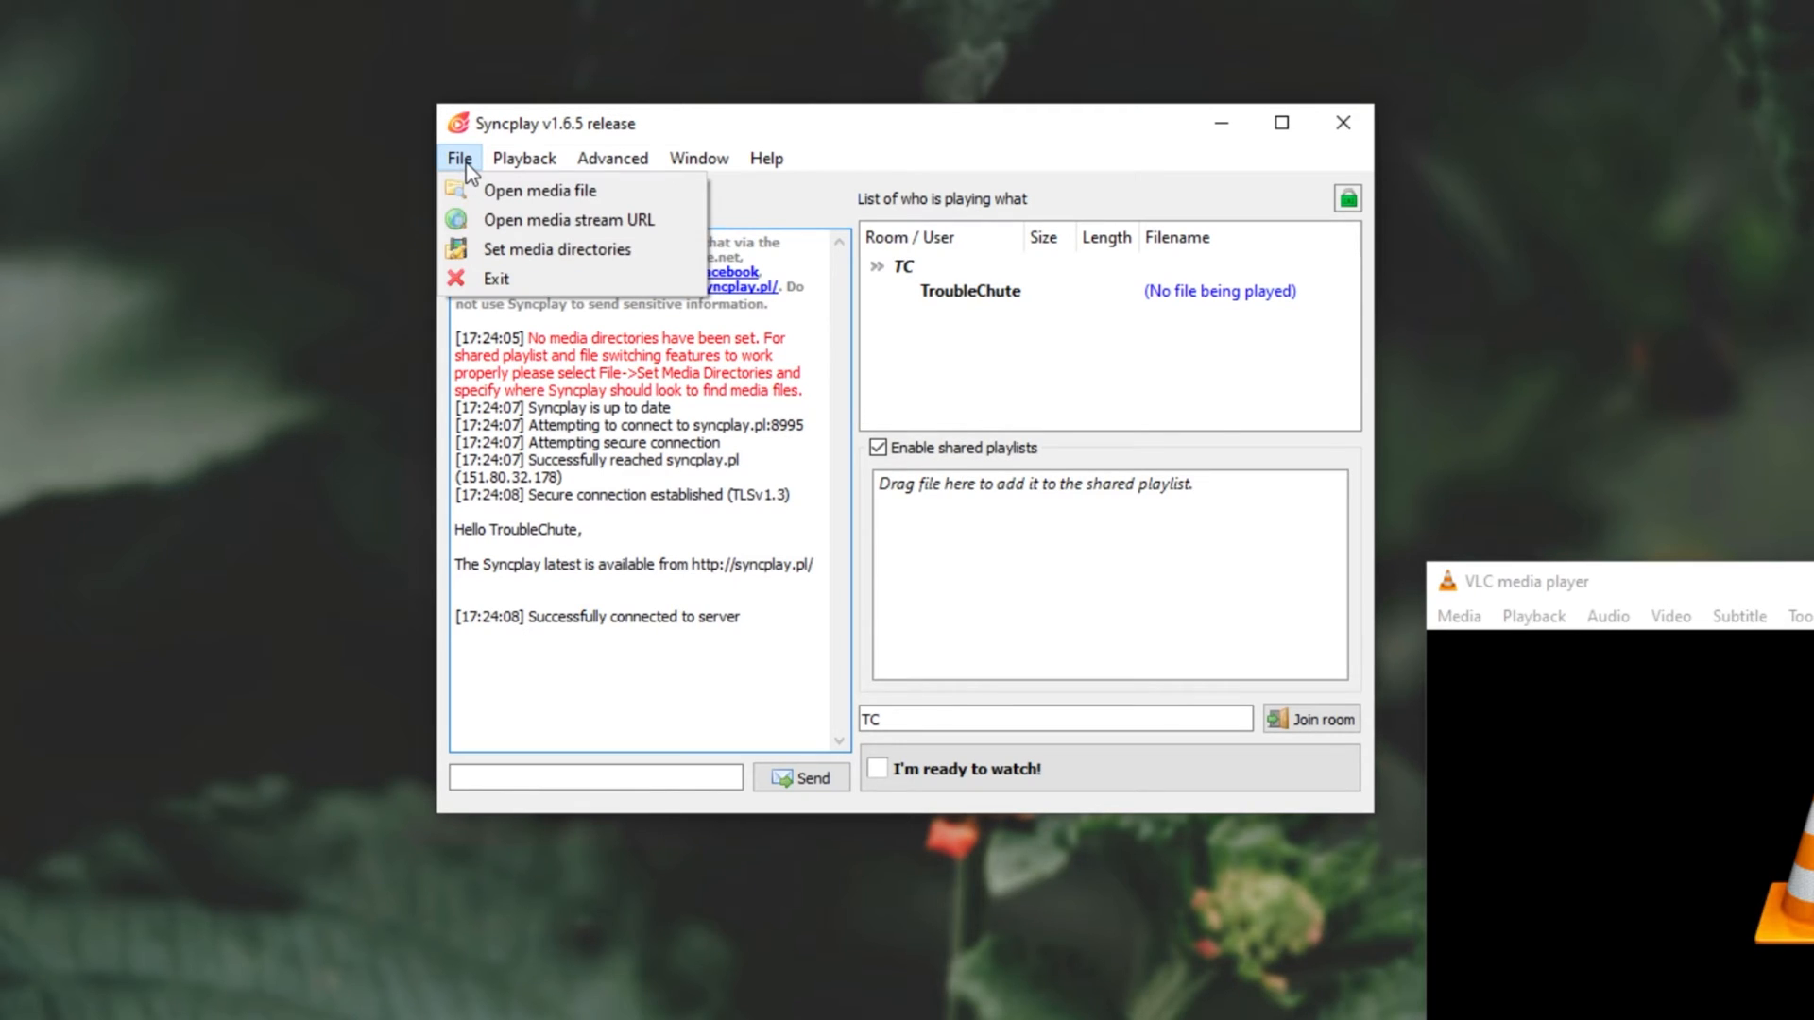
Add the Videos folder as Syncplay's media search directory.
{"action": "left_click", "coordinate": [558, 250]}
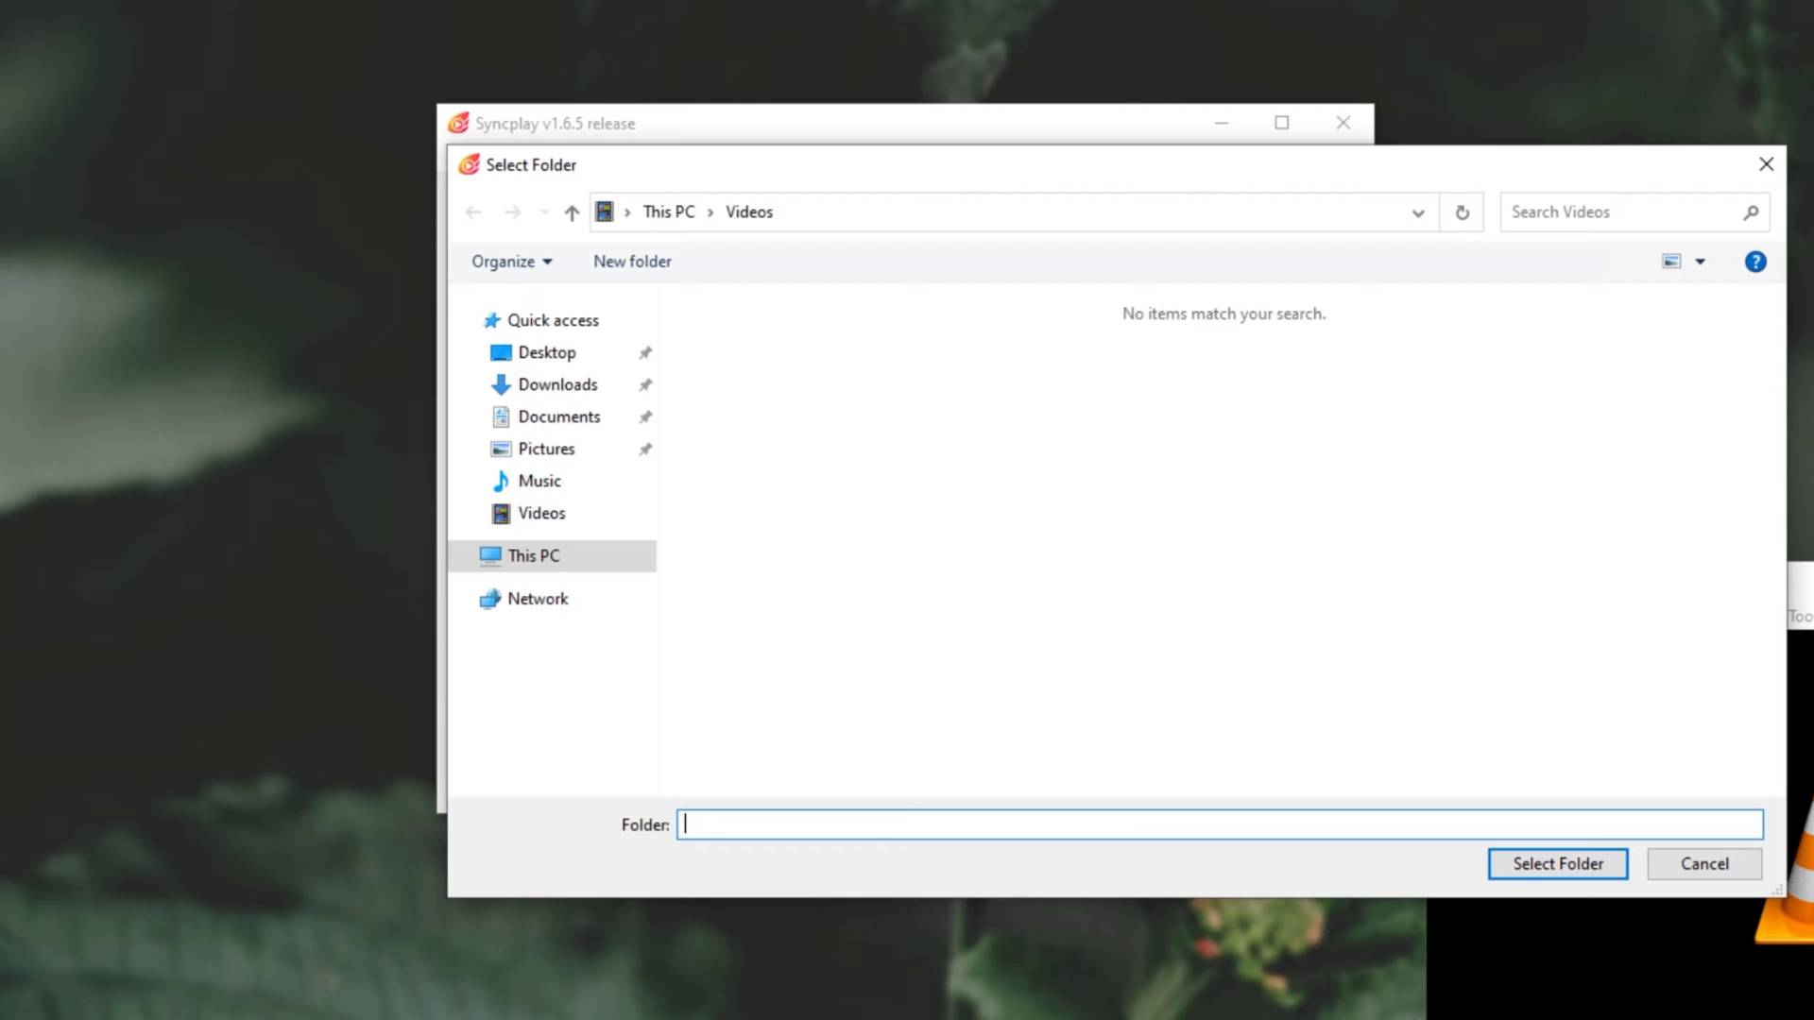
{"action": "left_click", "coordinate": [1555, 863]}
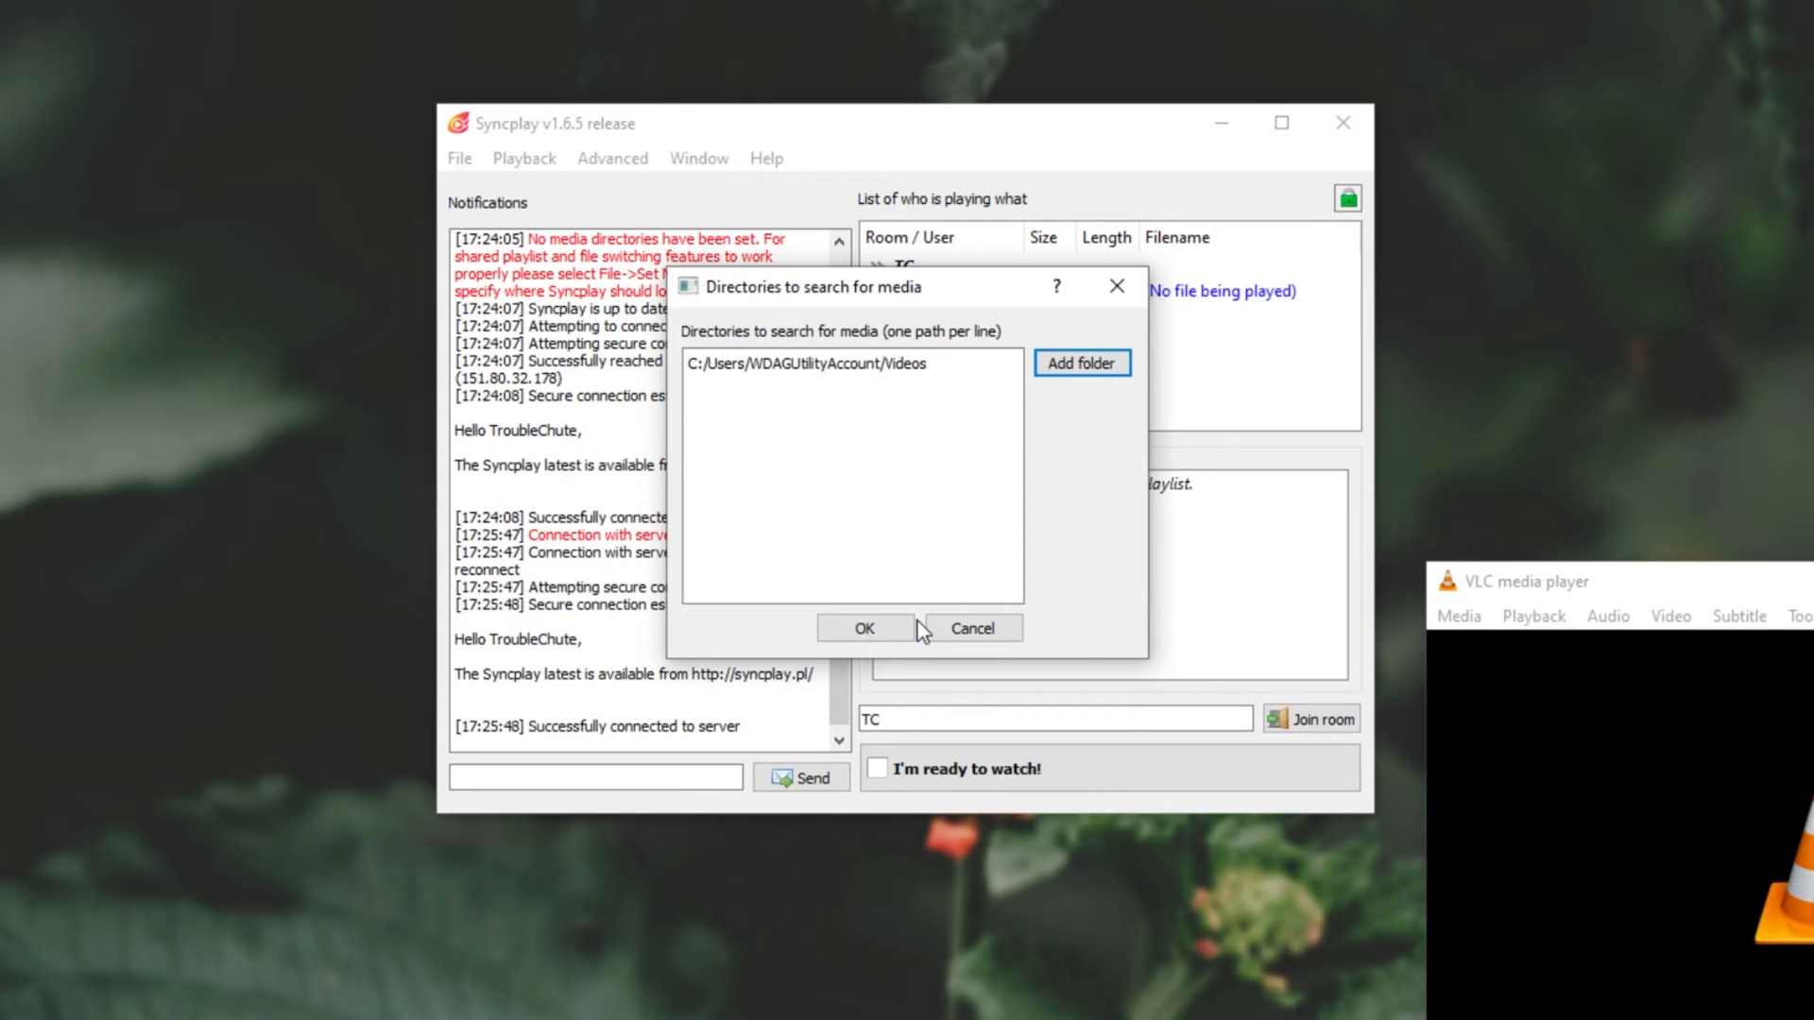
{"action": "left_click", "coordinate": [863, 628]}
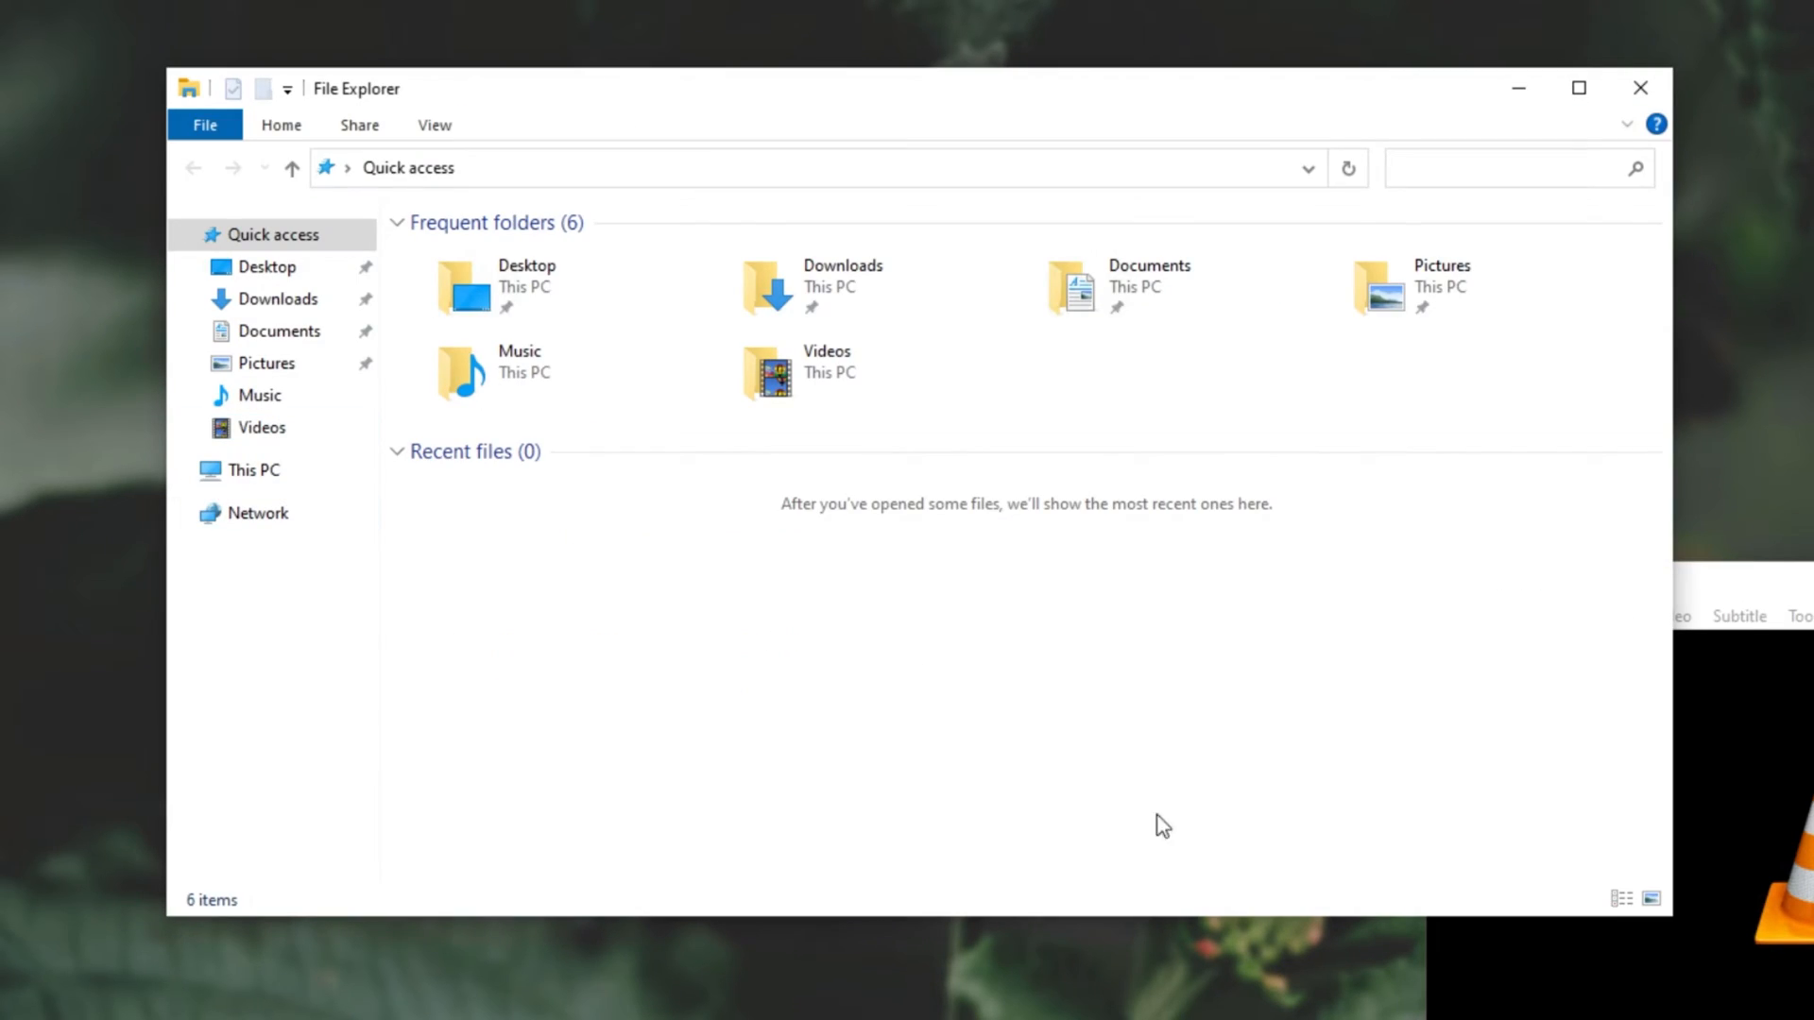
Show the Videos folder holding the Replay recording, then minimise File Explorer.
{"action": "left_click", "coordinate": [261, 427]}
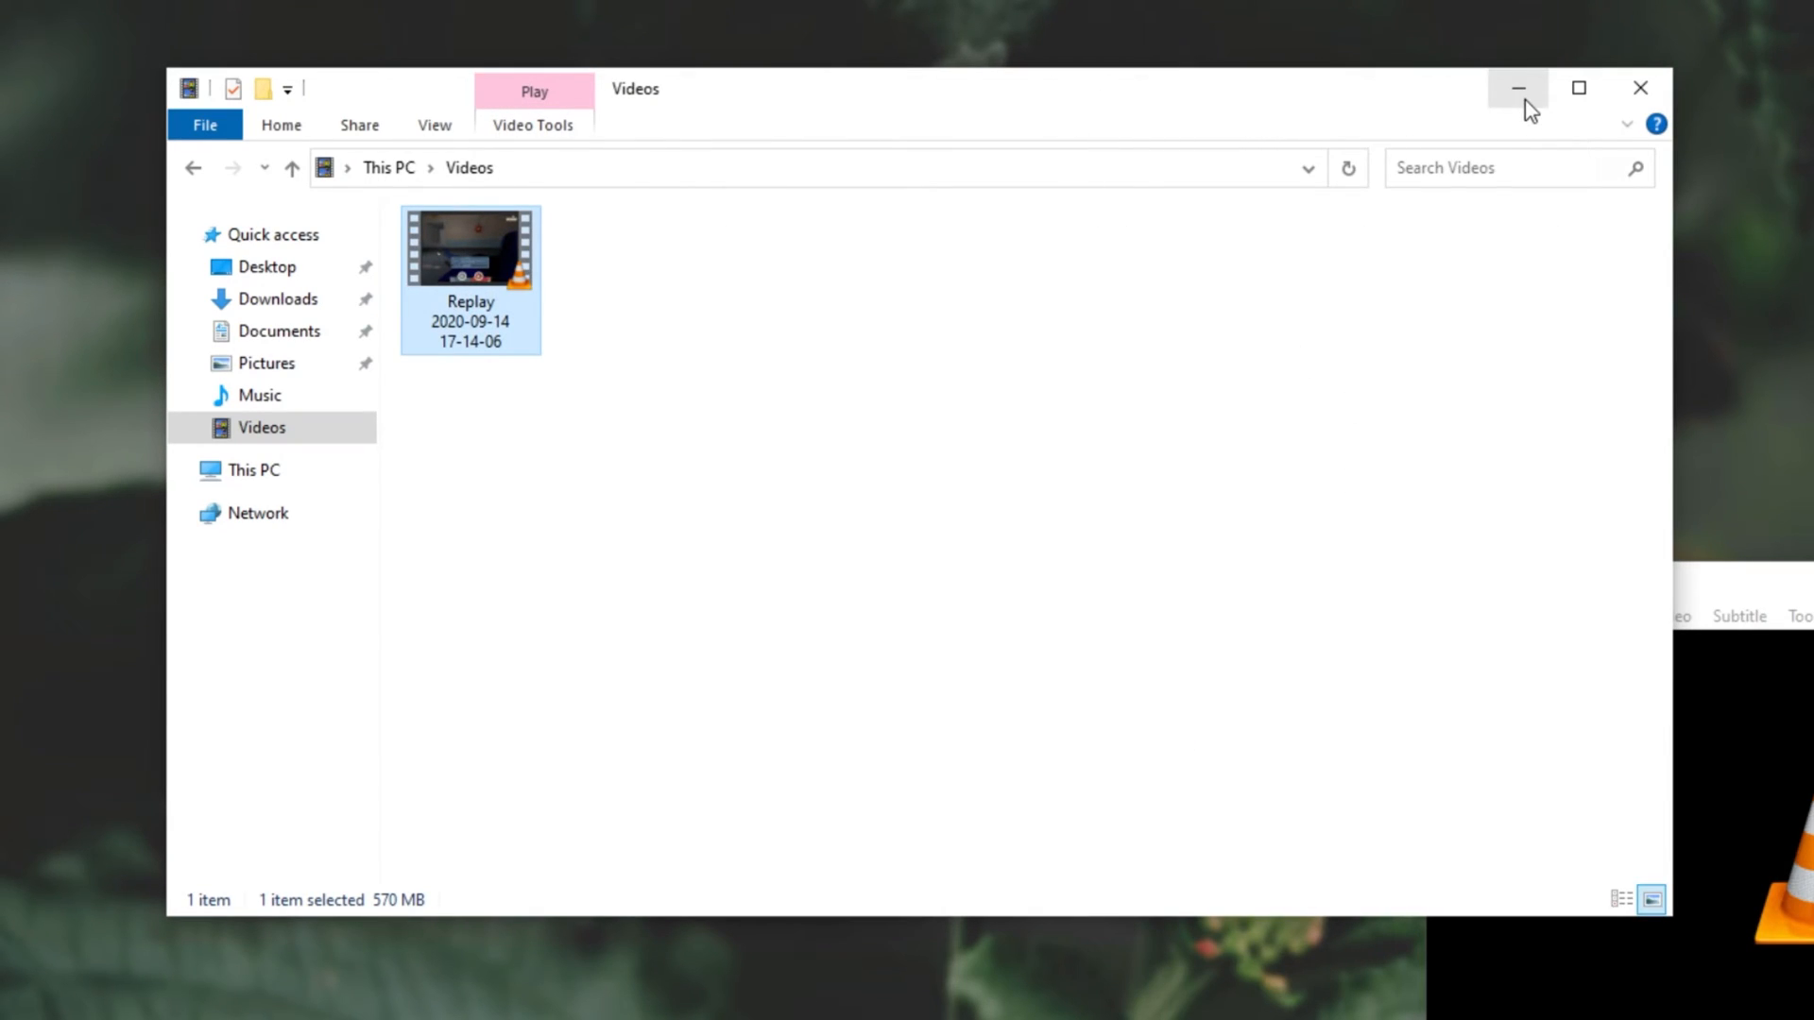
{"action": "left_click", "coordinate": [1517, 87]}
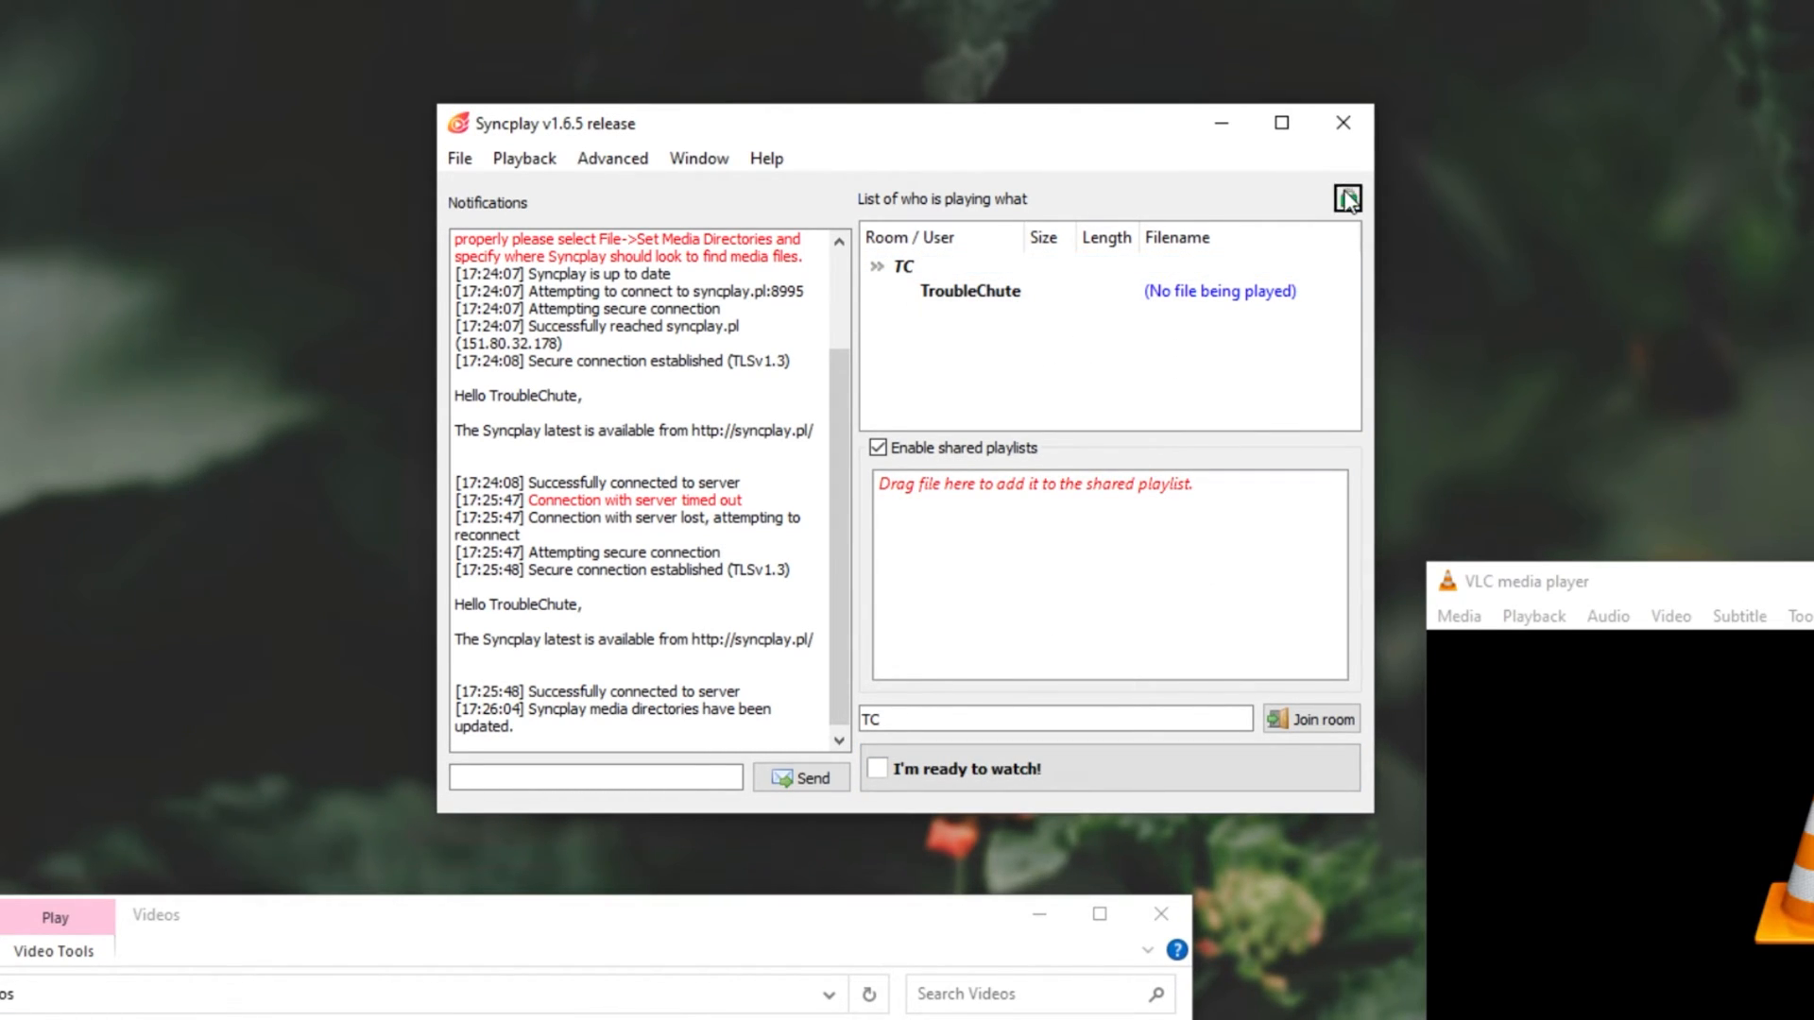
Select your TroubleChute entry in room TC and wait for your friend to join.
{"action": "left_click", "coordinate": [969, 291]}
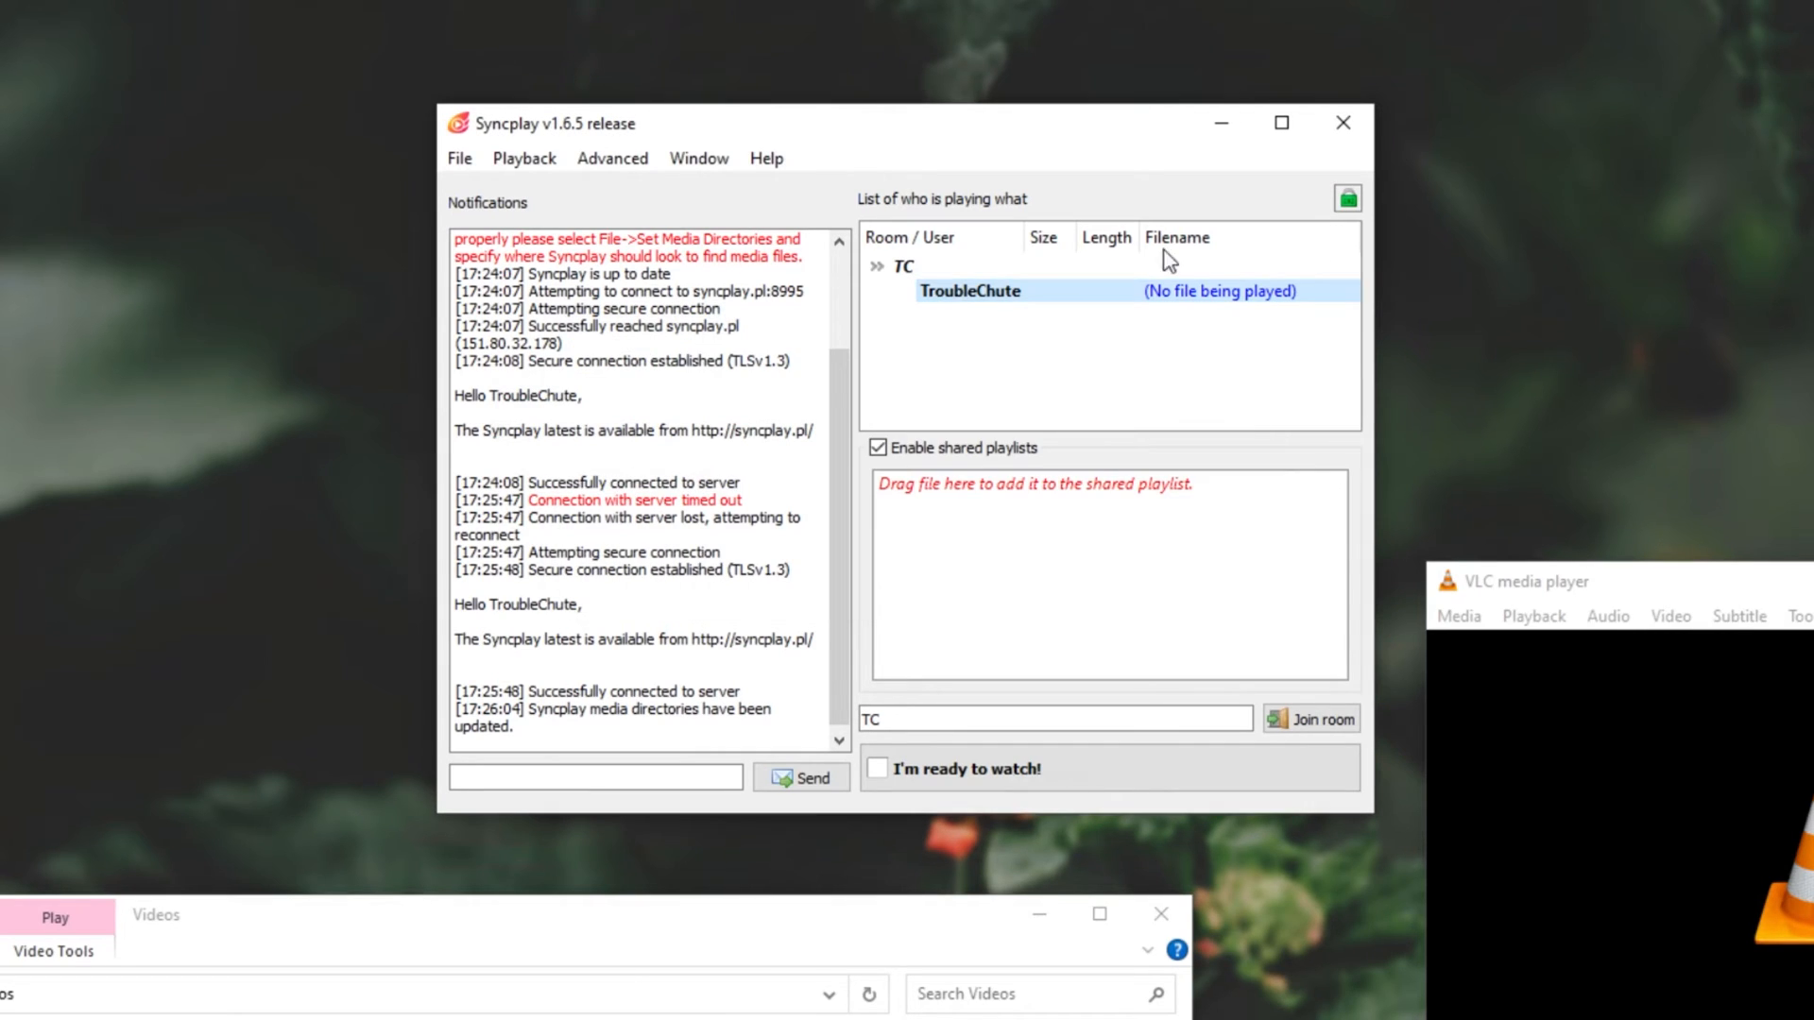
{"action": "mouse_move", "coordinate": [1105, 325]}
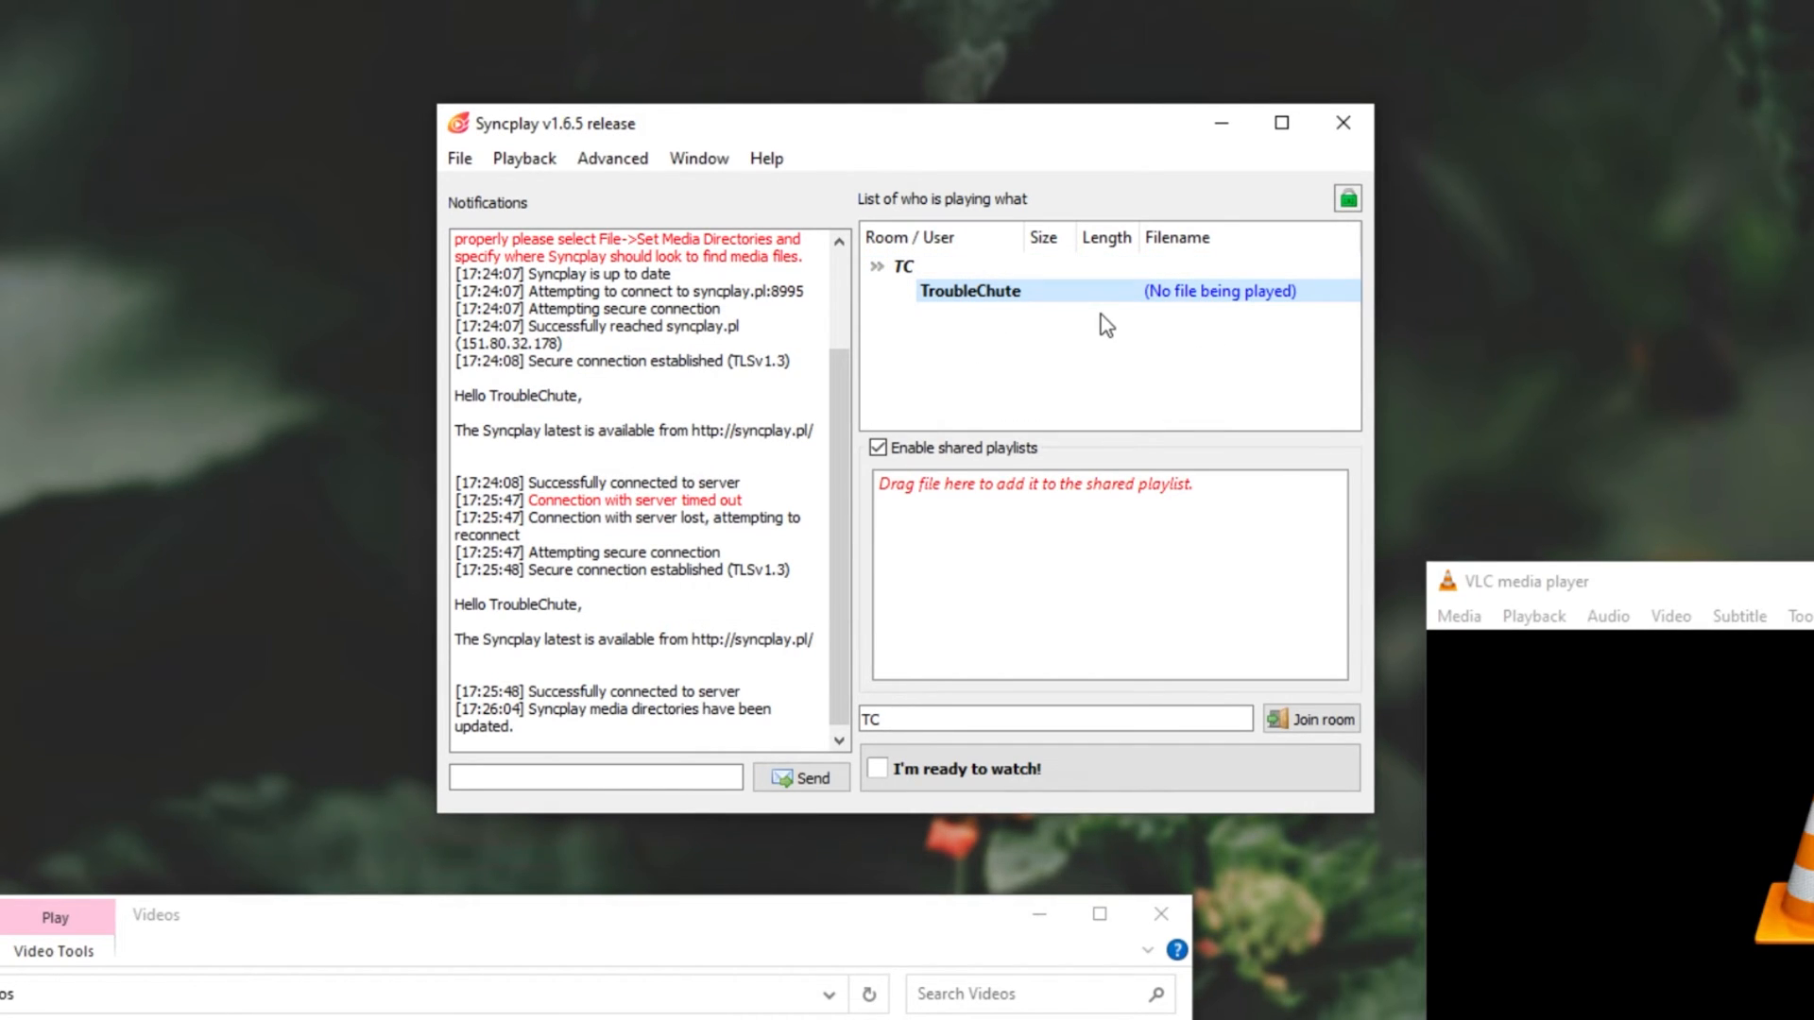
{"action": "mouse_move", "coordinate": [1103, 323]}
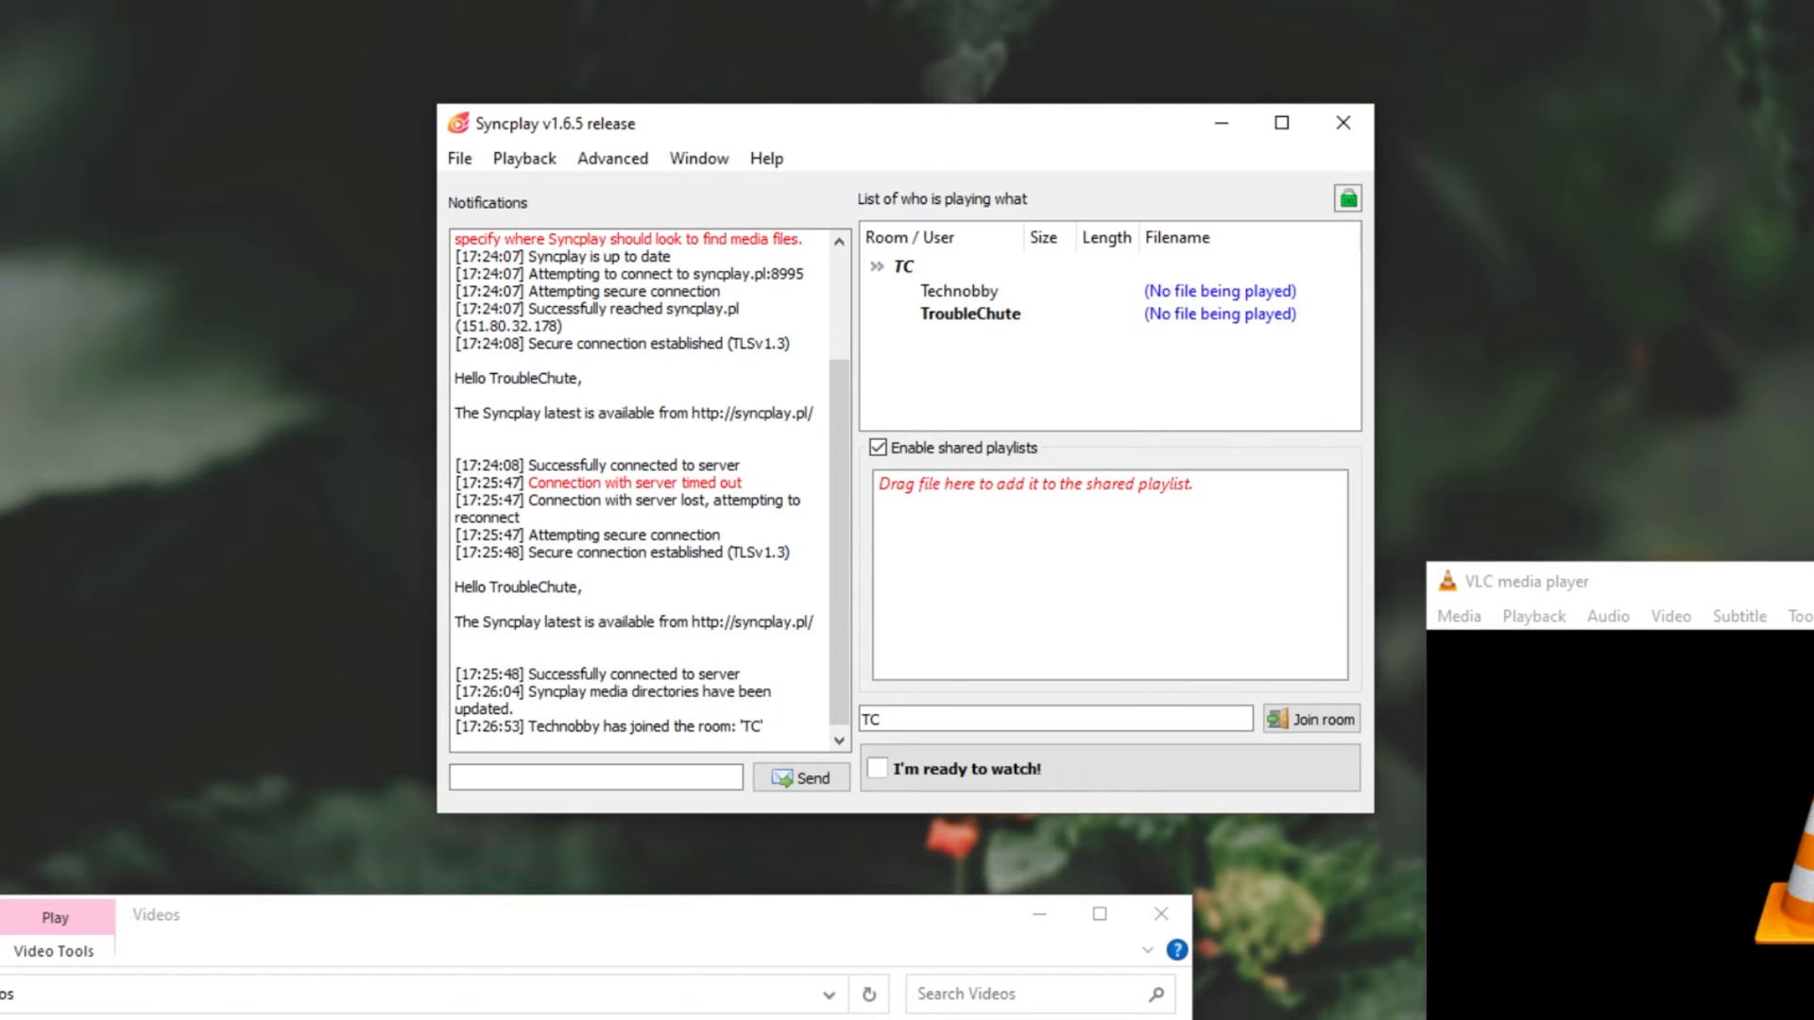
{"action": "mouse_move", "coordinate": [585, 1011]}
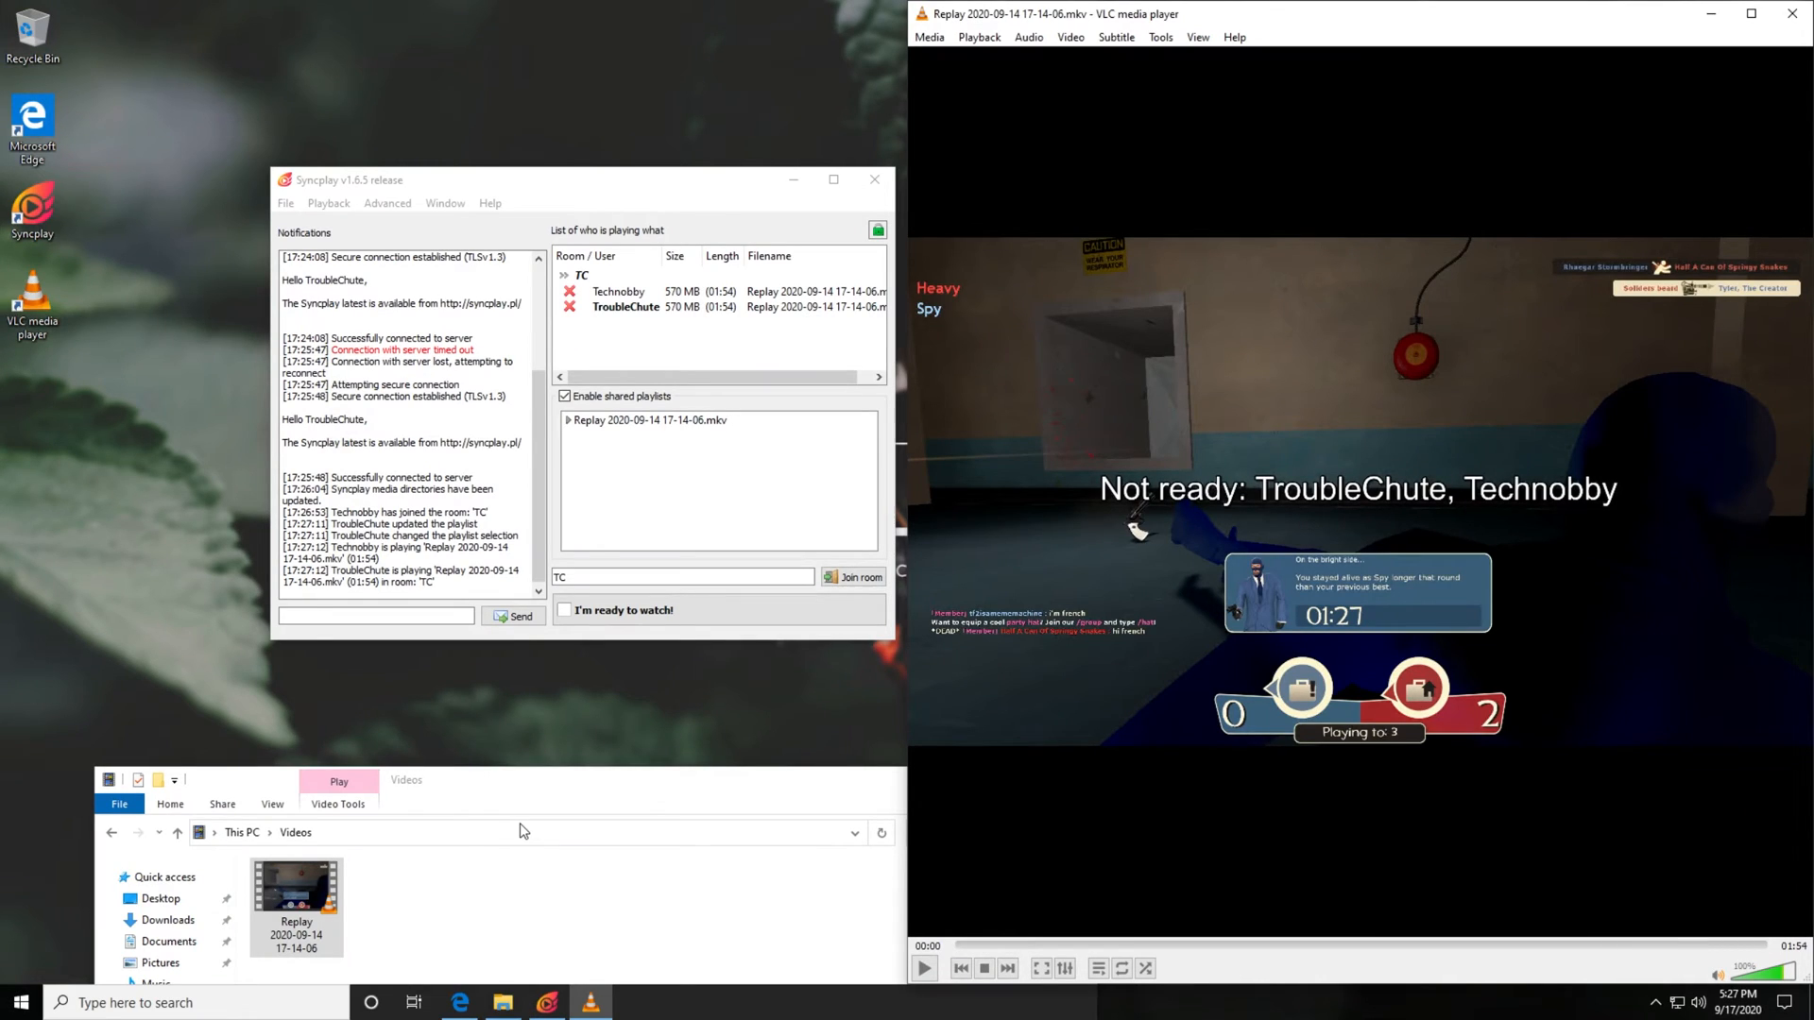
{"action": "mouse_move", "coordinate": [1220, 561]}
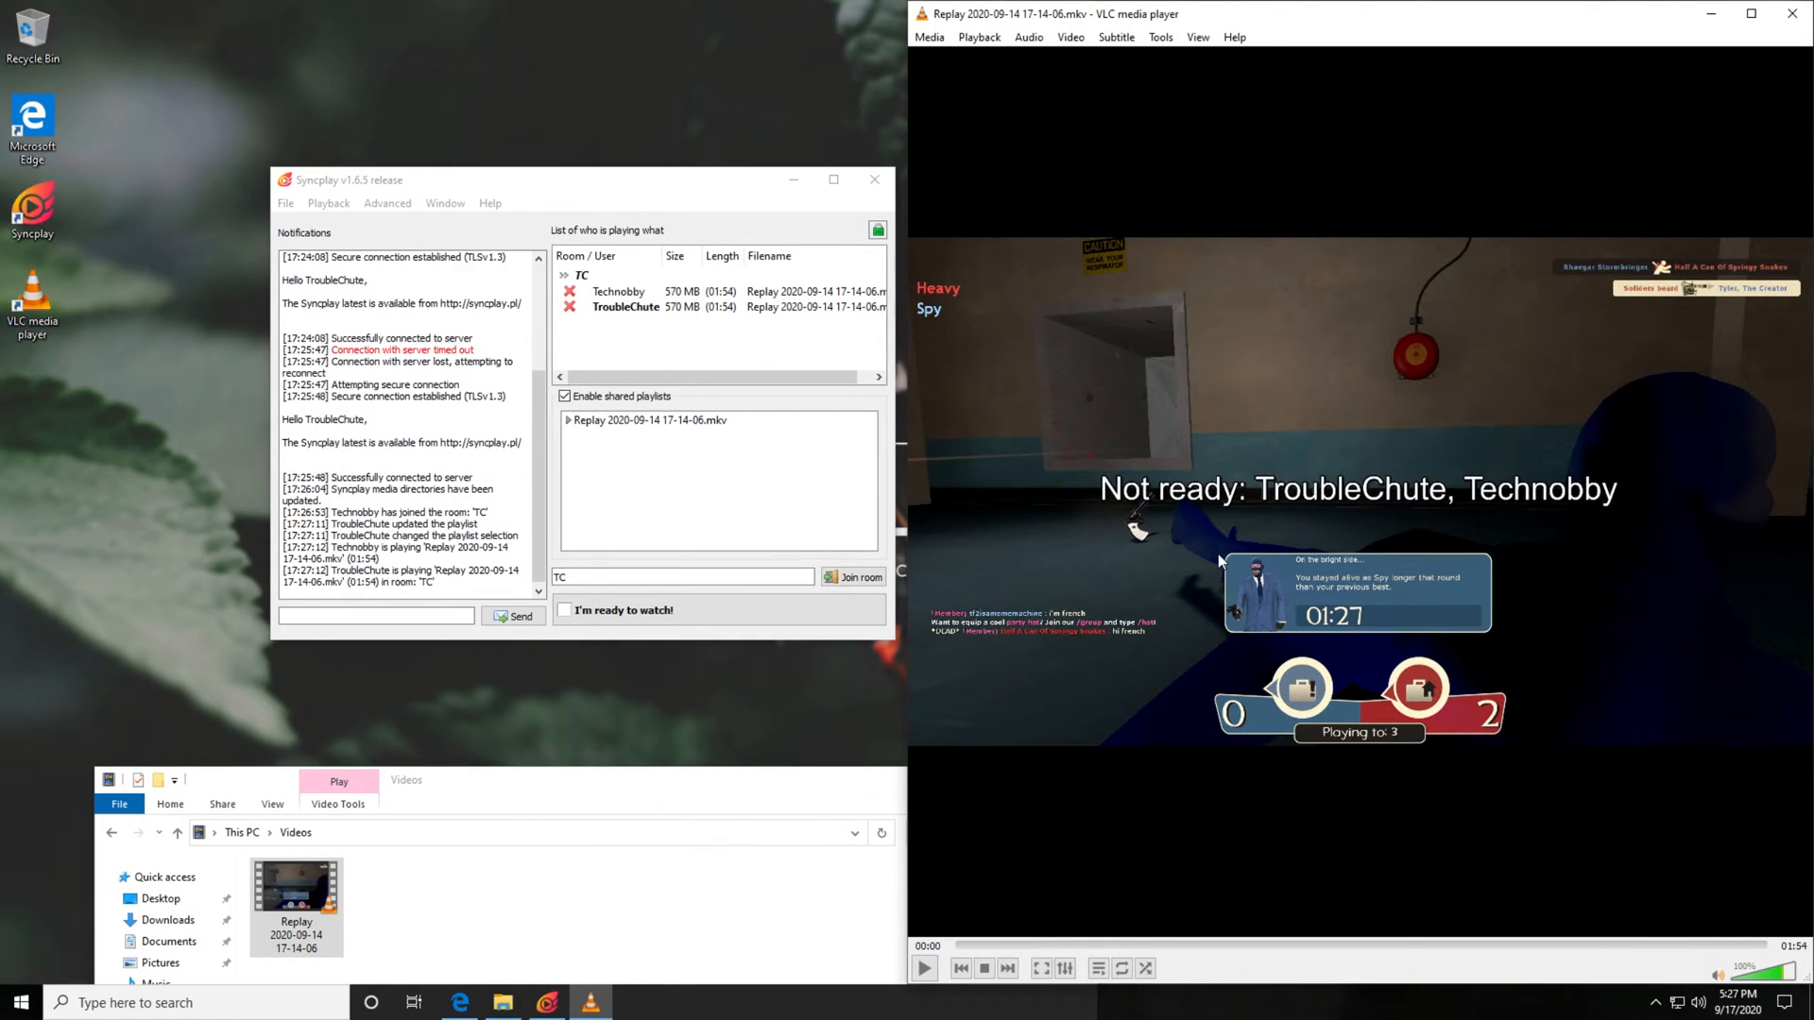
{"action": "mouse_move", "coordinate": [1573, 521]}
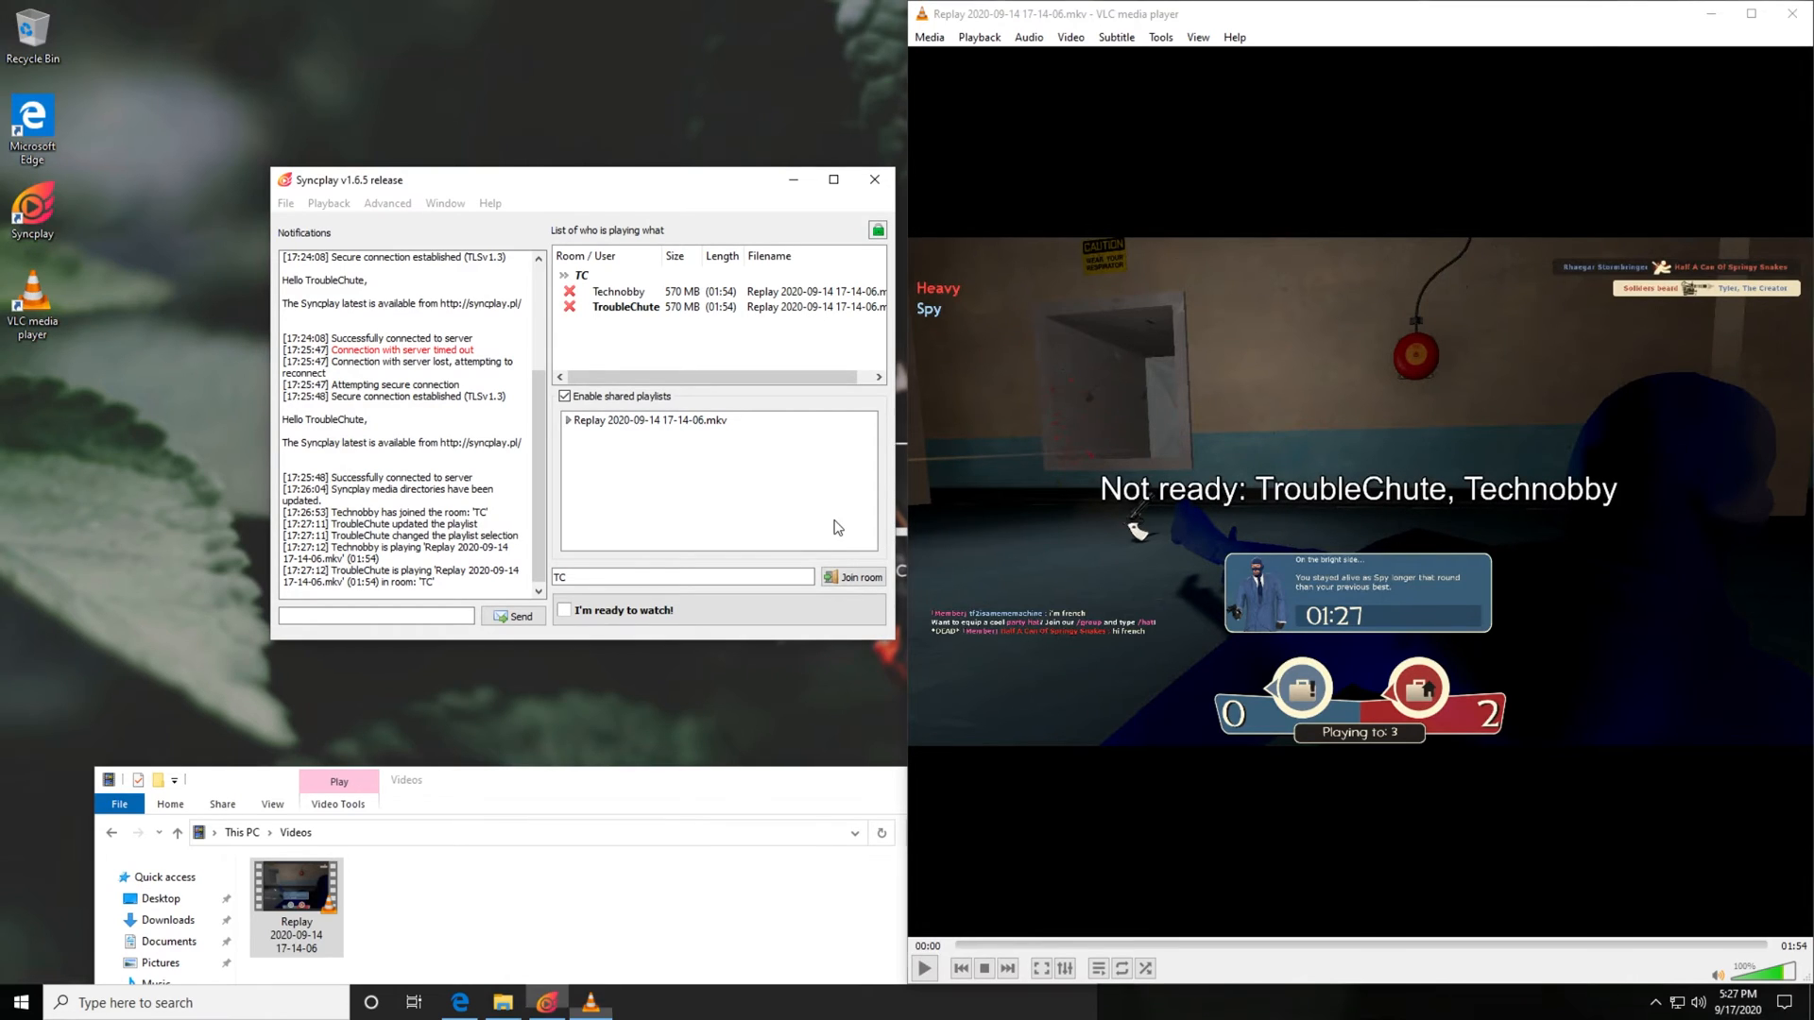
Mark TroubleChute as ready to watch, leaving only Technobby not ready.
{"action": "left_click", "coordinate": [565, 610]}
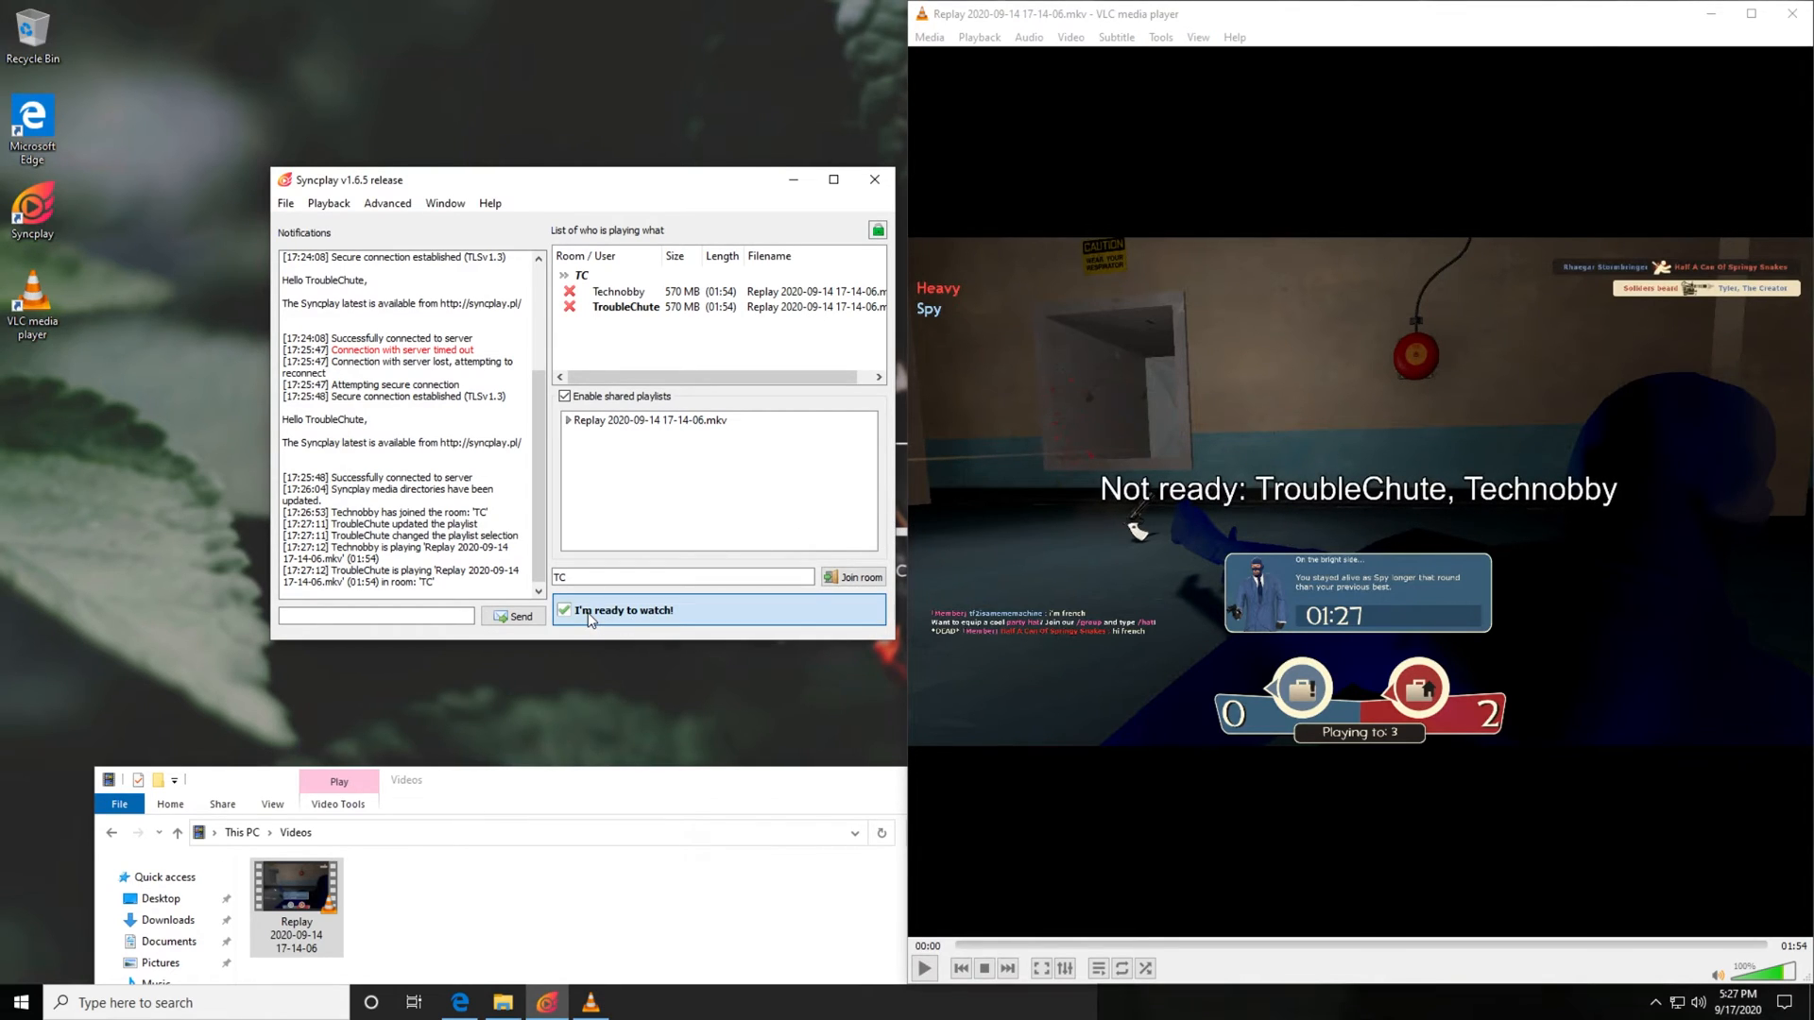
{"action": "left_click", "coordinate": [565, 610]}
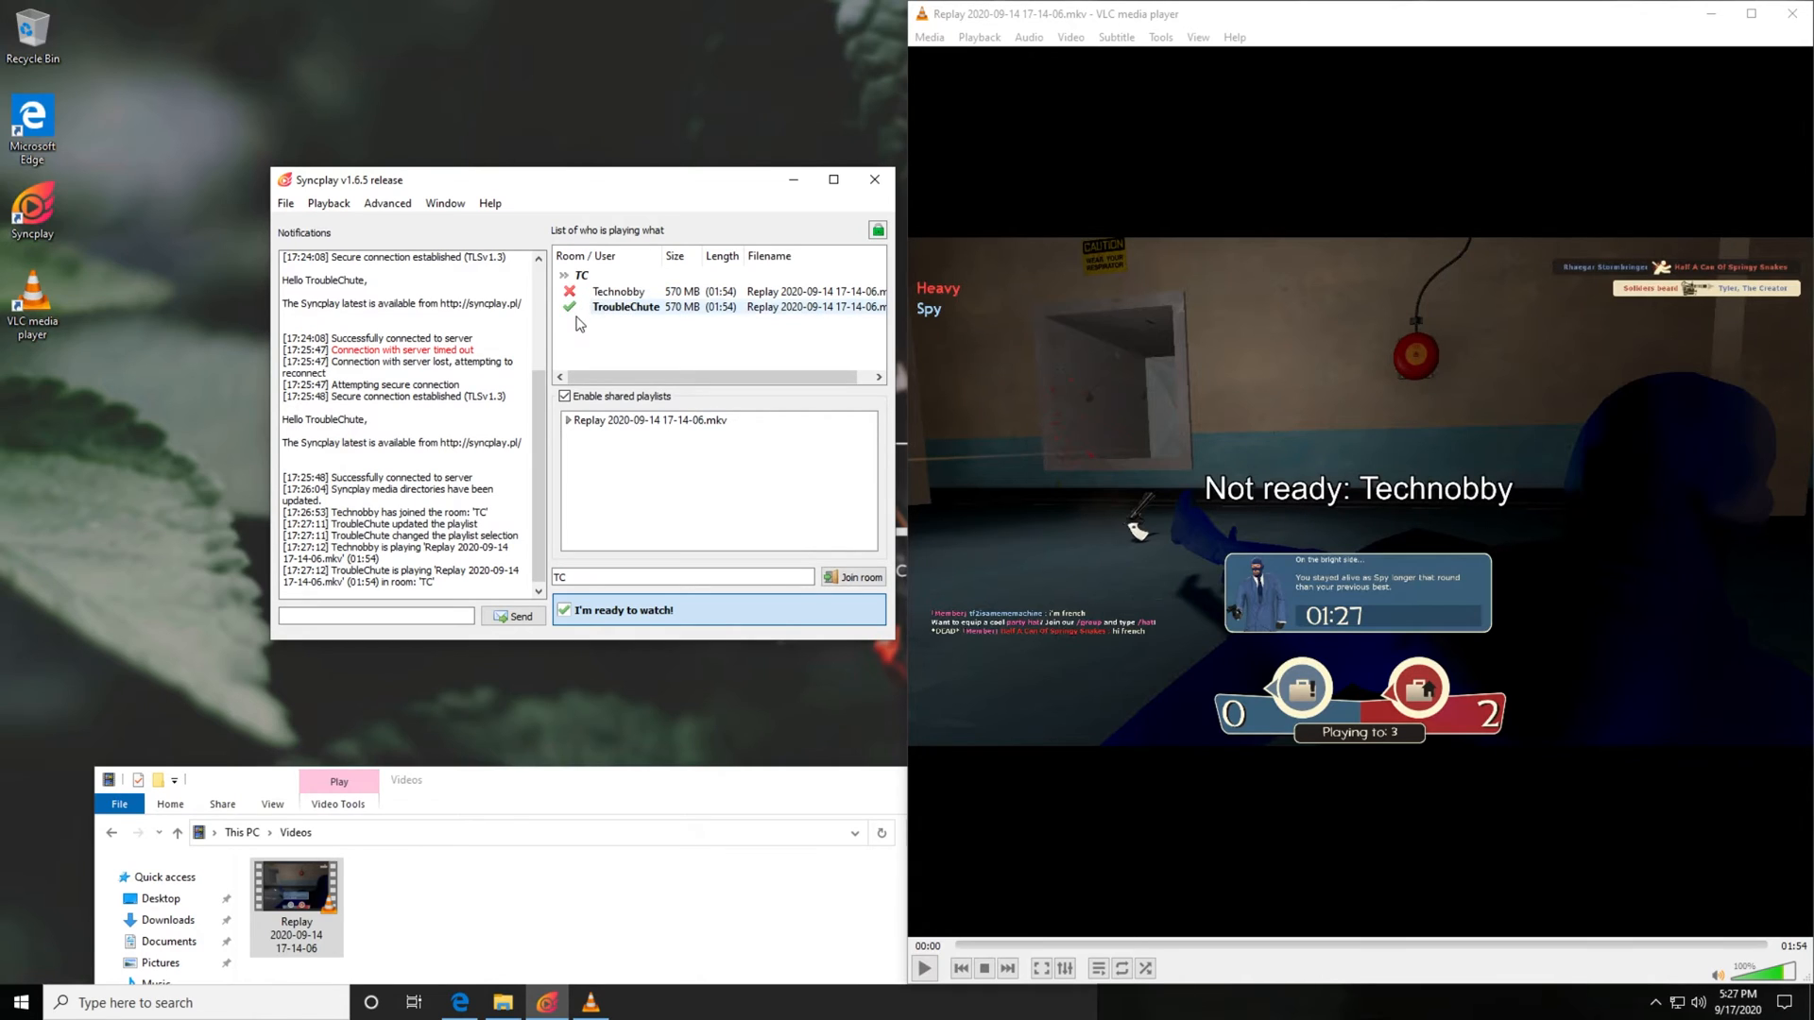
{"action": "mouse_move", "coordinate": [559, 316]}
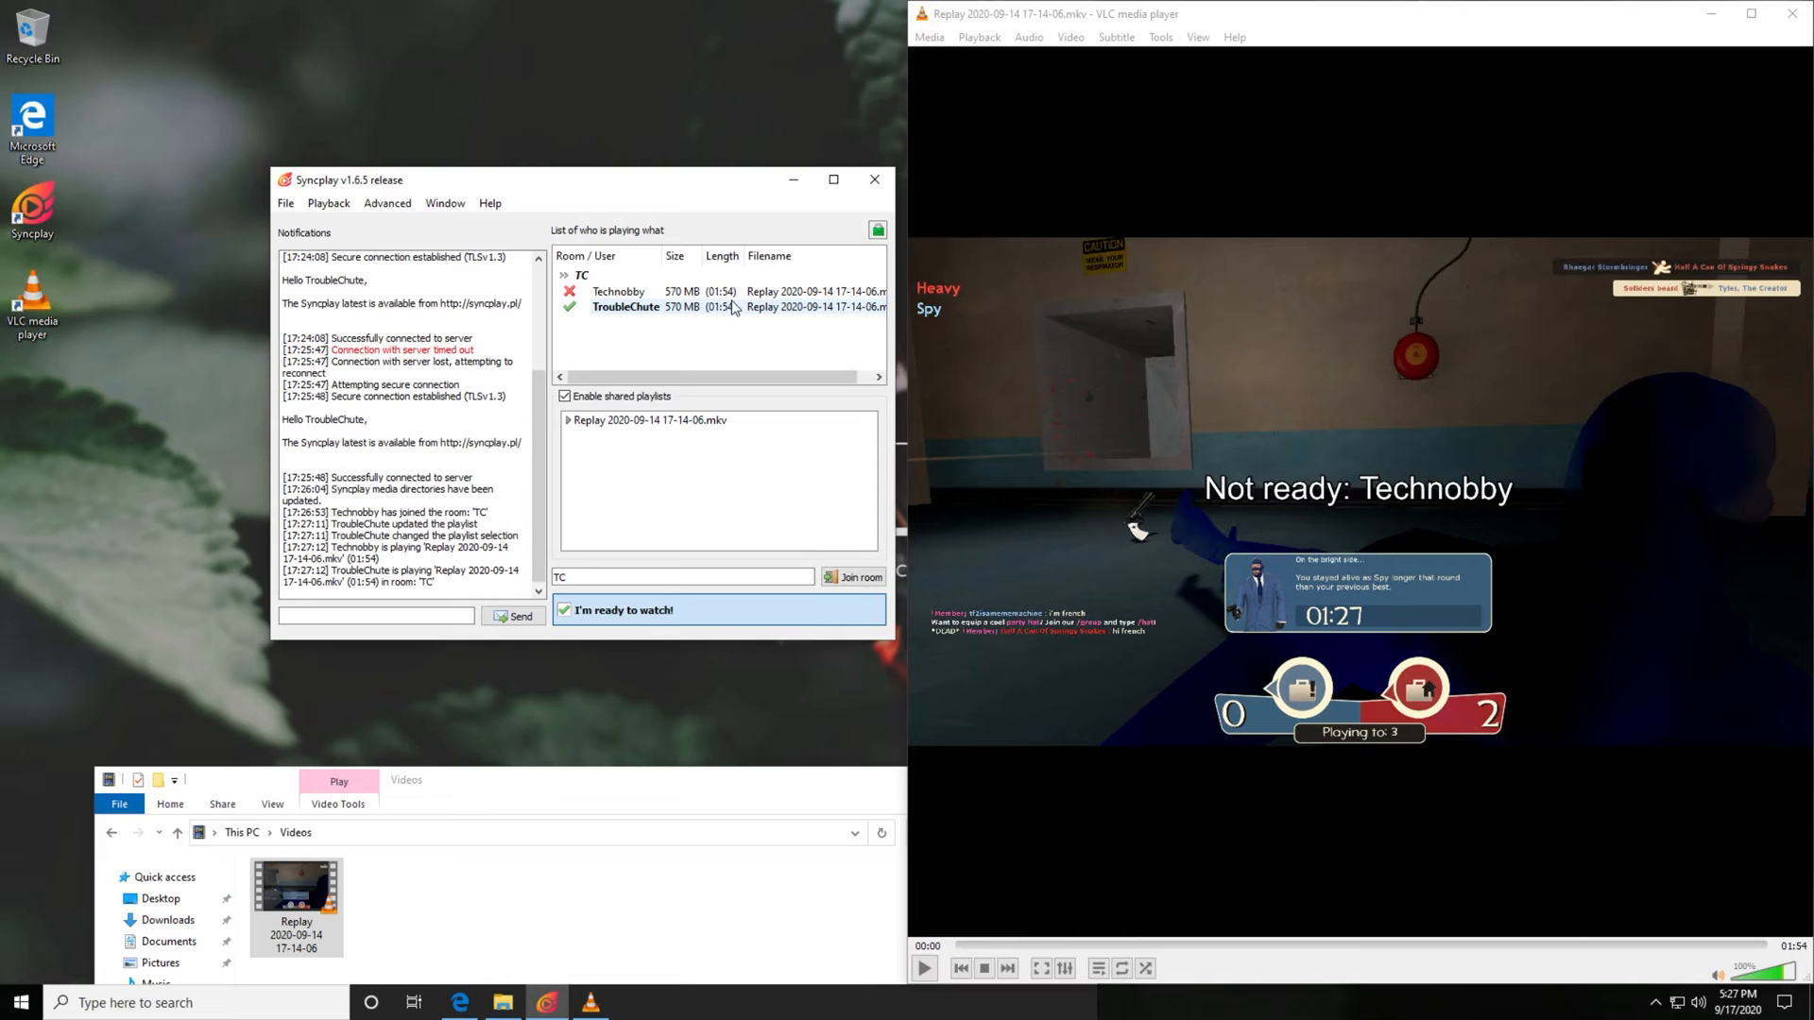
{"action": "mouse_move", "coordinate": [506, 276]}
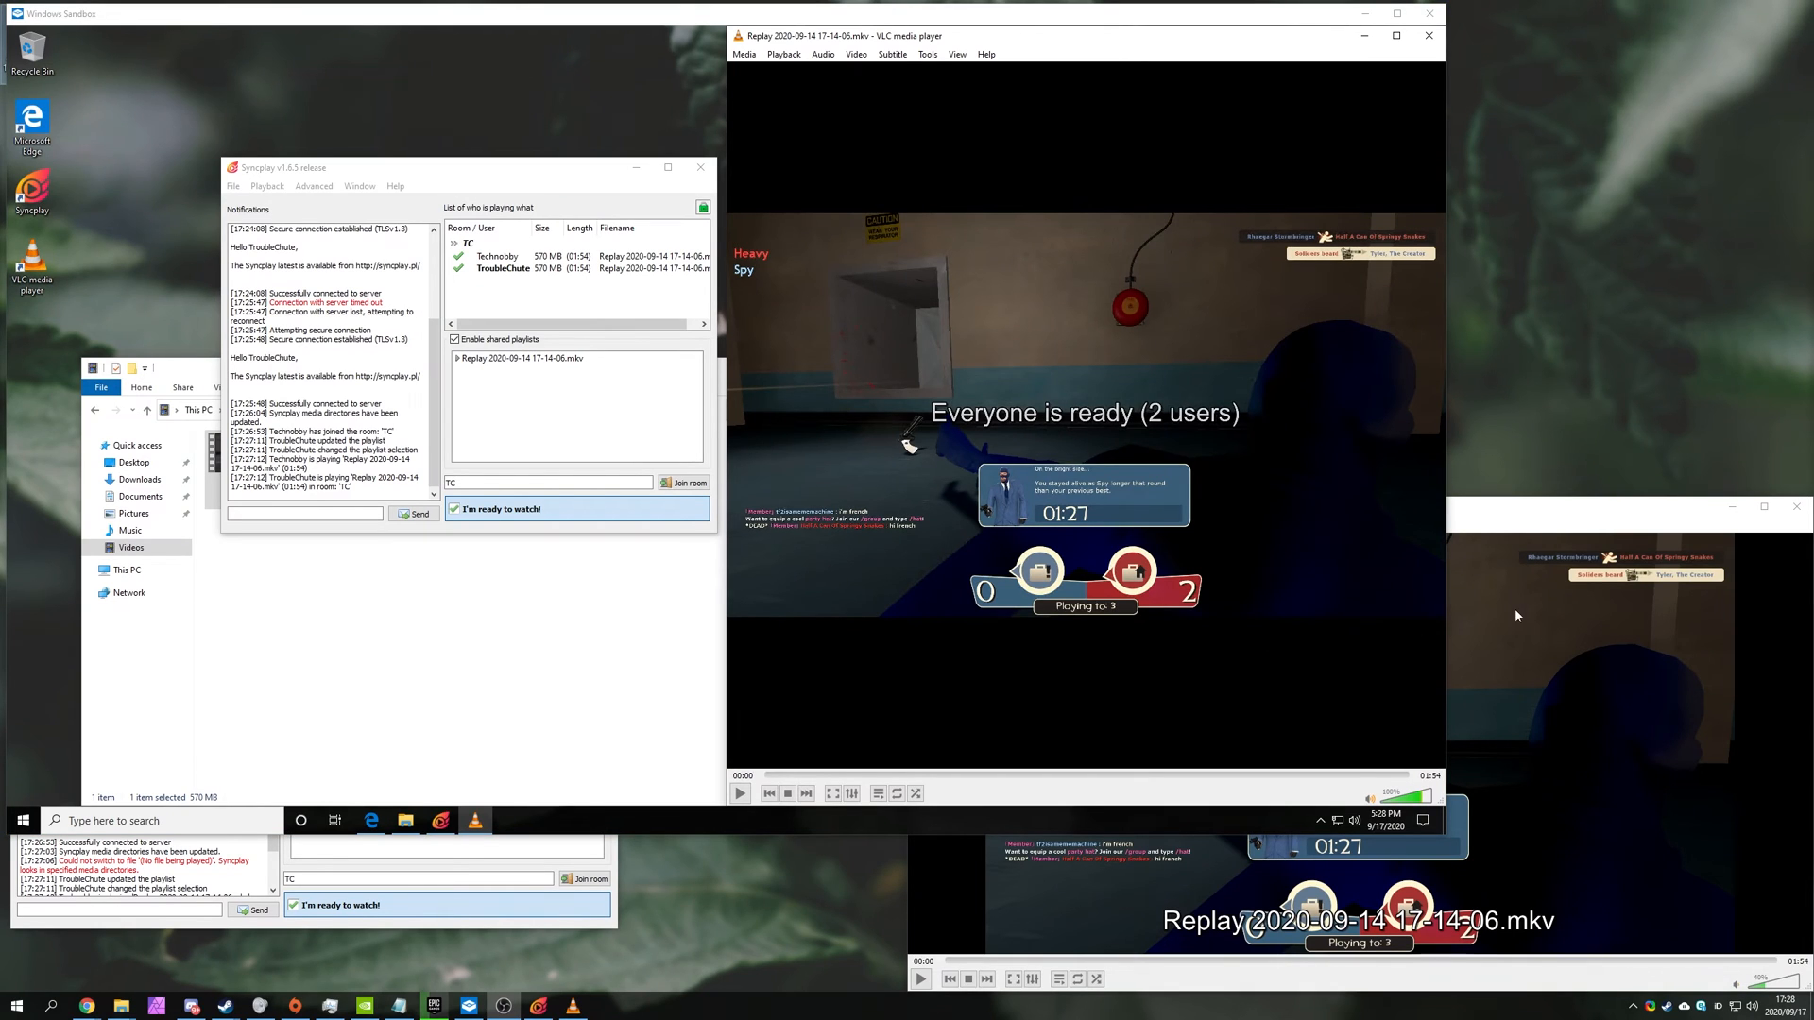
{"action": "mouse_move", "coordinate": [1672, 631]}
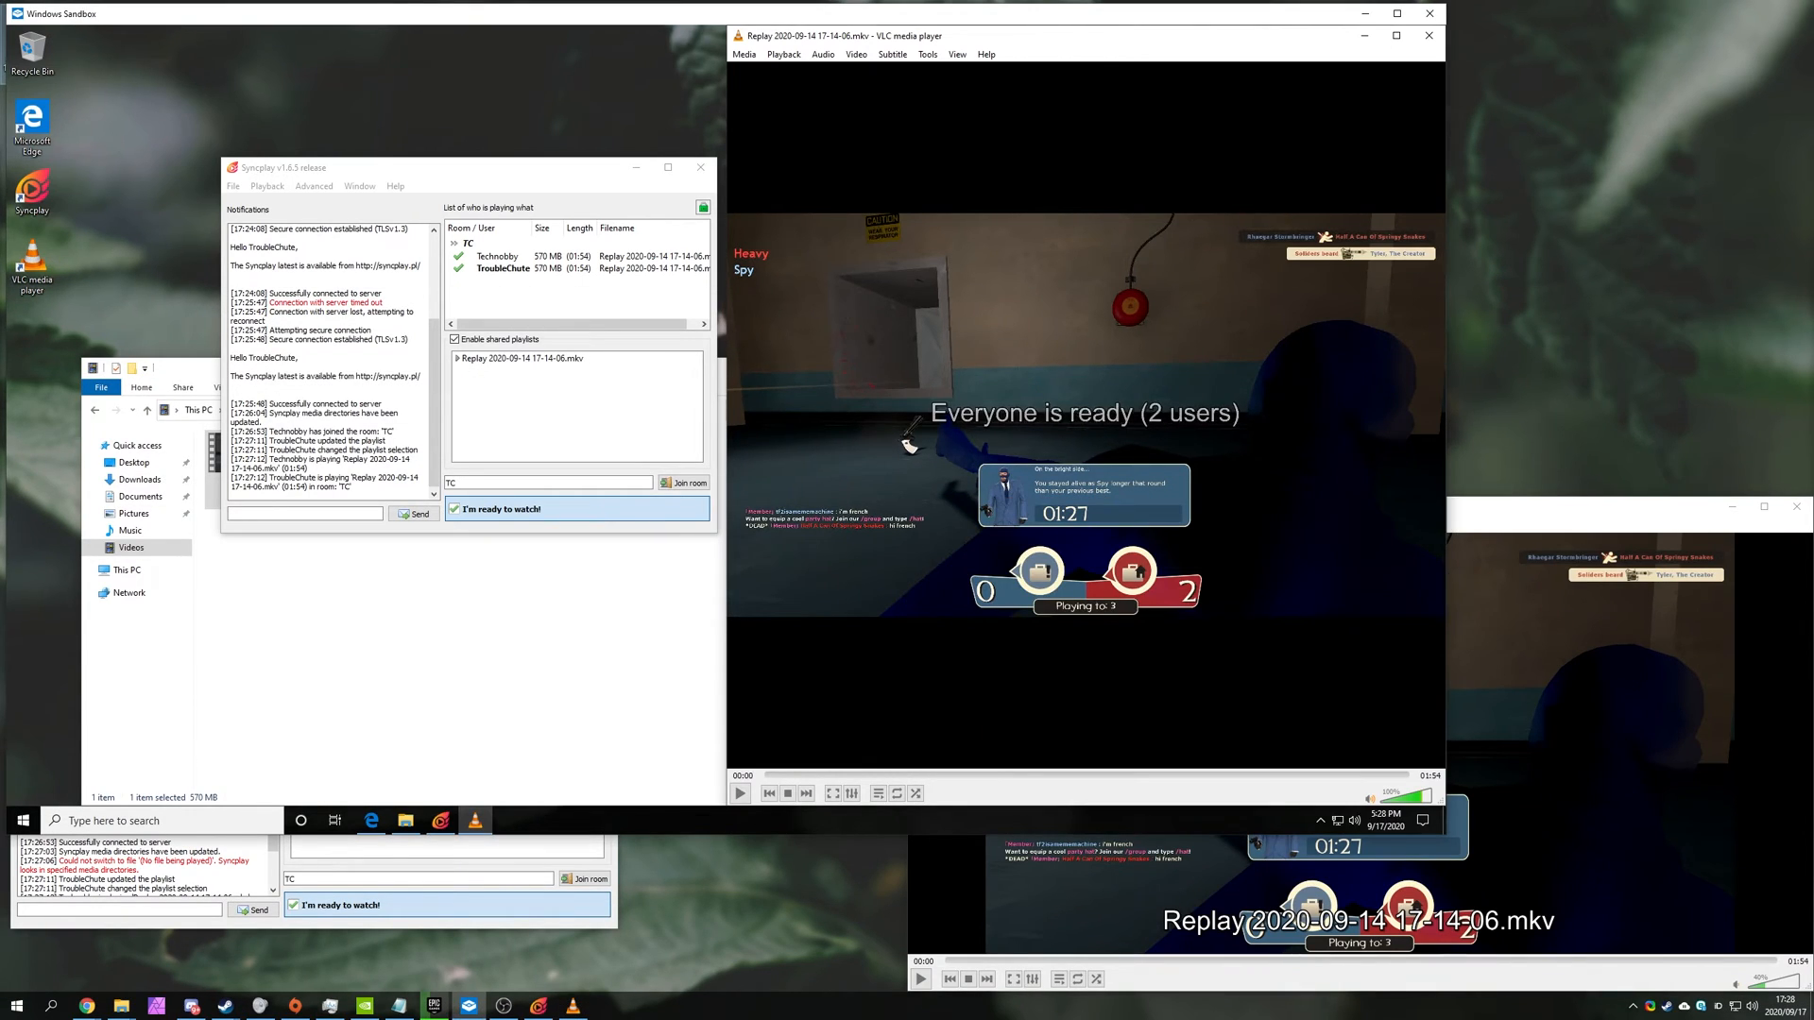
Start synced playback of the replay and seek ahead to about 00:48 and beyond.
{"action": "left_click", "coordinate": [738, 792]}
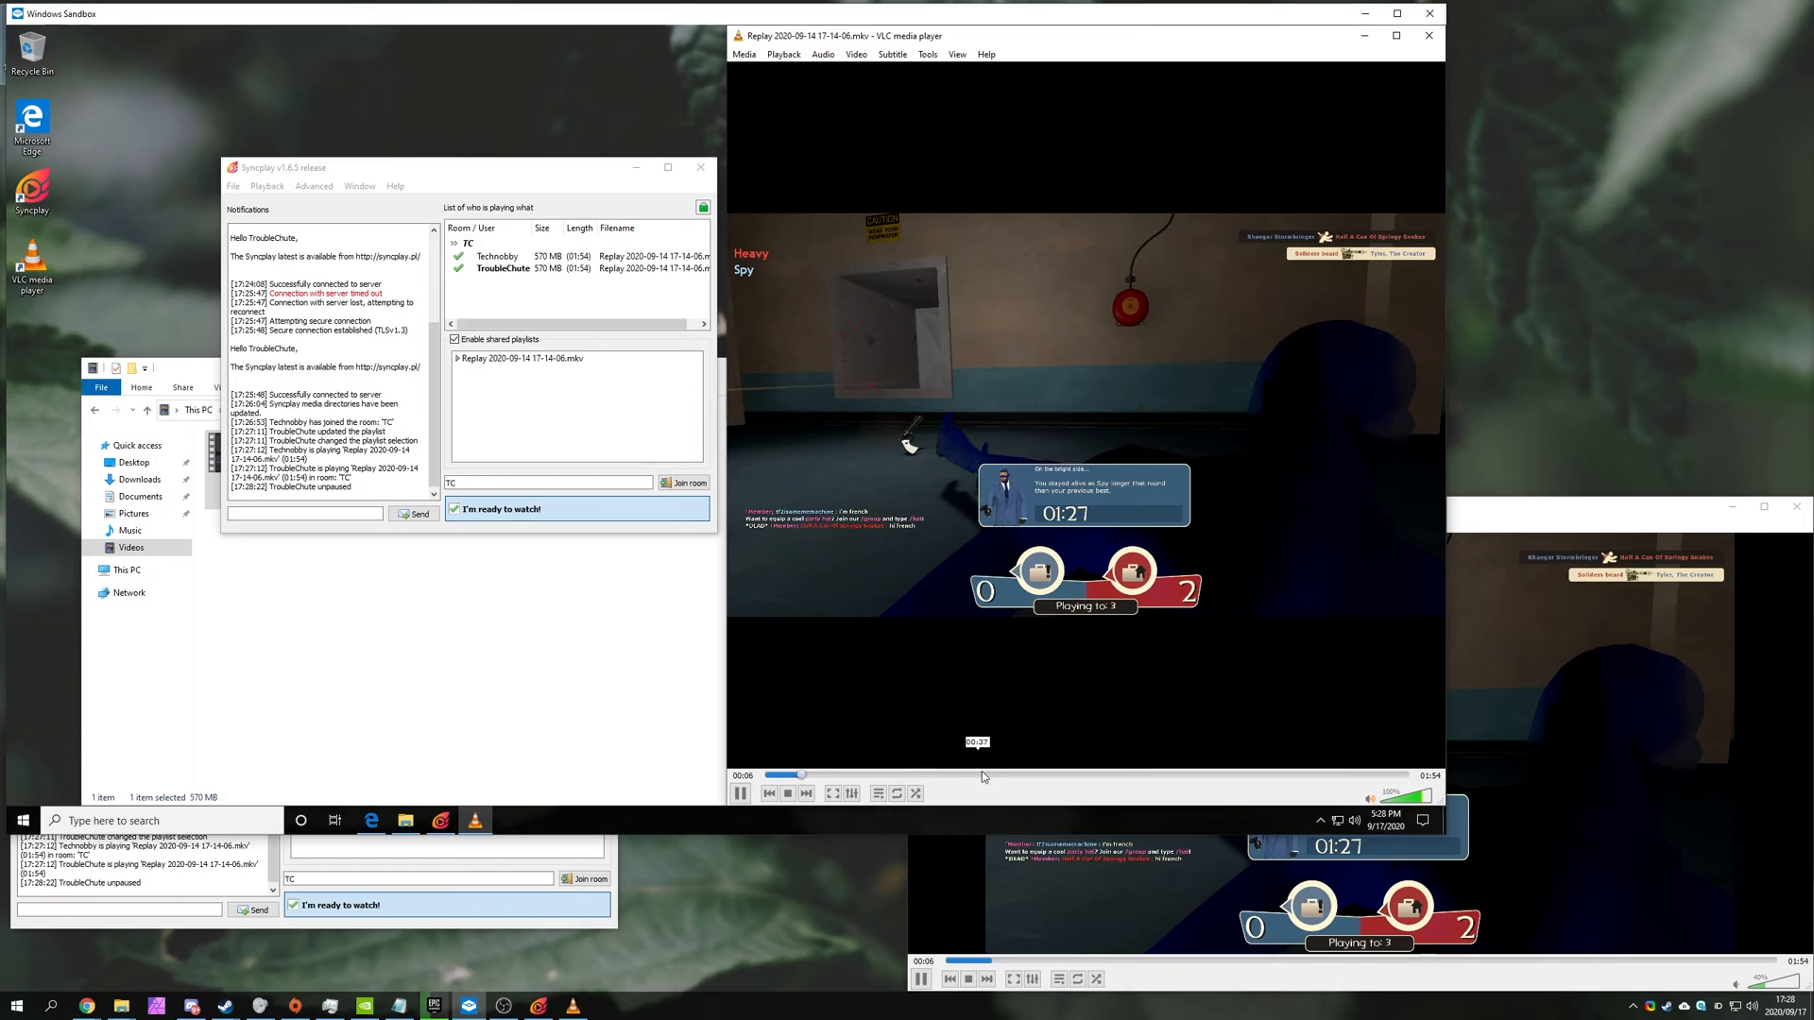
{"action": "left_click", "coordinate": [1041, 775]}
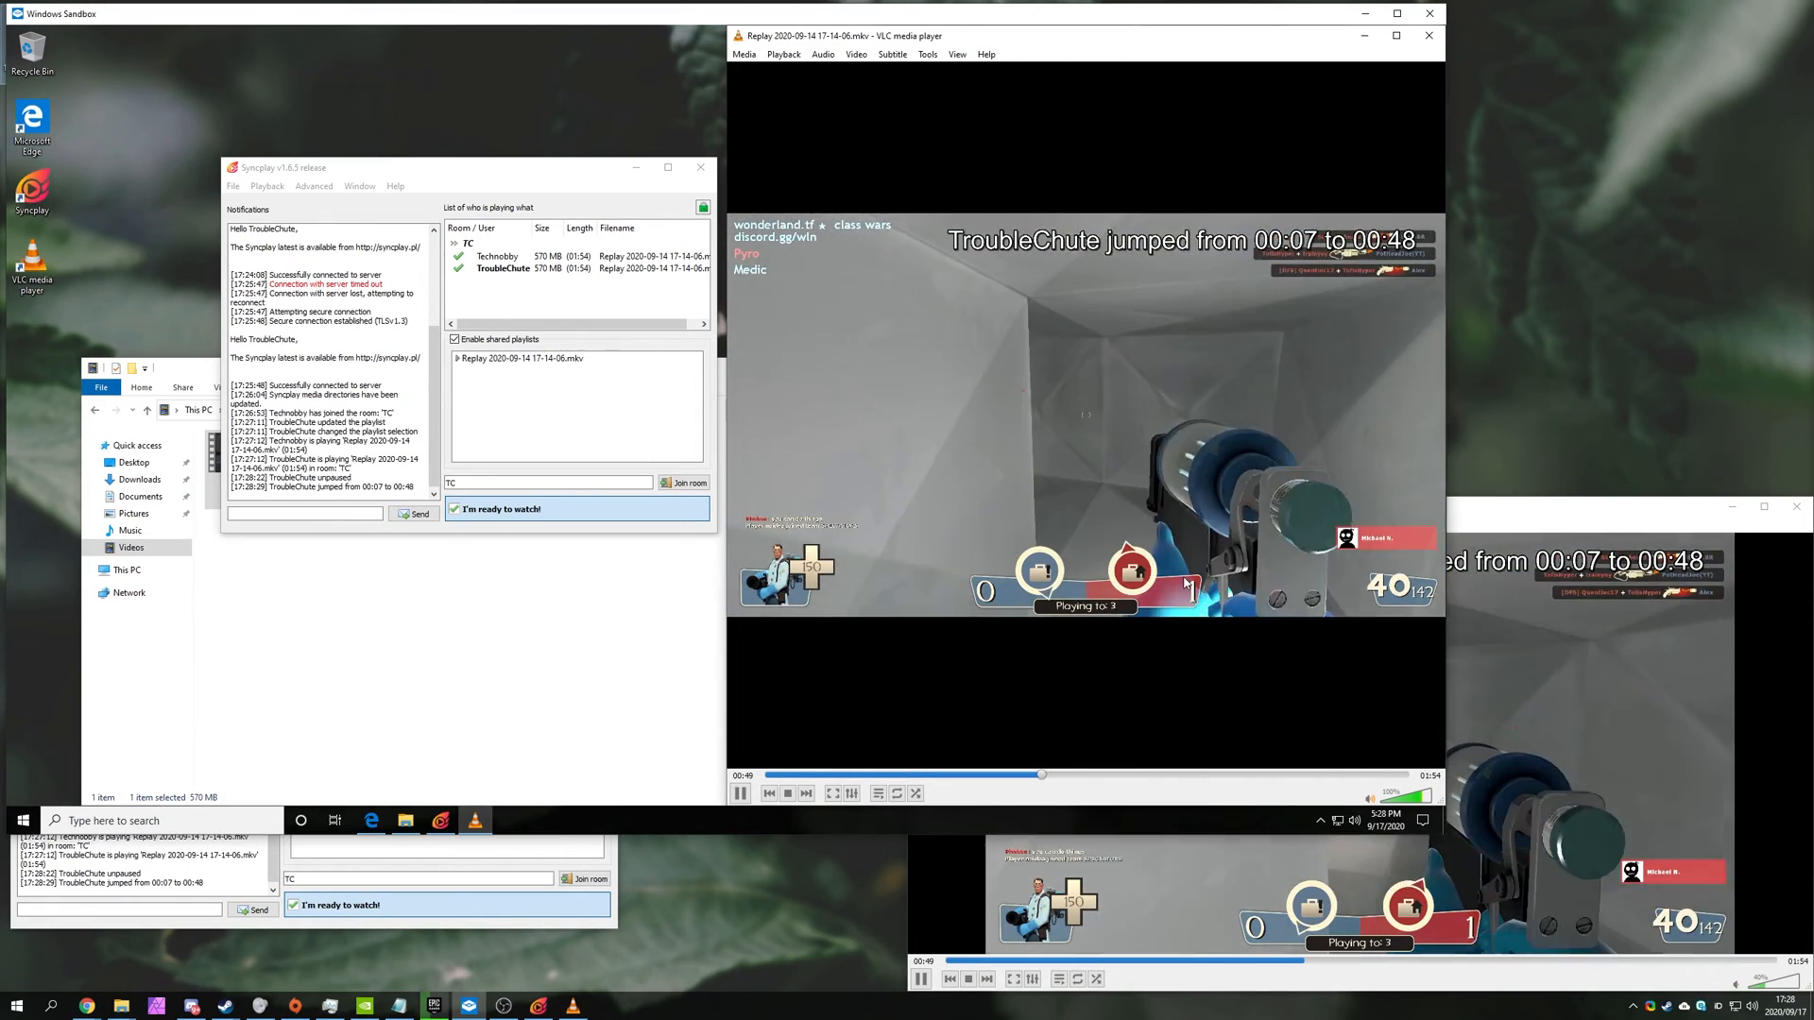
{"action": "left_click", "coordinate": [1286, 774]}
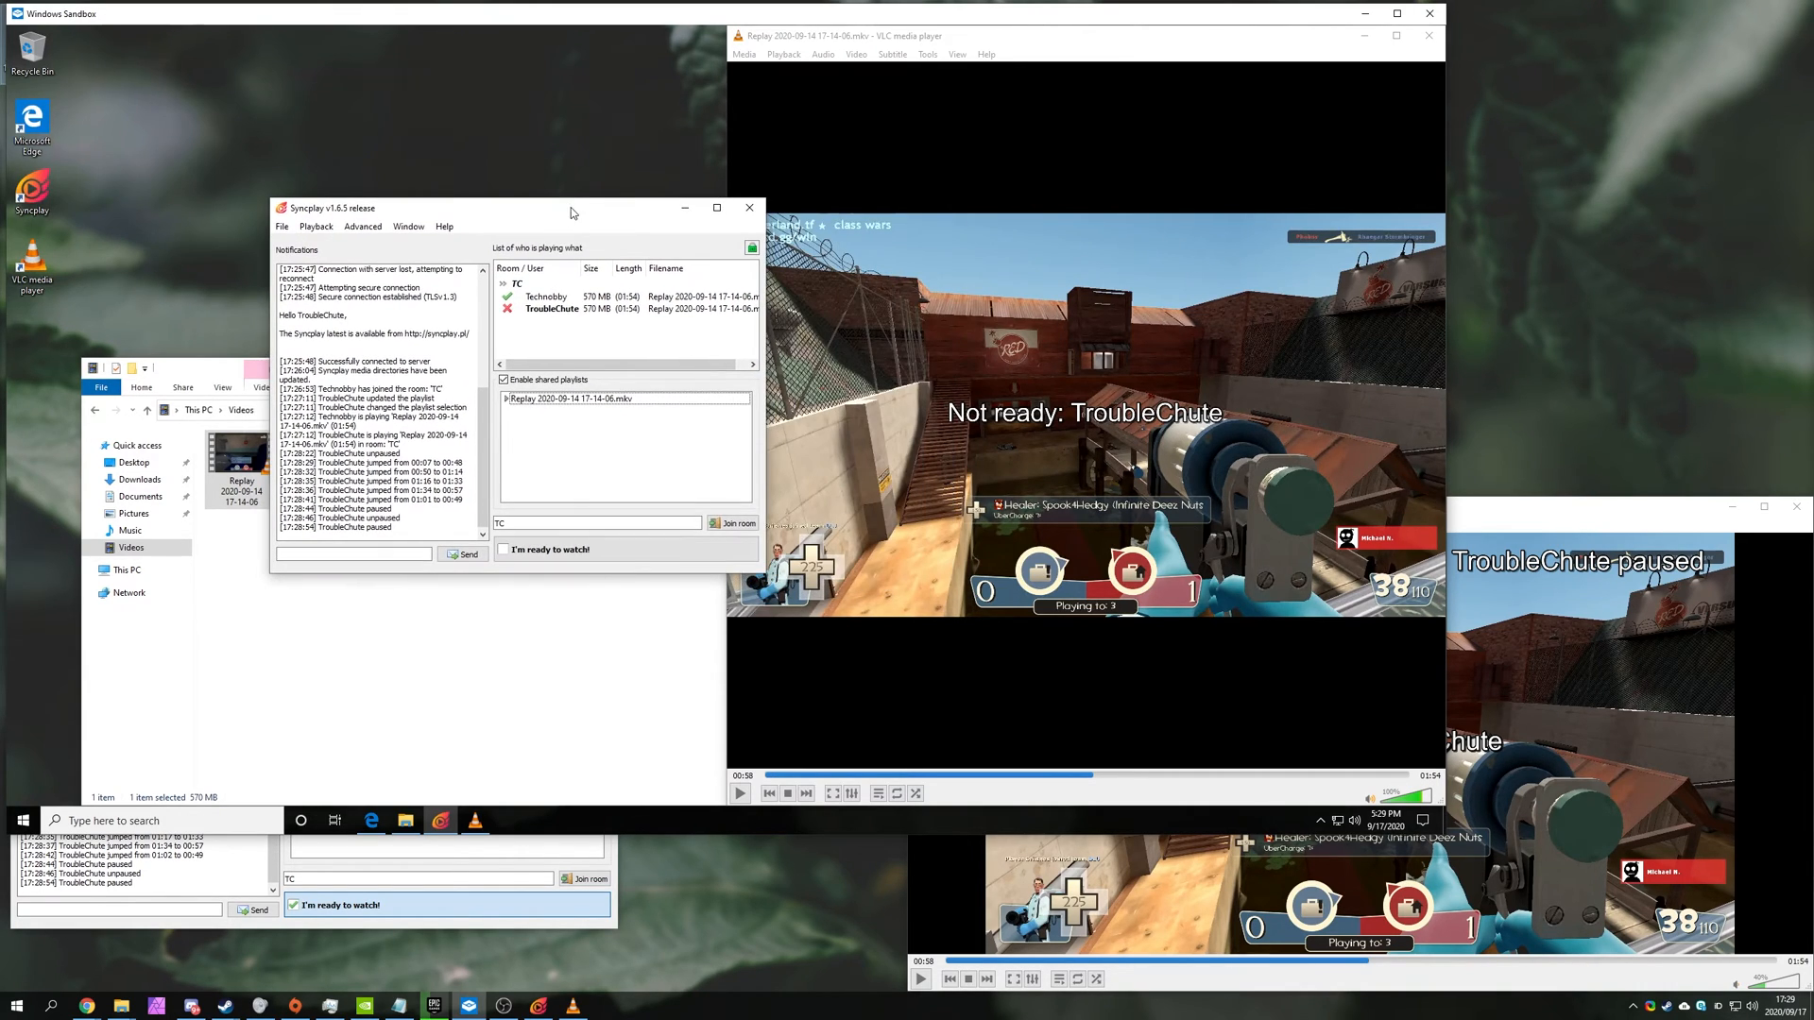
{"action": "mouse_move", "coordinate": [750, 452]}
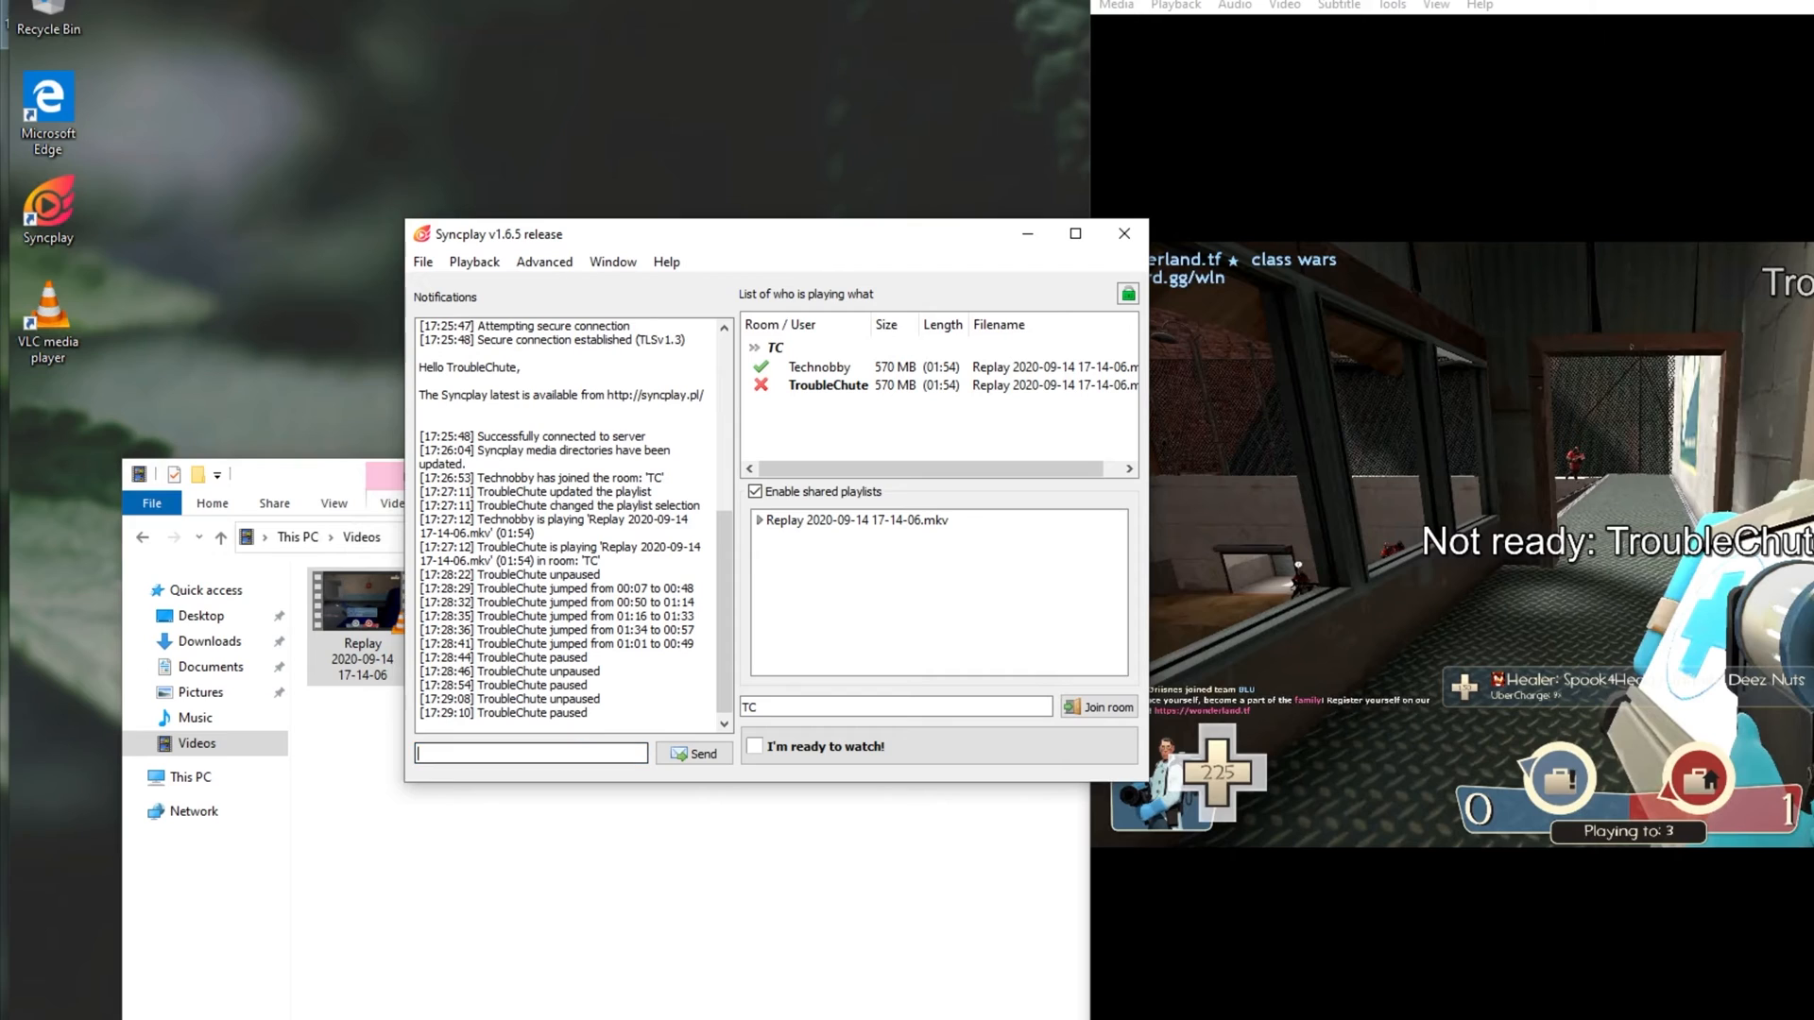
Send the 'Hello' chat message from TroubleChute to the room.
{"action": "left_click", "coordinate": [691, 754]}
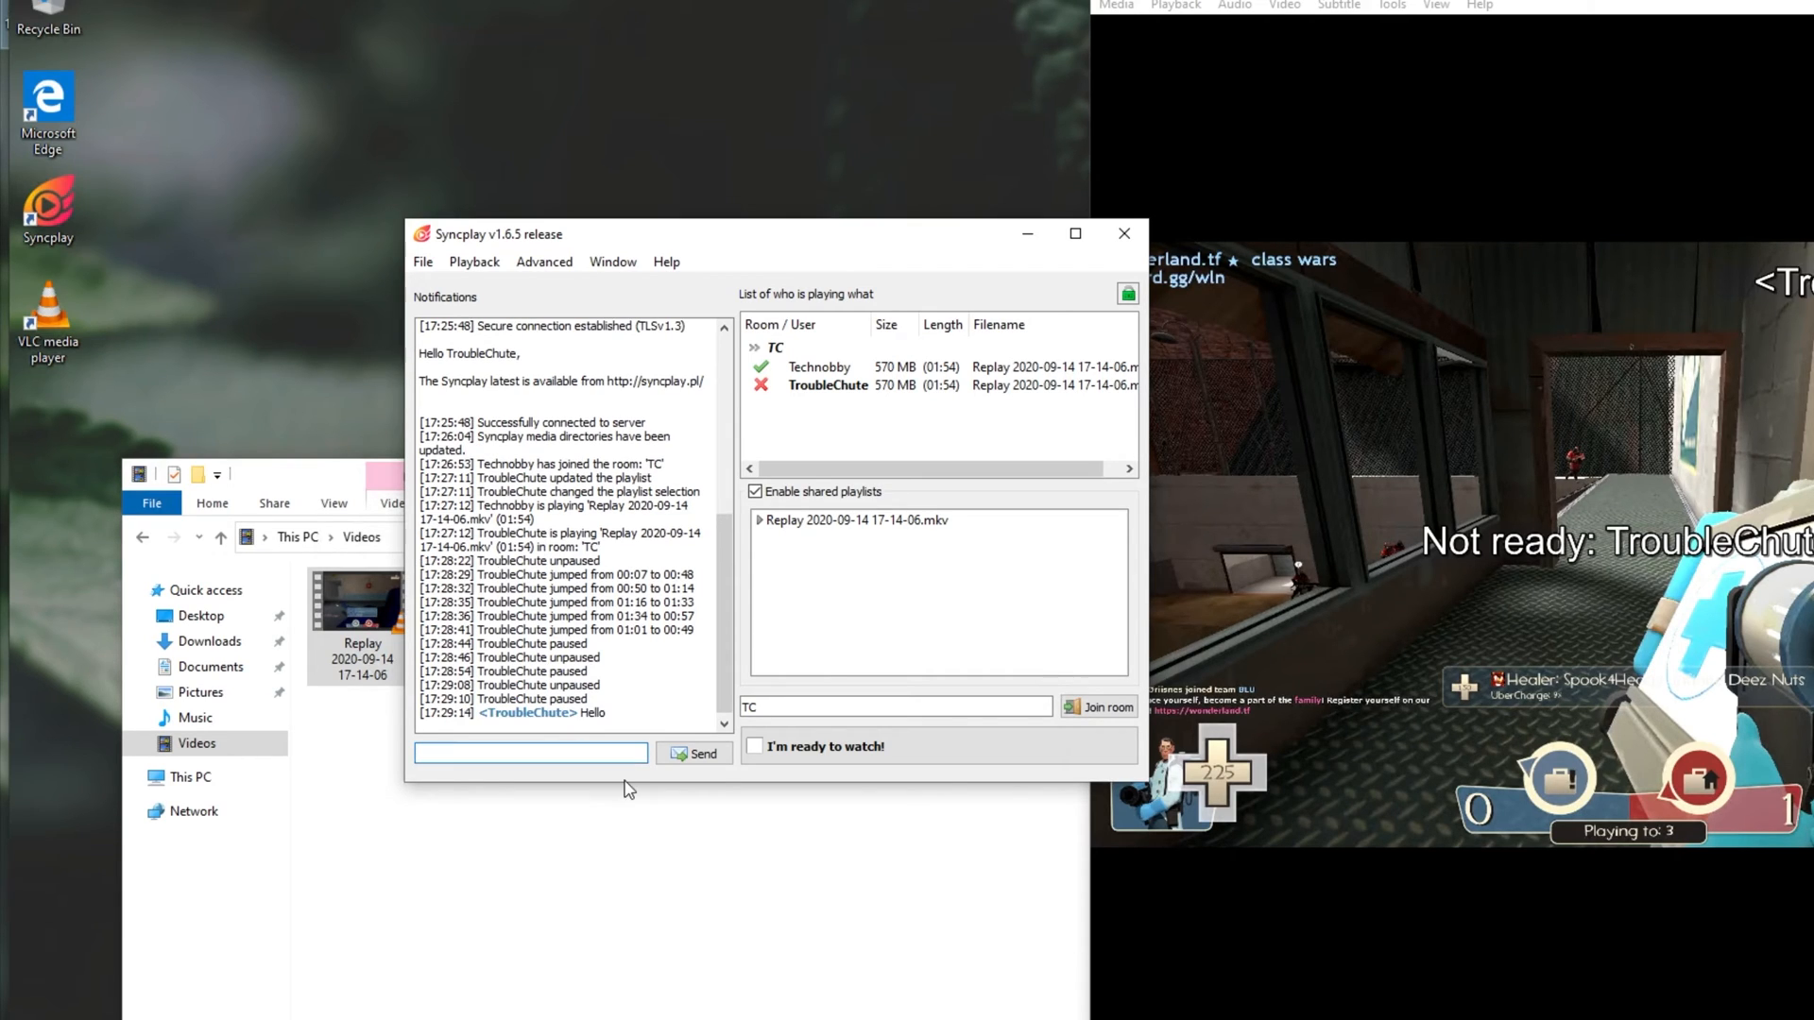
{"action": "mouse_move", "coordinate": [665, 620]}
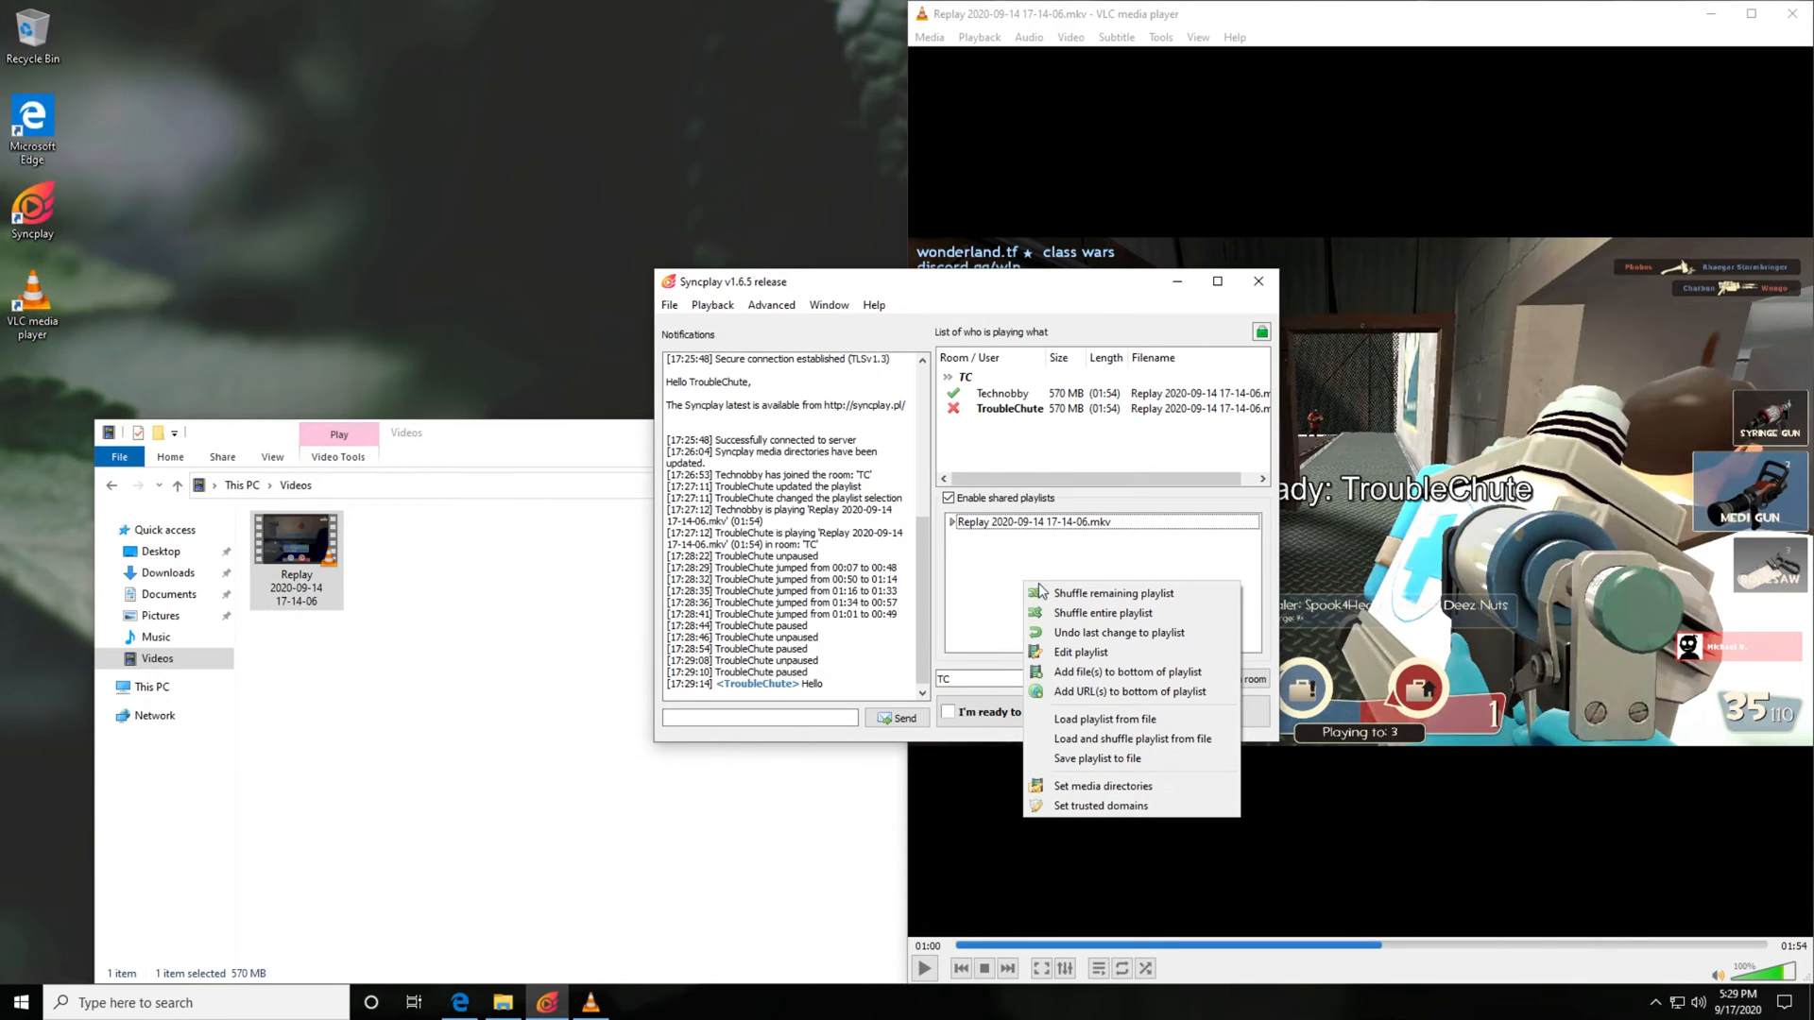
{"action": "mouse_move", "coordinate": [1192, 659]}
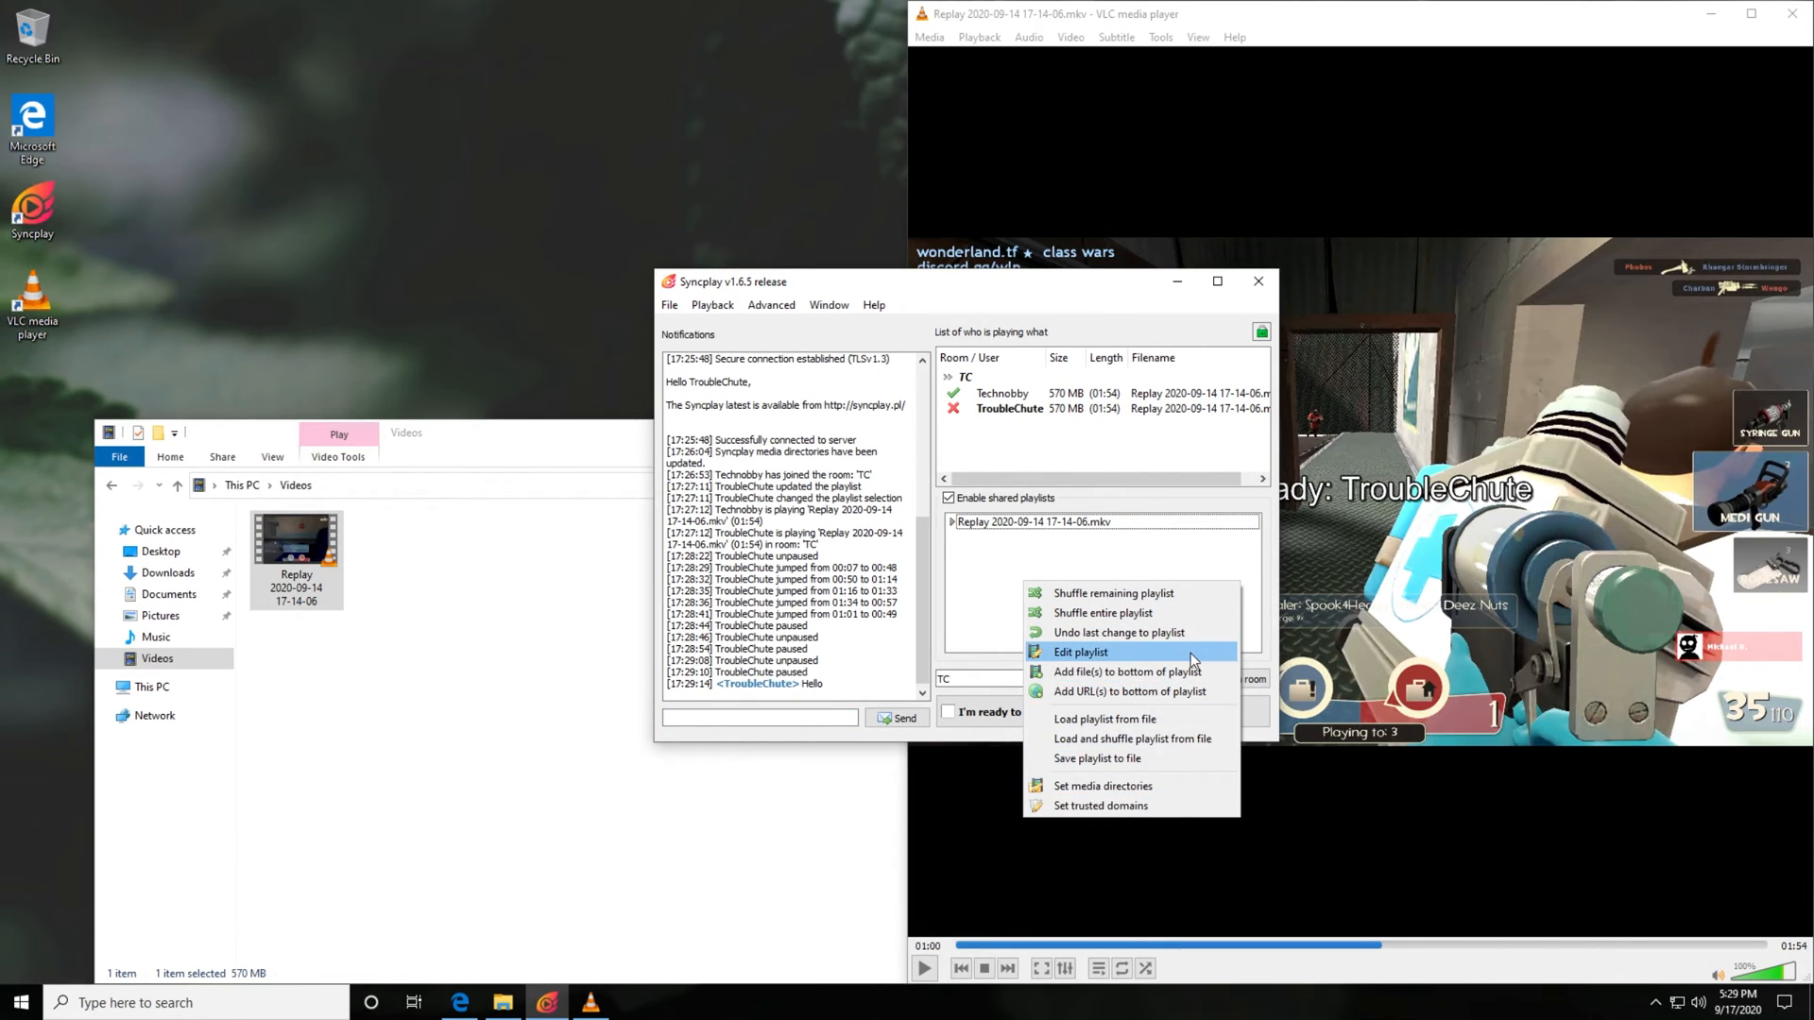
{"action": "mouse_move", "coordinate": [1171, 672]}
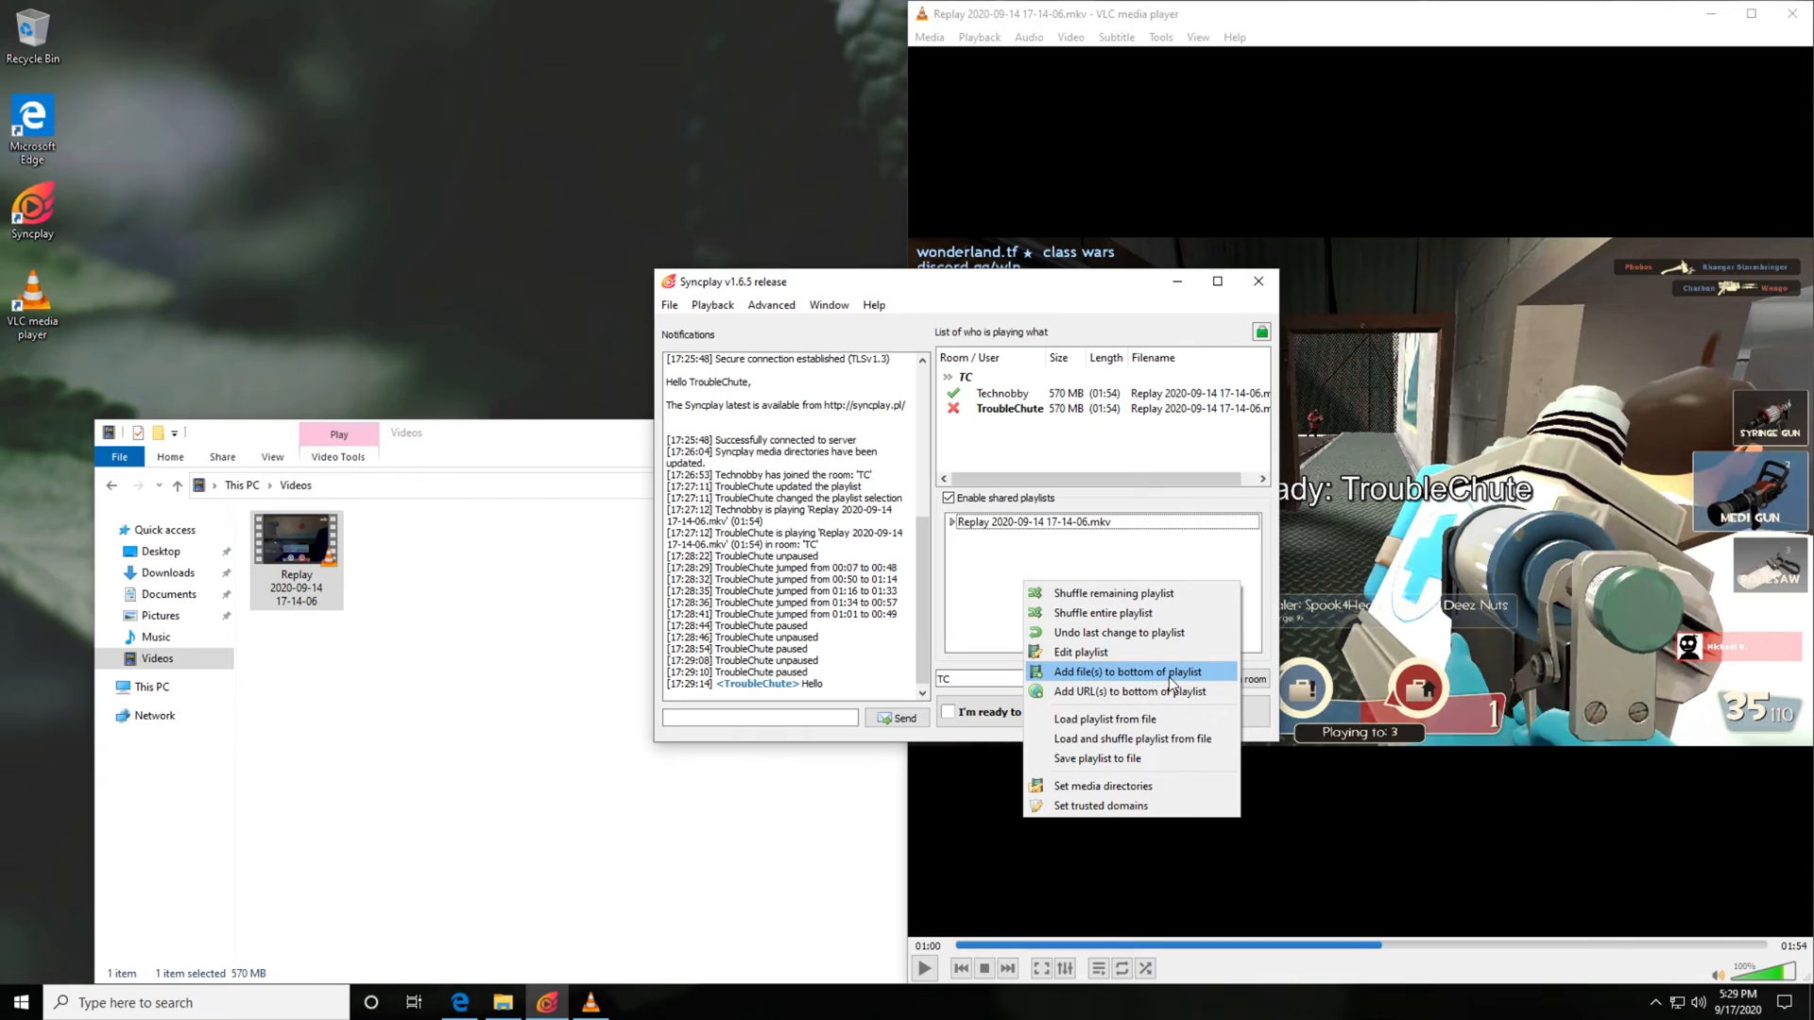
Bring up the 'Add URLs to playlist' dialog from the shared playlist.
{"action": "left_click", "coordinate": [1137, 691]}
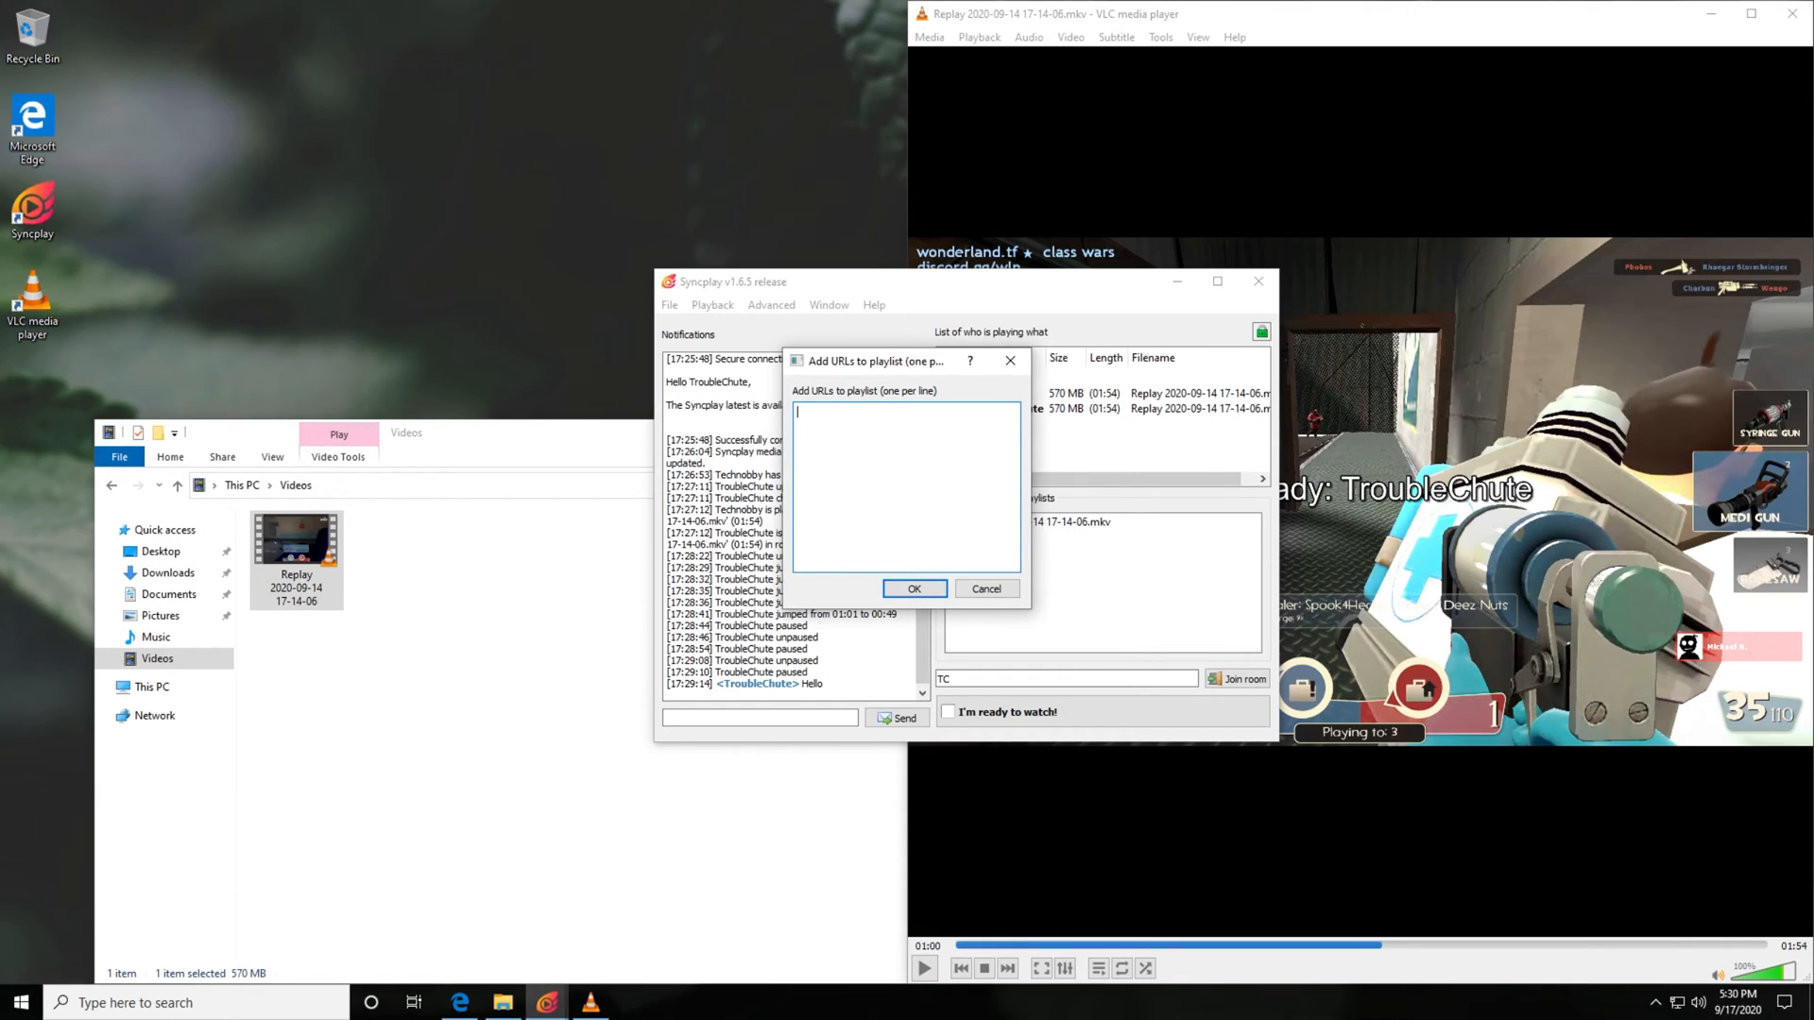
{"action": "mouse_move", "coordinate": [1062, 425]}
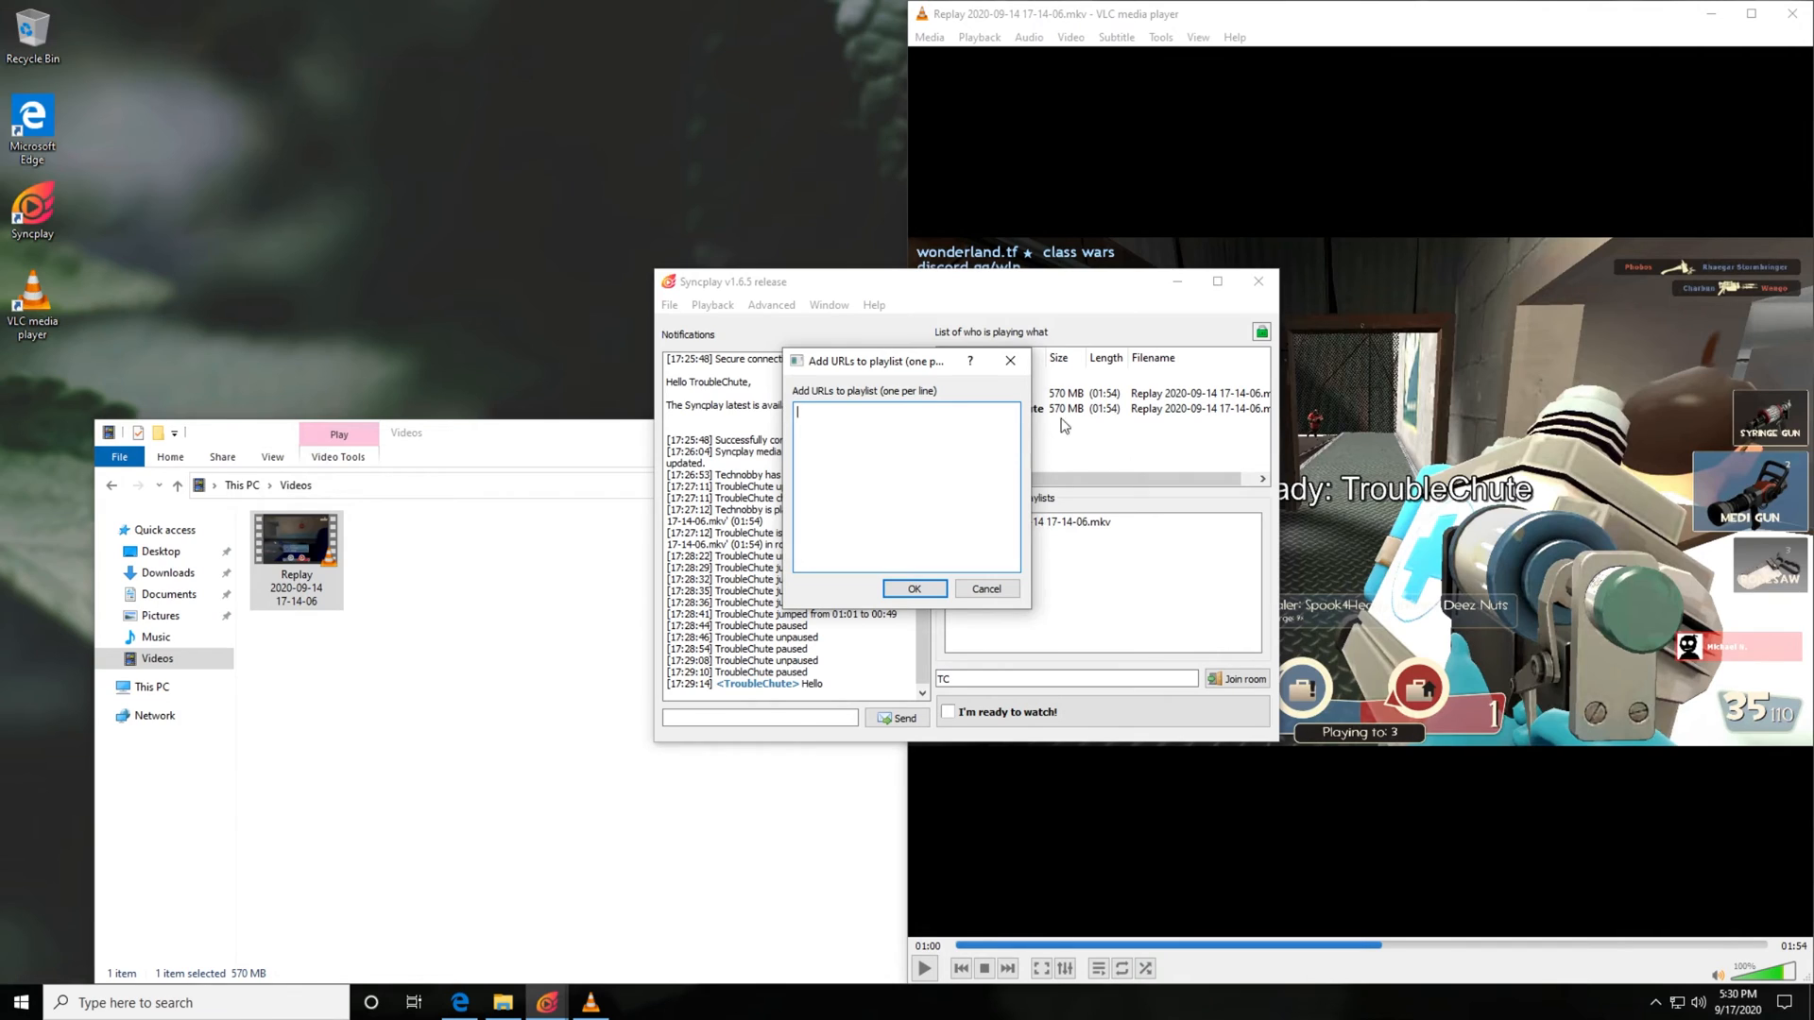
{"action": "type", "text": "https://www.youtube.com/watch?v=rcK4TaVPF1E"}
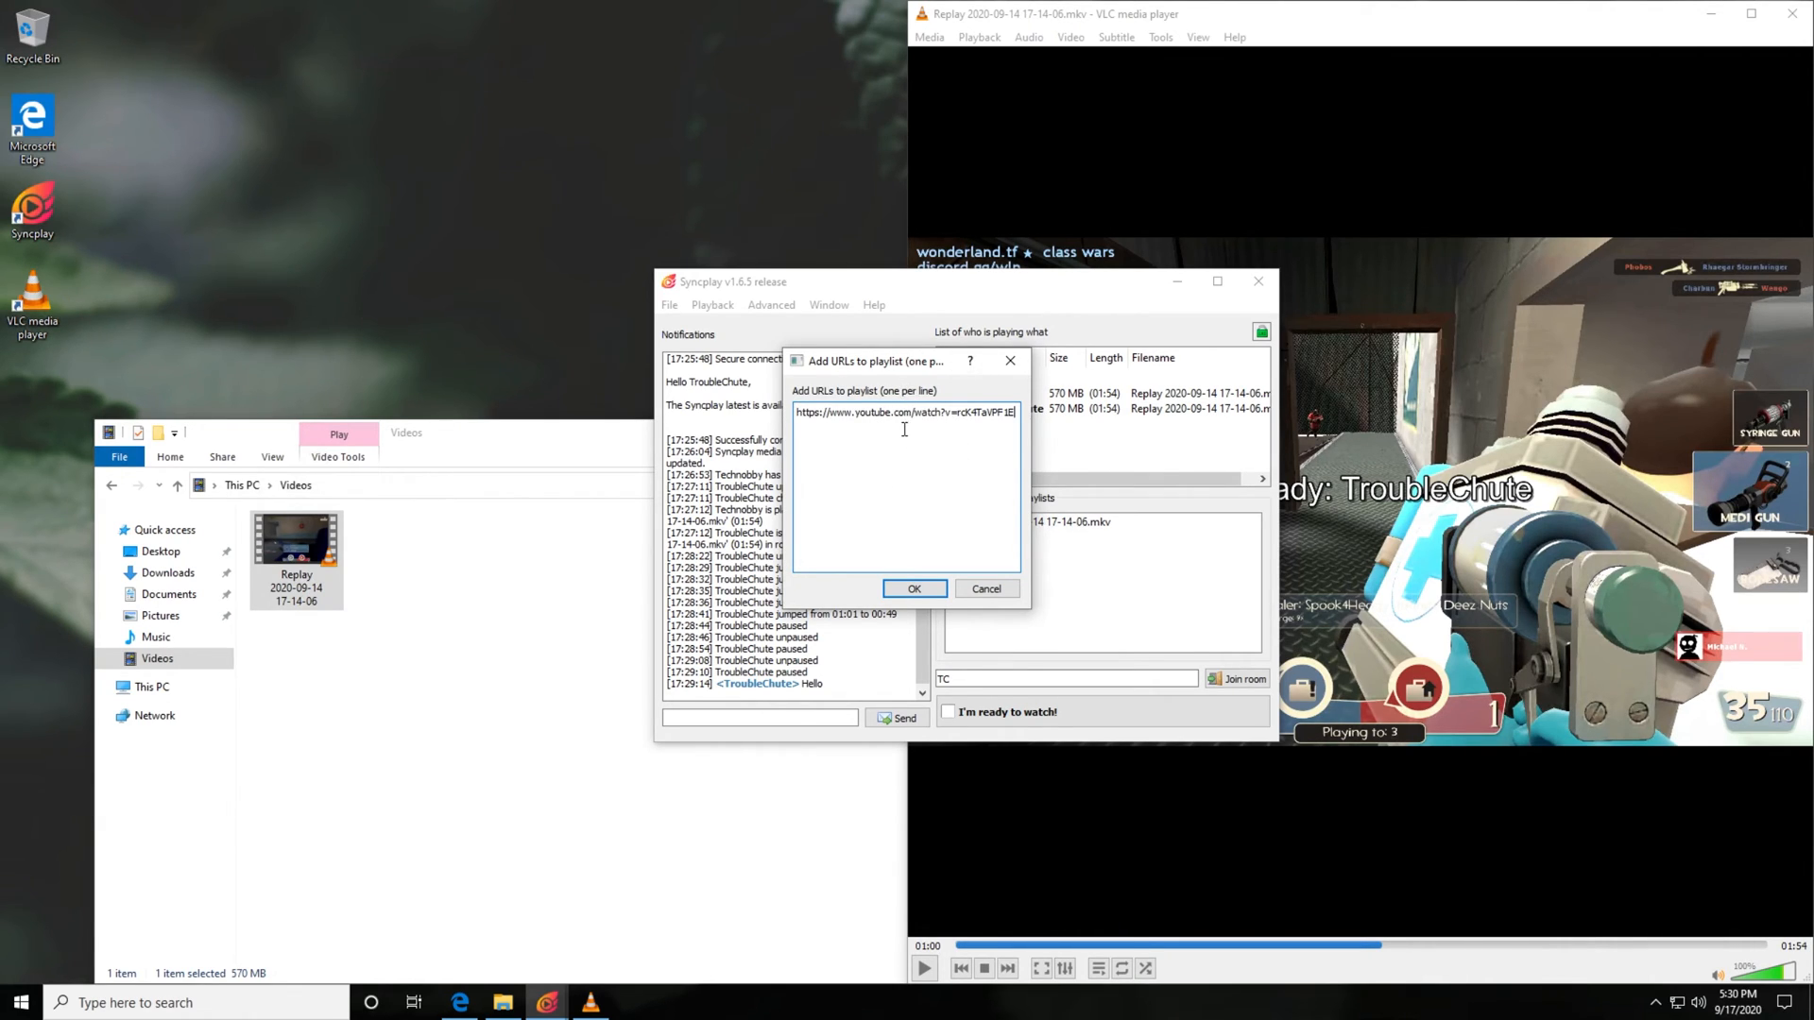
{"action": "mouse_move", "coordinate": [1003, 490]}
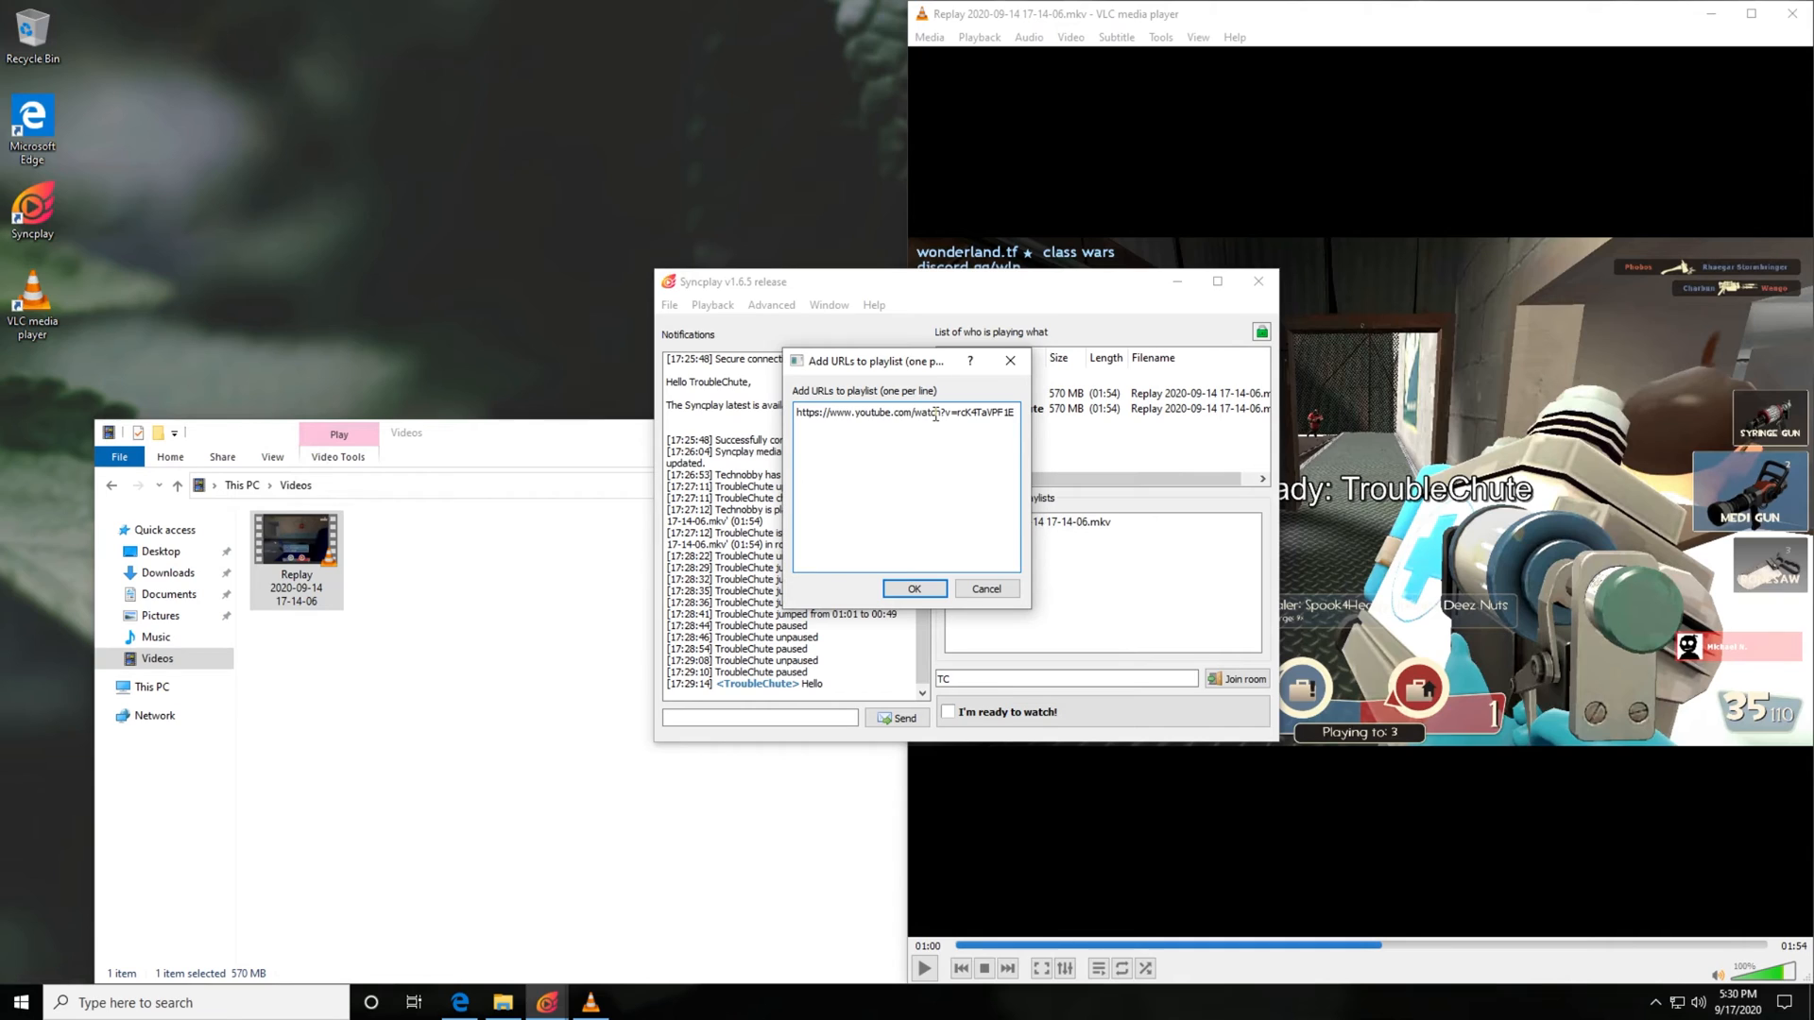
{"action": "mouse_move", "coordinate": [920, 614]}
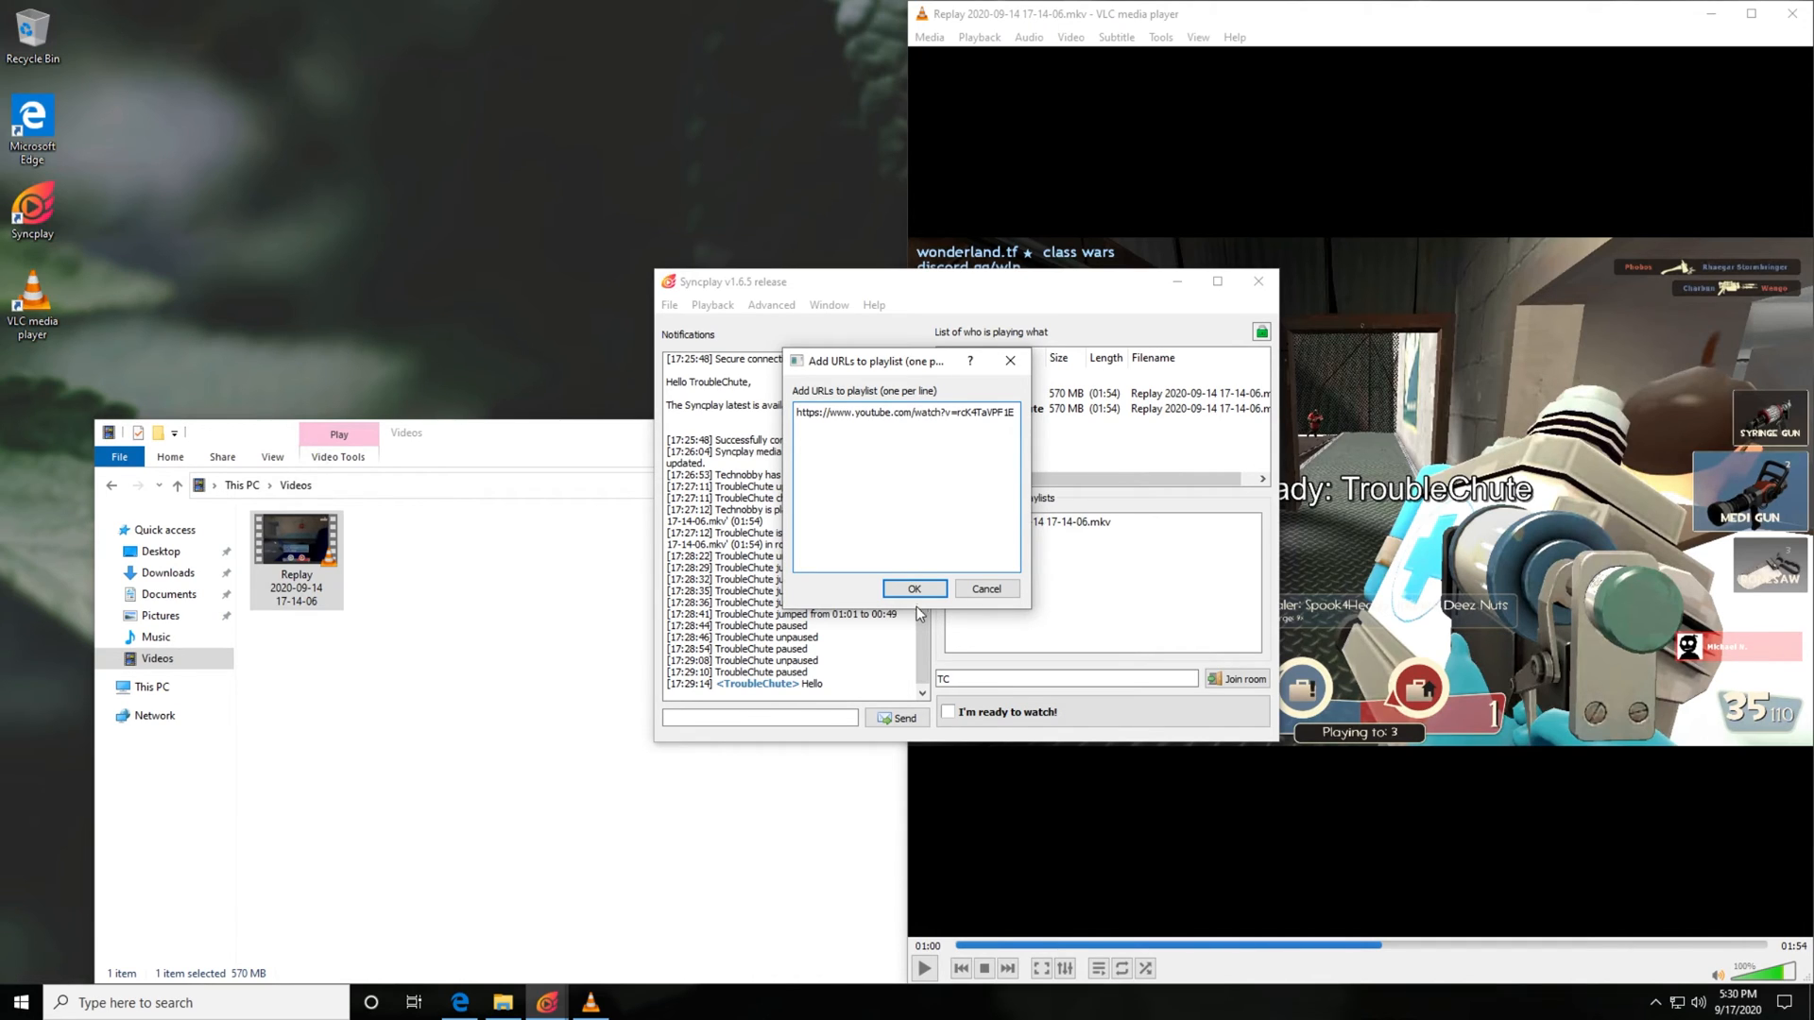
{"action": "left_click", "coordinate": [913, 589]}
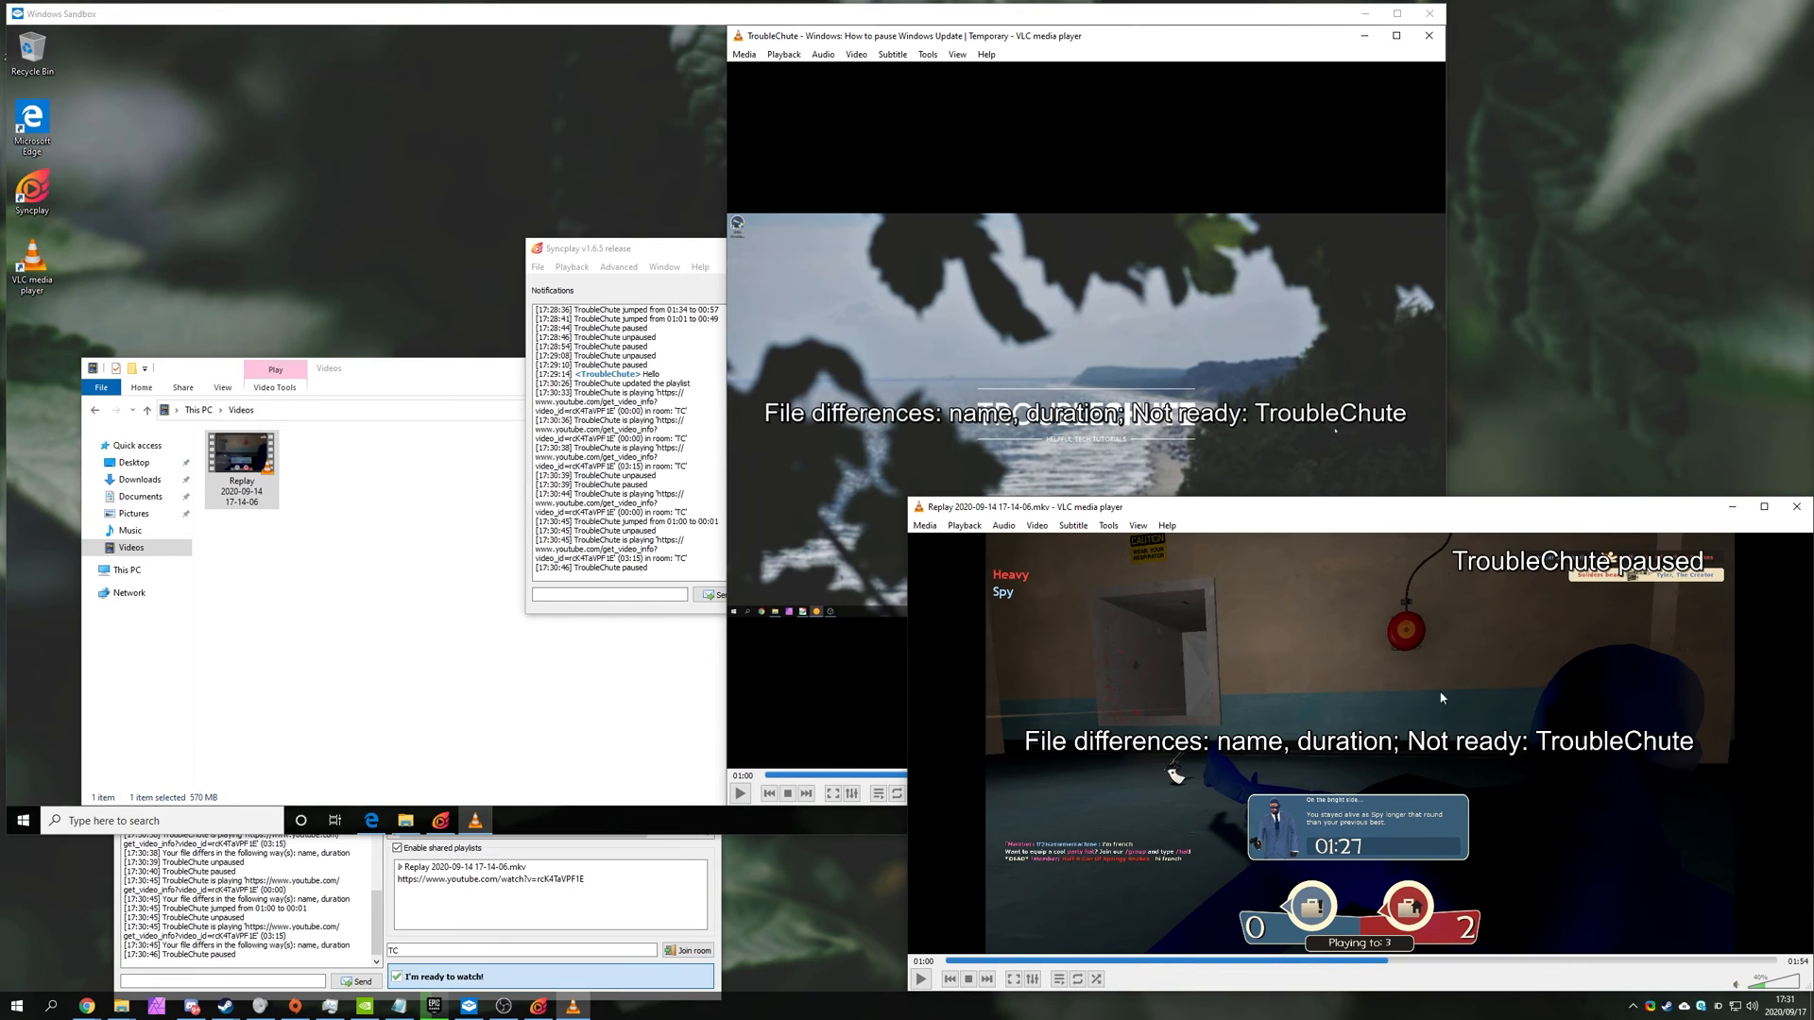
Start the YouTube tutorial video in its own VLC window alongside the replay.
{"action": "left_click", "coordinate": [739, 793]}
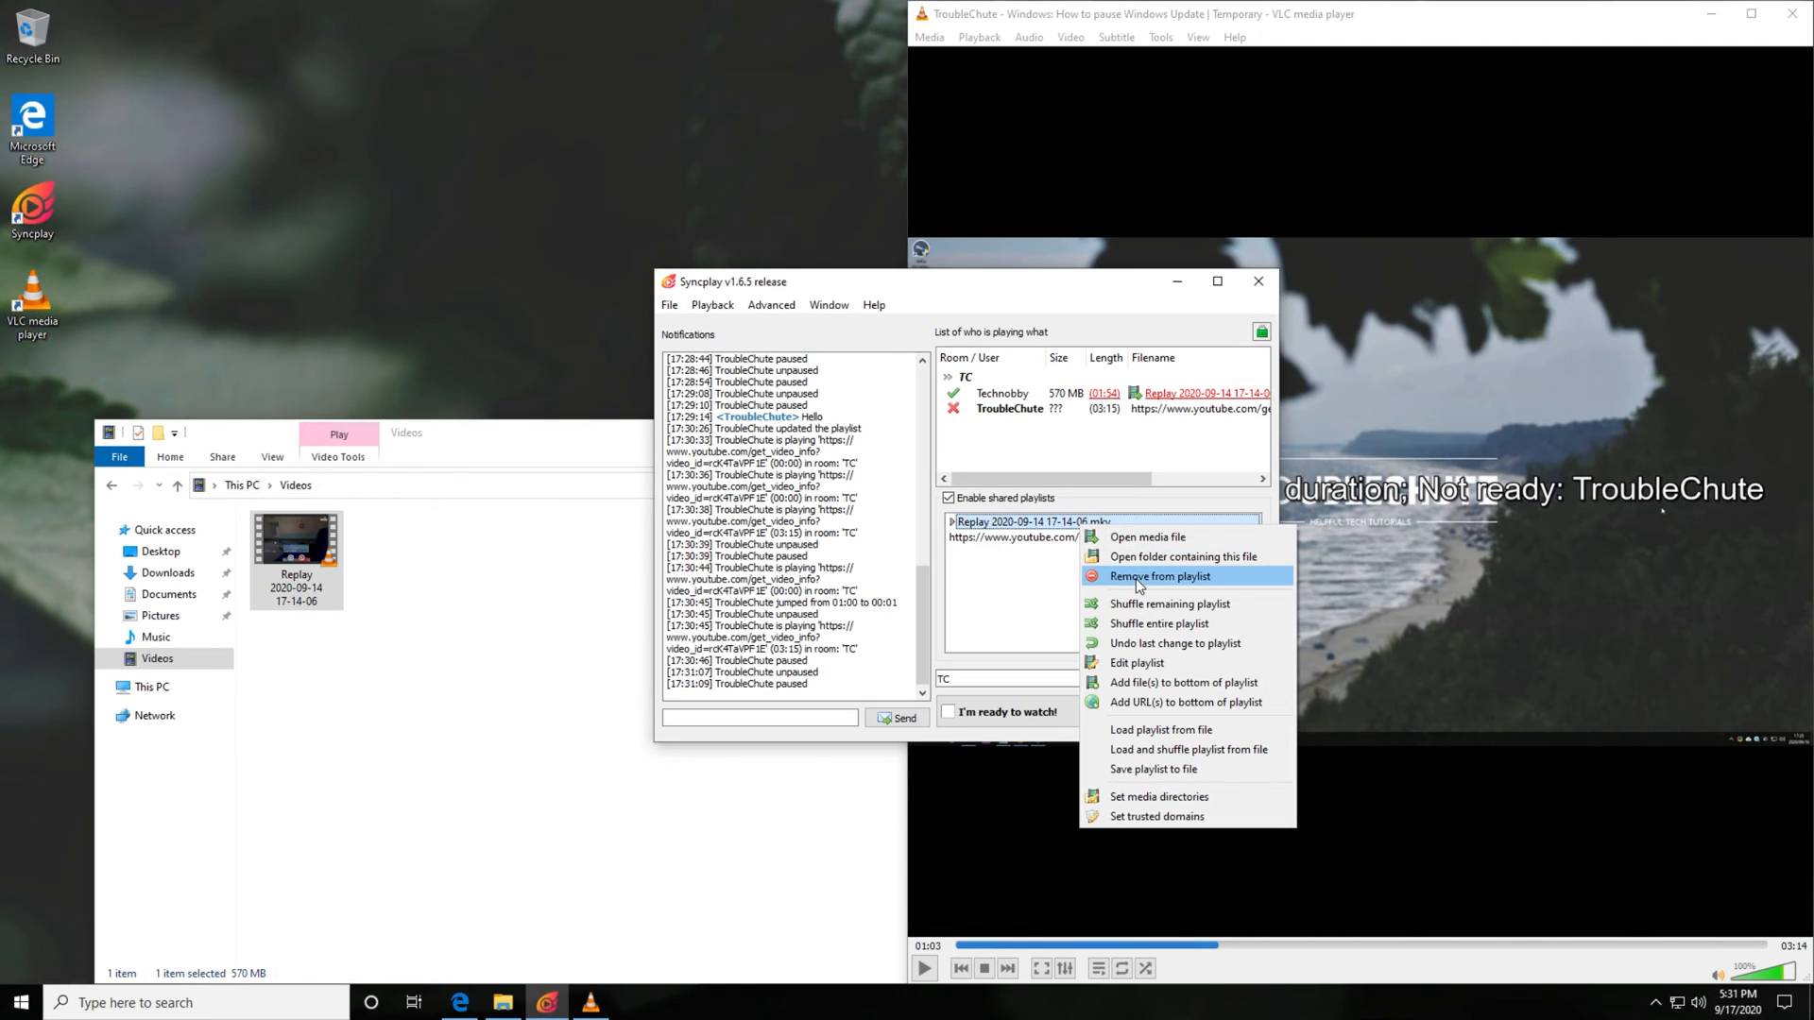
Remove the Replay recording from the shared playlist, leaving only the YouTube link.
{"action": "left_click", "coordinate": [1158, 576]}
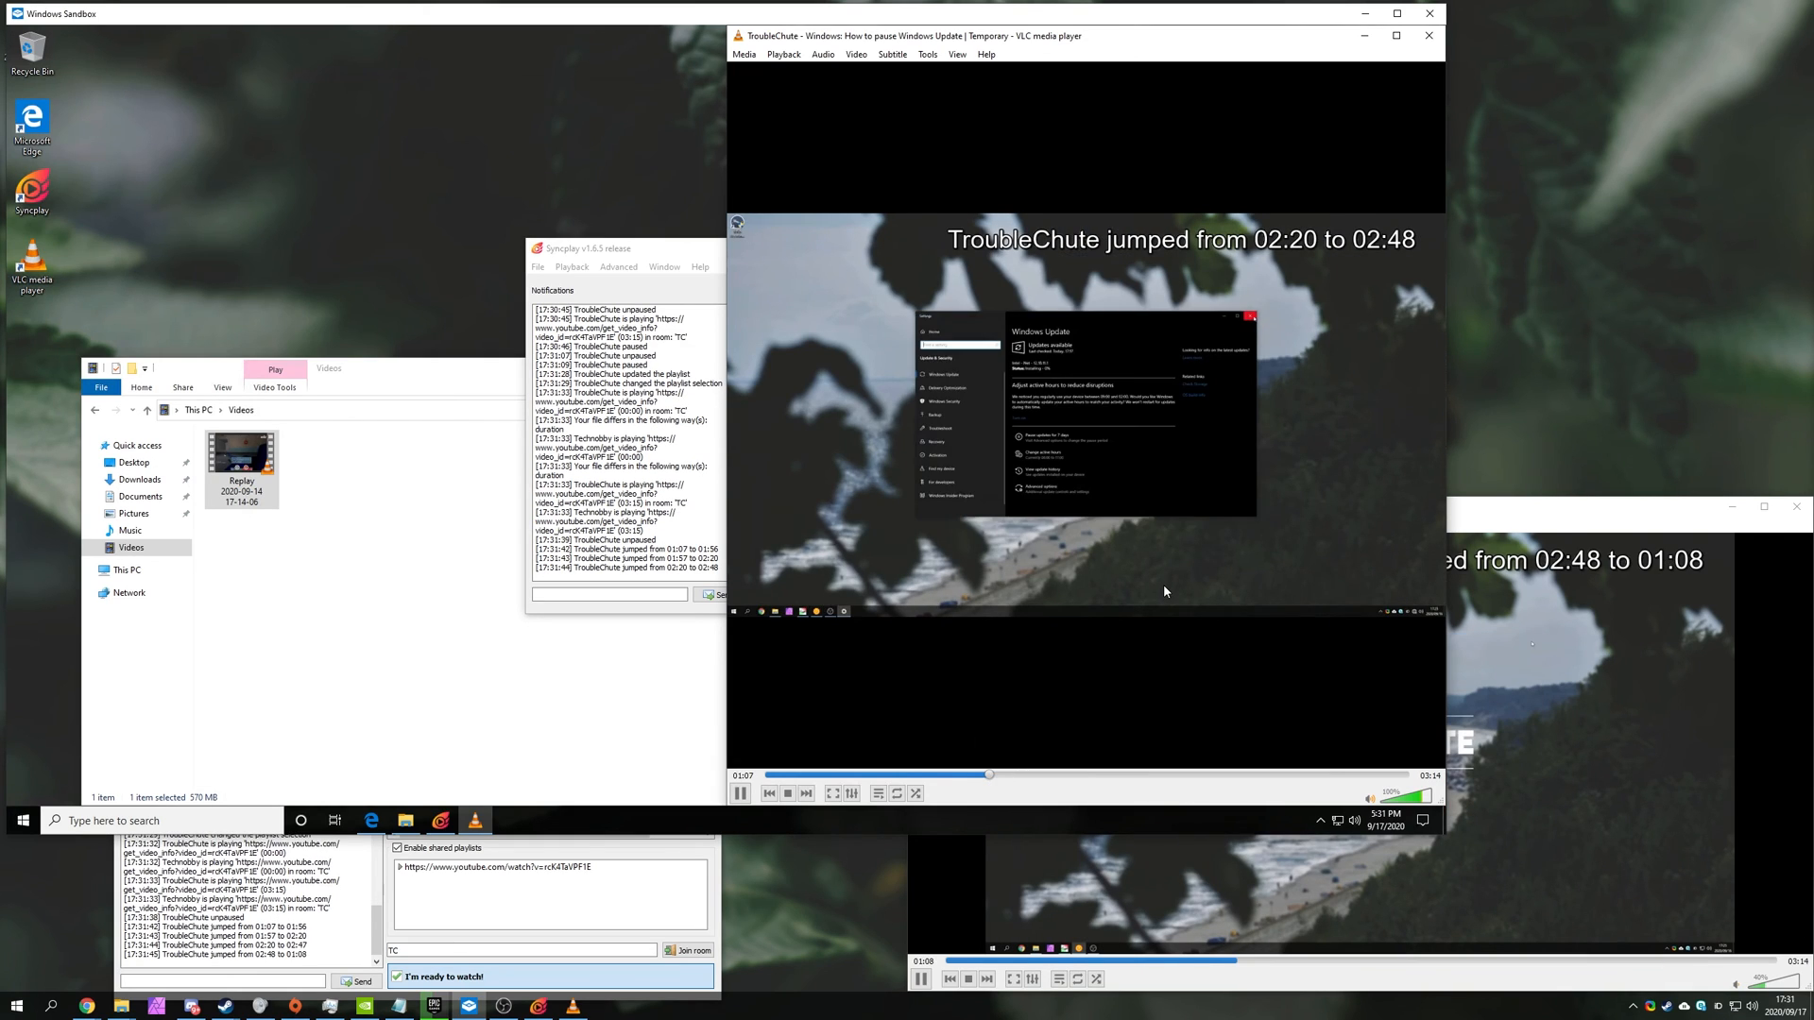
Seek around in the YouTube video and leave it paused at about 01:08.
{"action": "left_click", "coordinate": [739, 792]}
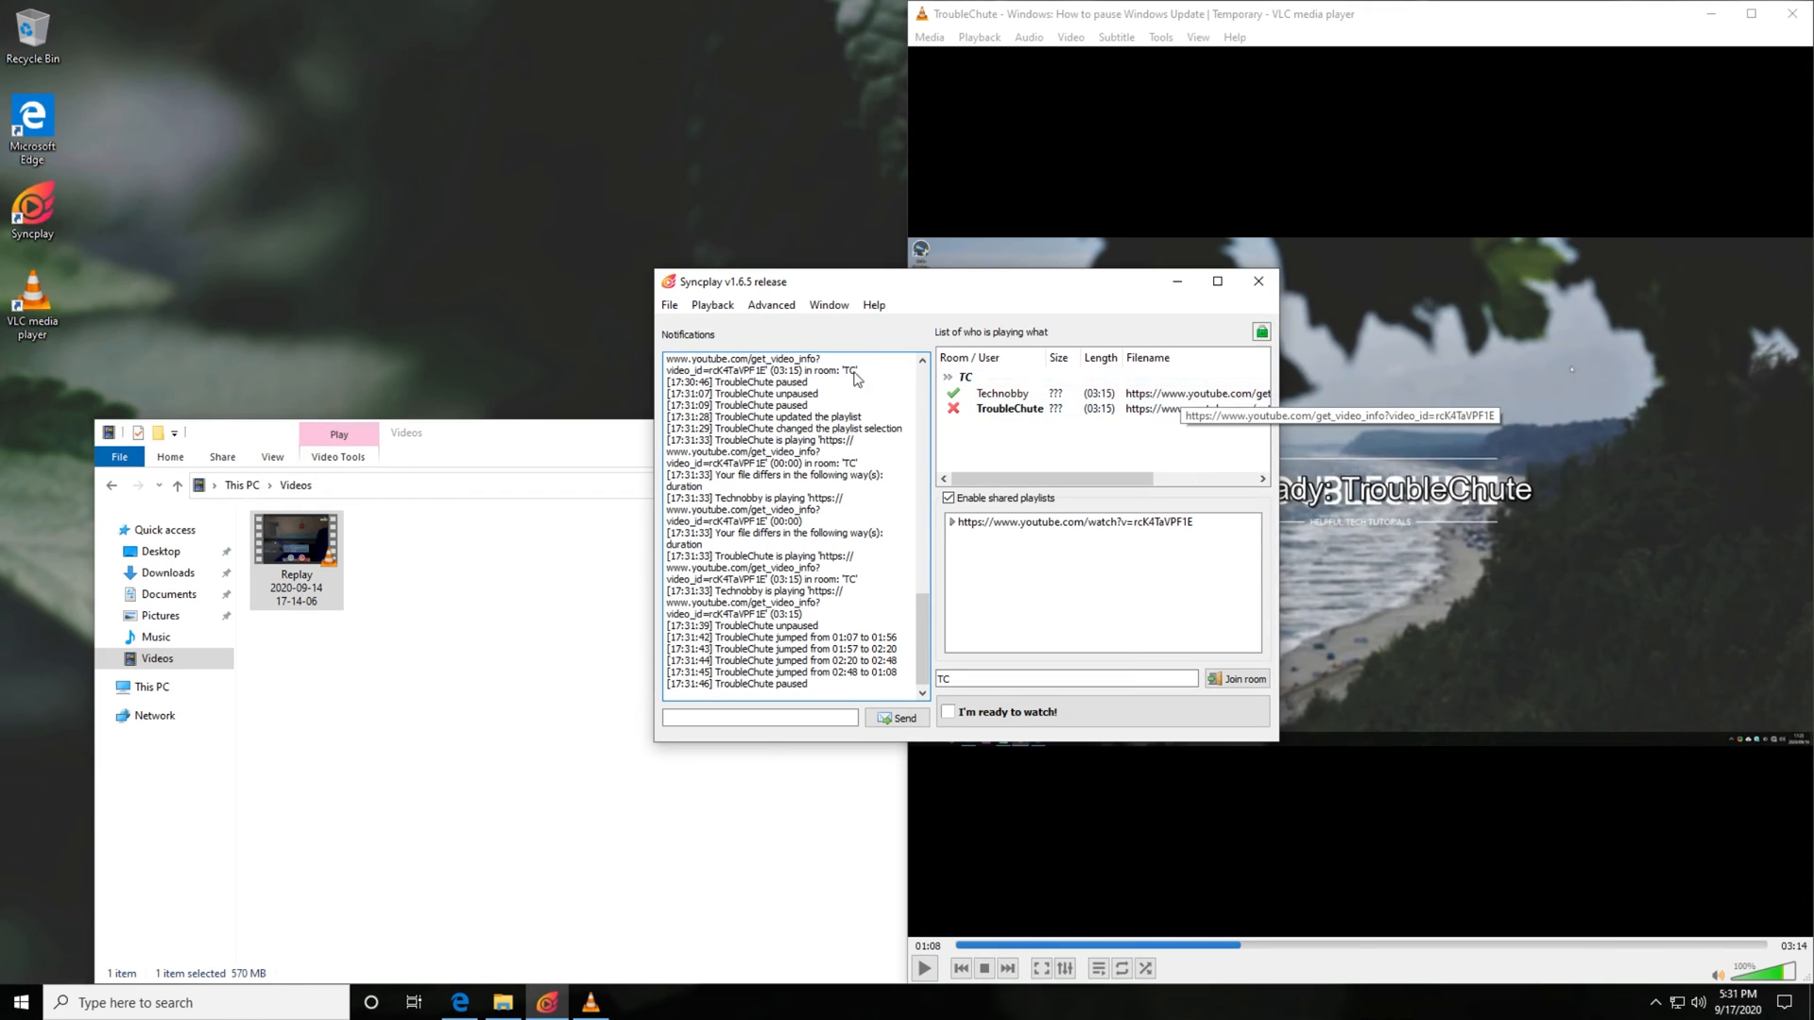
{"action": "mouse_move", "coordinate": [838, 500]}
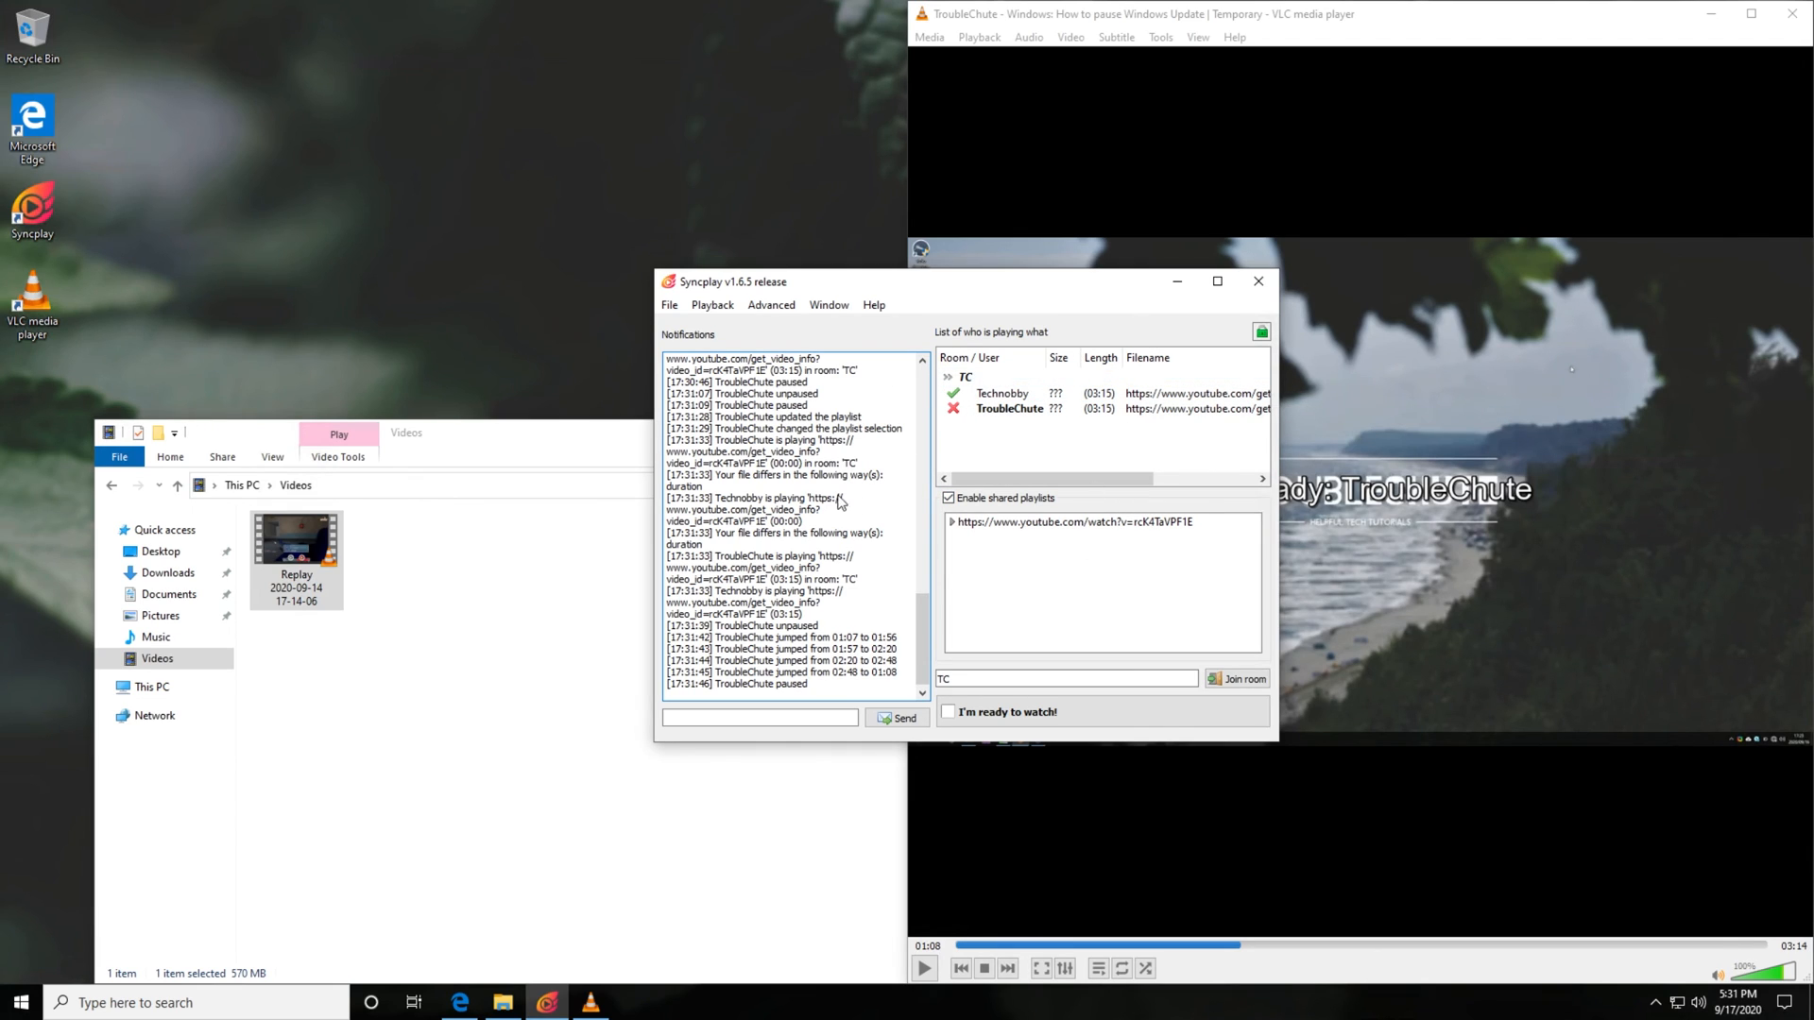
{"action": "mouse_move", "coordinate": [852, 444]}
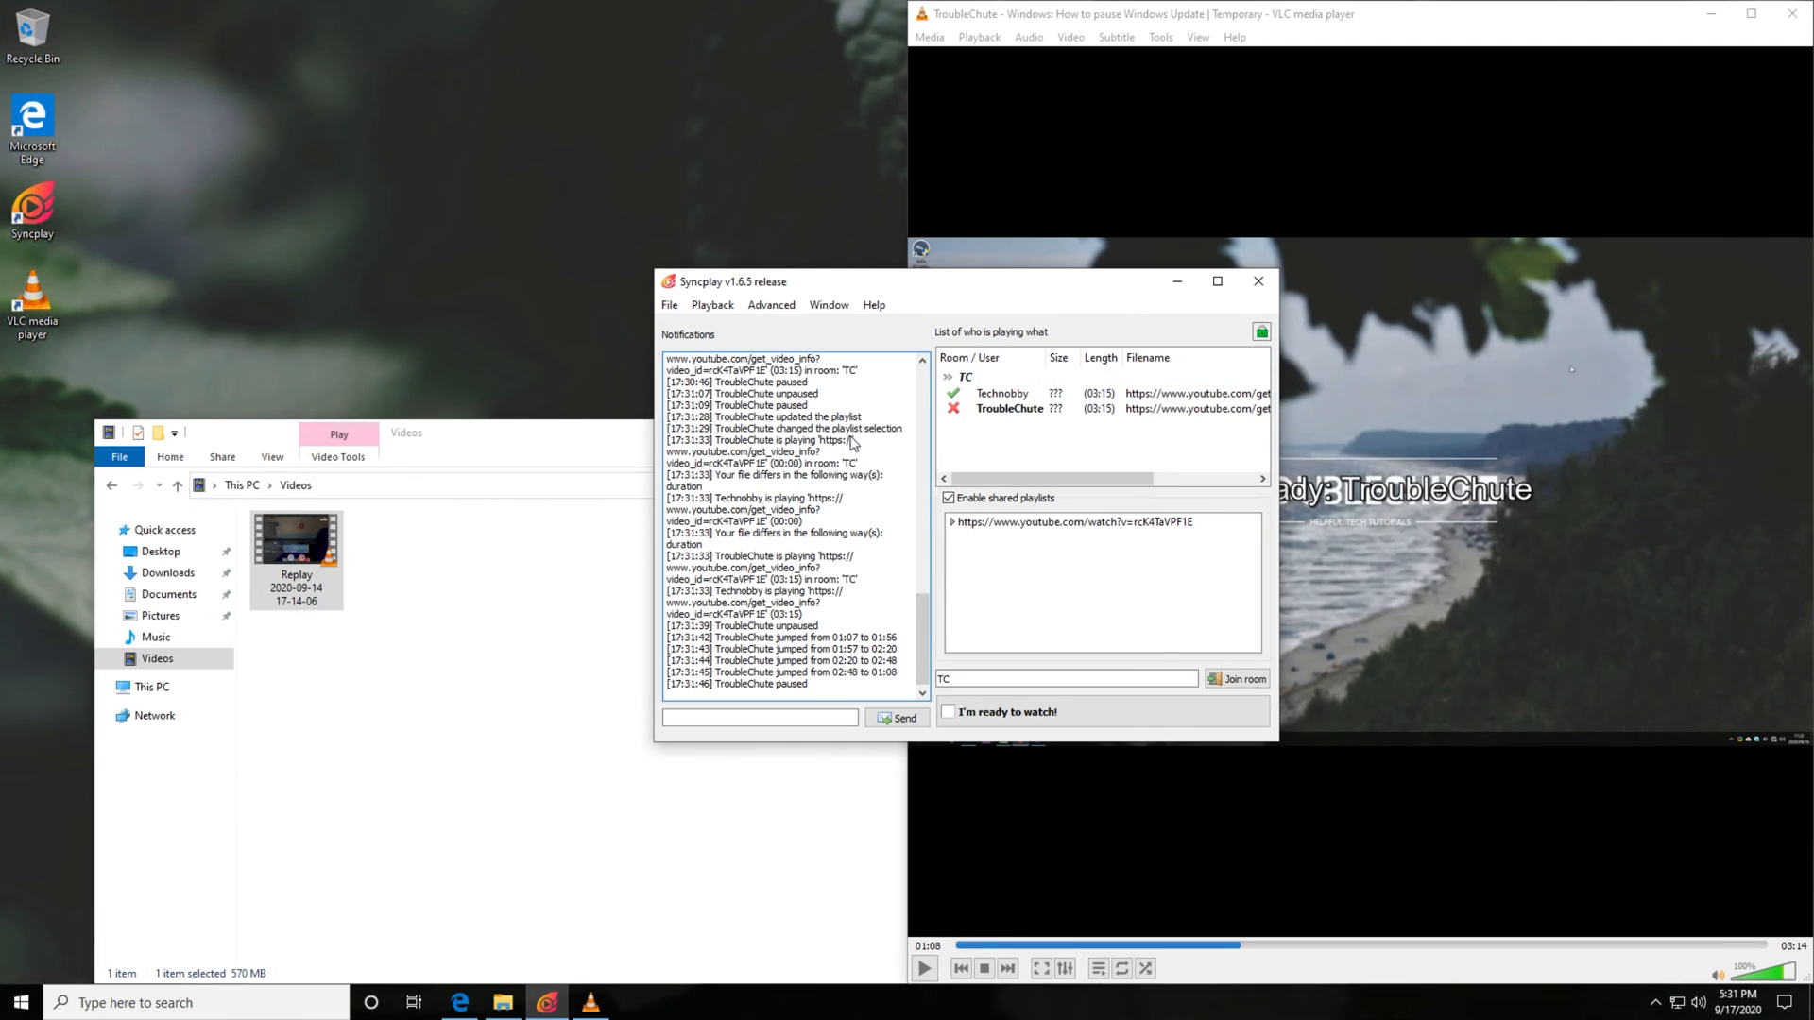
{"action": "mouse_move", "coordinate": [1111, 312]}
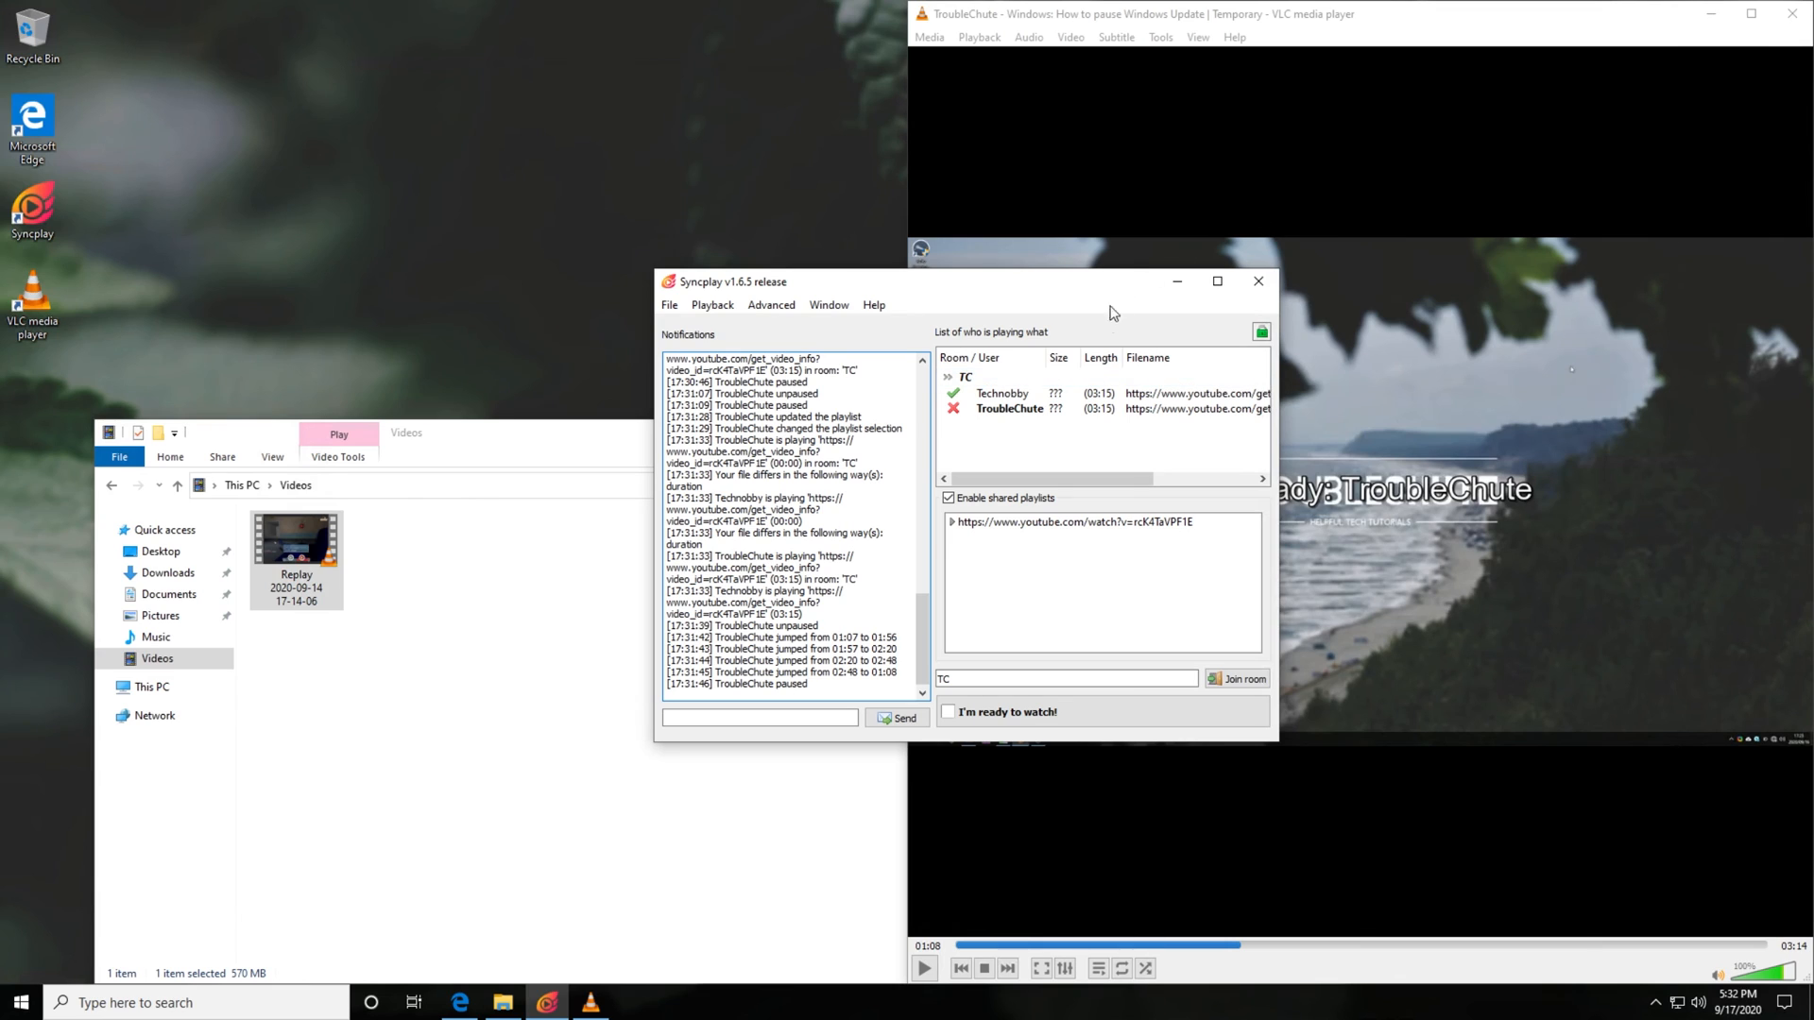
{"action": "mouse_move", "coordinate": [1249, 297]}
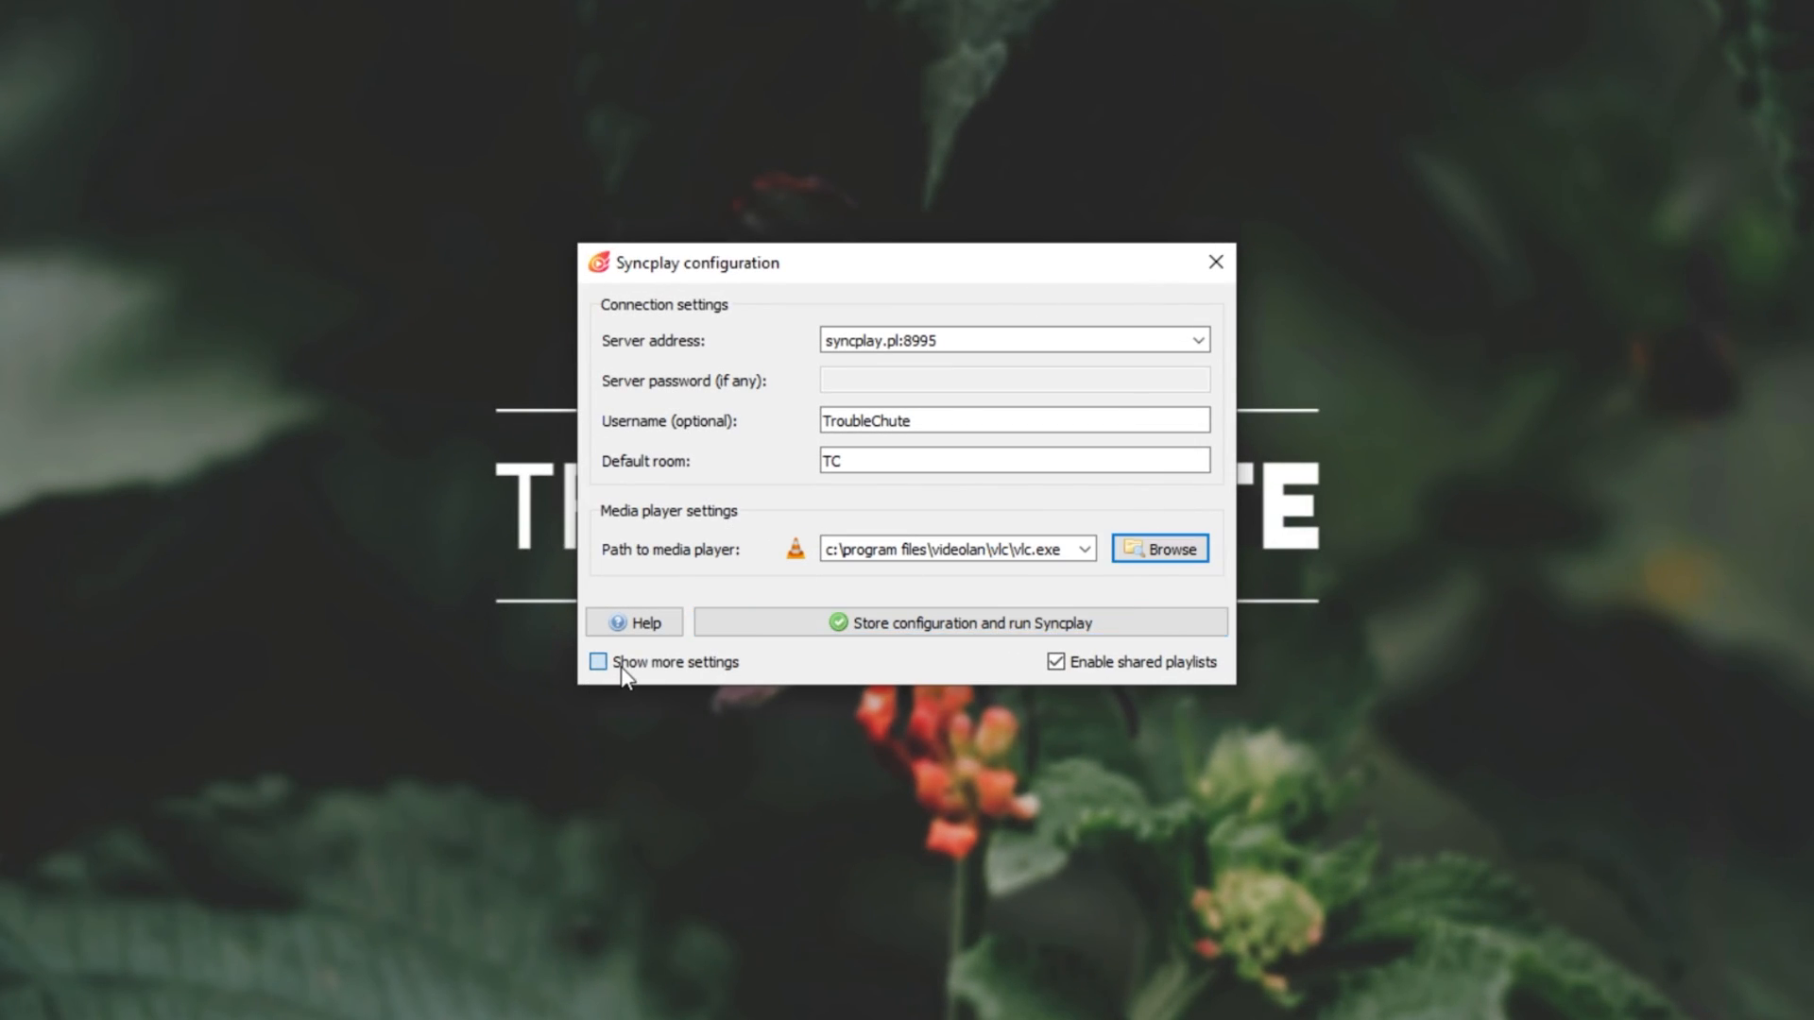
Enable 'Show more settings' and review the Play/Pause, Sync, Chat, Messages and Misc settings pages.
{"action": "left_click", "coordinate": [599, 661]}
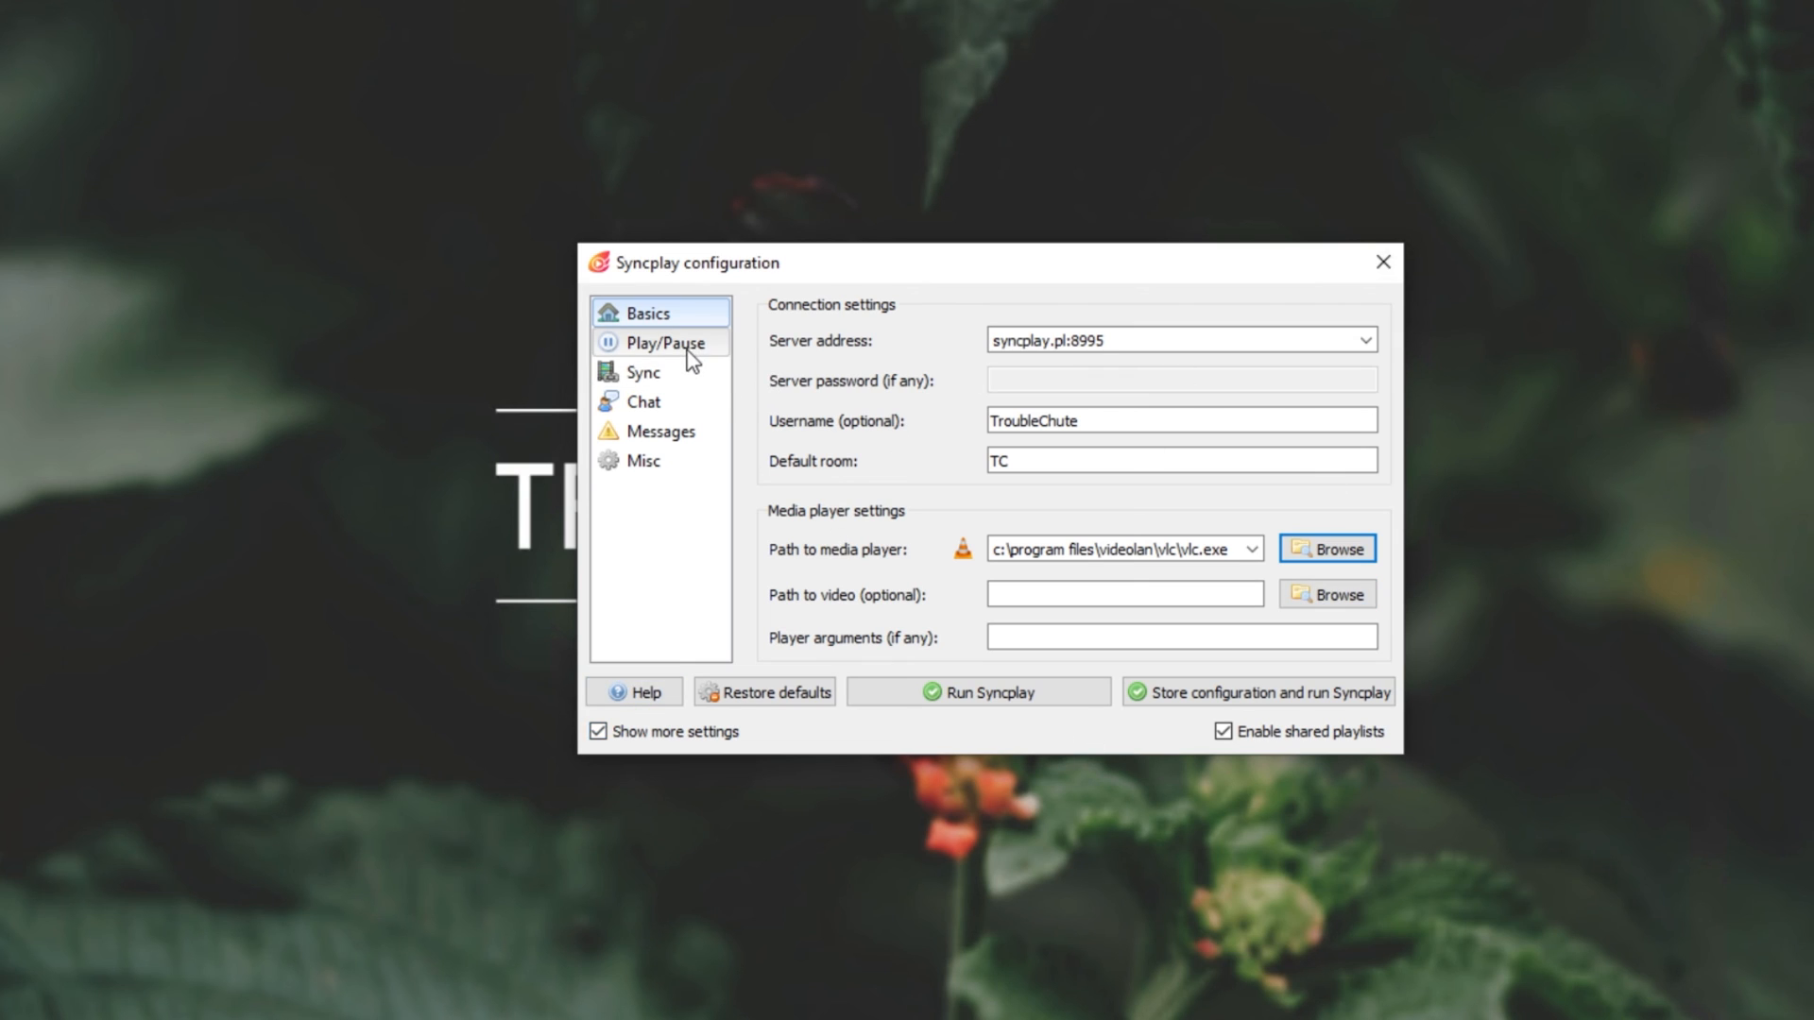
{"action": "left_click", "coordinate": [663, 342]}
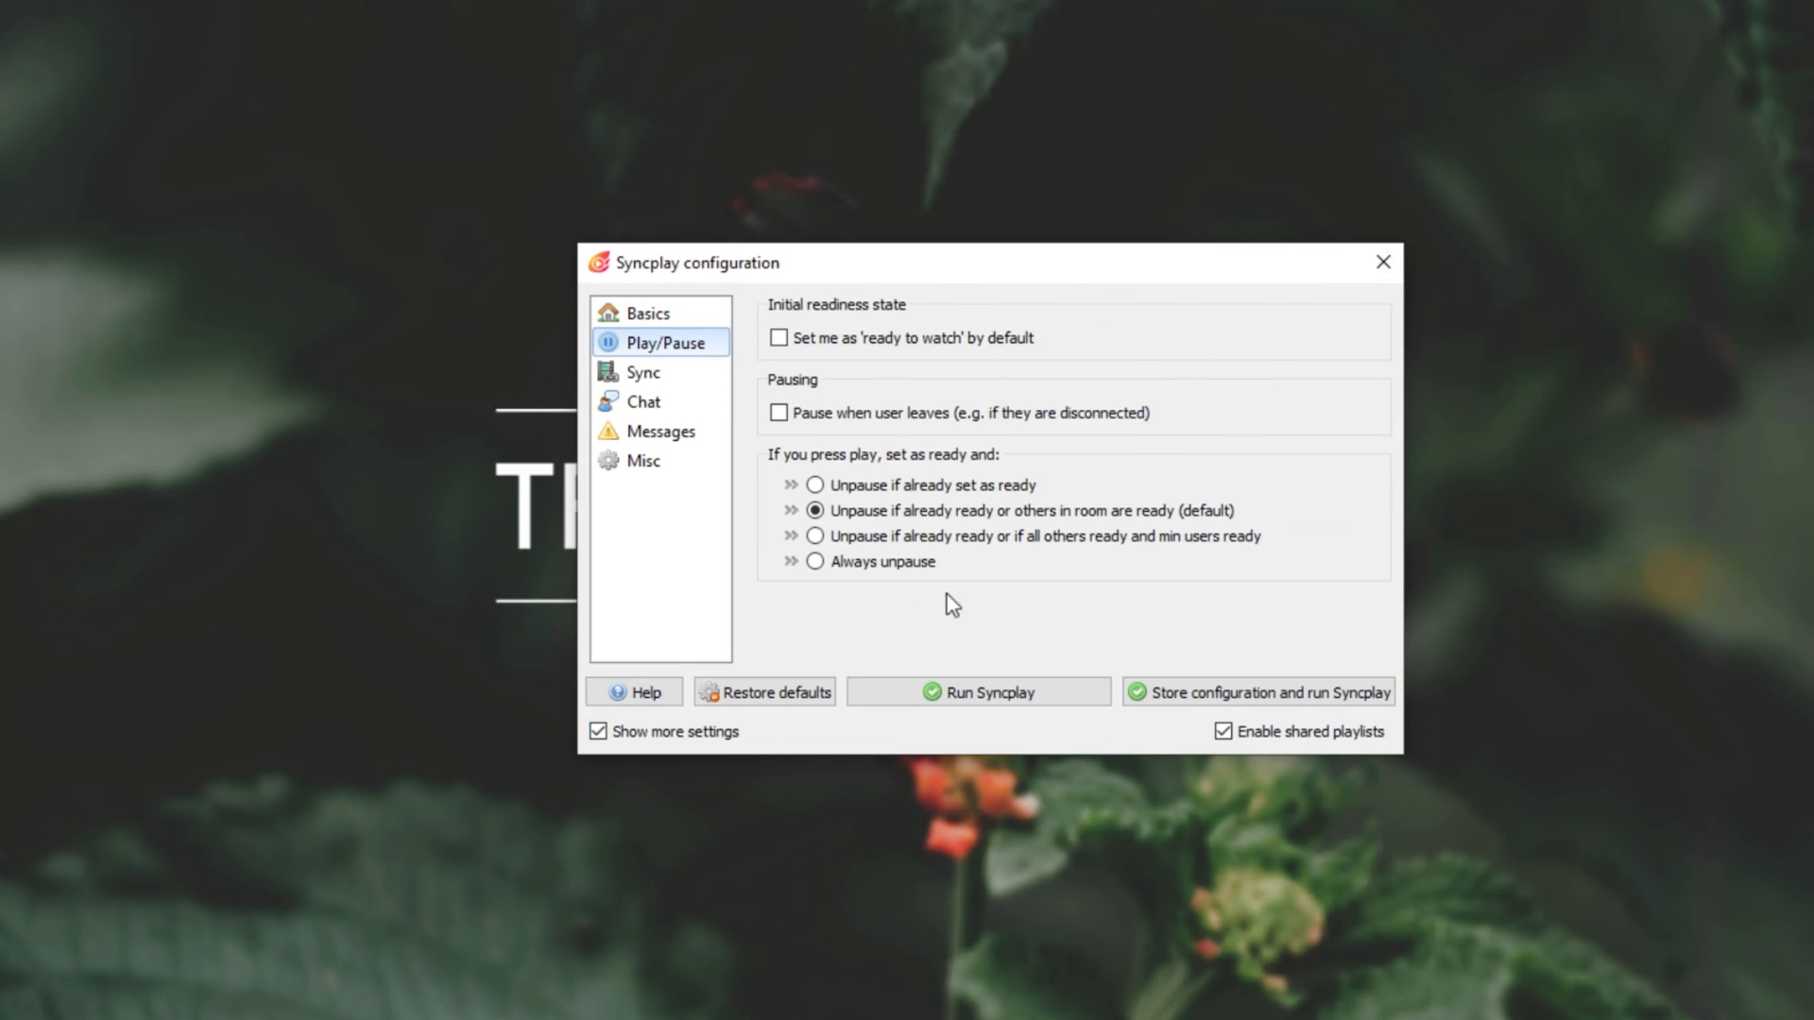
{"action": "left_click", "coordinate": [643, 372]}
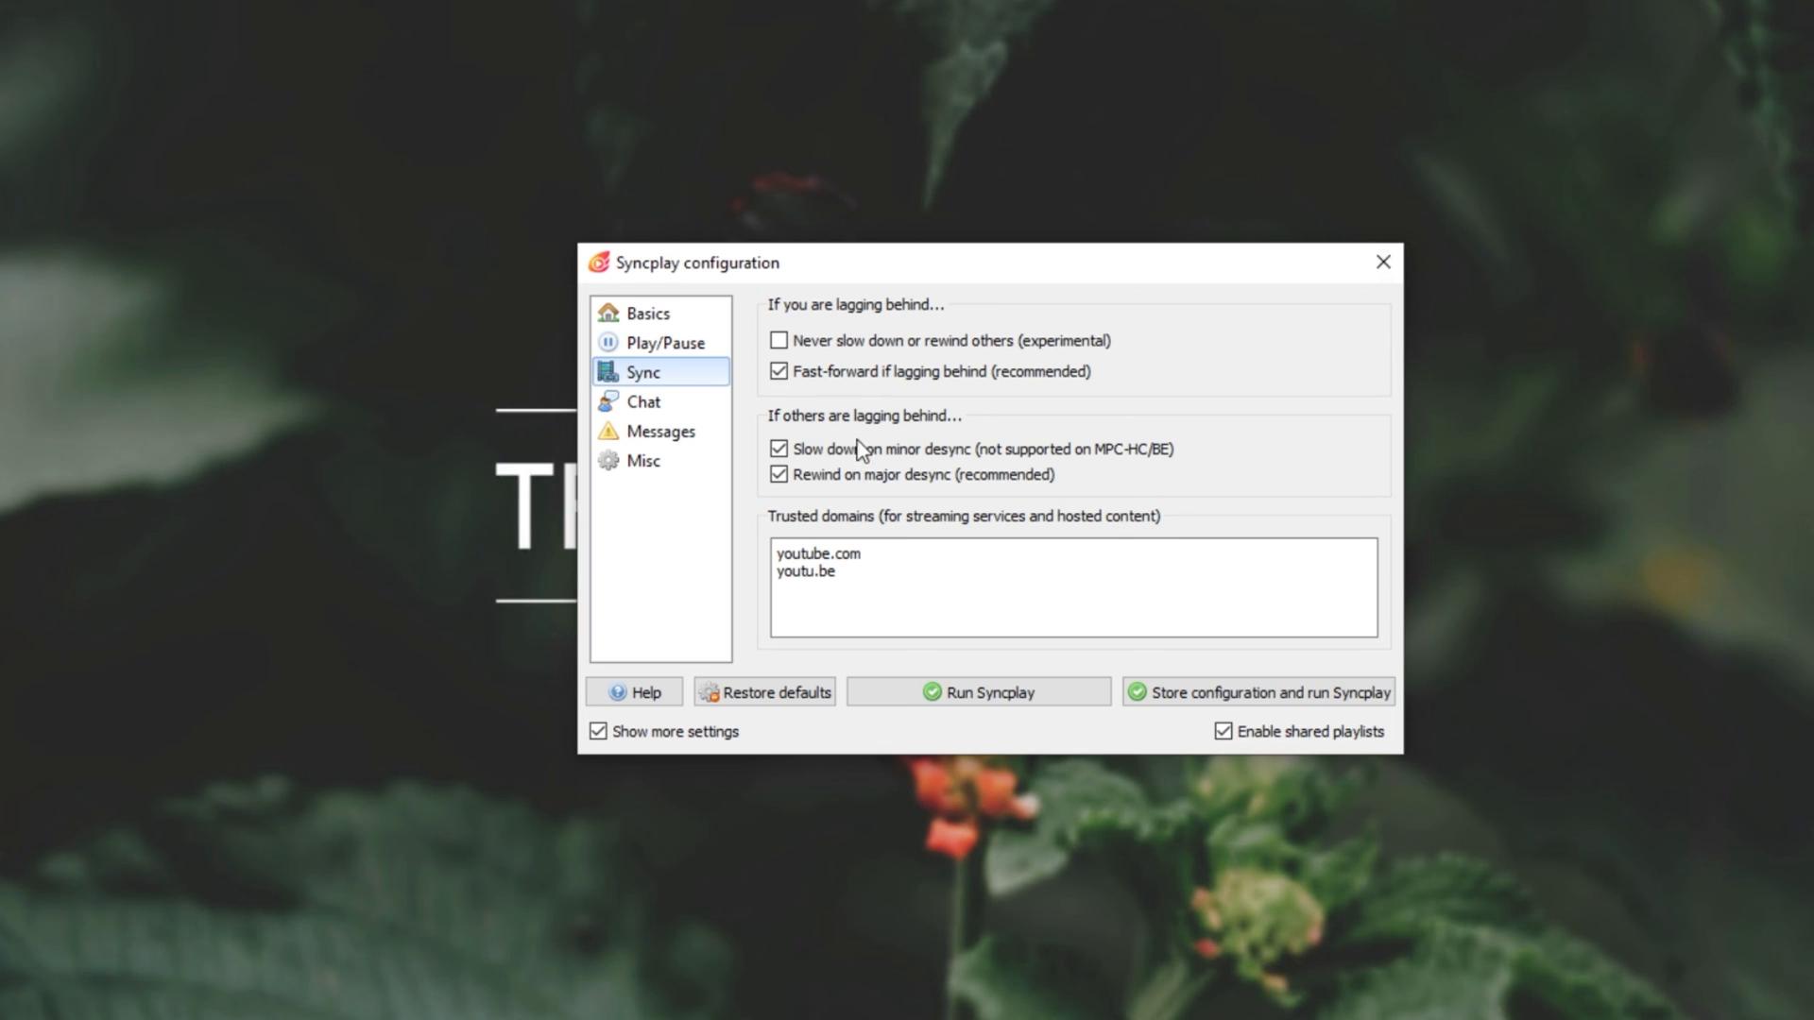
{"action": "left_click", "coordinate": [646, 400]}
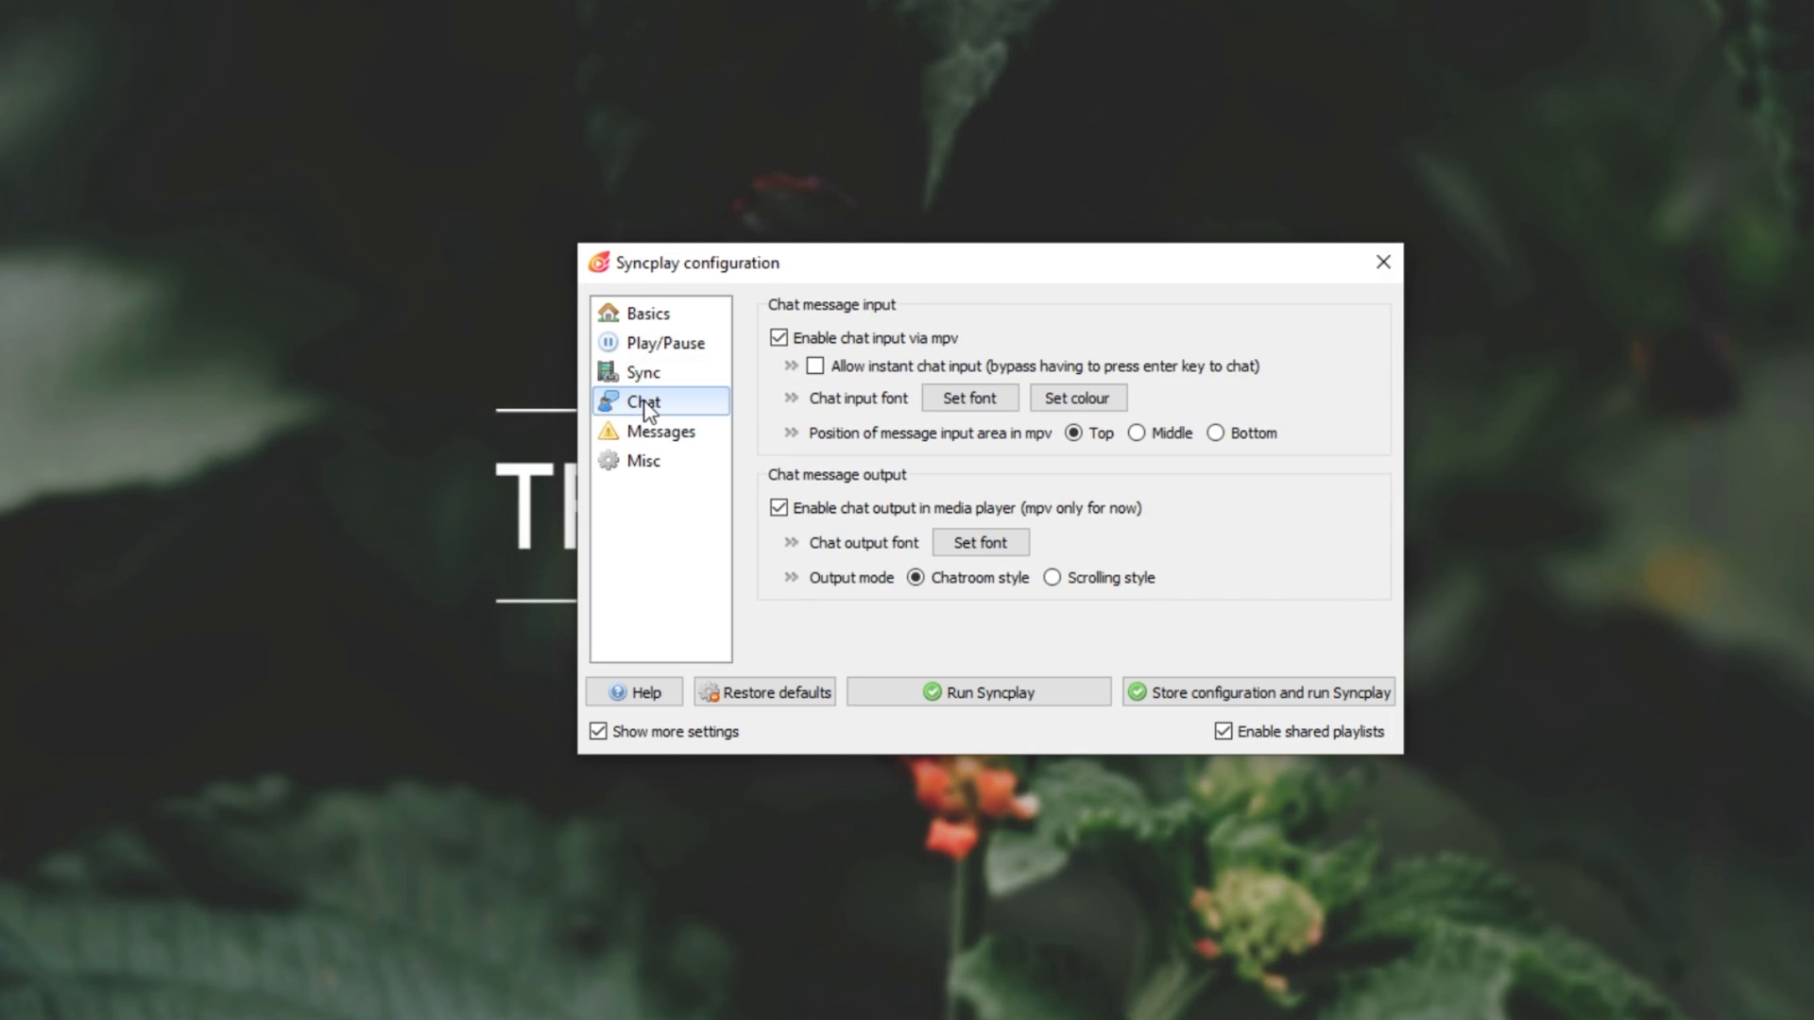
{"action": "left_click", "coordinate": [659, 431]}
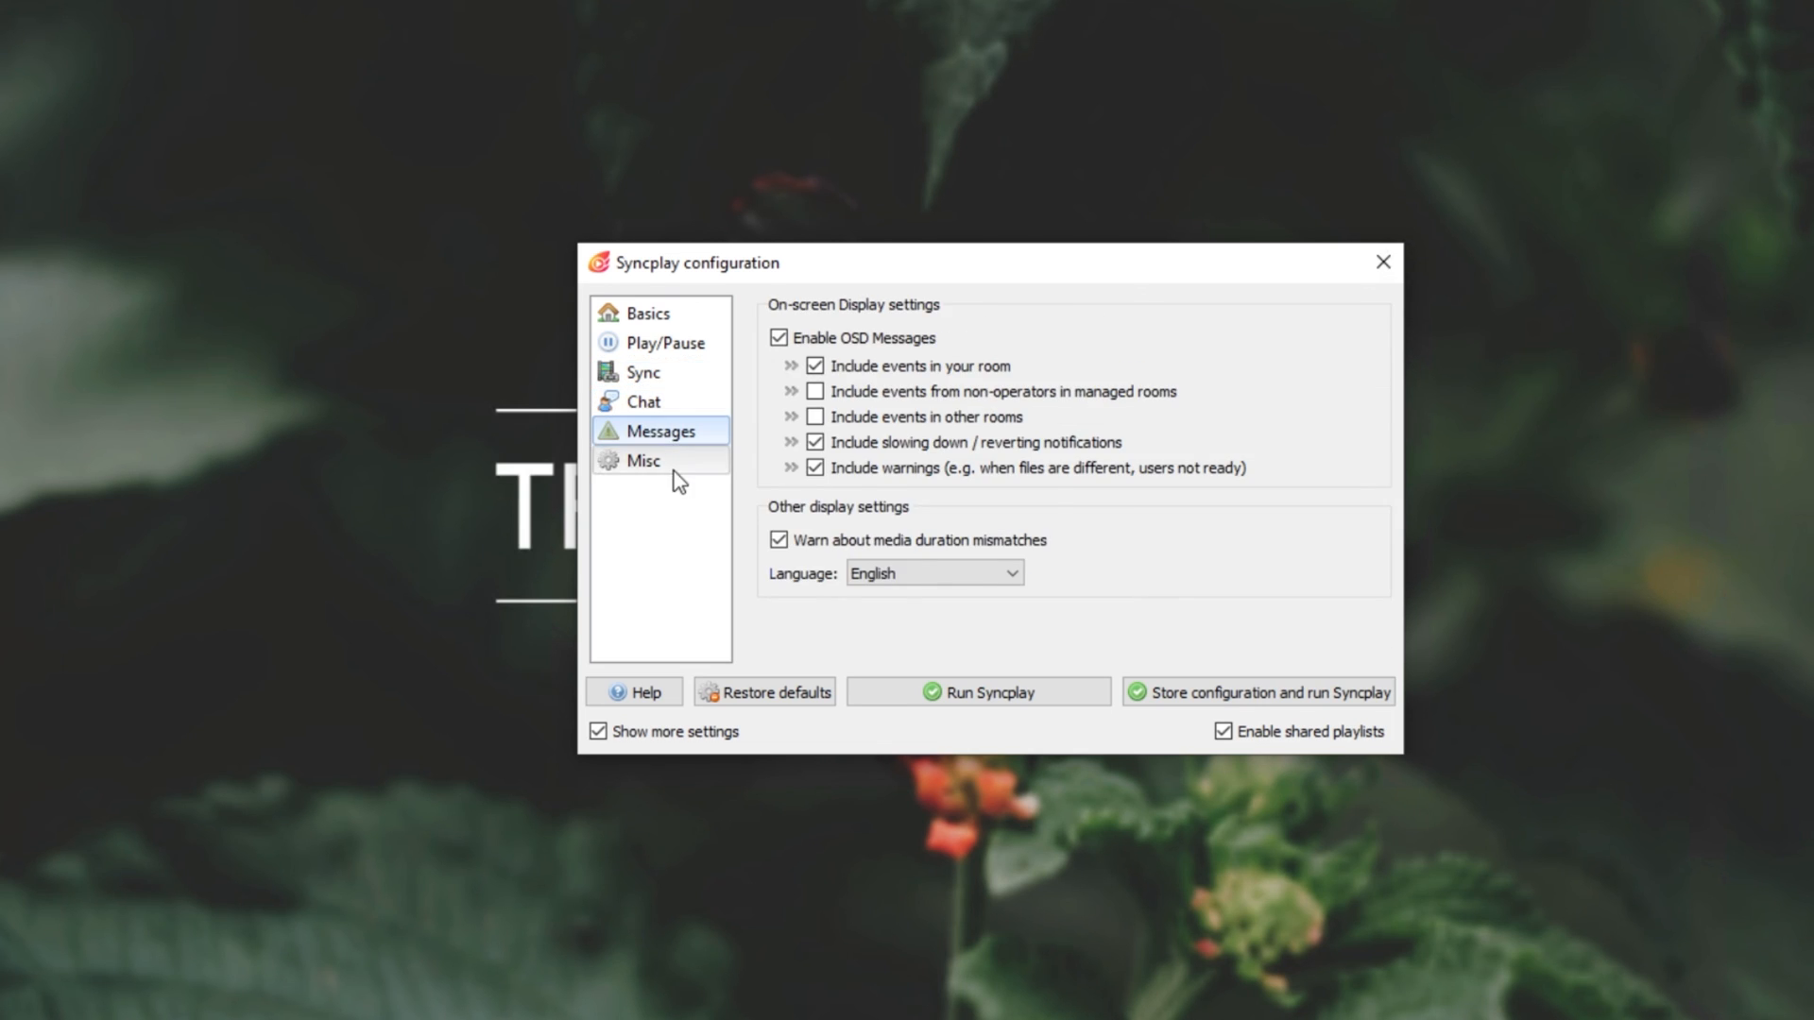
{"action": "left_click", "coordinate": [643, 461]}
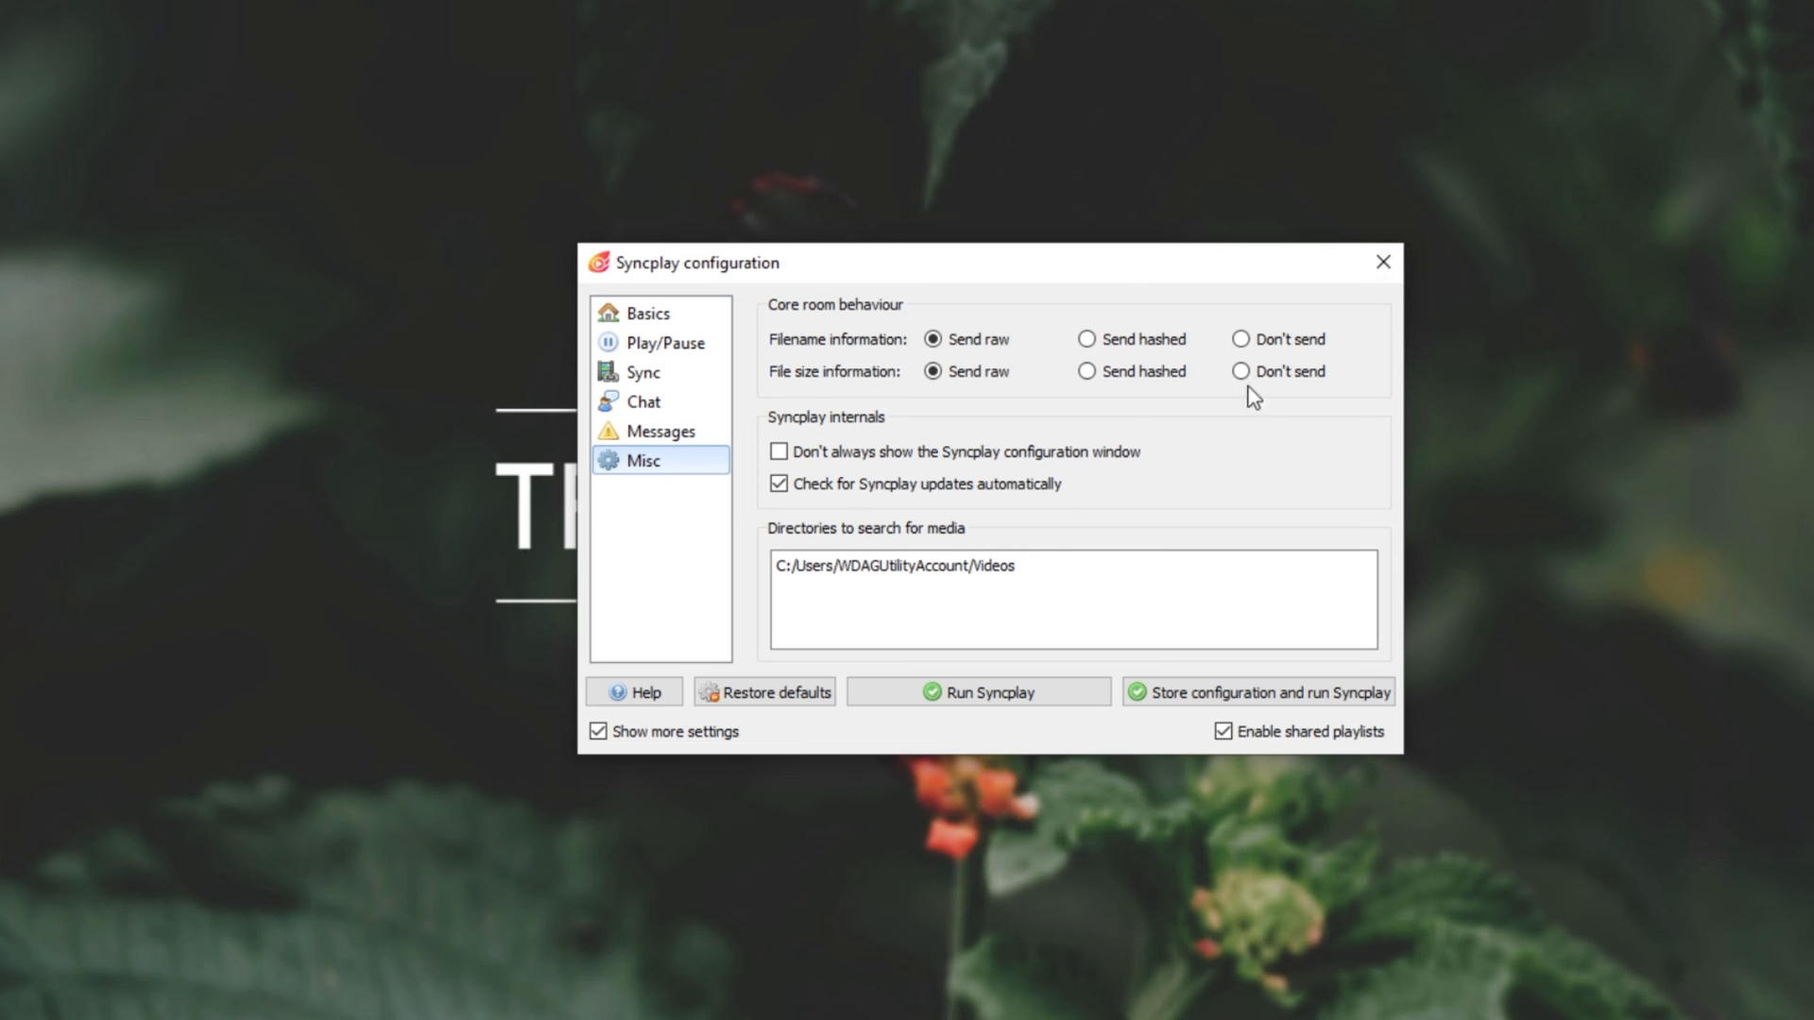
{"action": "mouse_move", "coordinate": [1381, 261]}
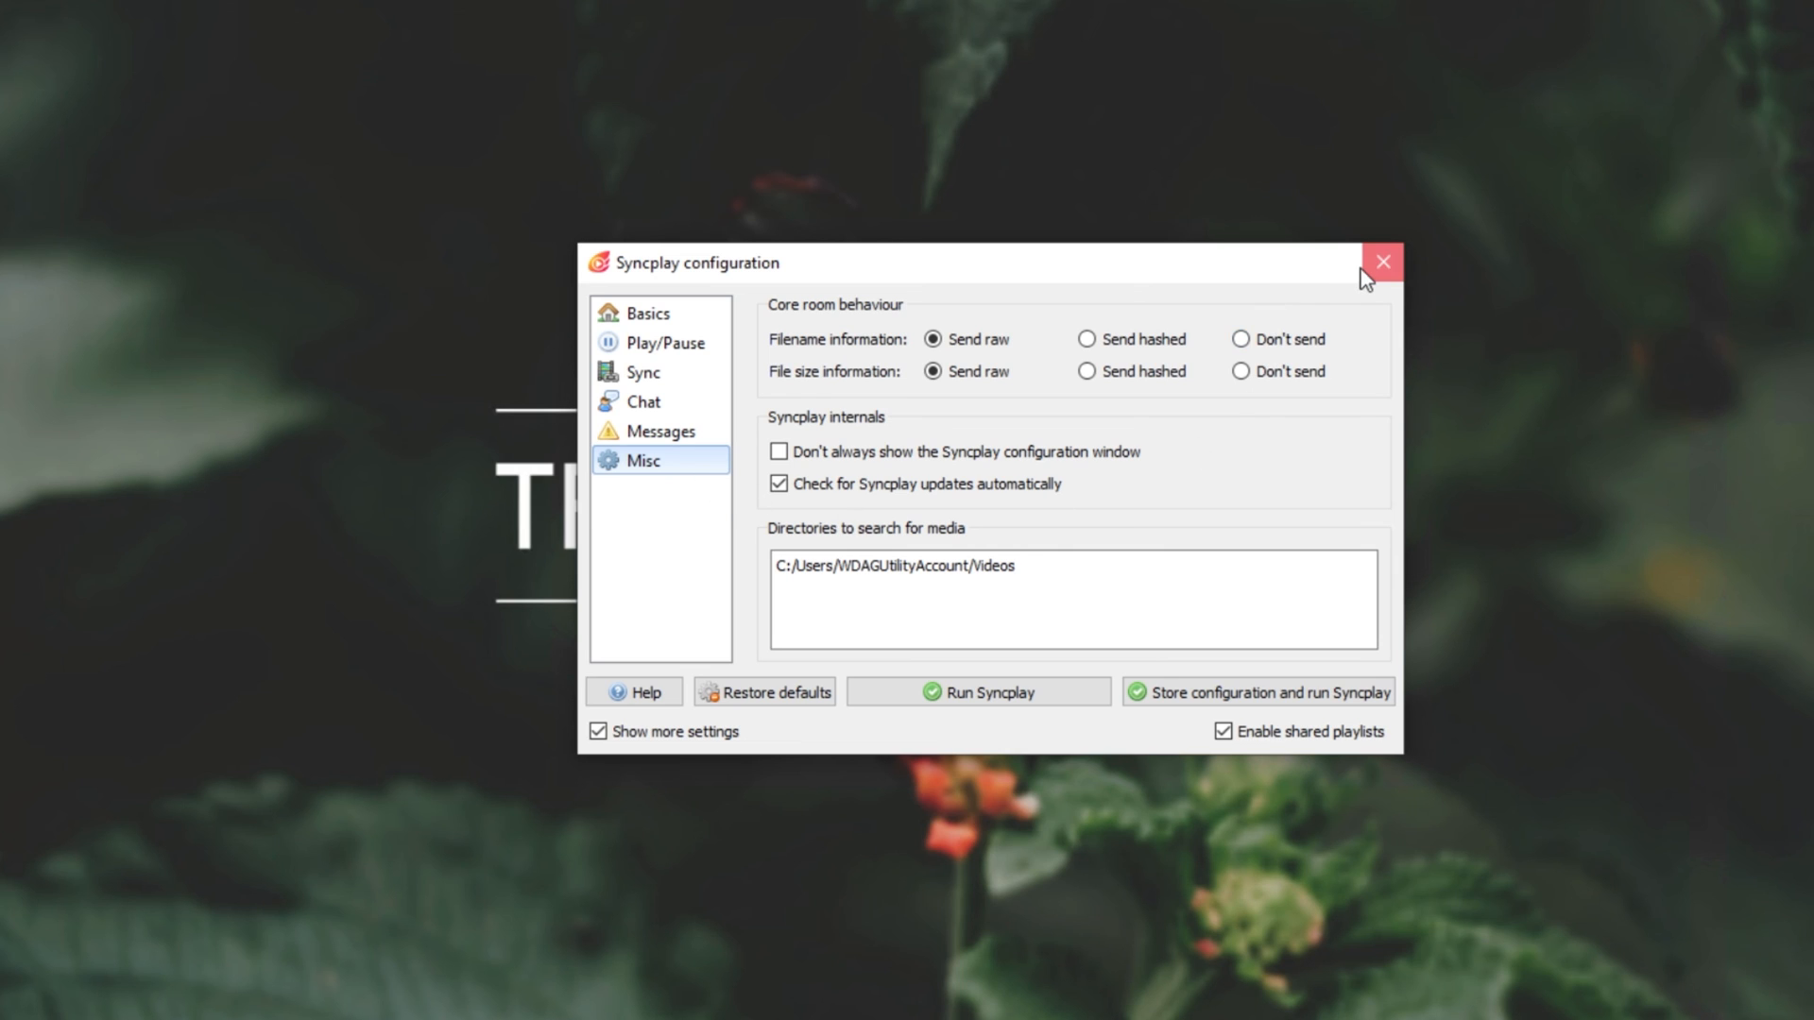